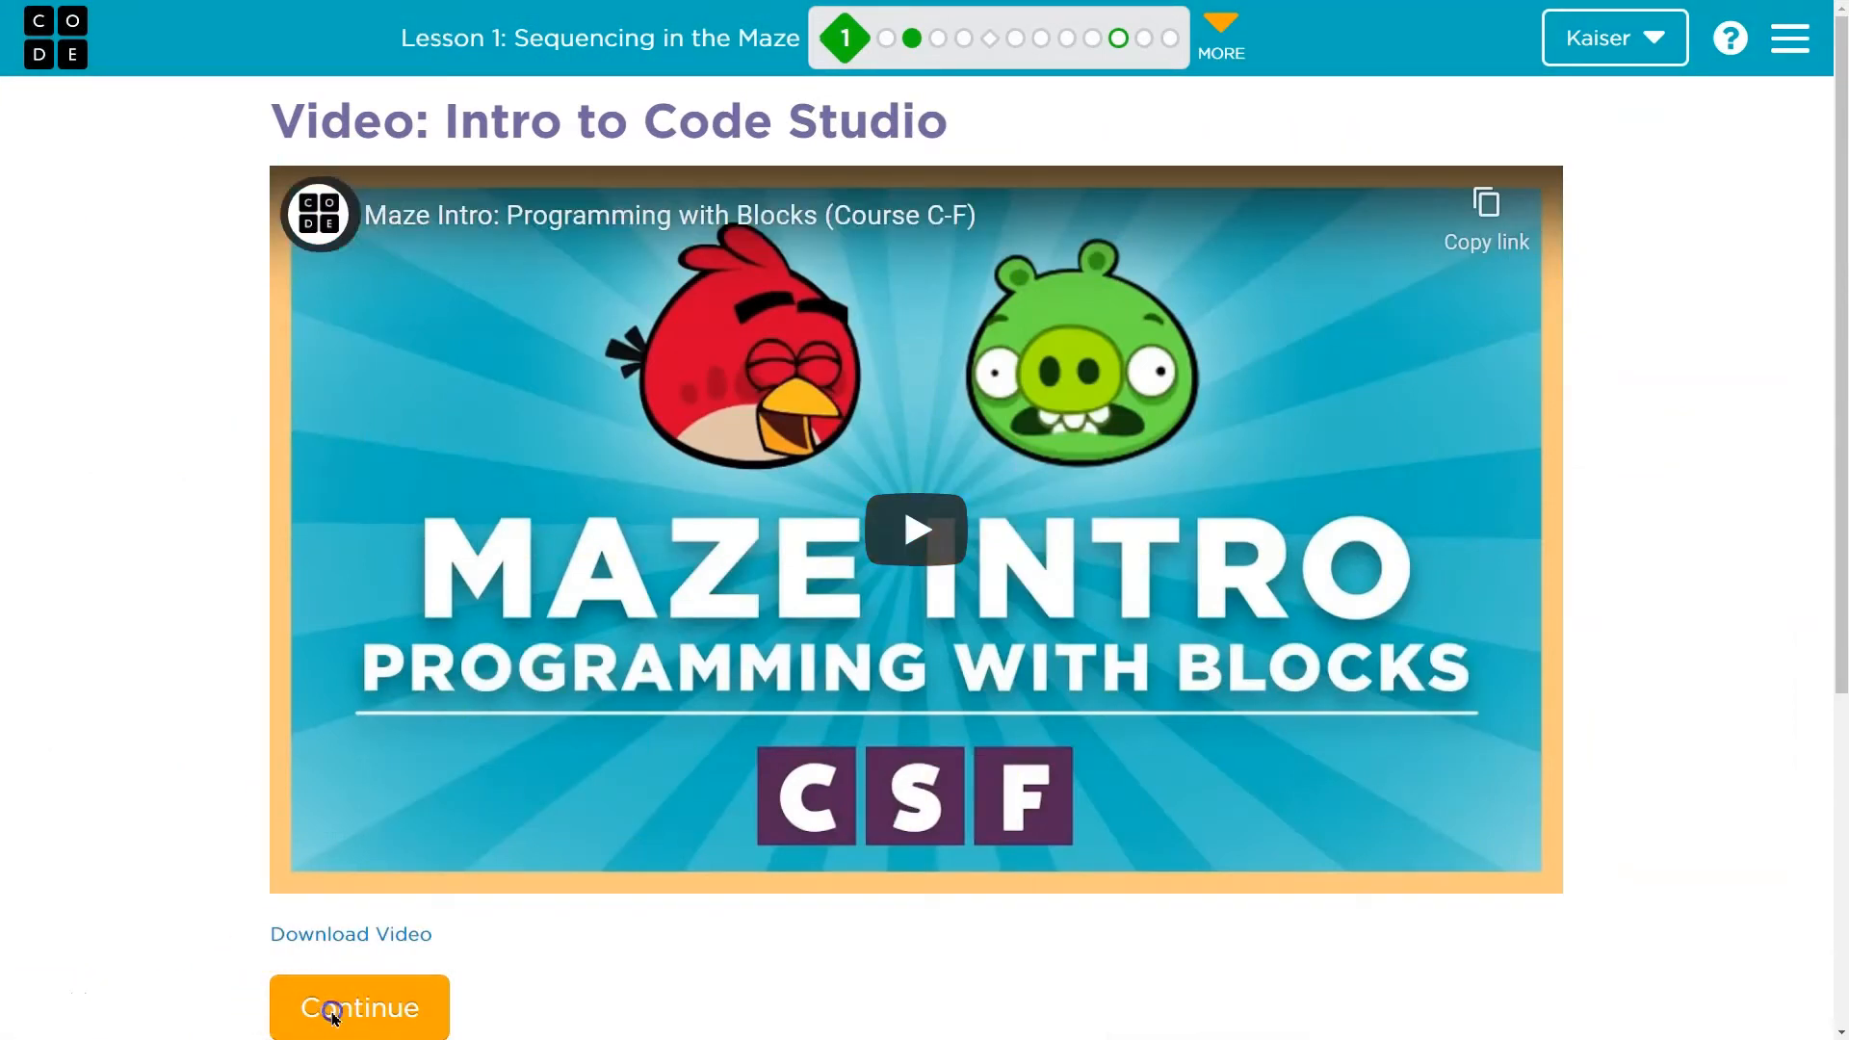
# Move past the Intro to Code Studio video to puzzle 2.
pyautogui.click(335, 1008)
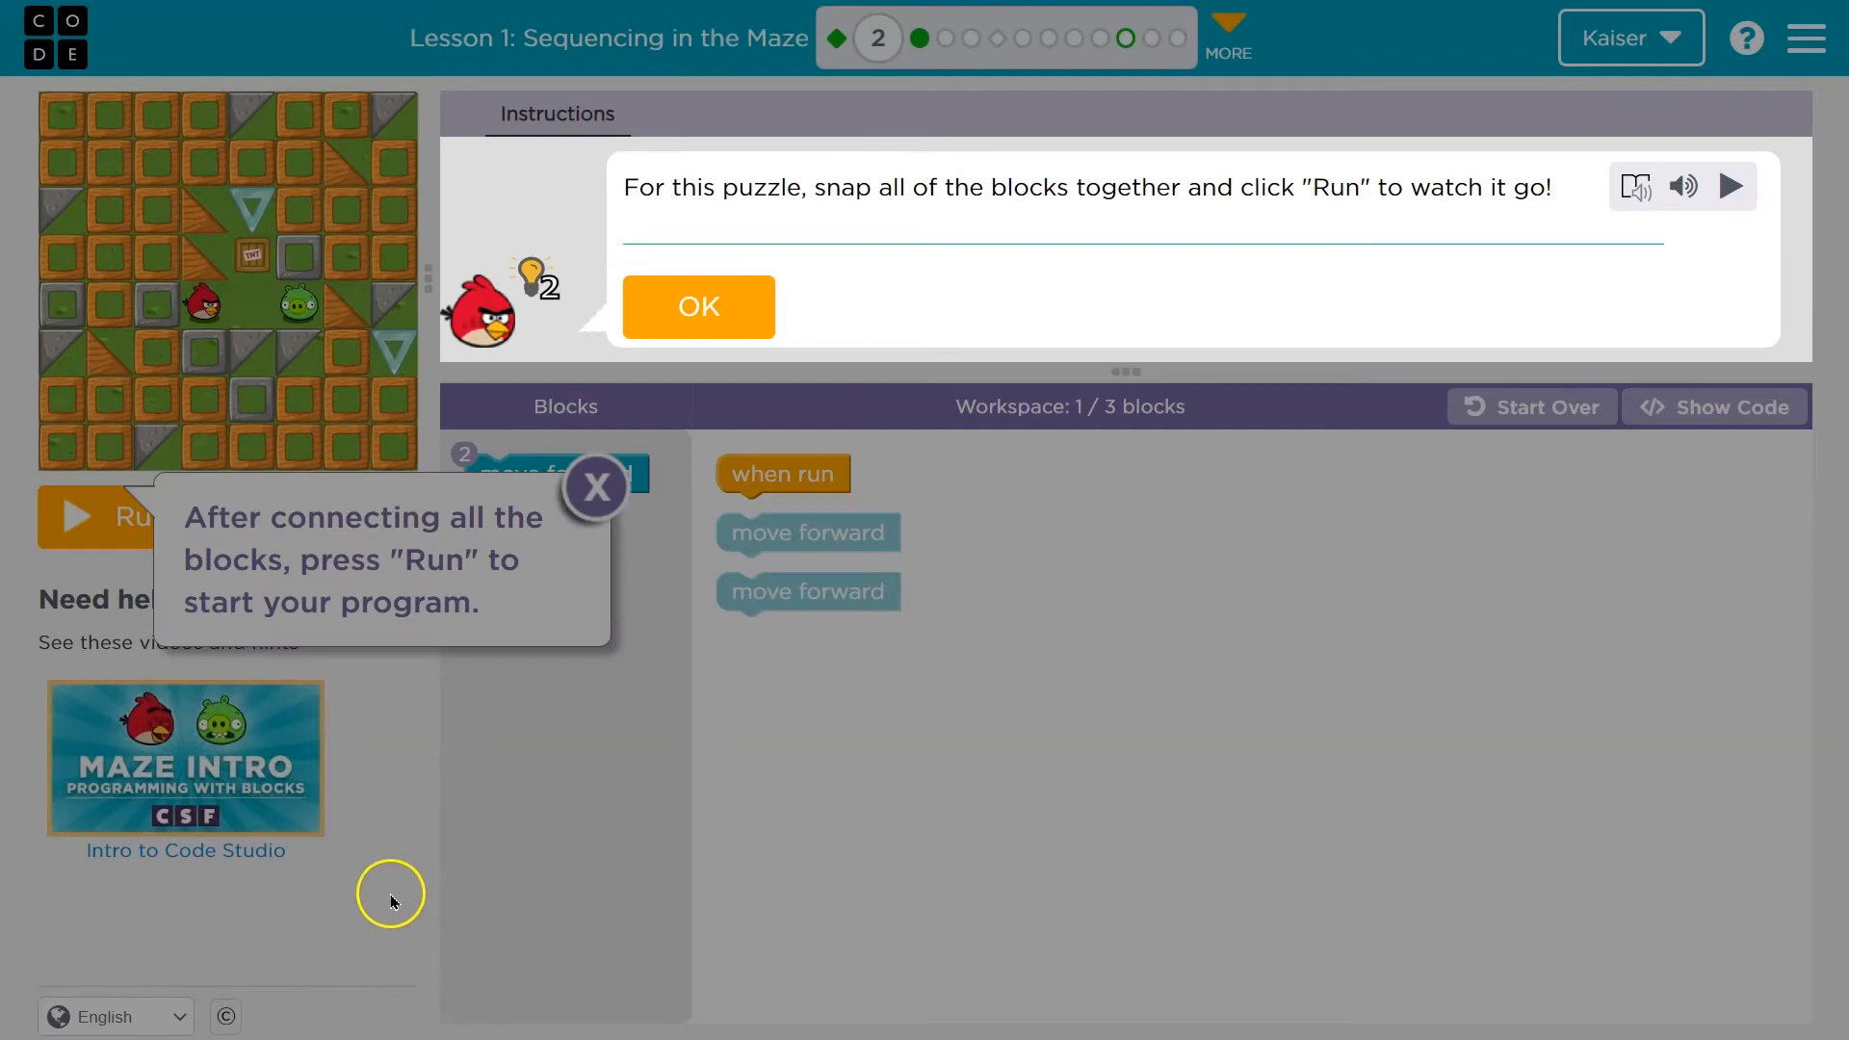
pyautogui.moveTo(659, 599)
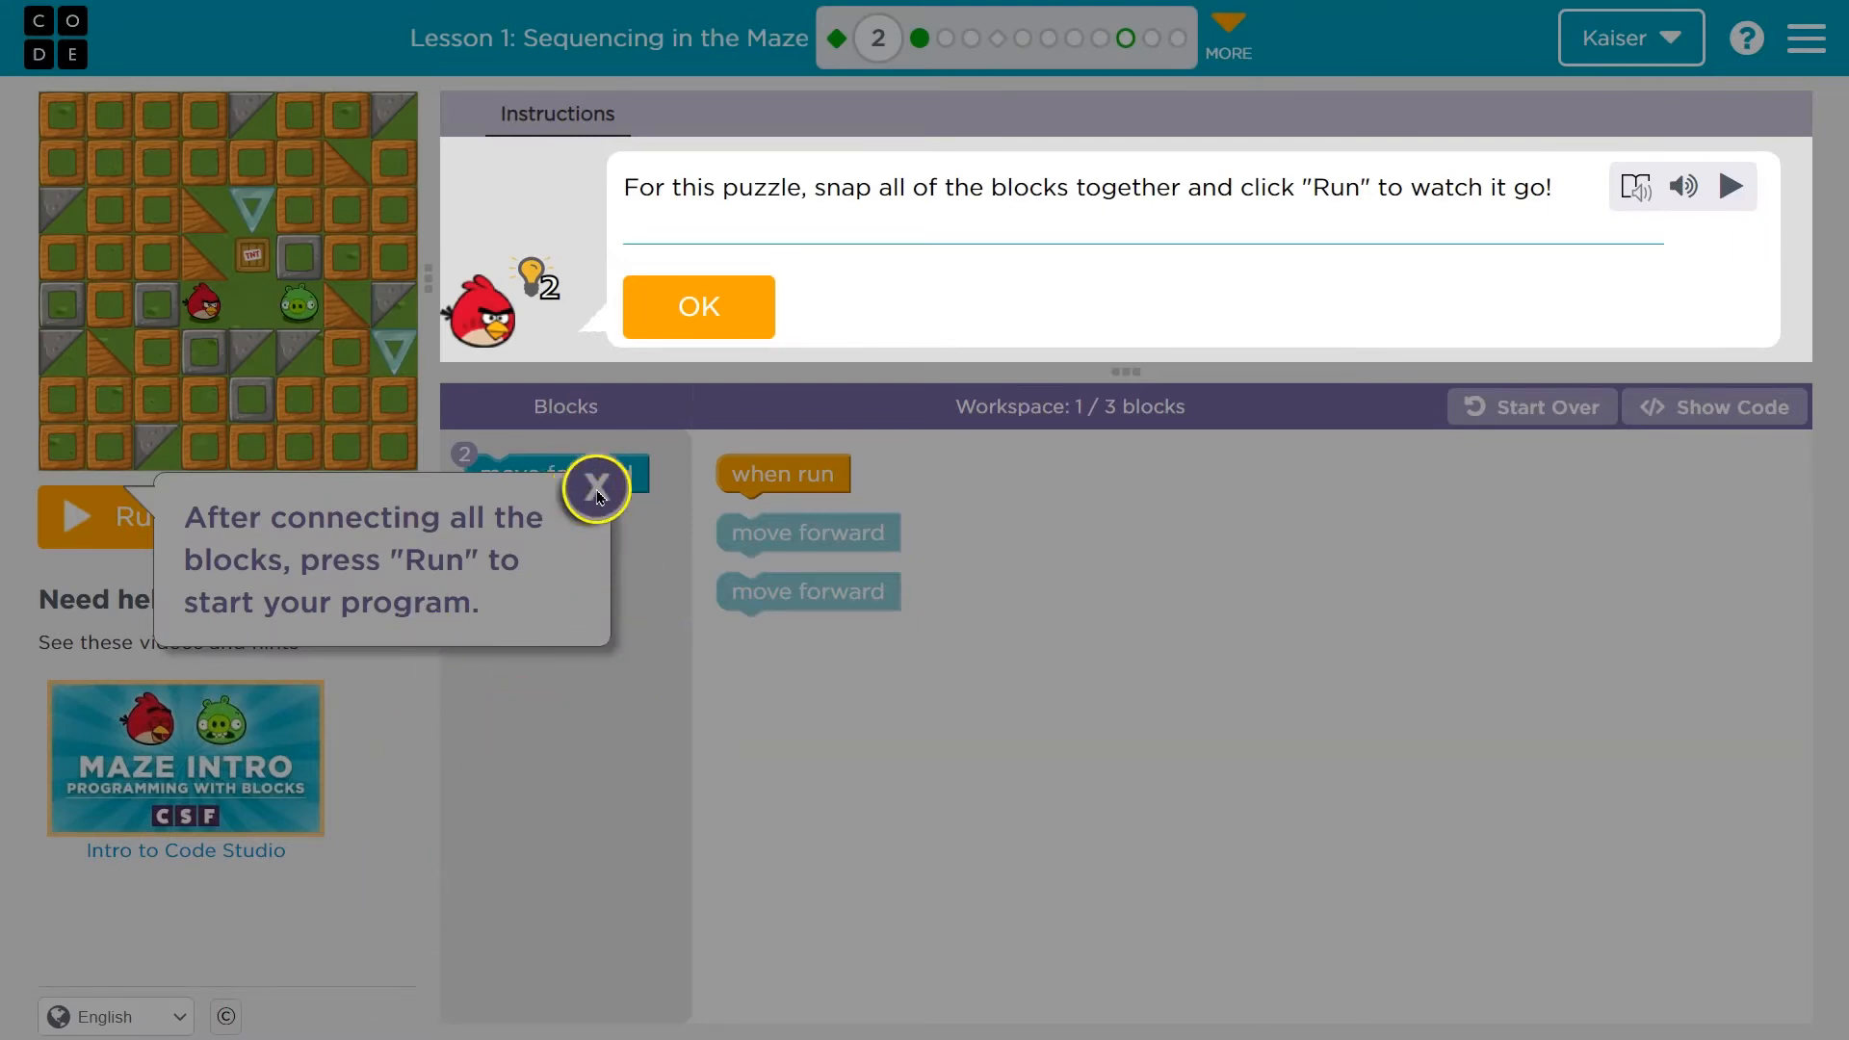
# Snap two move-forward blocks under when run, run the program, and continue to puzzle 3.
pyautogui.click(698, 306)
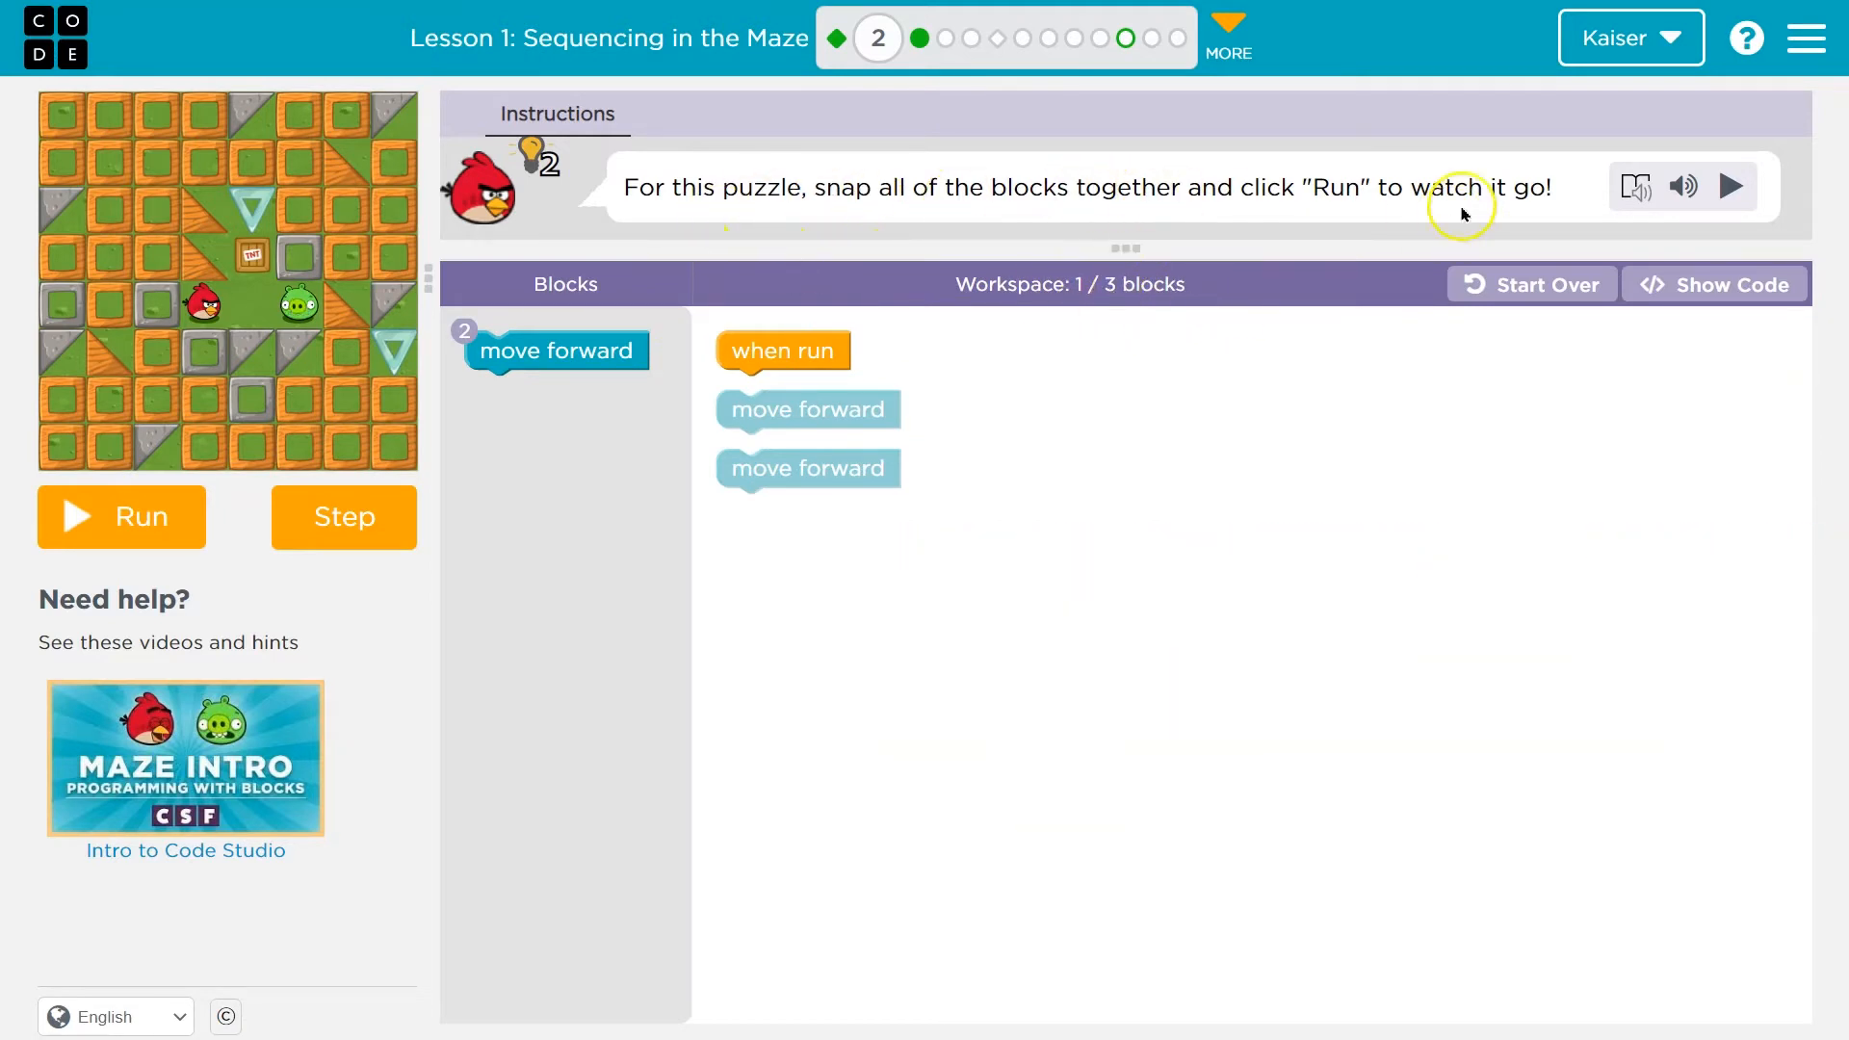
pyautogui.moveTo(713, 441)
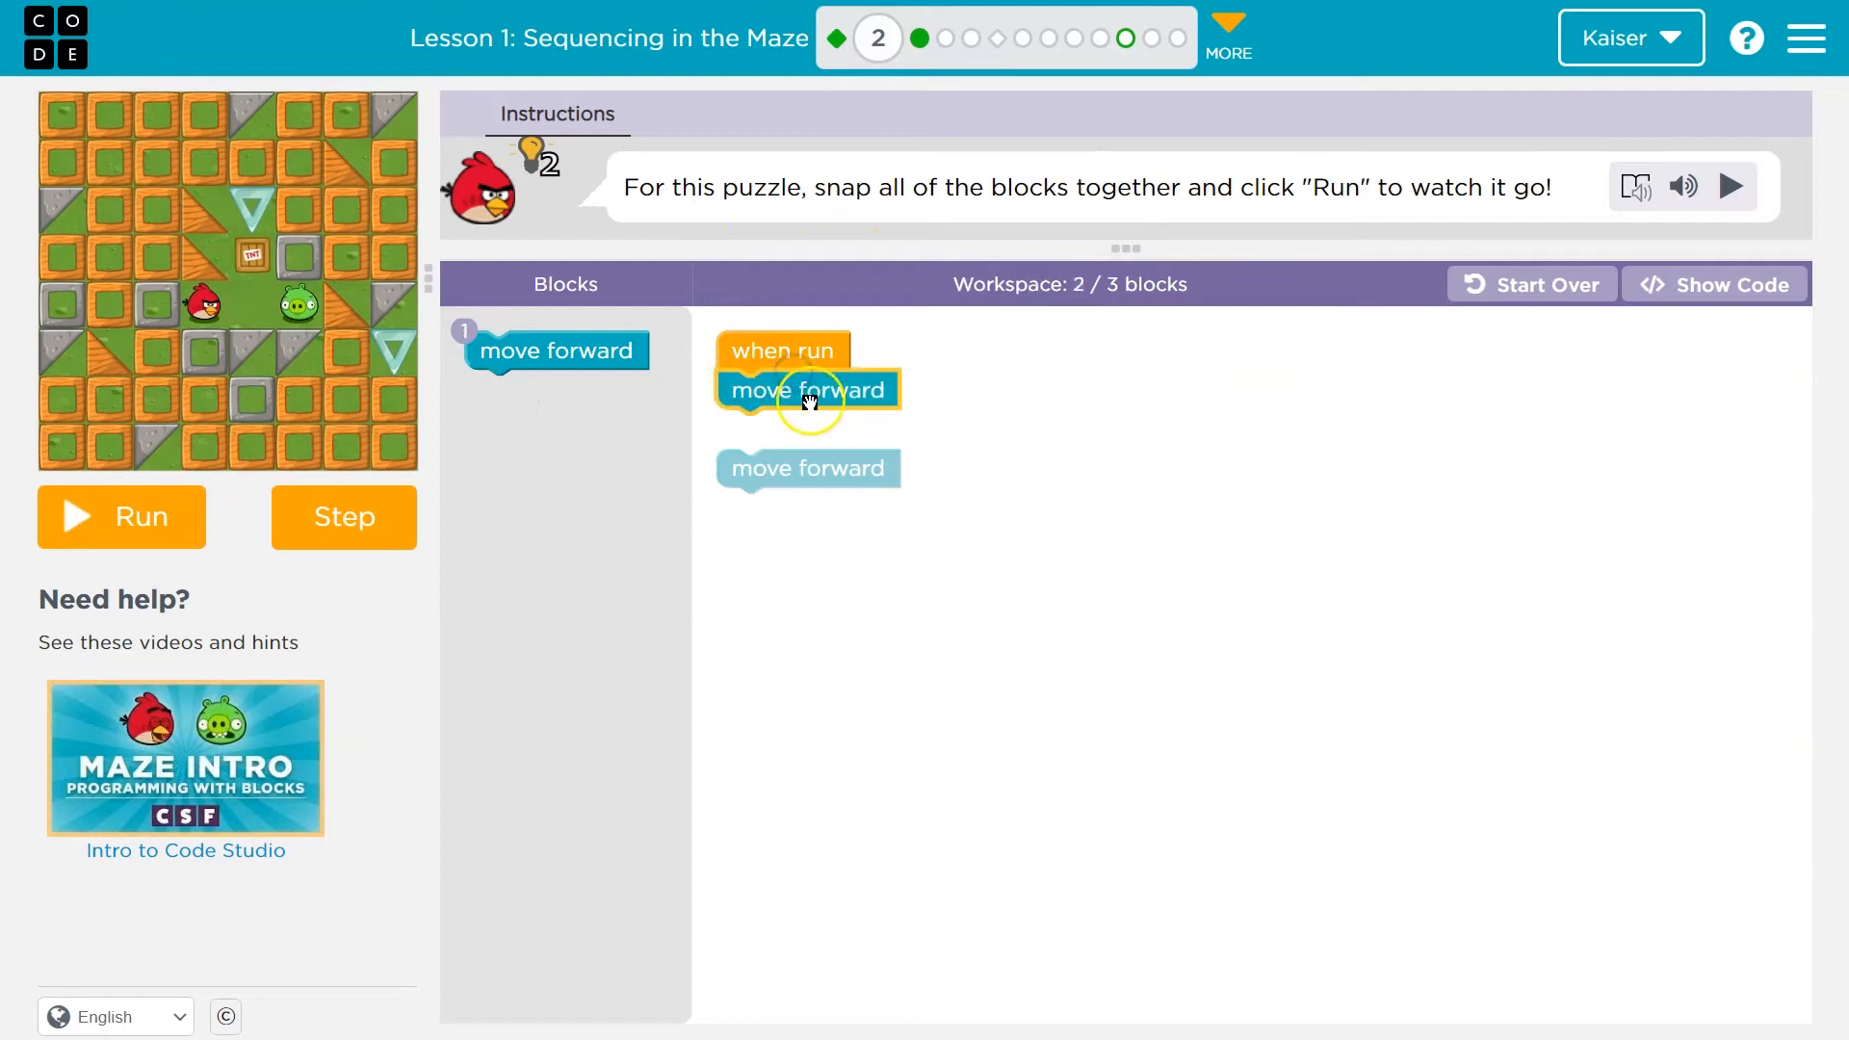
pyautogui.moveTo(807, 468); pyautogui.dragTo(808, 428)
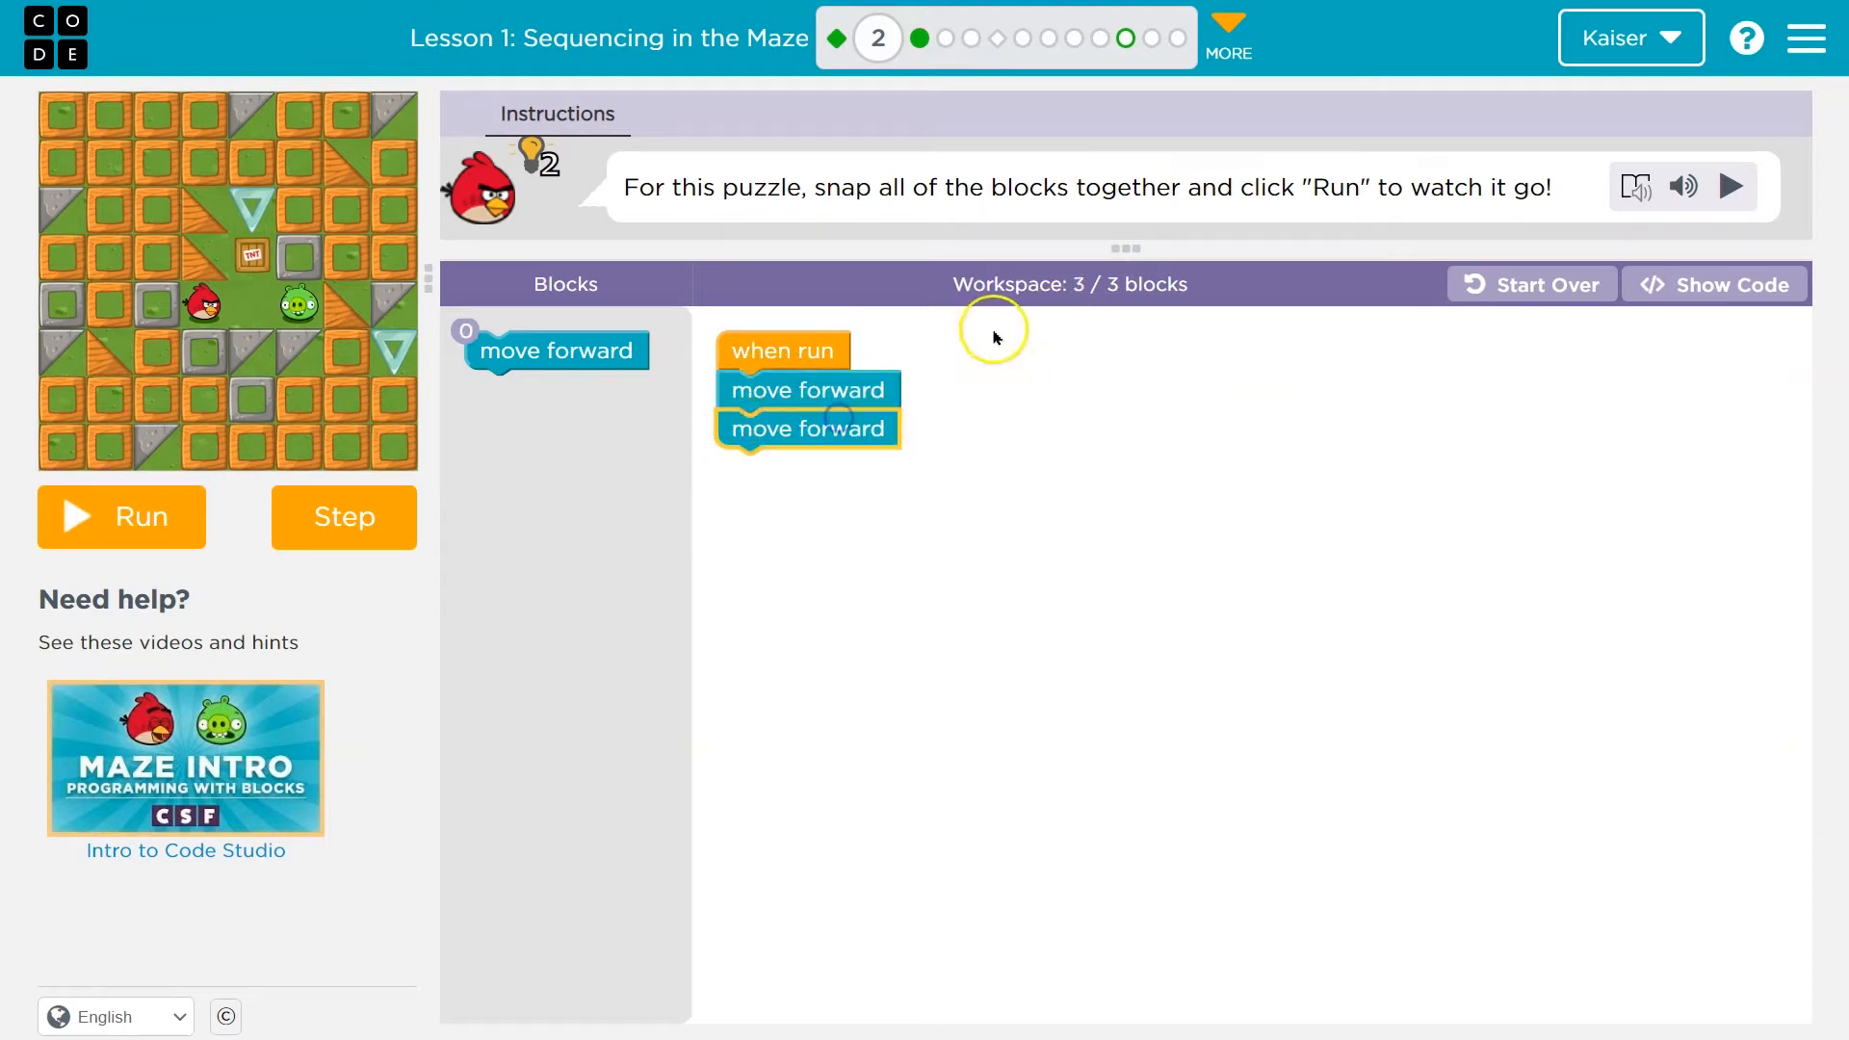
pyautogui.moveTo(1086, 348)
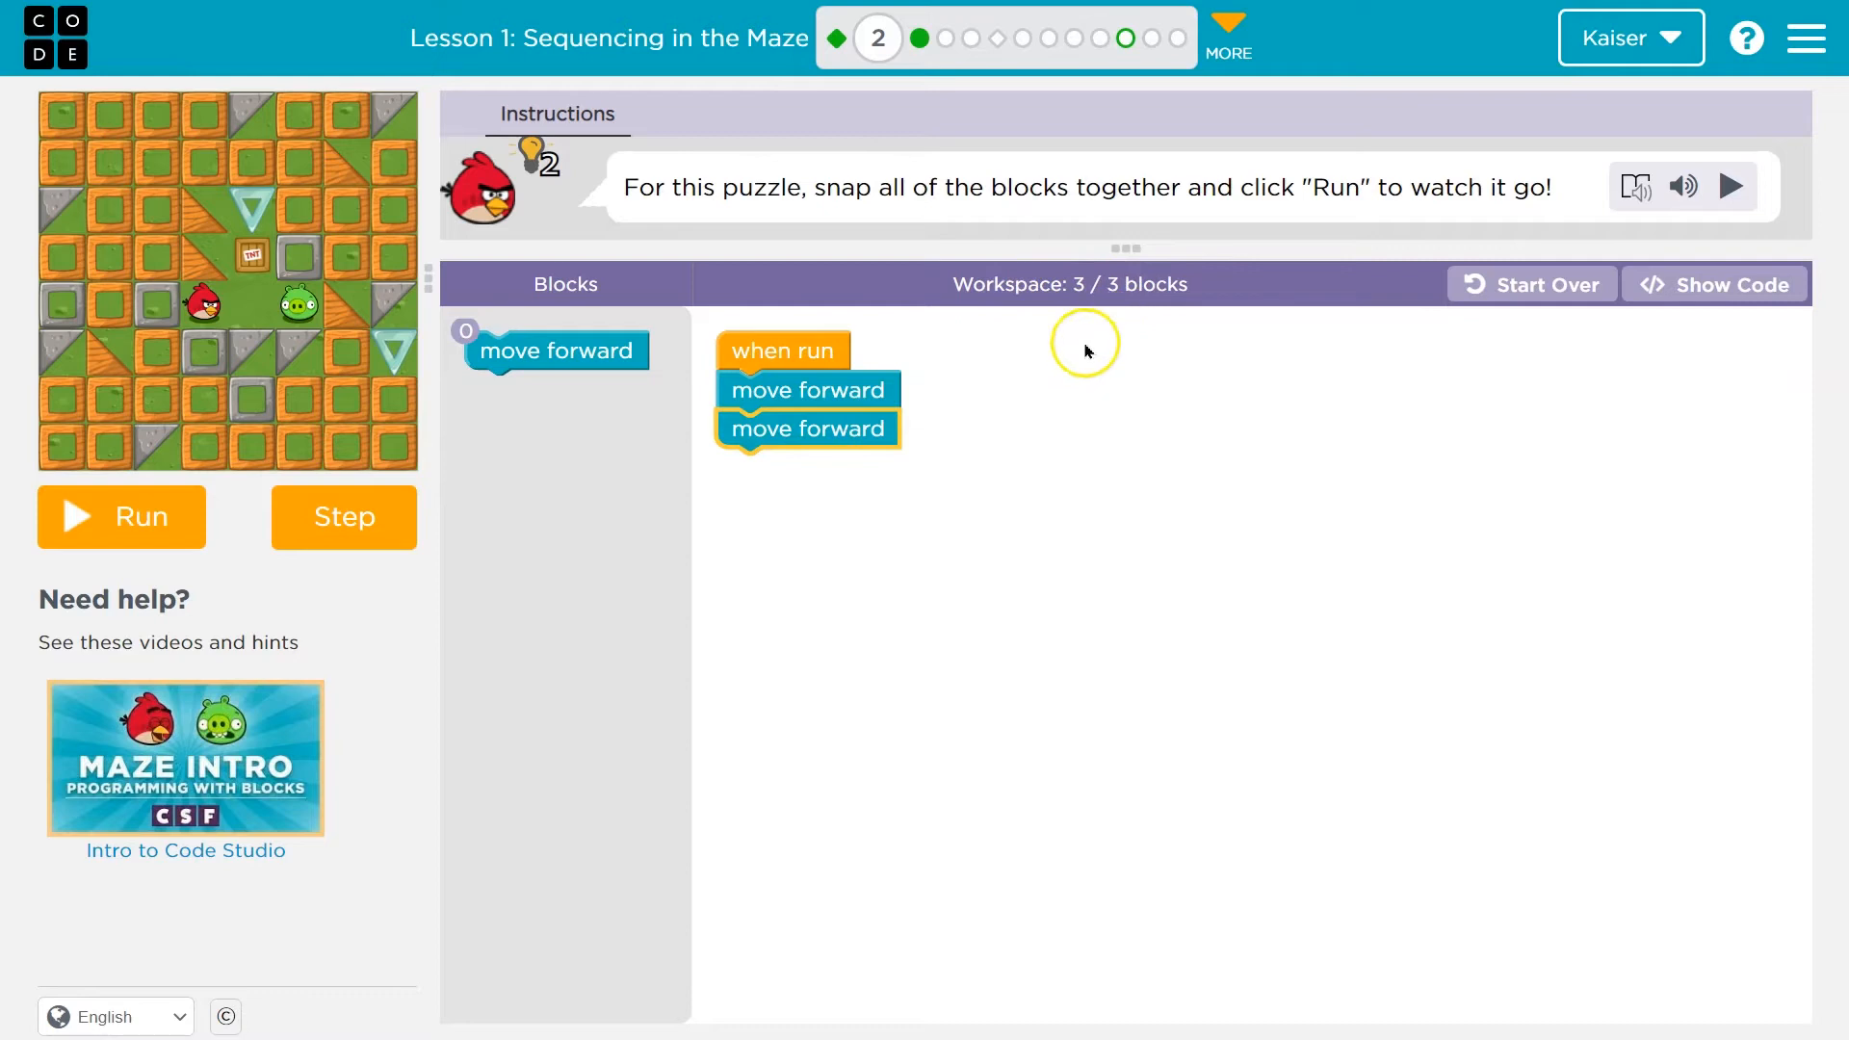
pyautogui.click(121, 517)
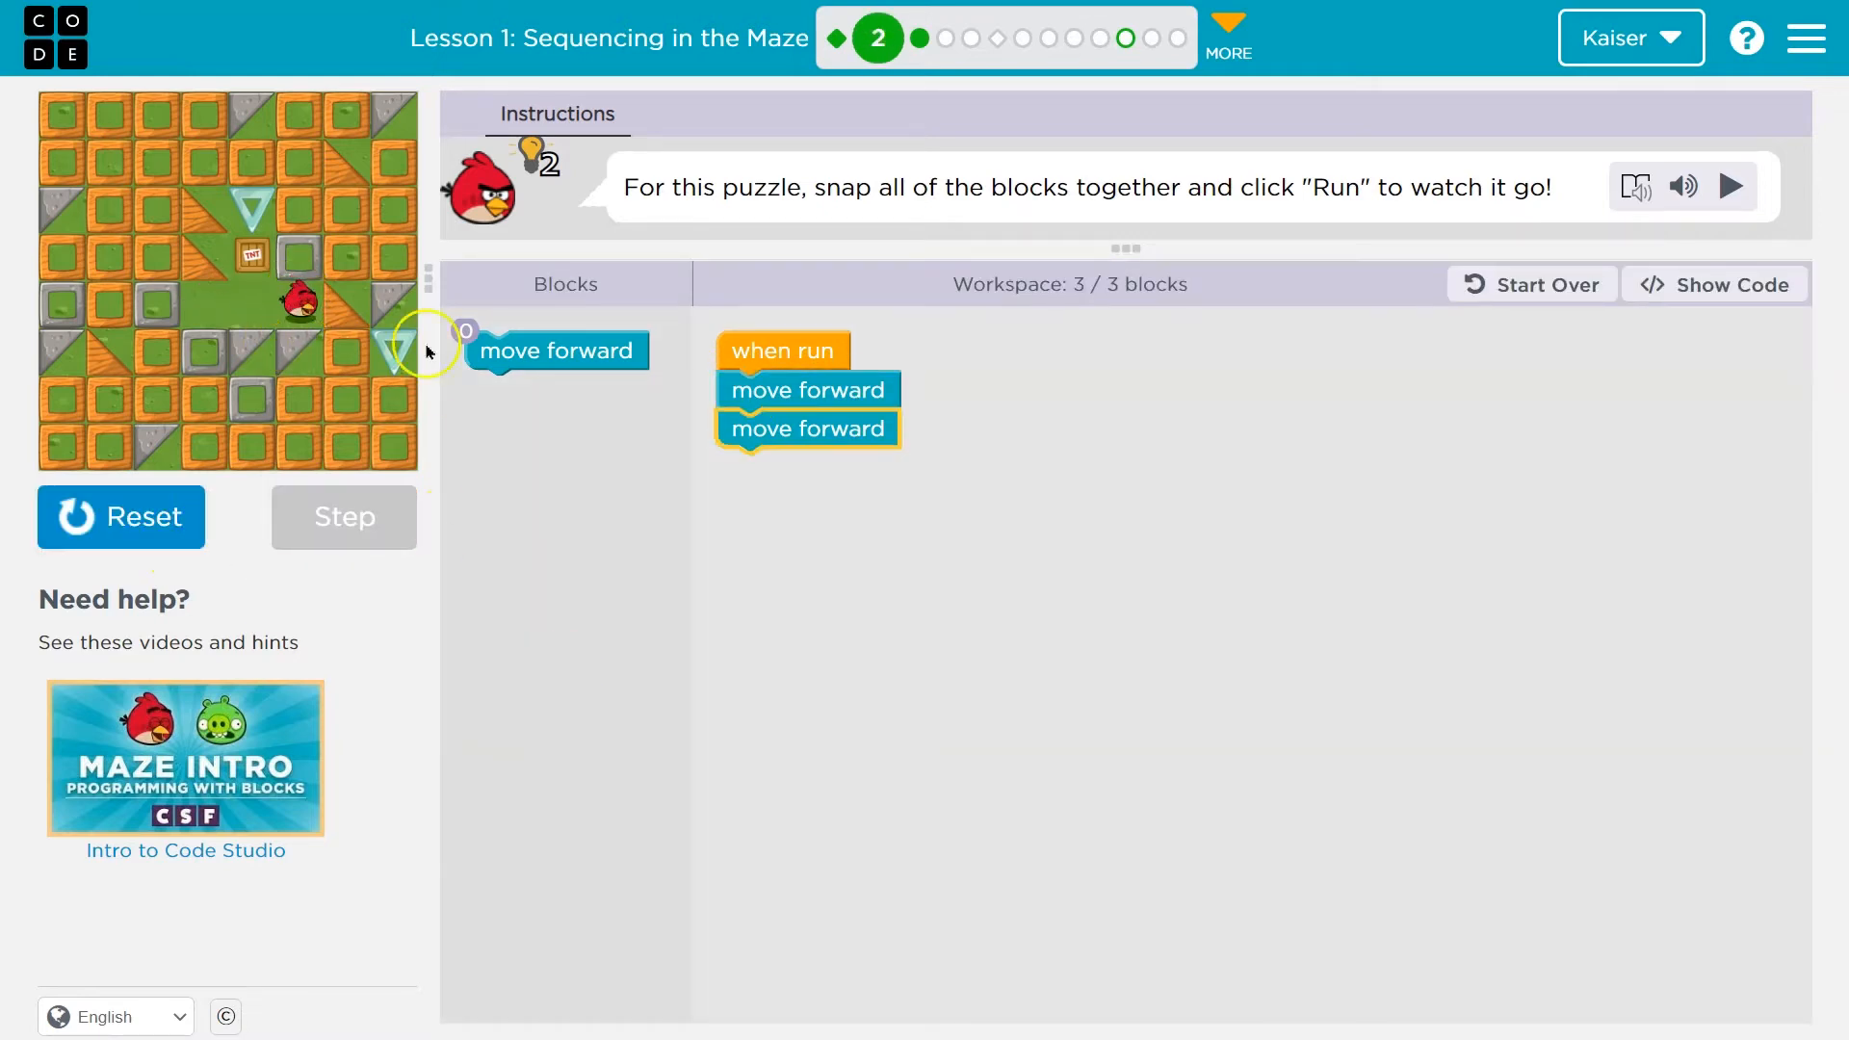
pyautogui.click(1731, 186)
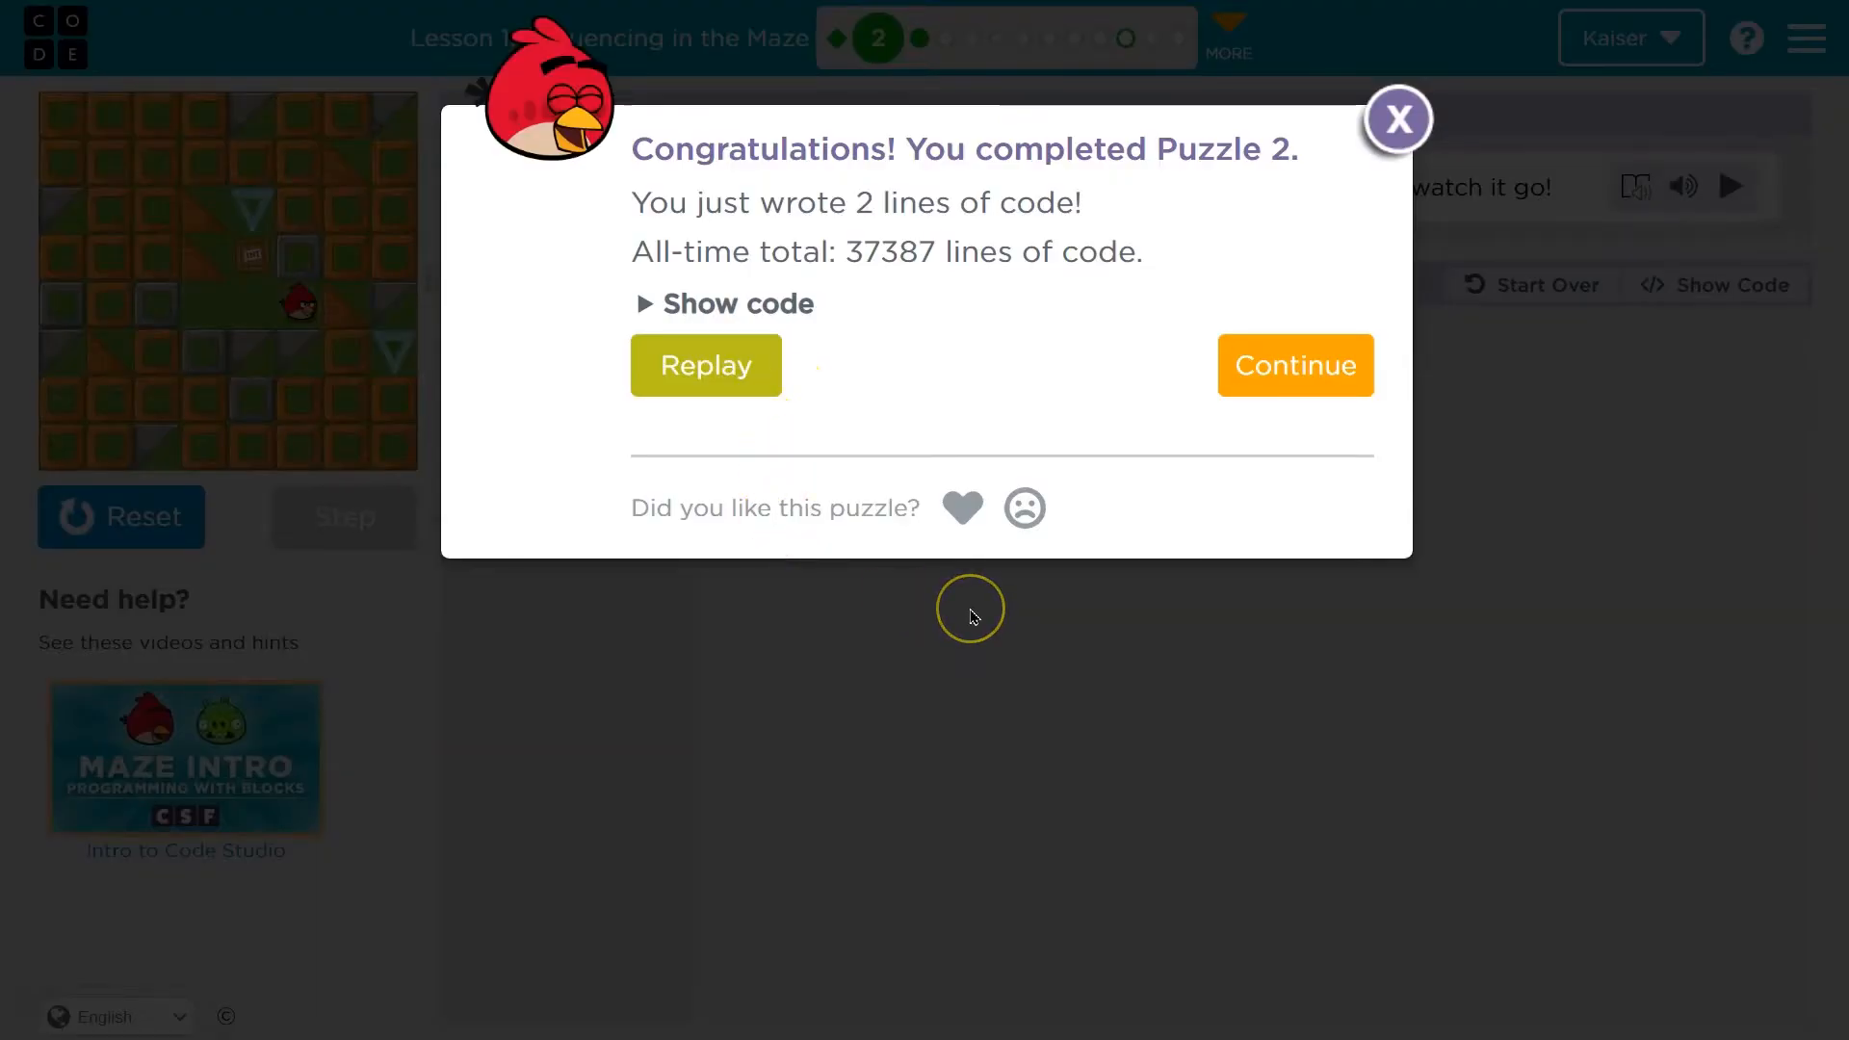
pyautogui.click(1295, 365)
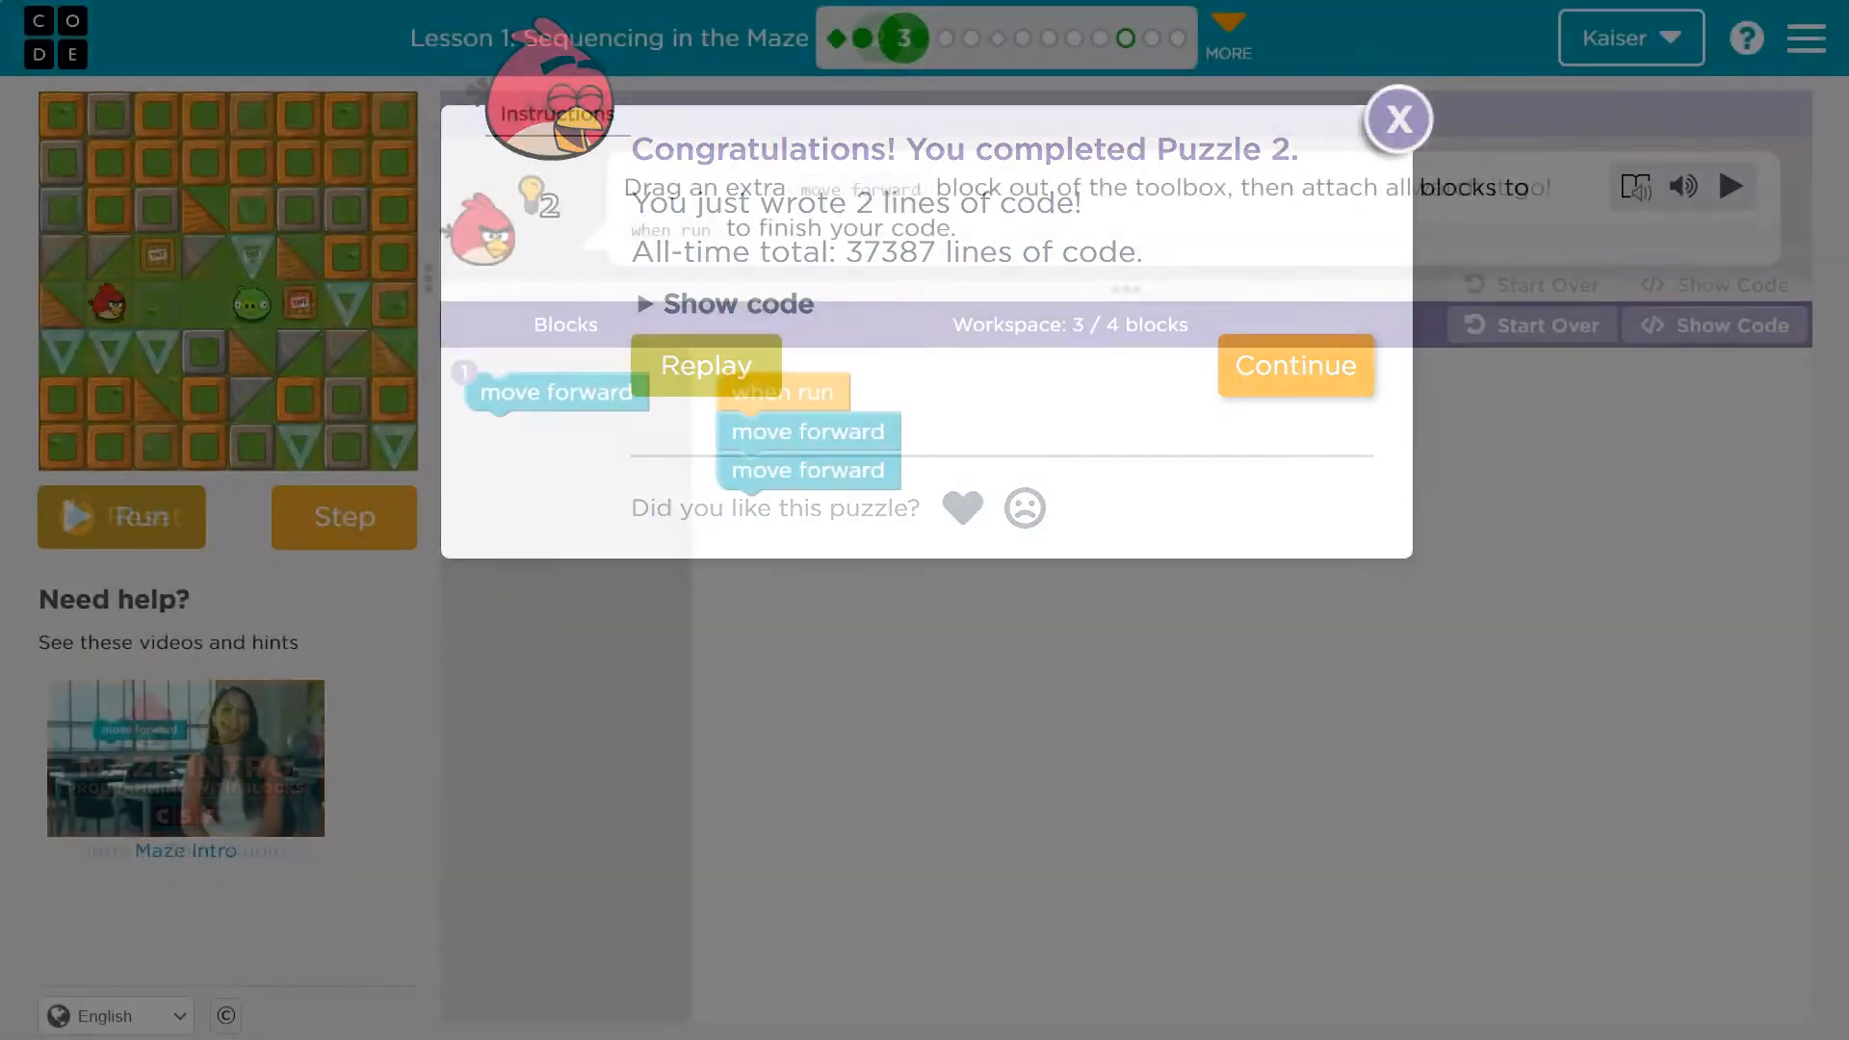
# Add a third move-forward block, run it to reach the pig, and continue to puzzle 4.
pyautogui.click(1402, 120)
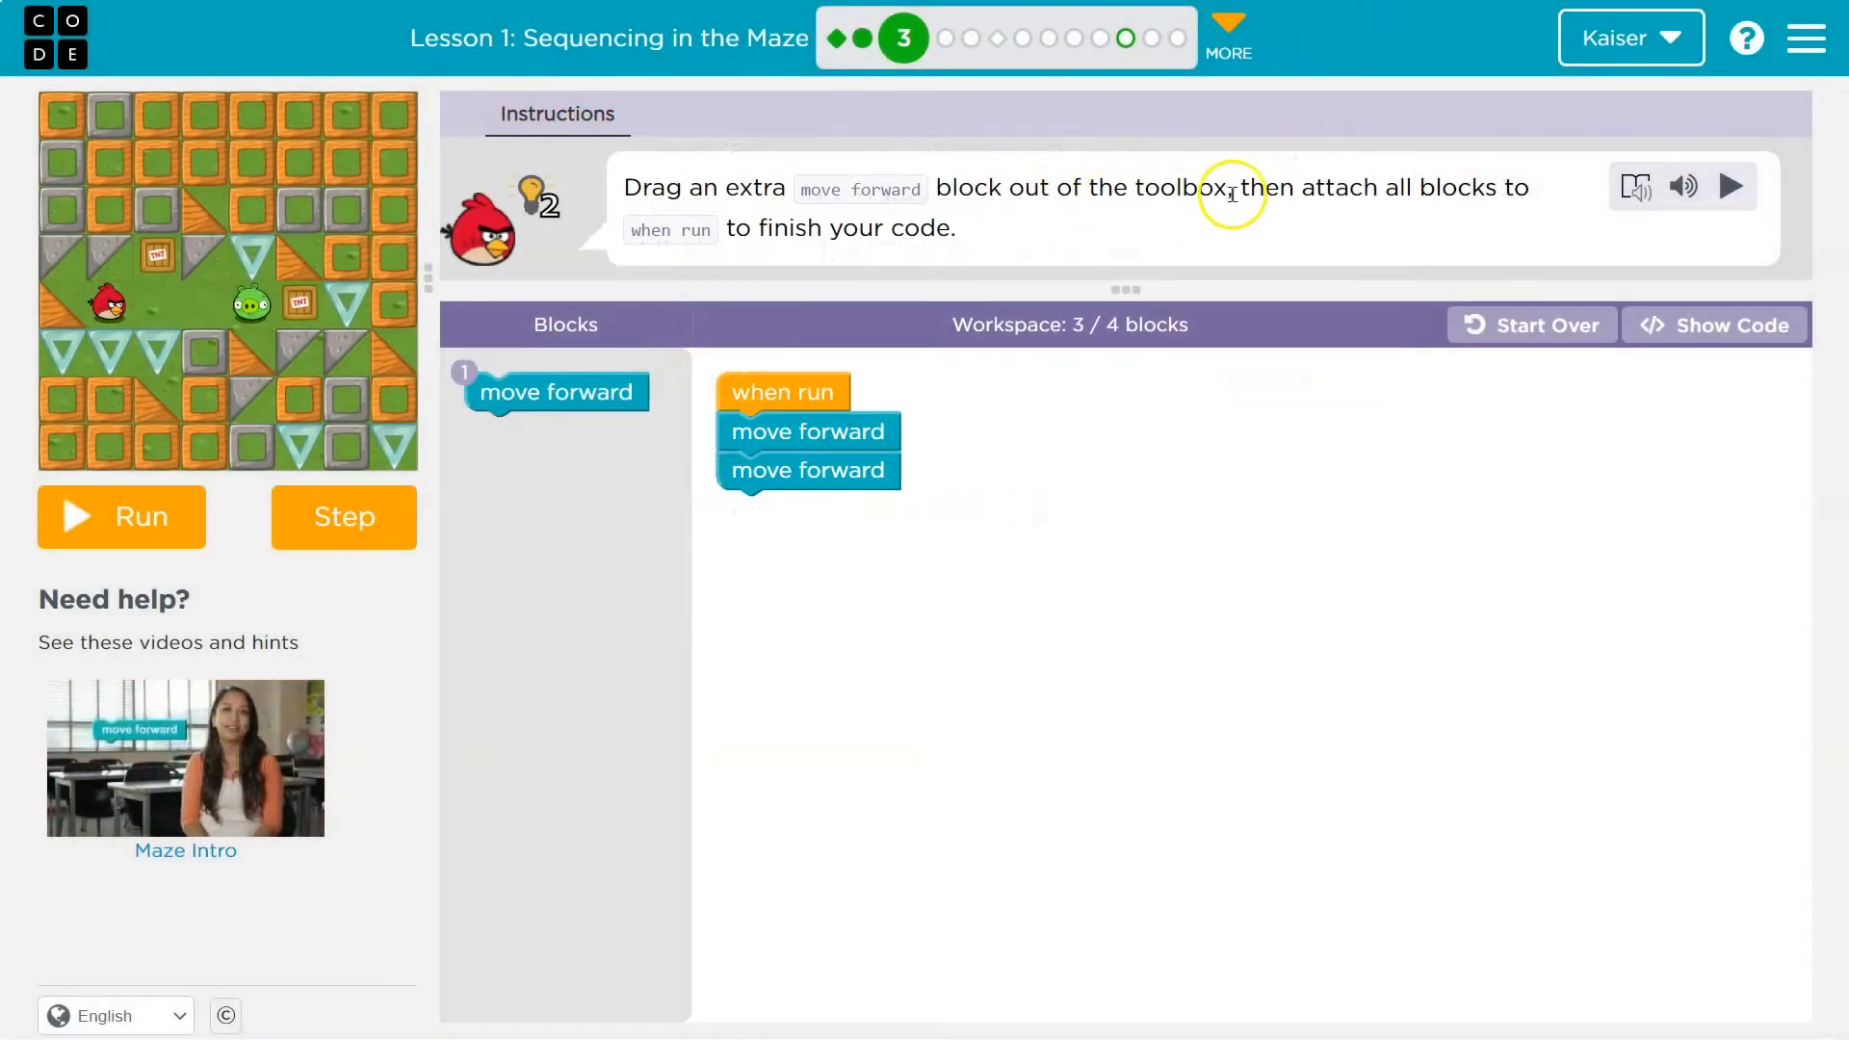
pyautogui.moveTo(1461, 203)
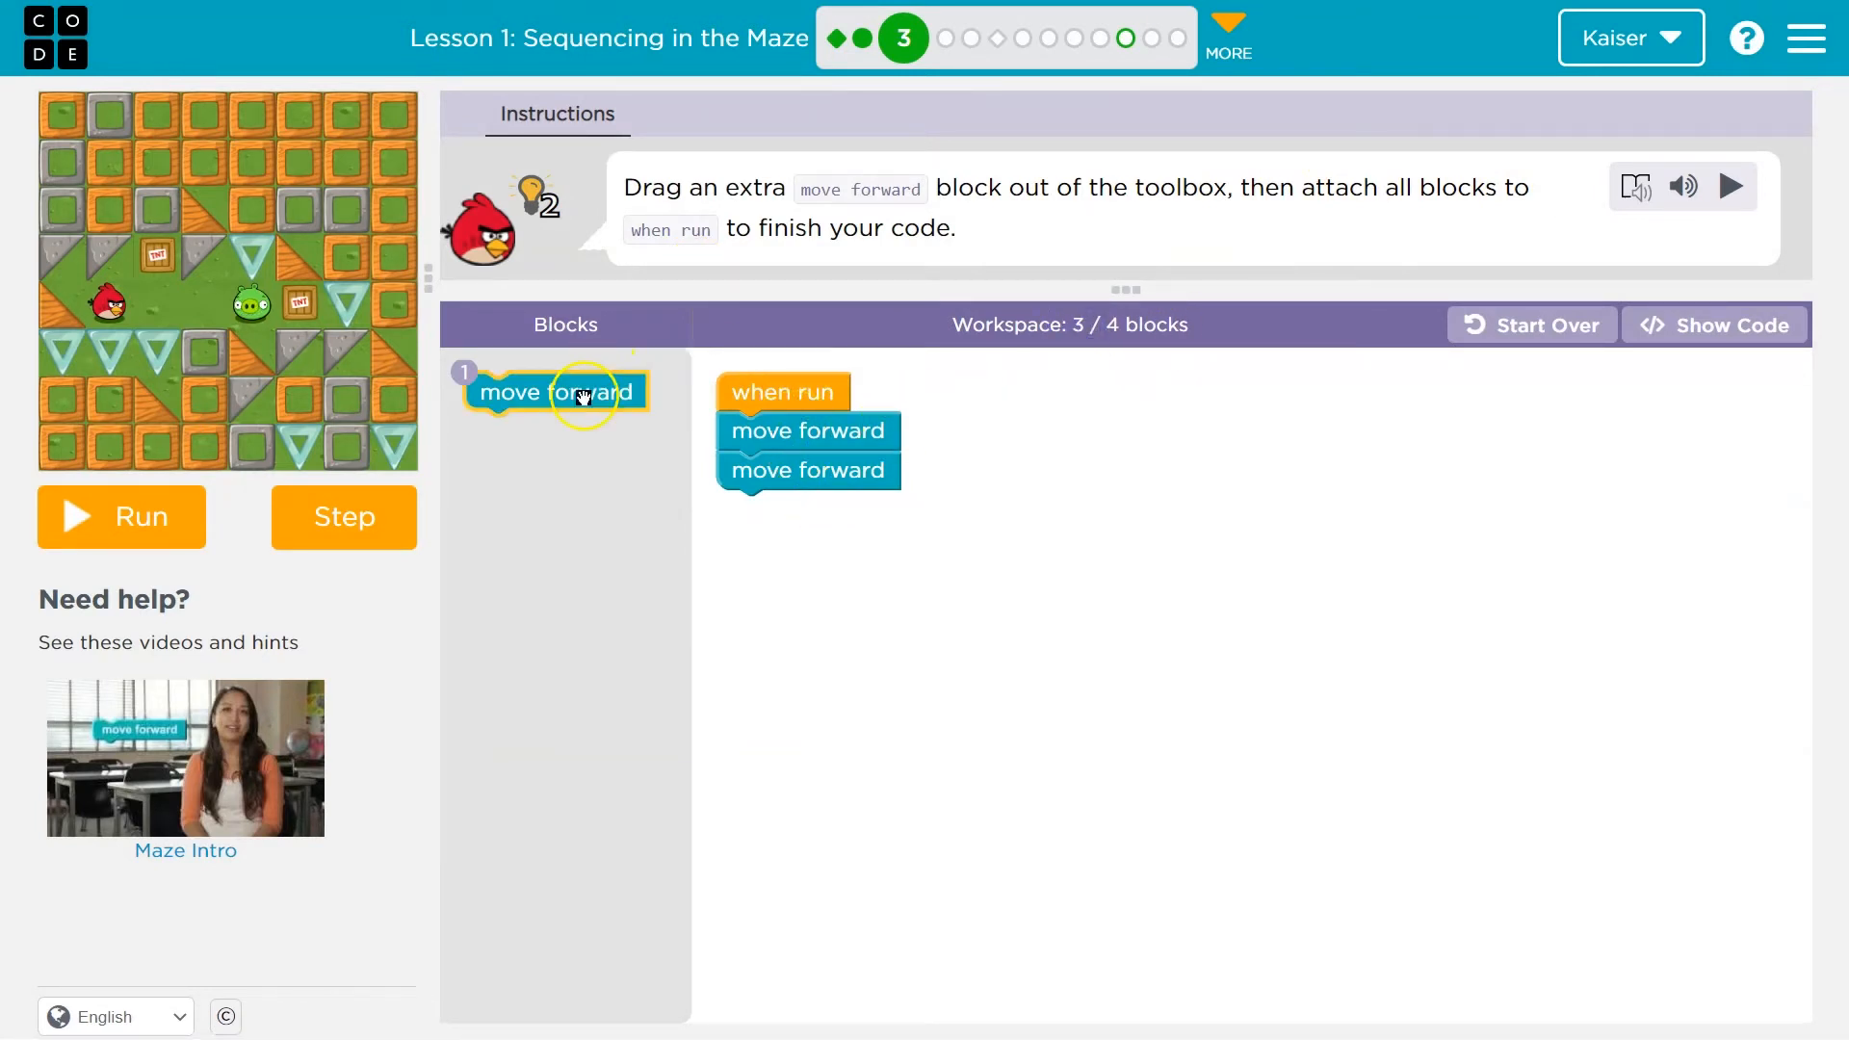
pyautogui.moveTo(556, 392); pyautogui.dragTo(808, 510)
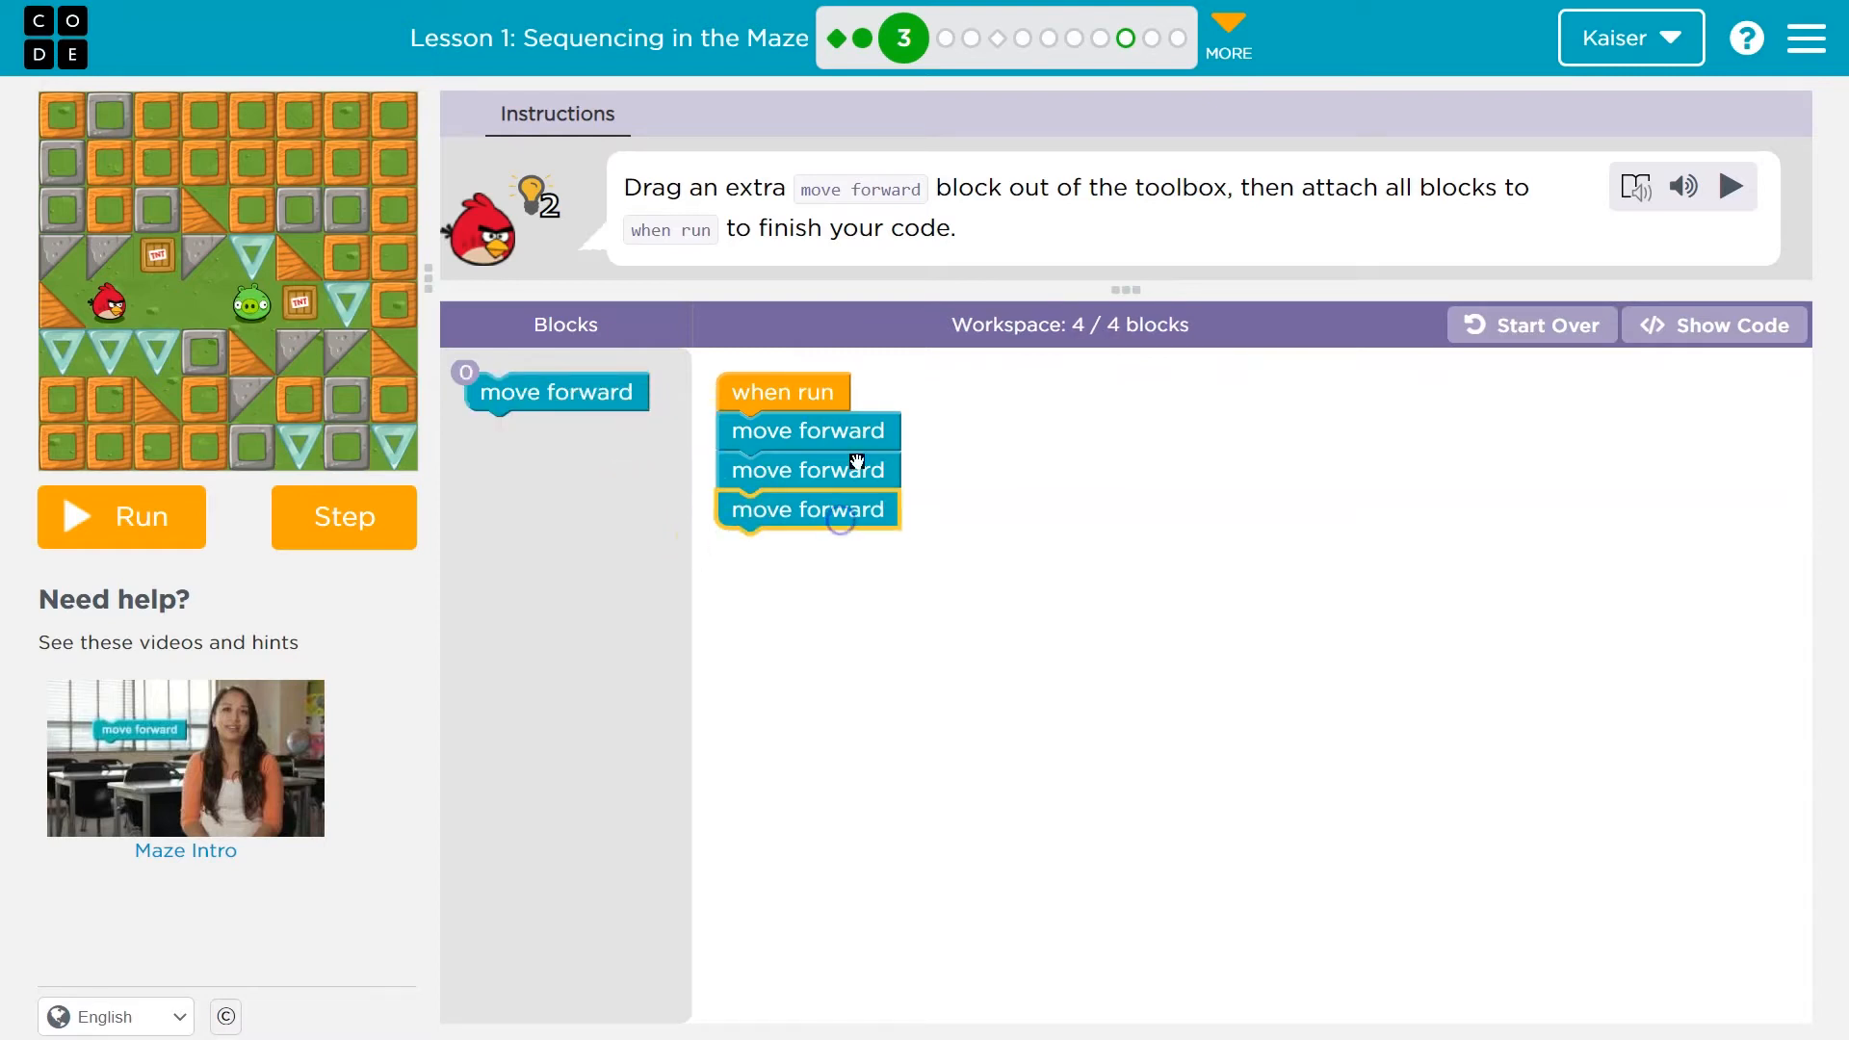
pyautogui.moveTo(709, 577)
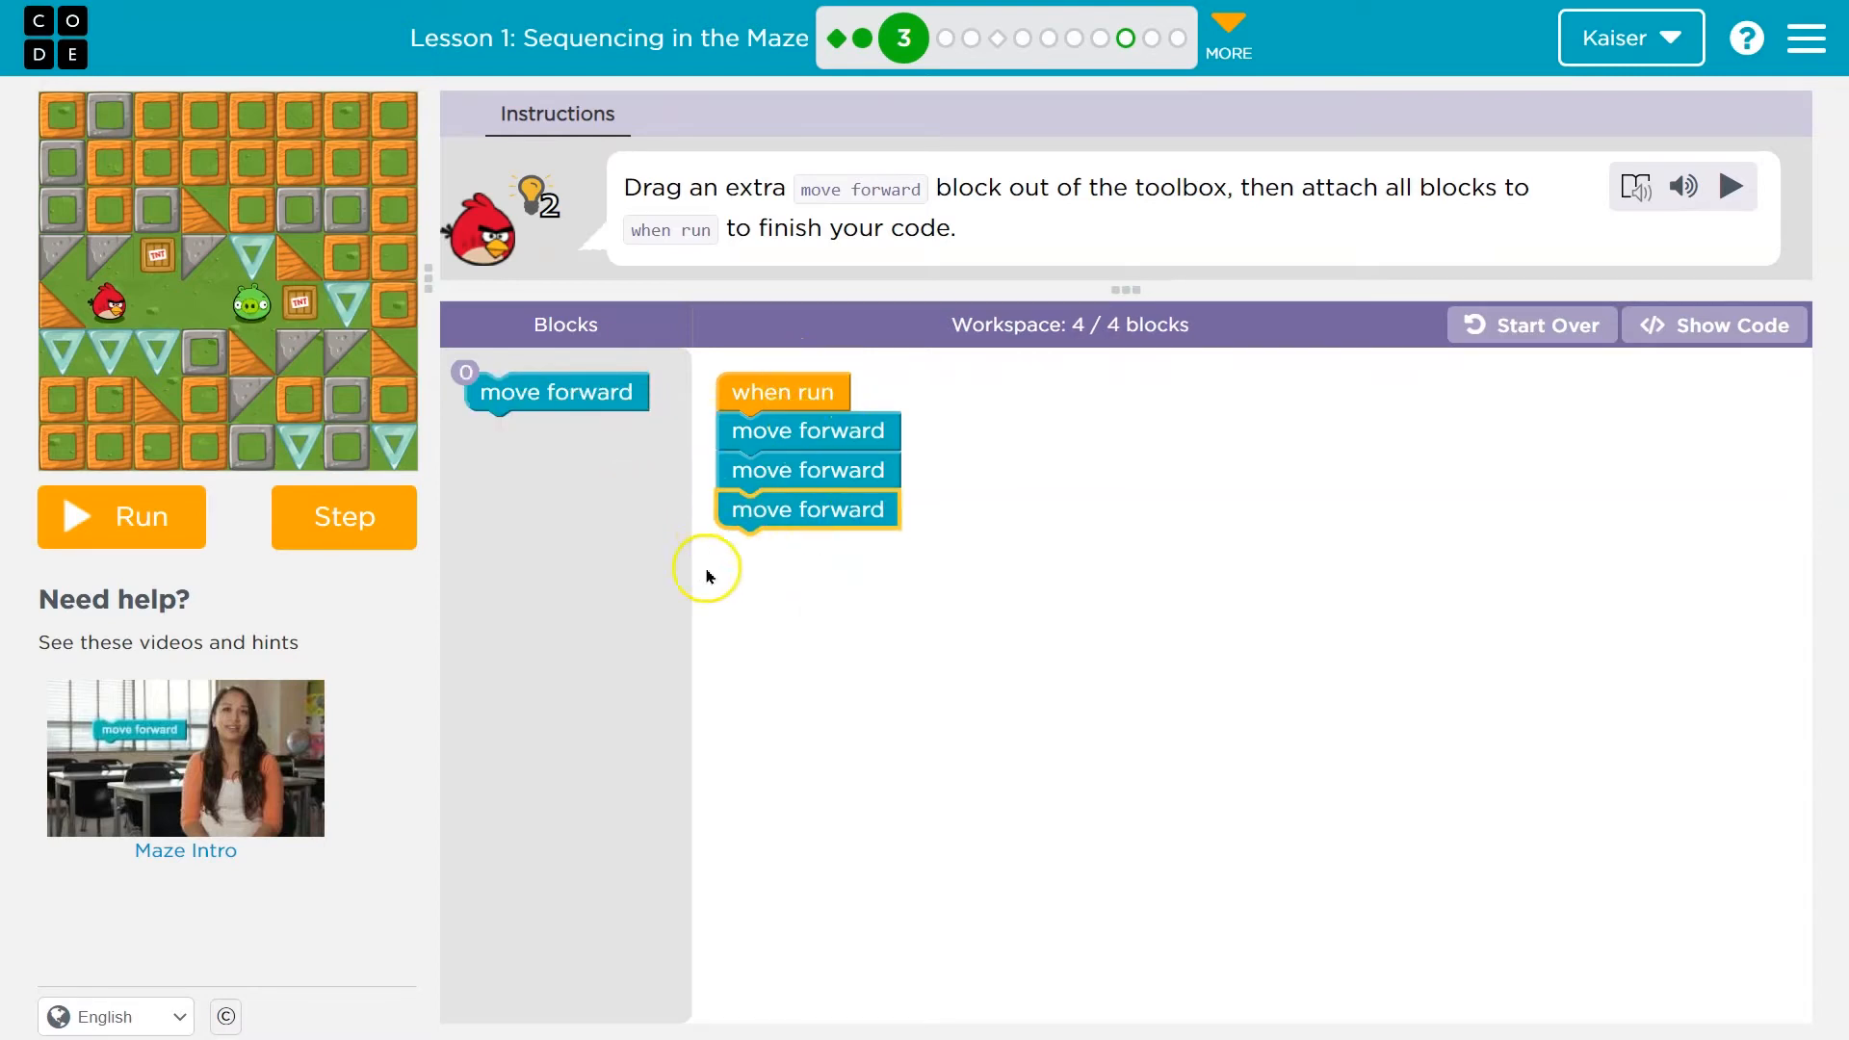
pyautogui.click(122, 517)
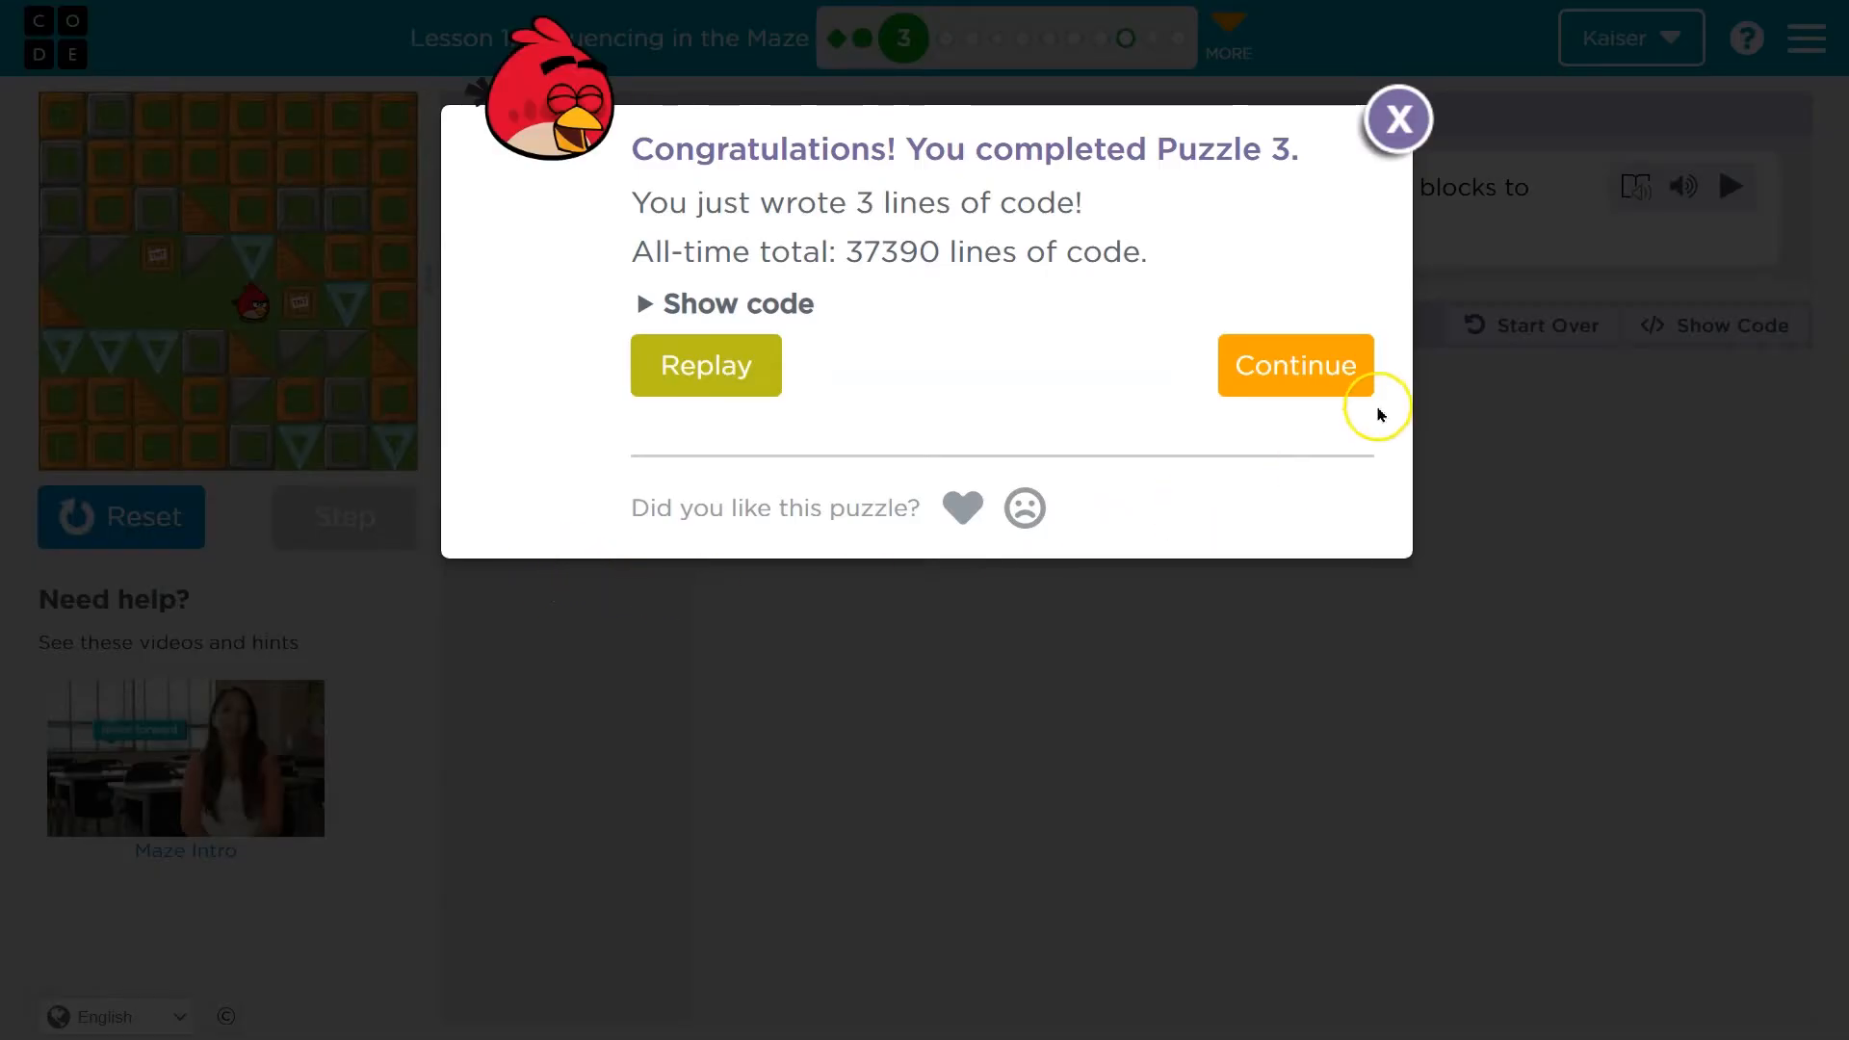
pyautogui.click(1296, 365)
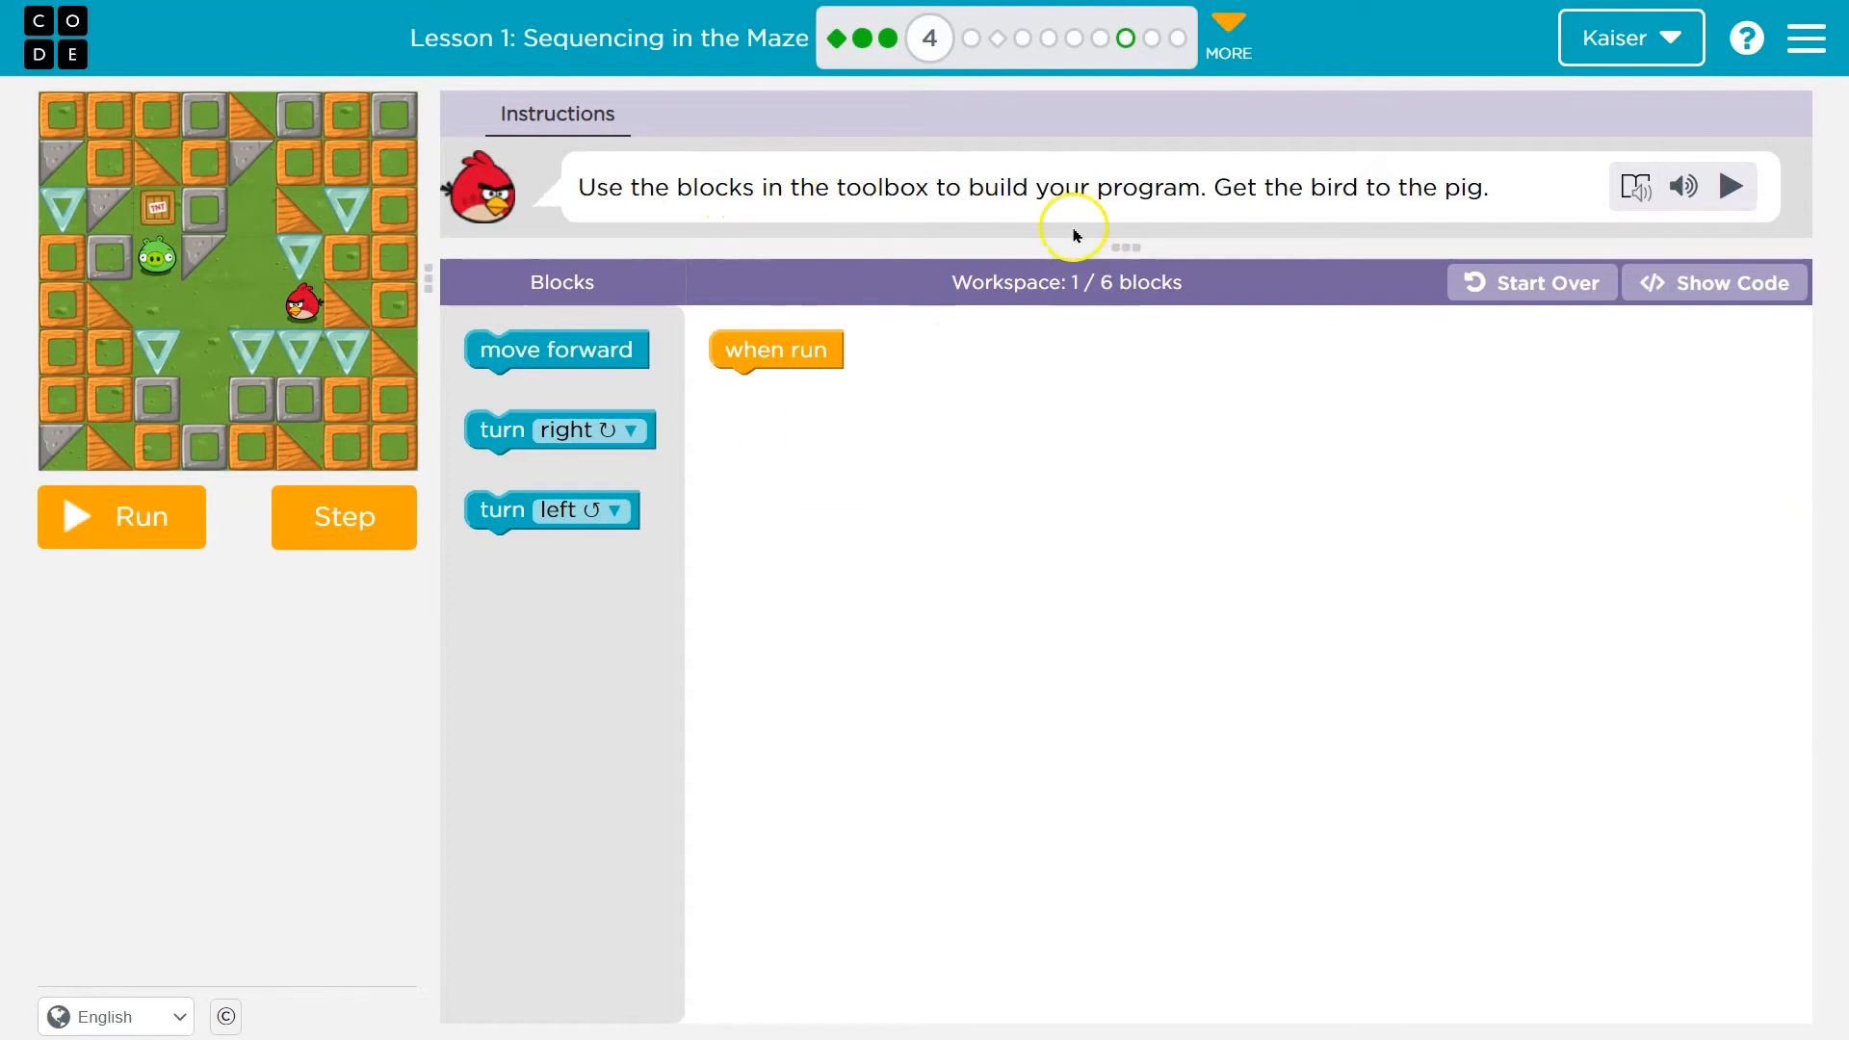
pyautogui.moveTo(1454, 200)
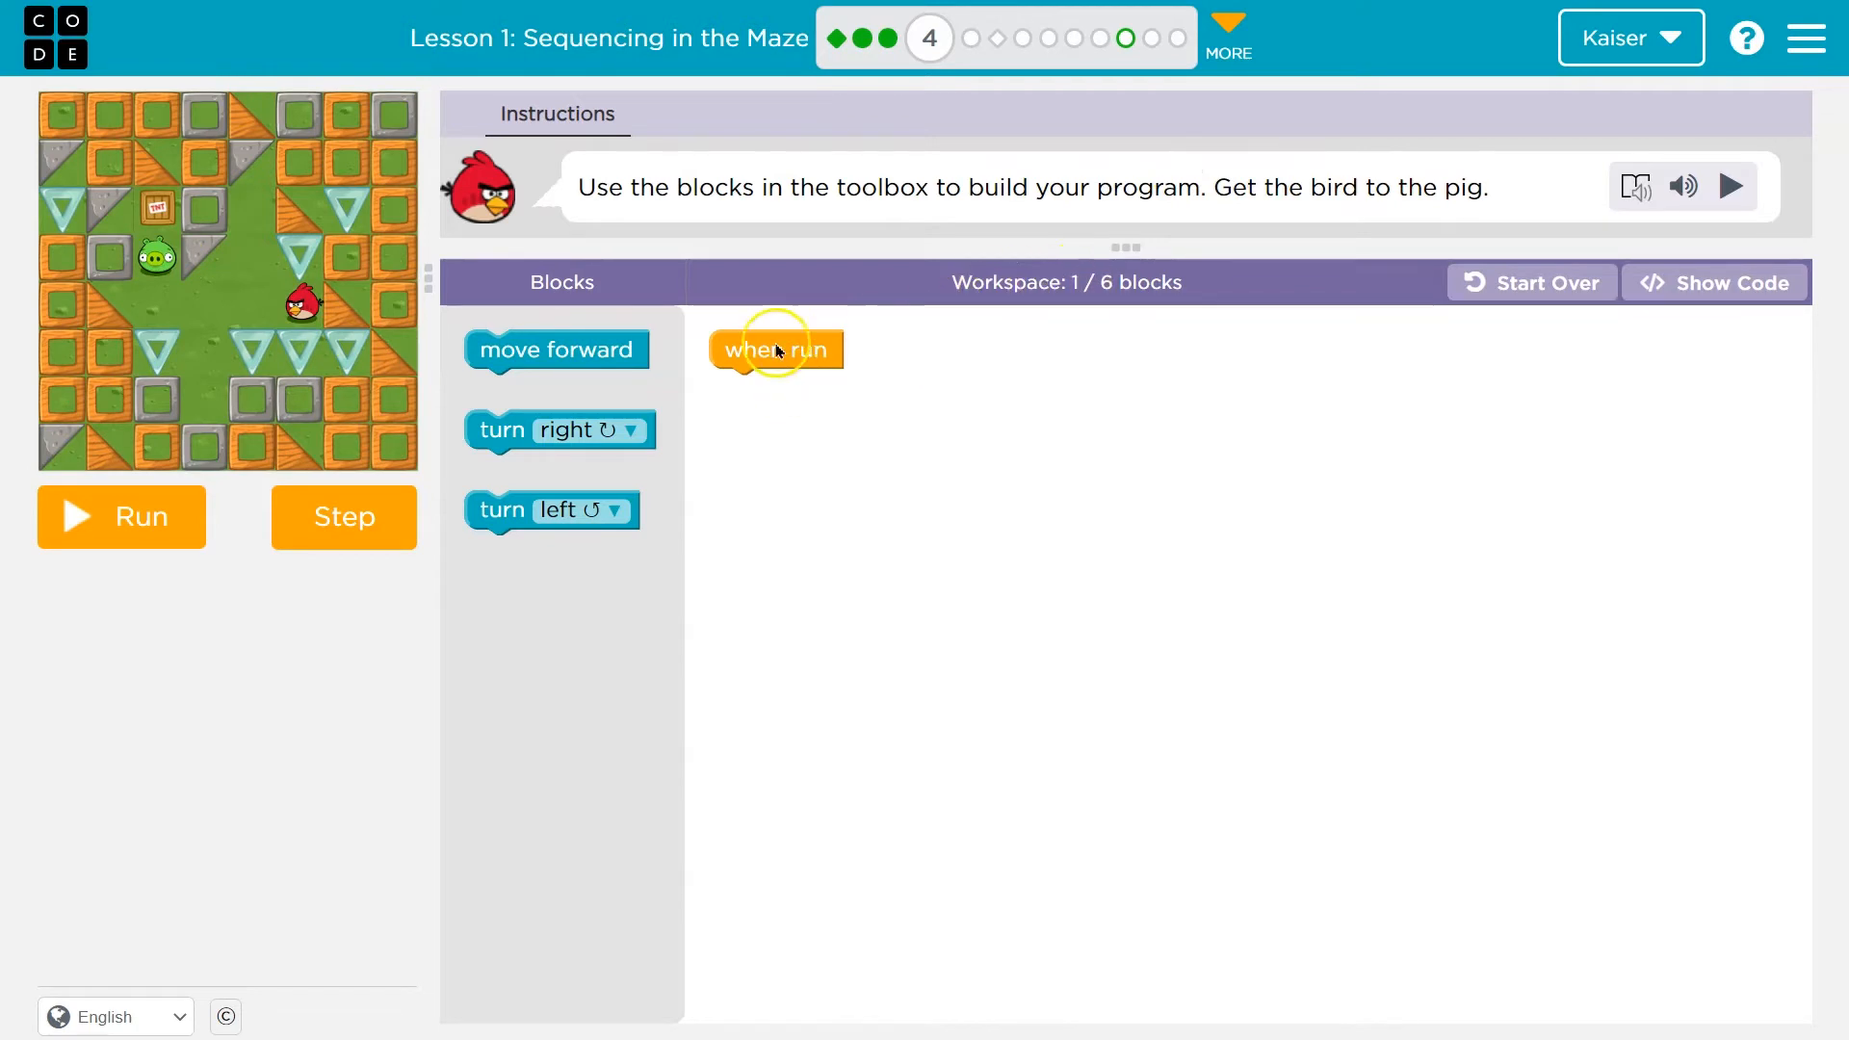
pyautogui.moveTo(1118, 320)
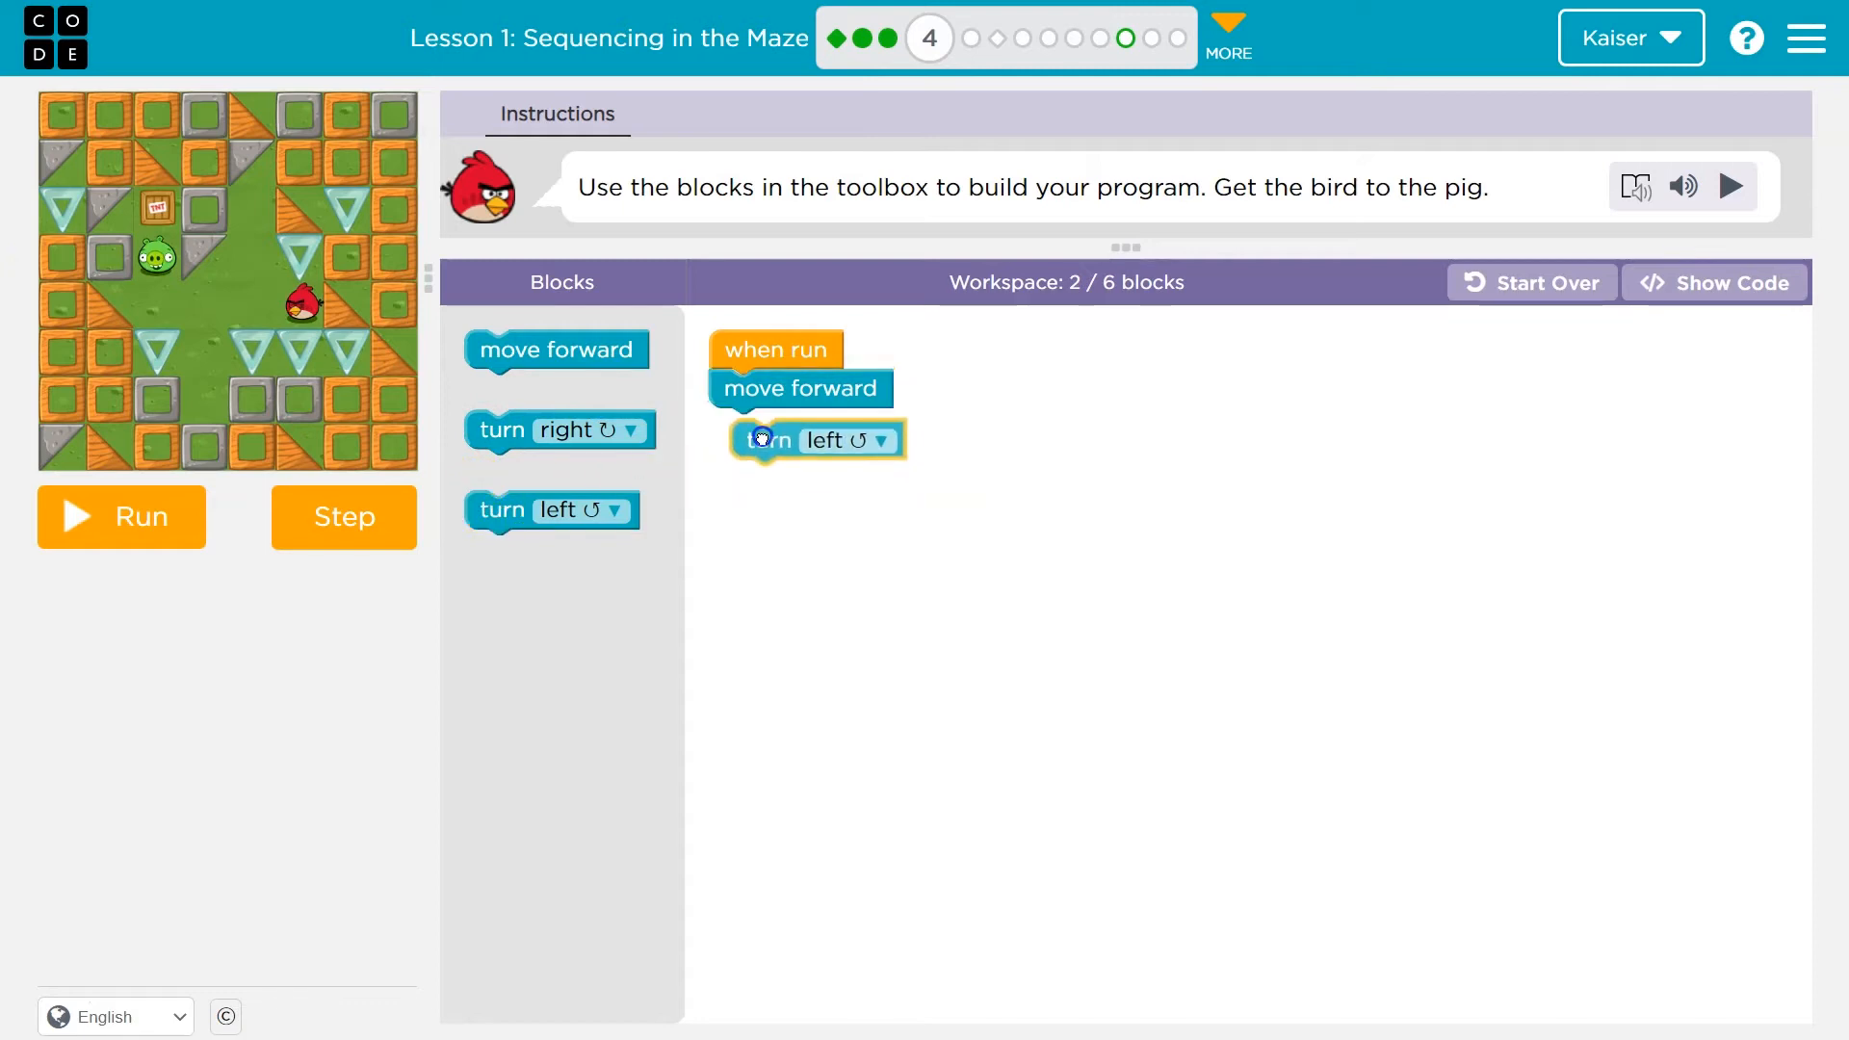
# Add a turn block after the forward moves and test the bird's path.
pyautogui.moveTo(557, 348); pyautogui.dragTo(801, 467)
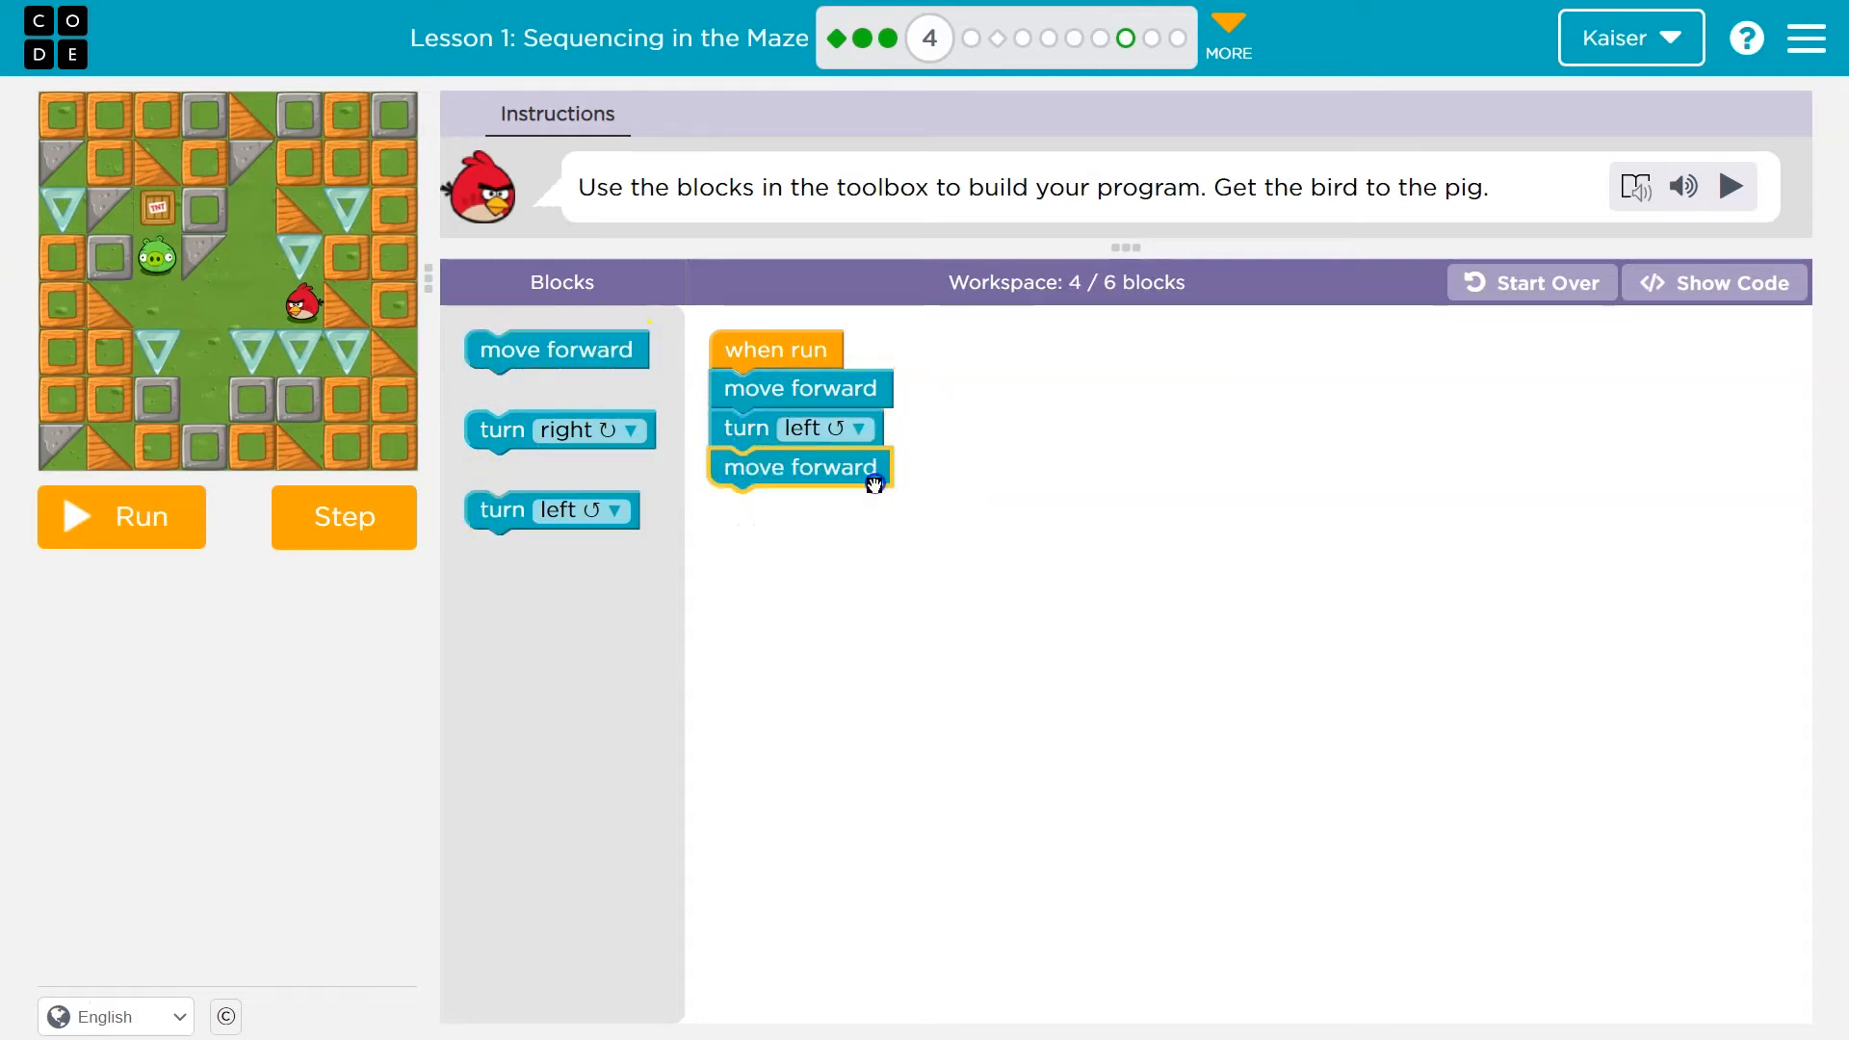
pyautogui.click(139, 517)
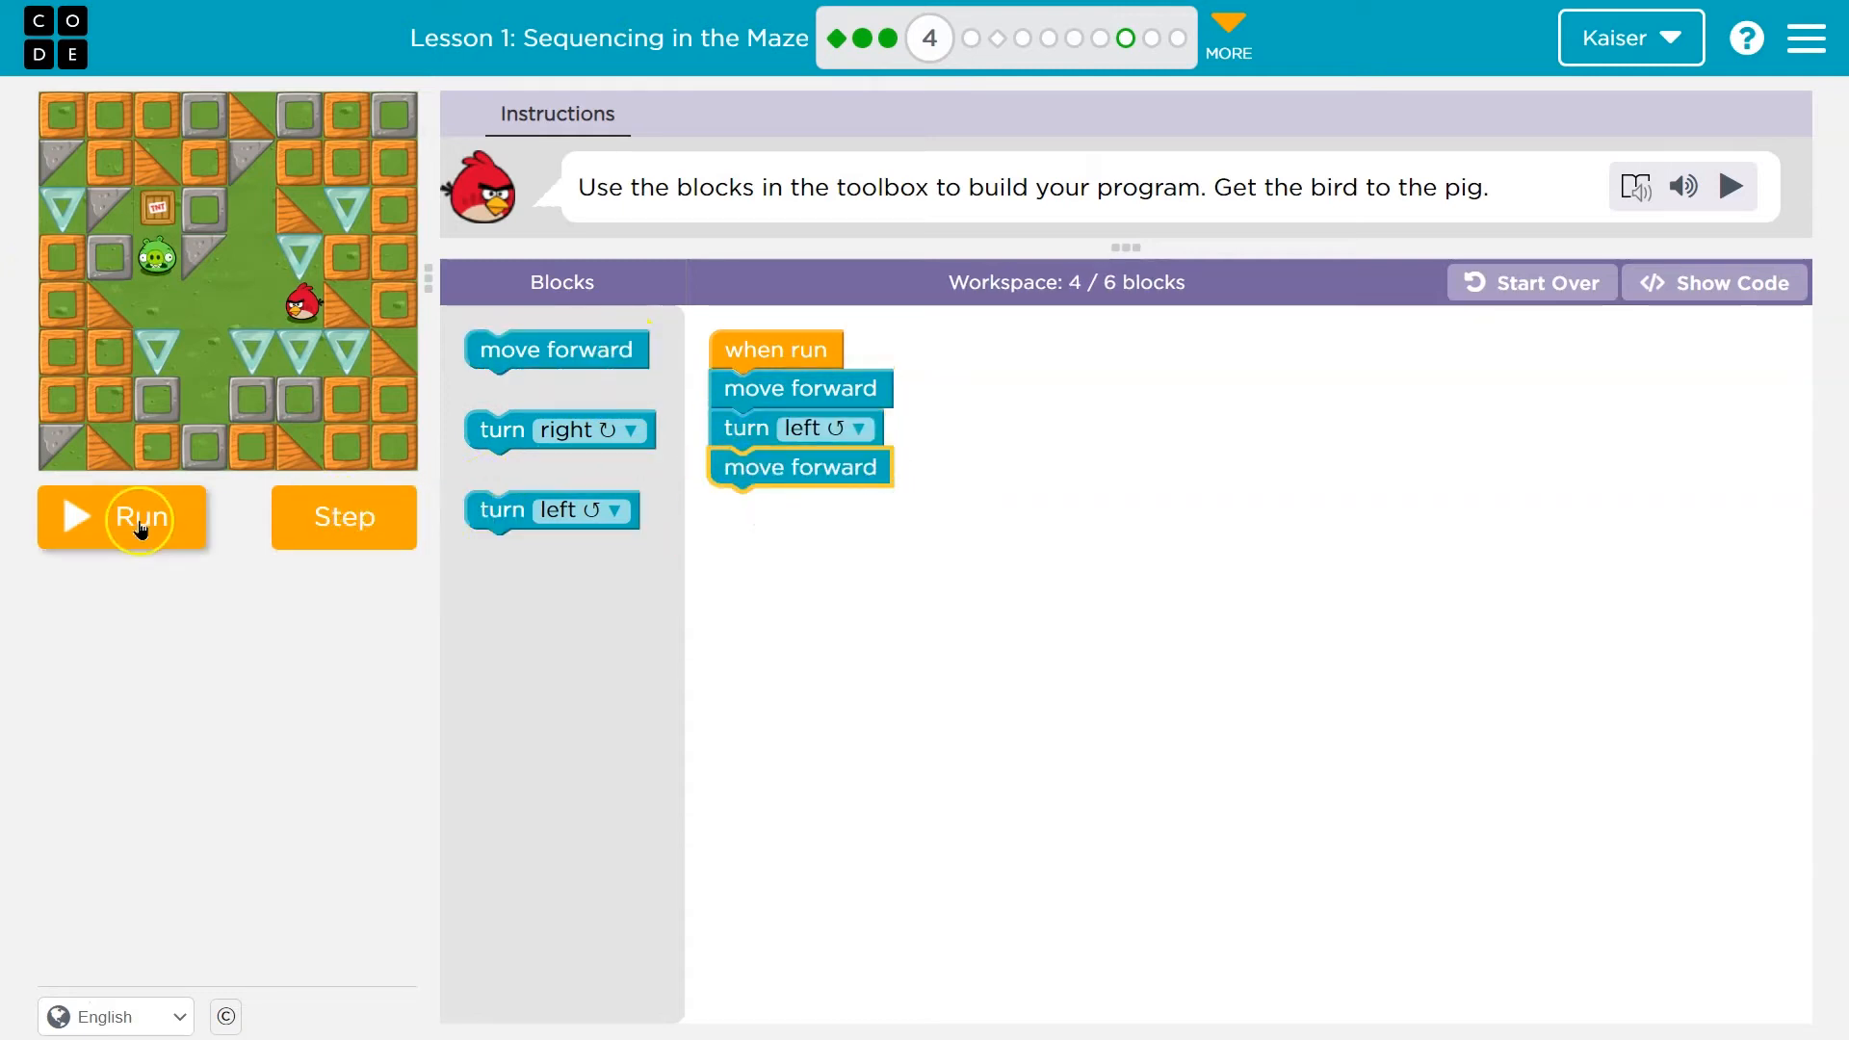
pyautogui.click(141, 516)
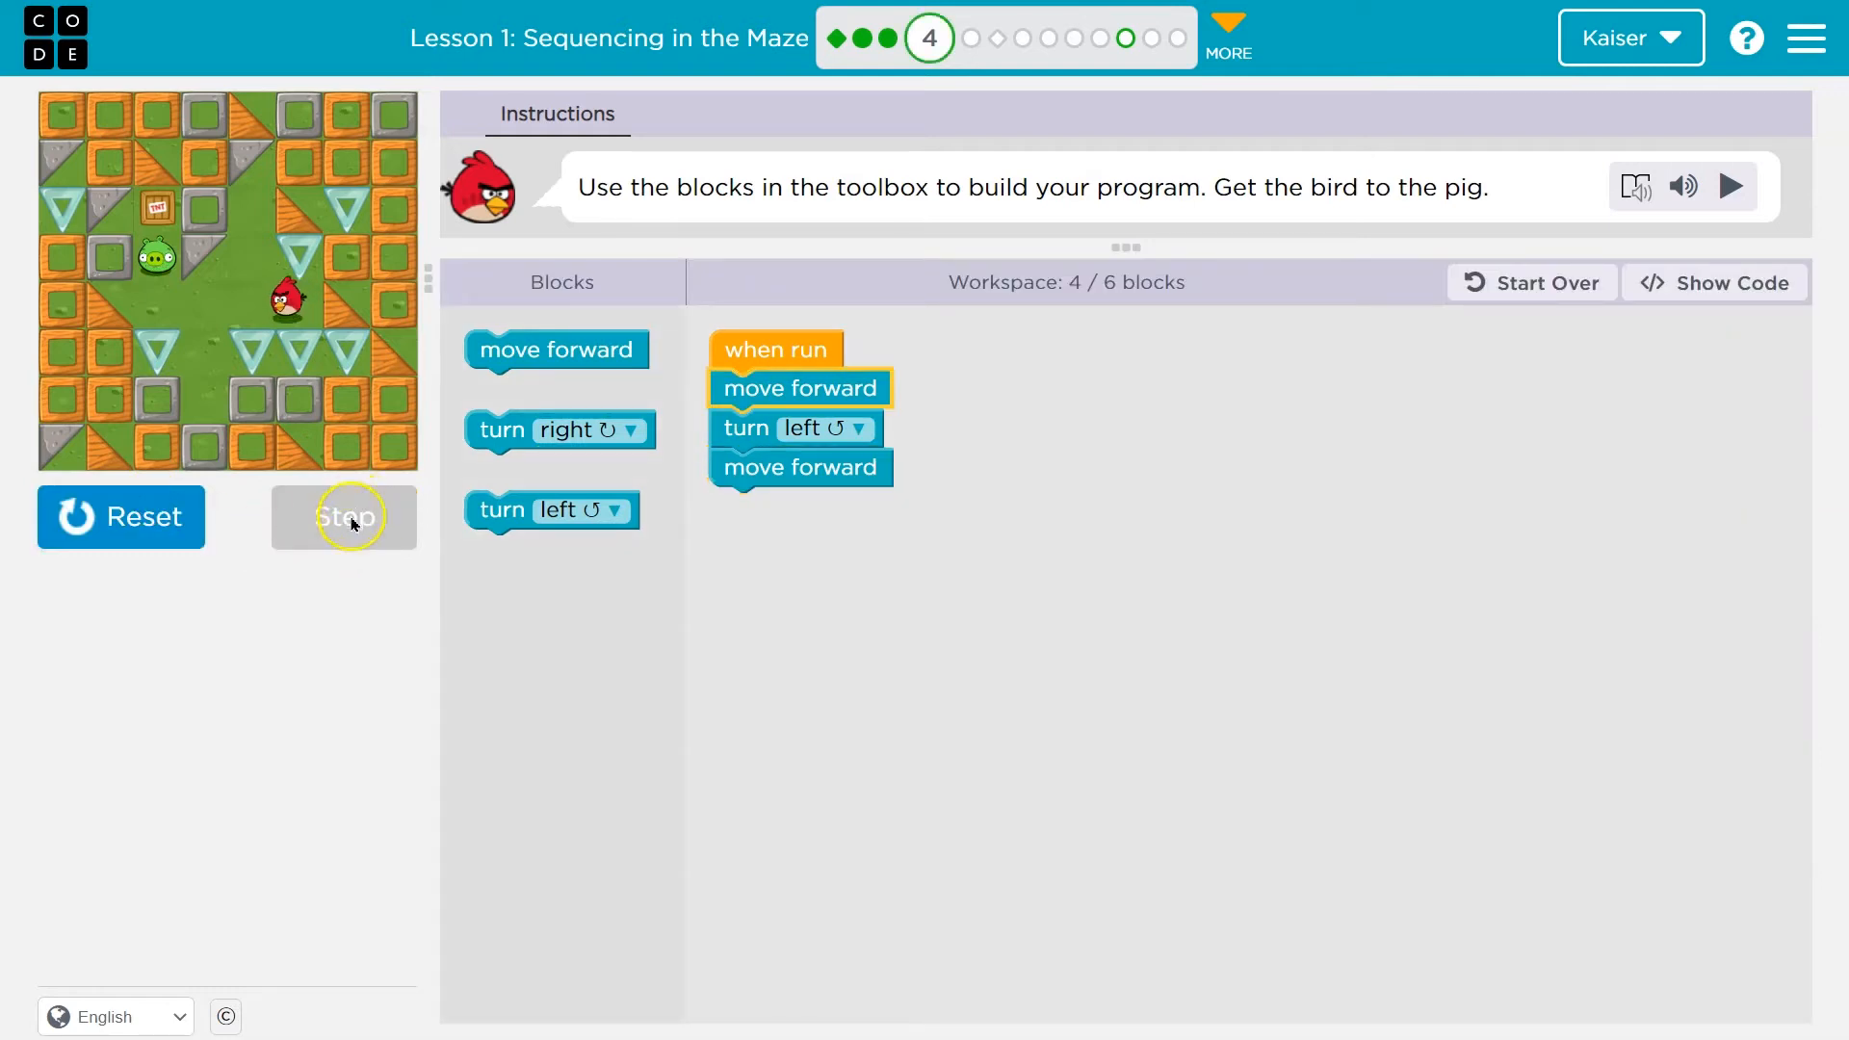
pyautogui.click(343, 517)
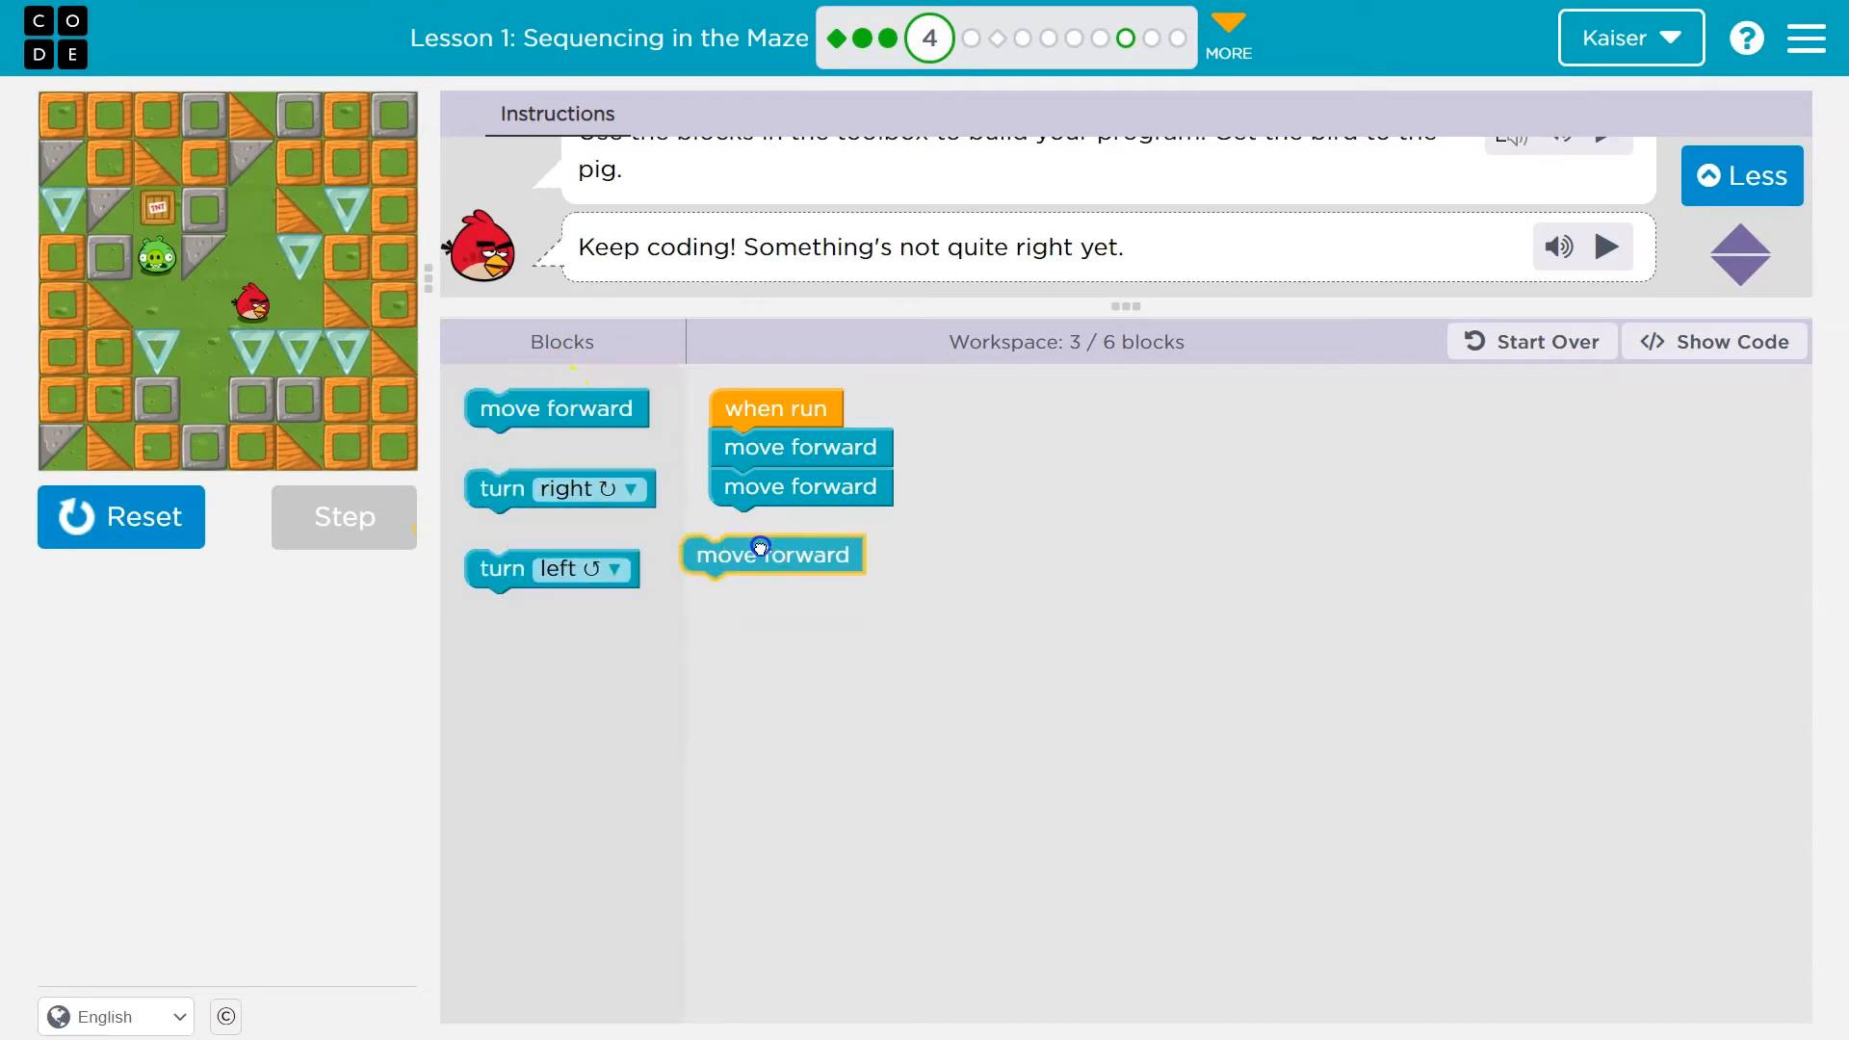
# Rearrange the blocks, add a final forward move after the right turn, and rerun.
pyautogui.moveTo(773, 555); pyautogui.dragTo(800, 526)
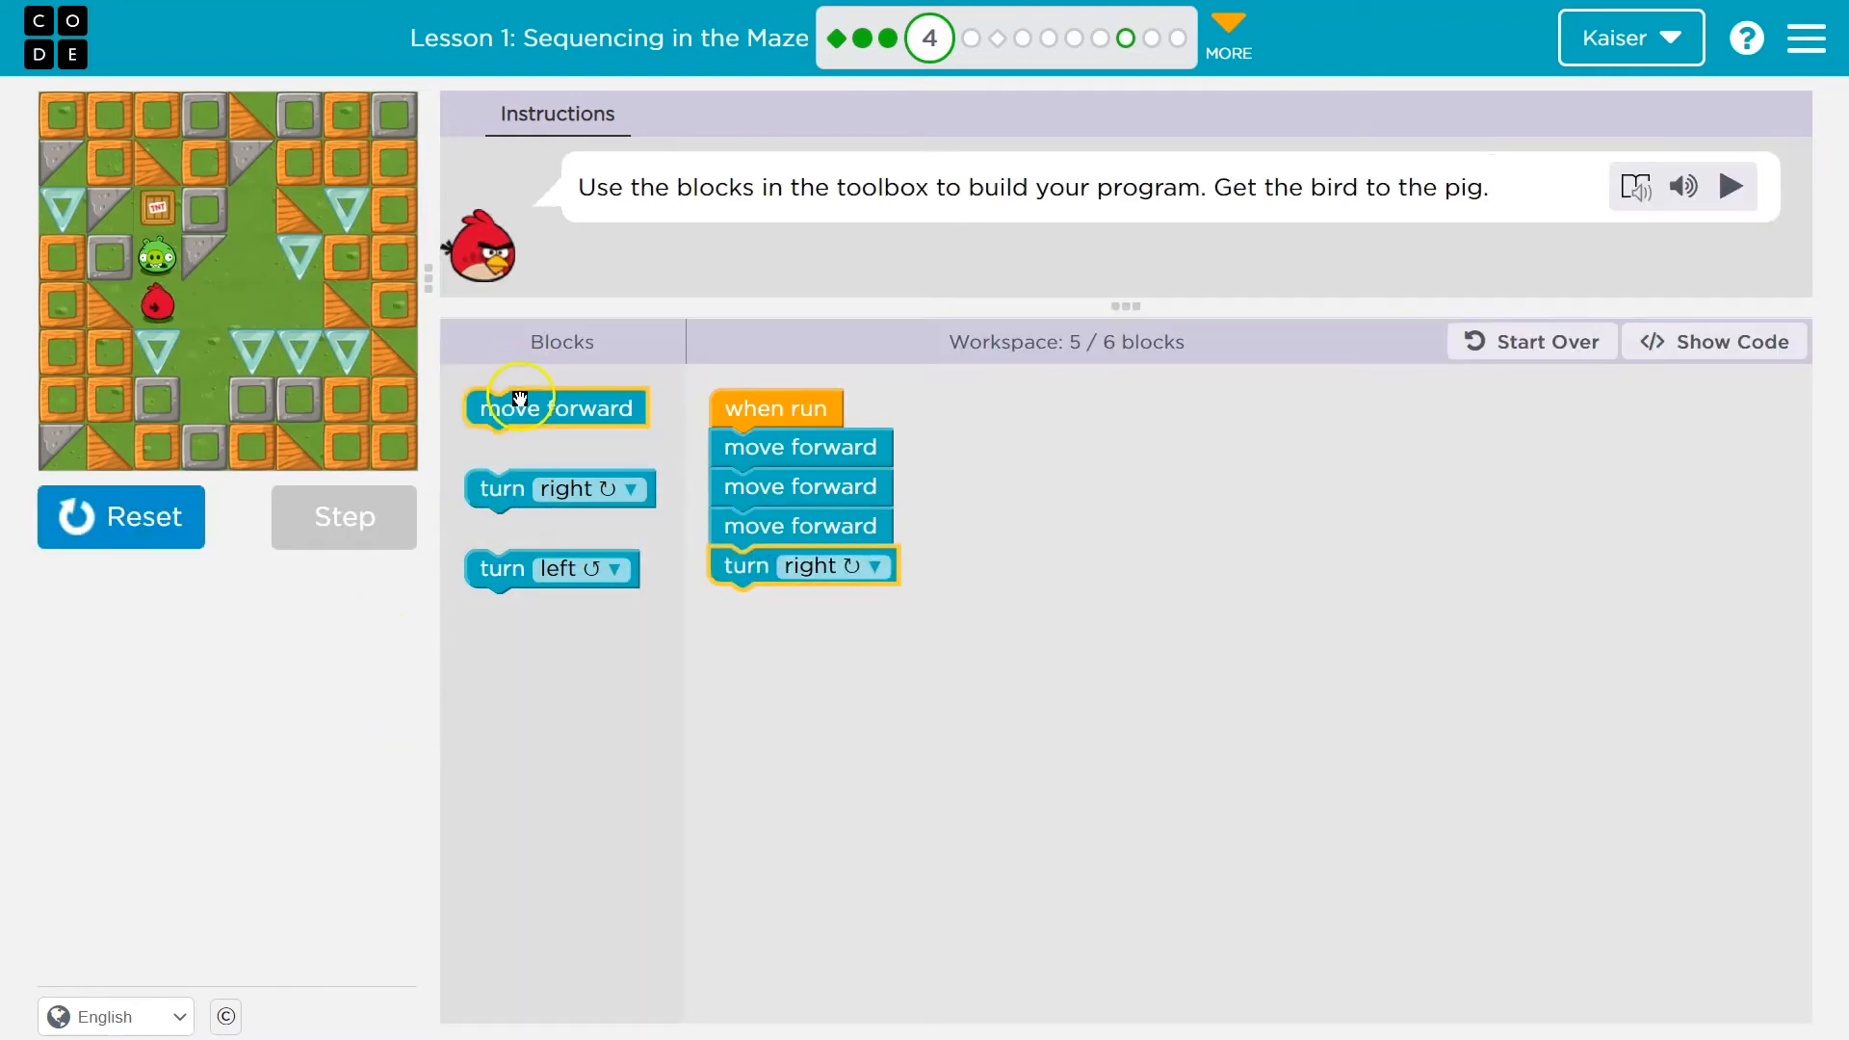
pyautogui.moveTo(557, 408); pyautogui.dragTo(798, 604)
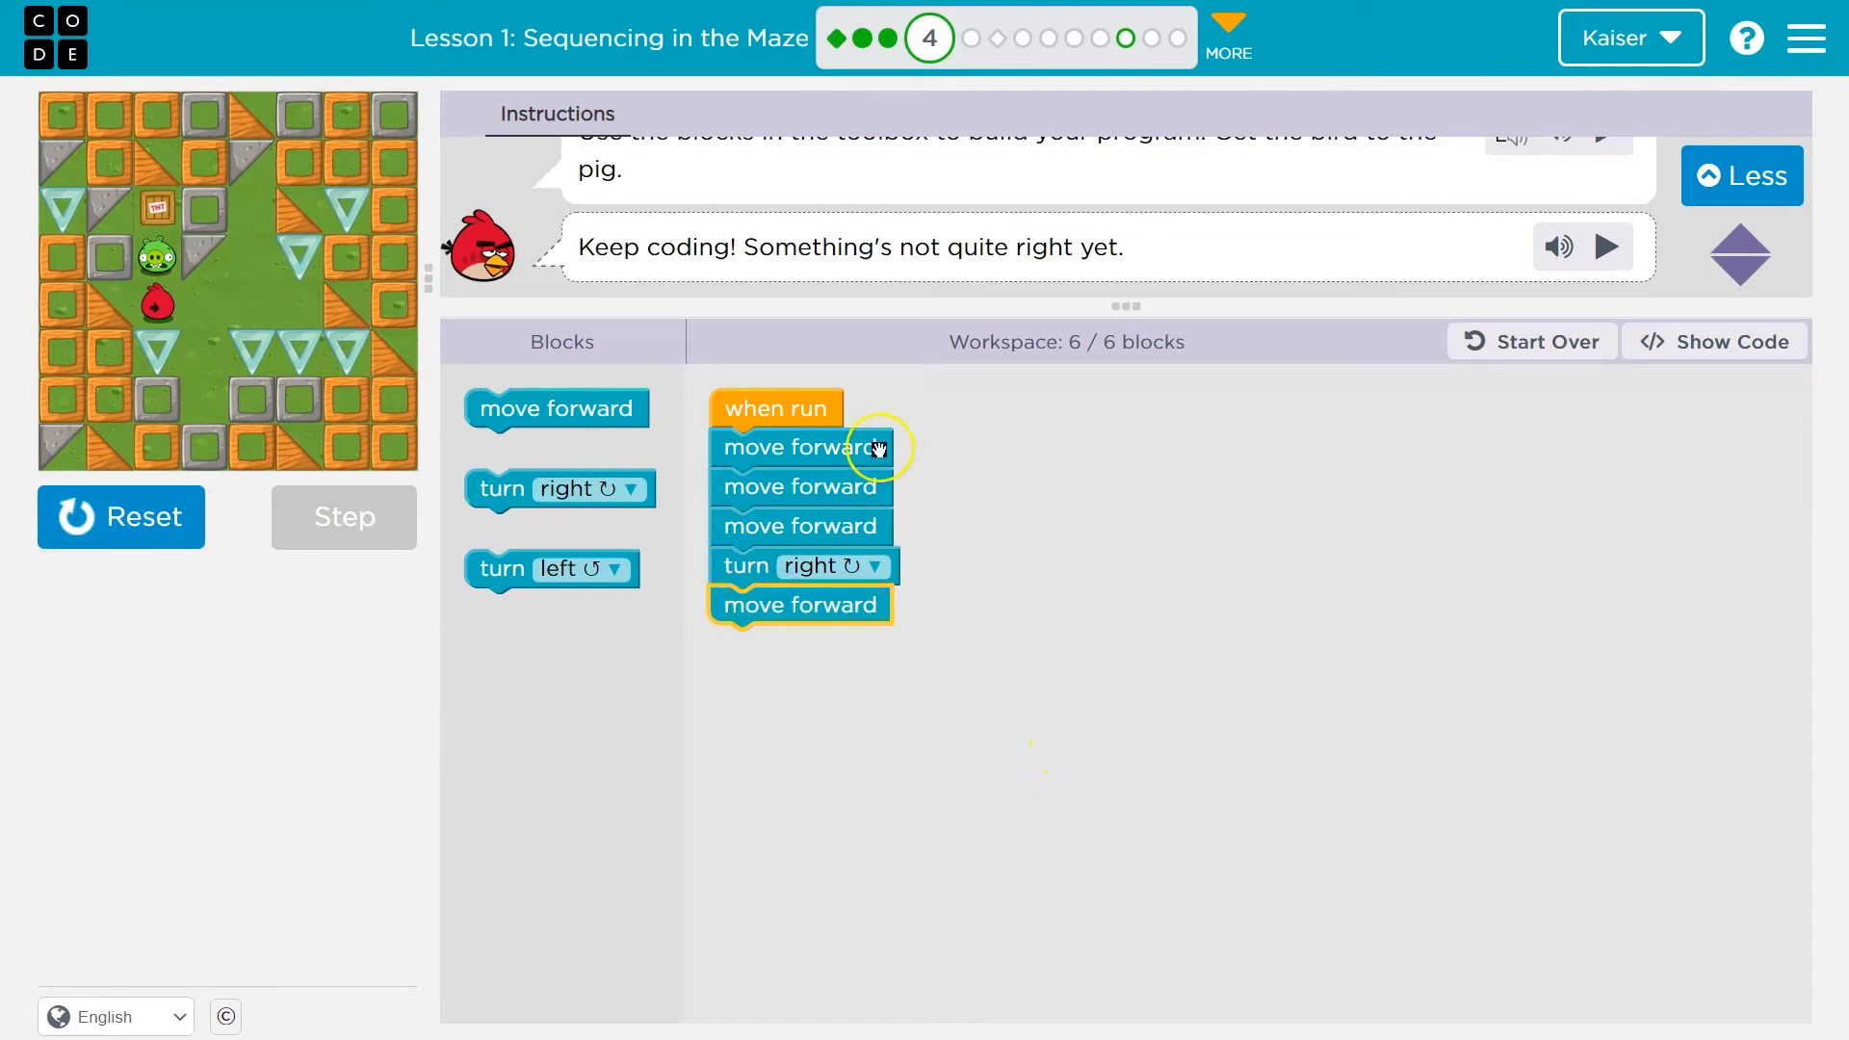
pyautogui.click(121, 517)
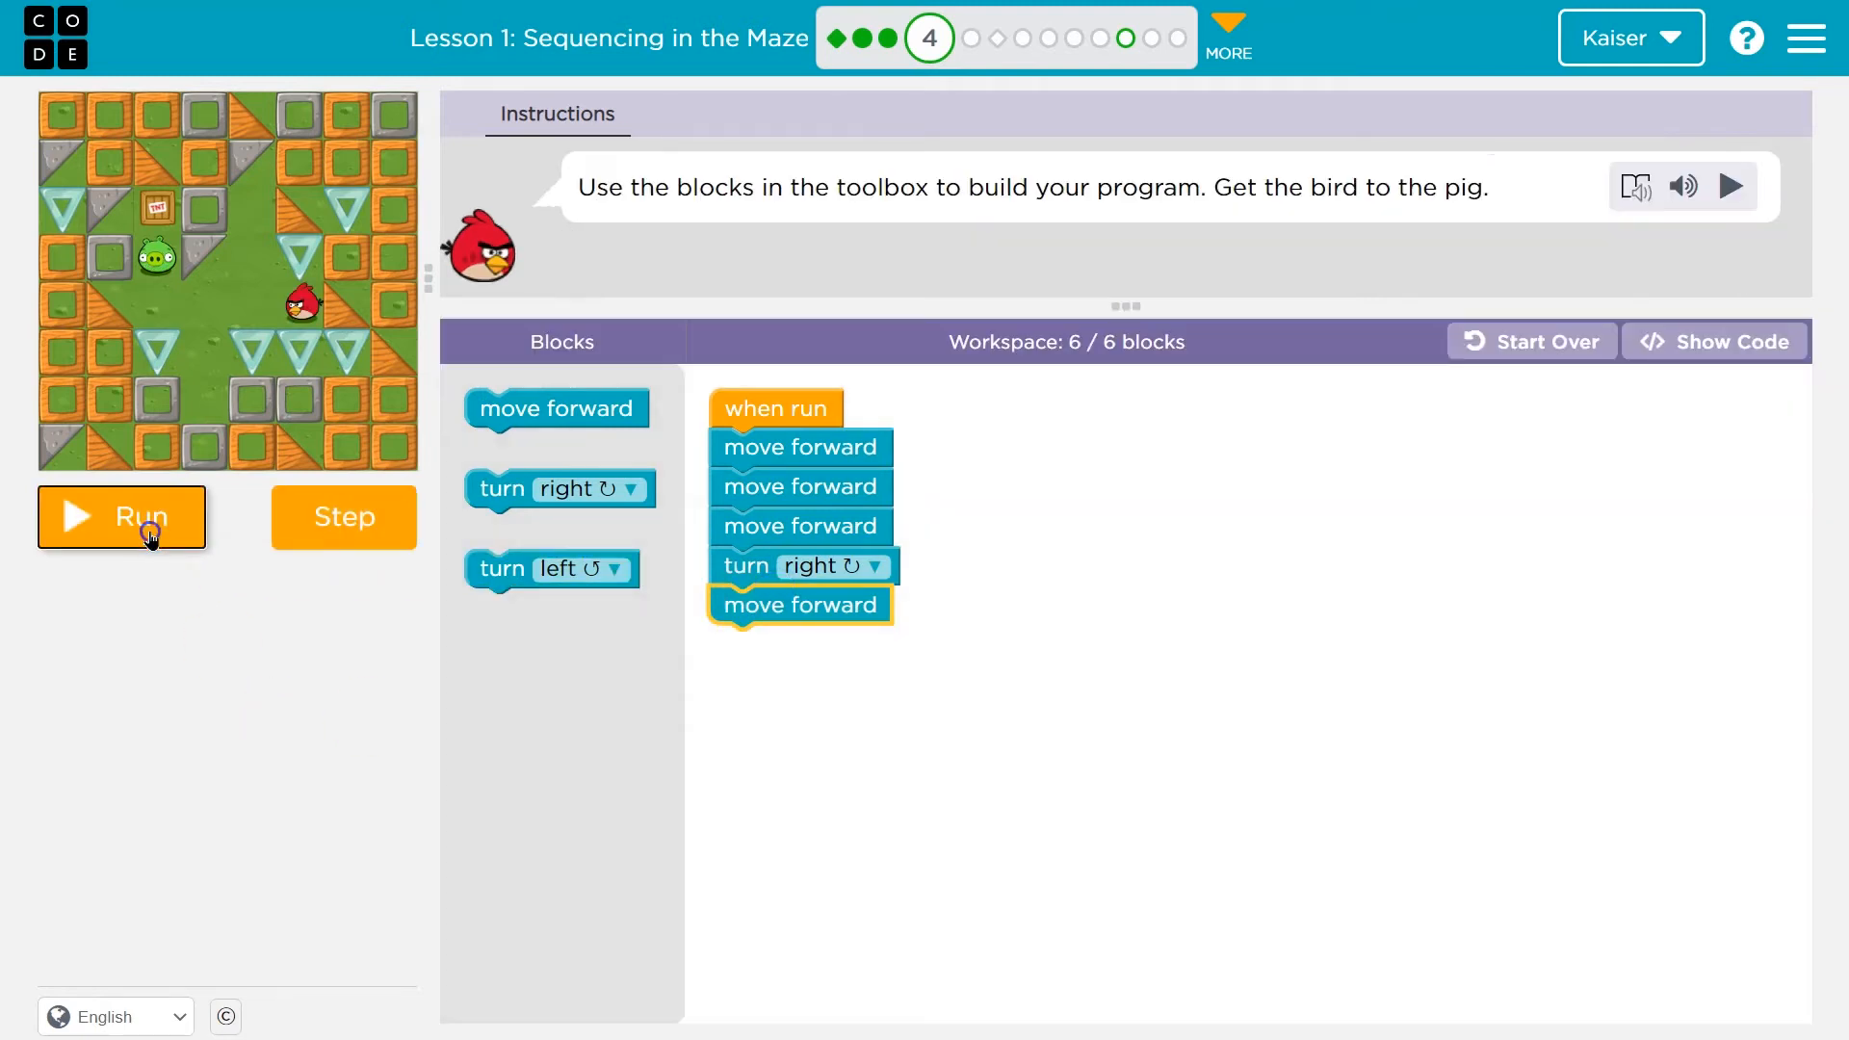
pyautogui.click(122, 518)
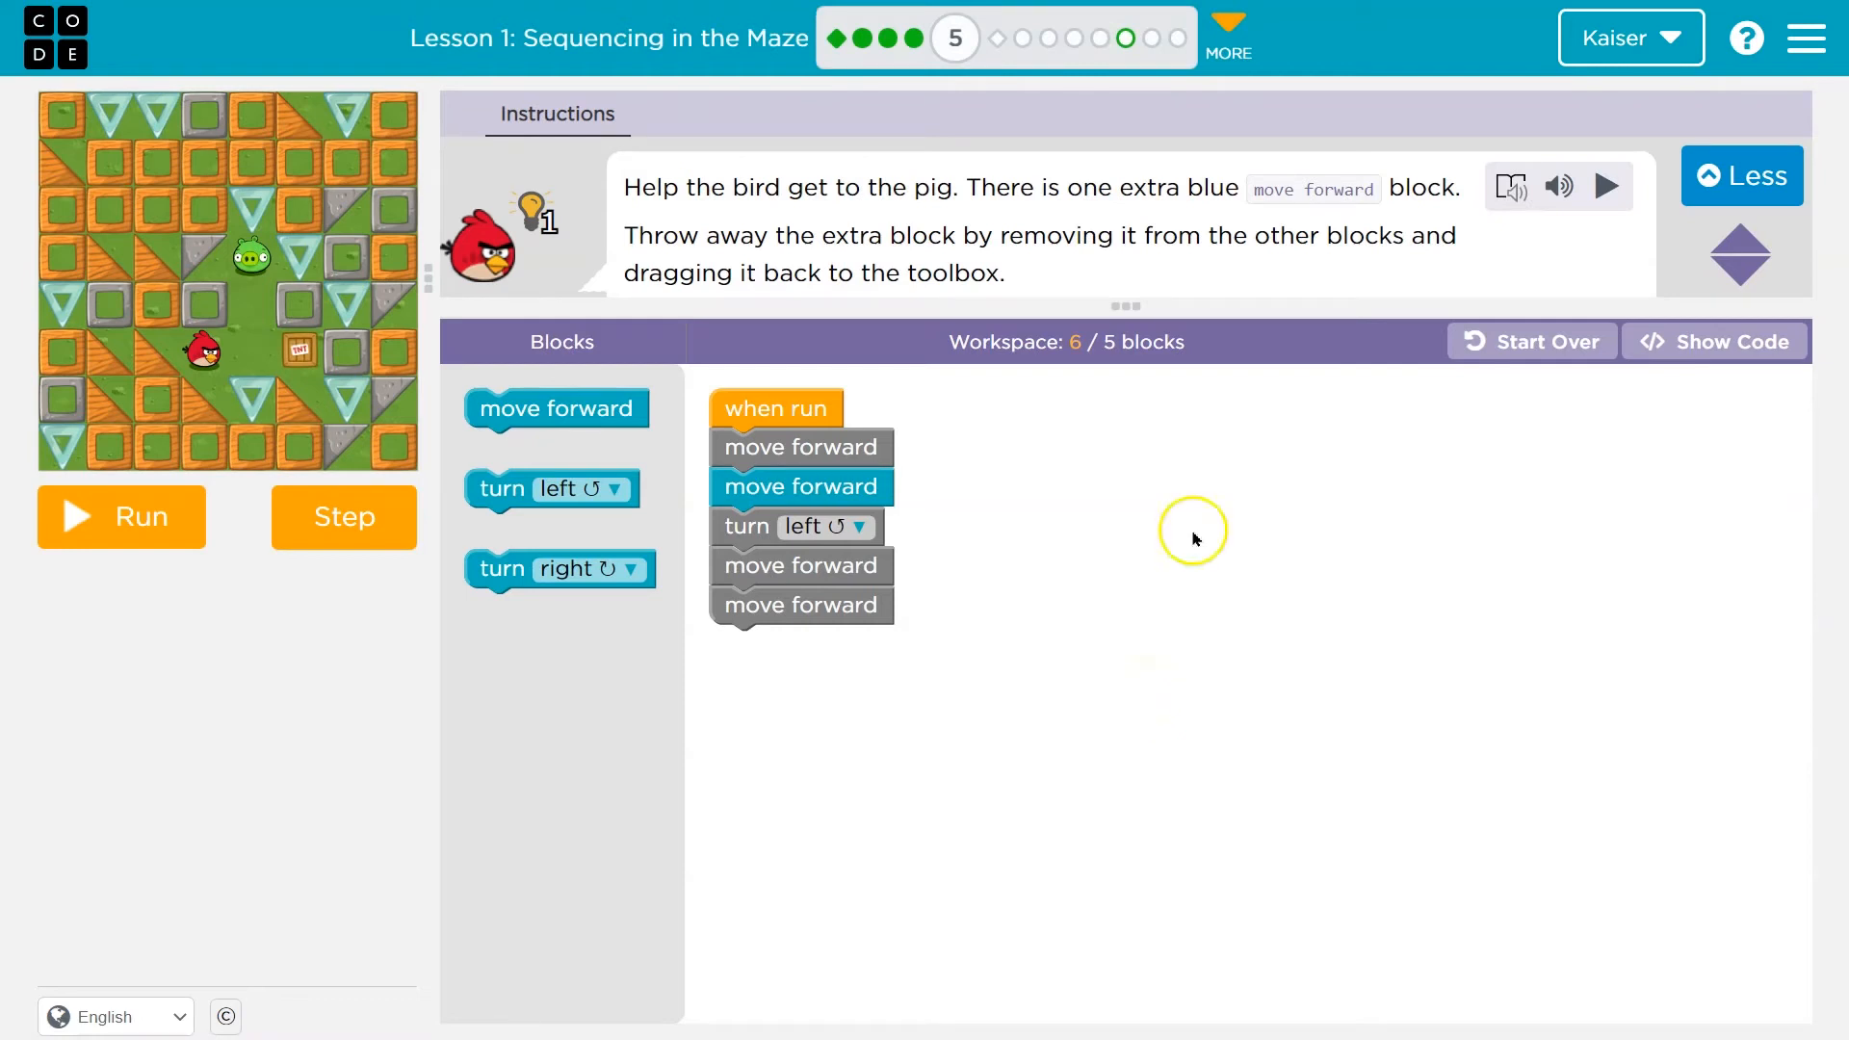
pyautogui.moveTo(1356, 193)
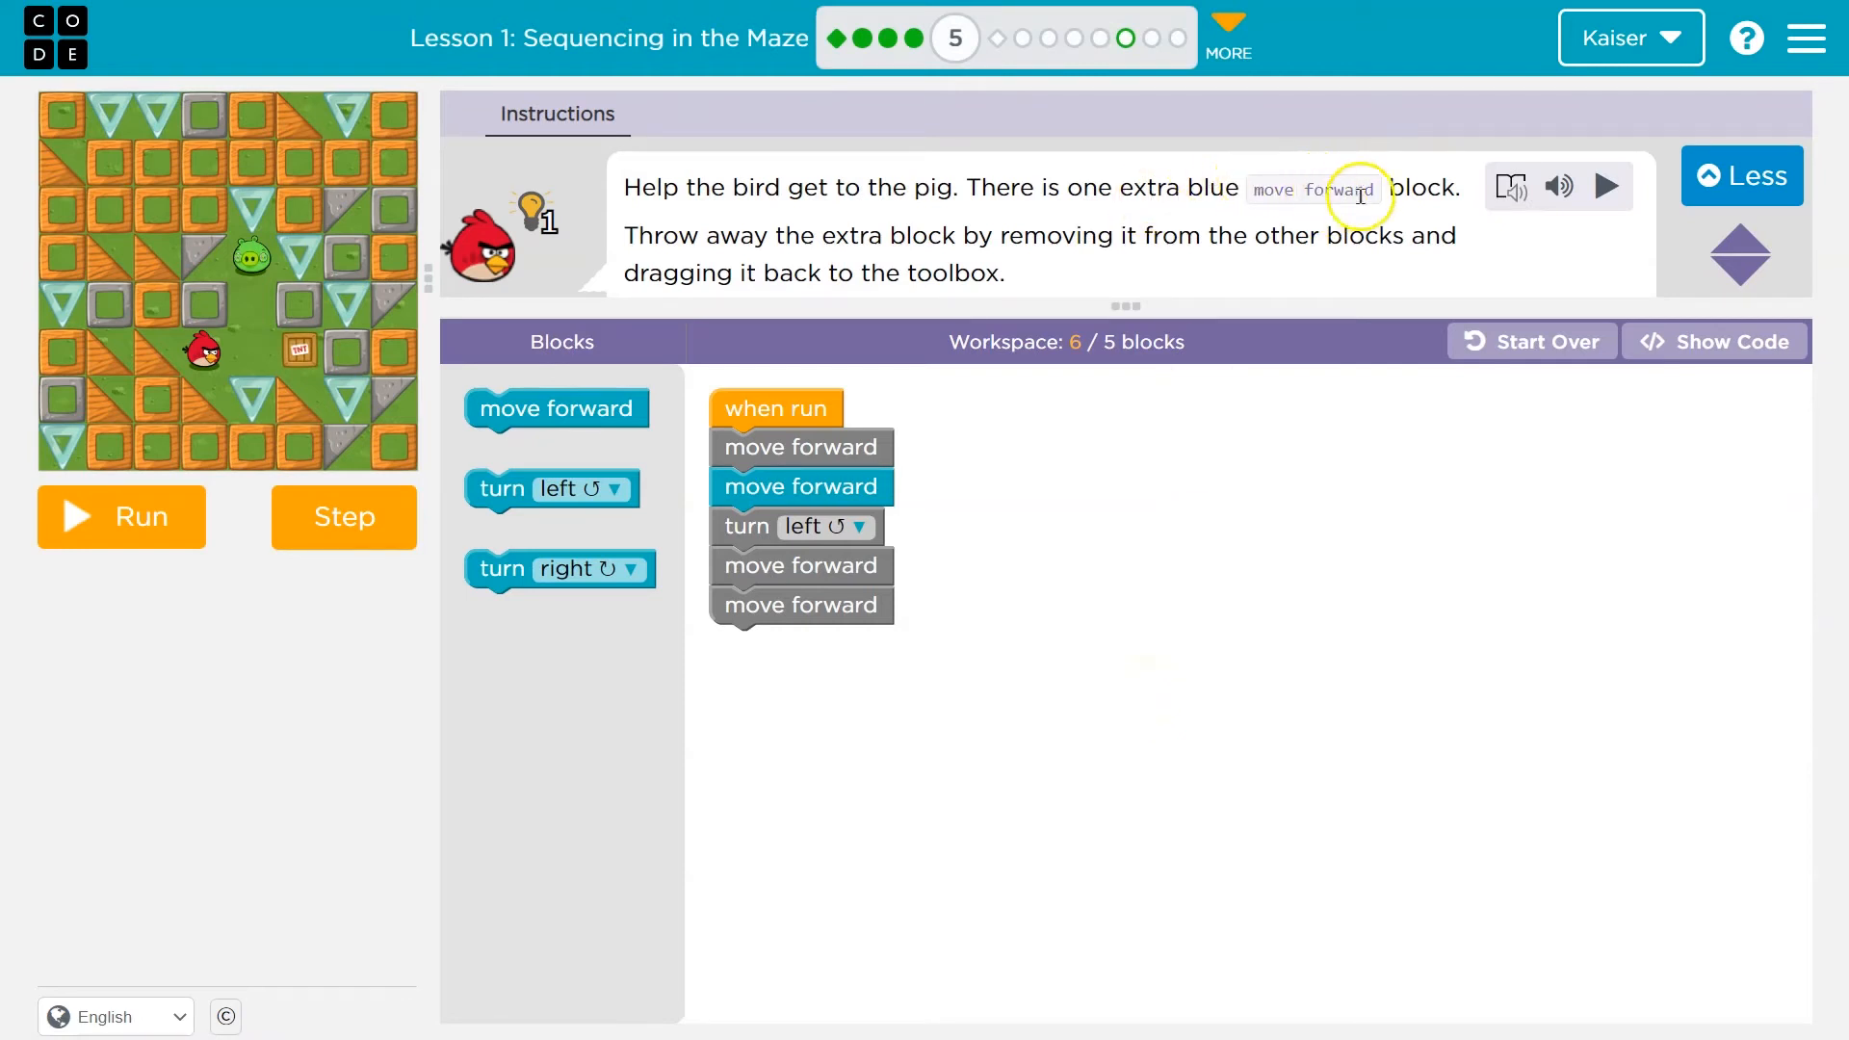
pyautogui.moveTo(901, 235)
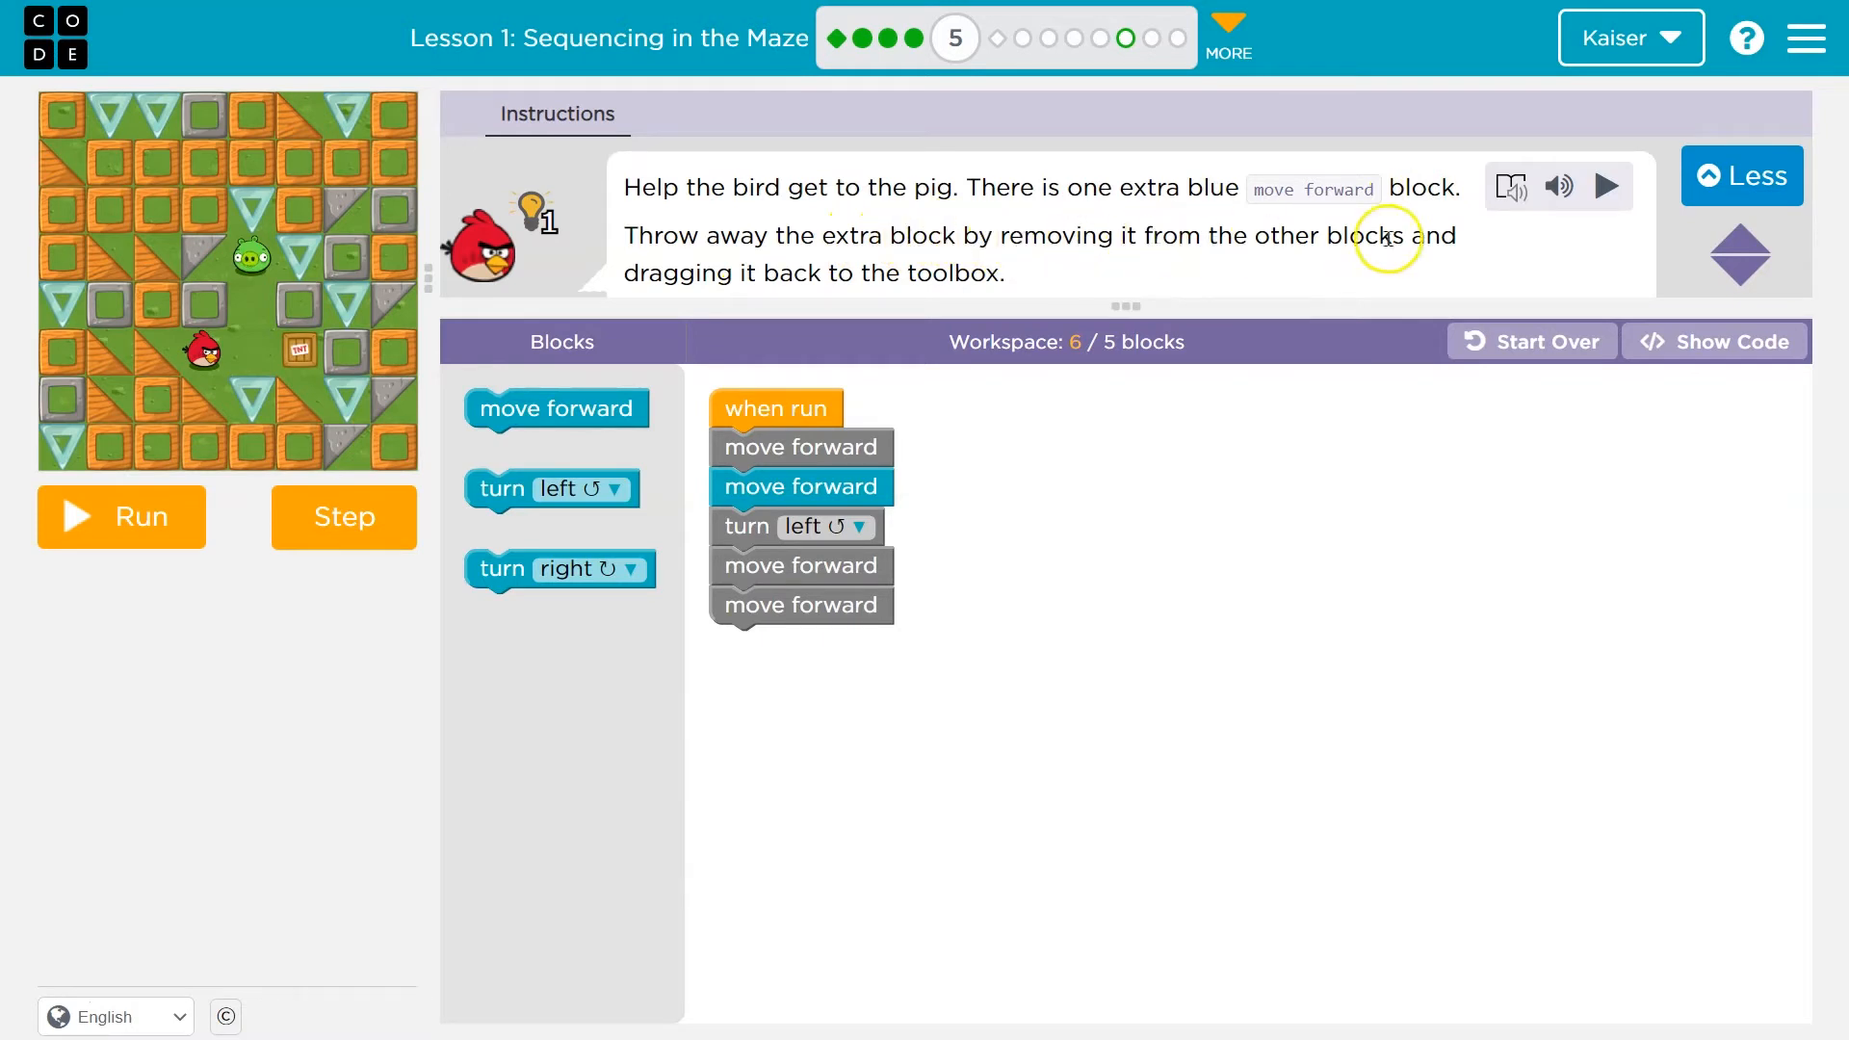
pyautogui.moveTo(611, 476)
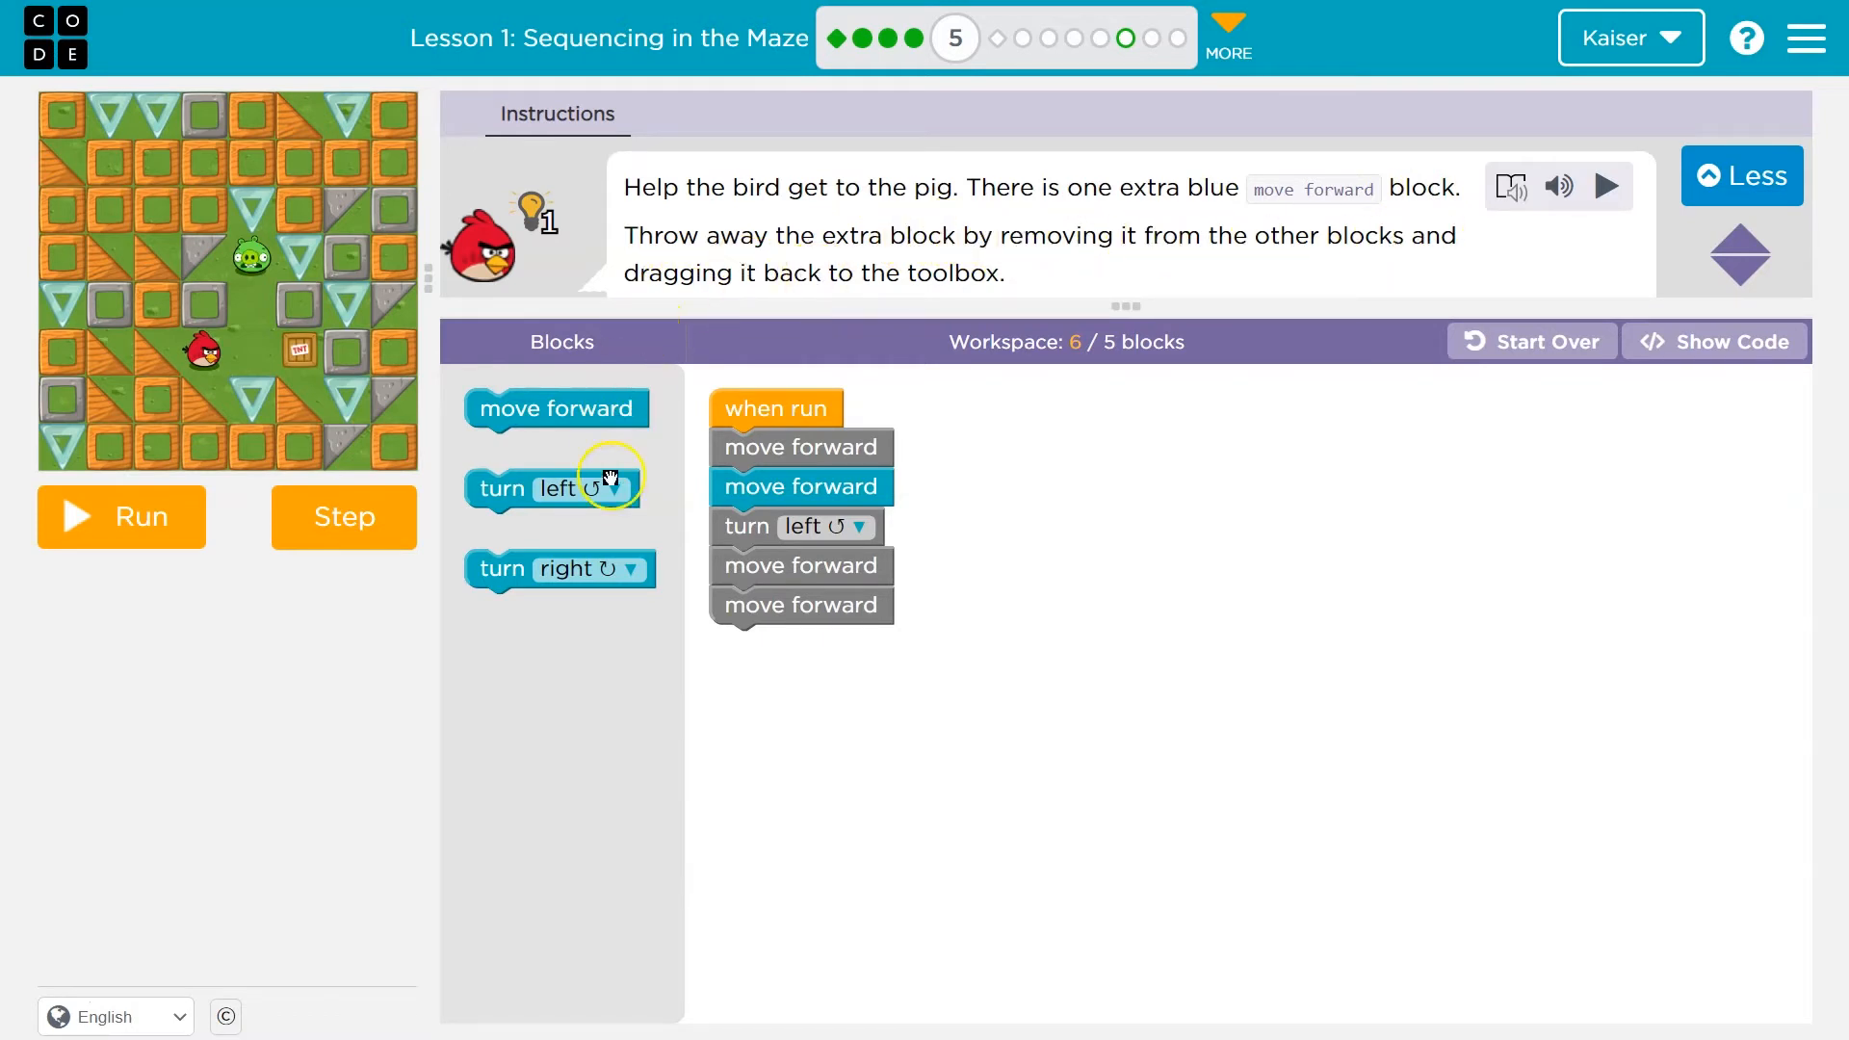
pyautogui.moveTo(782, 442)
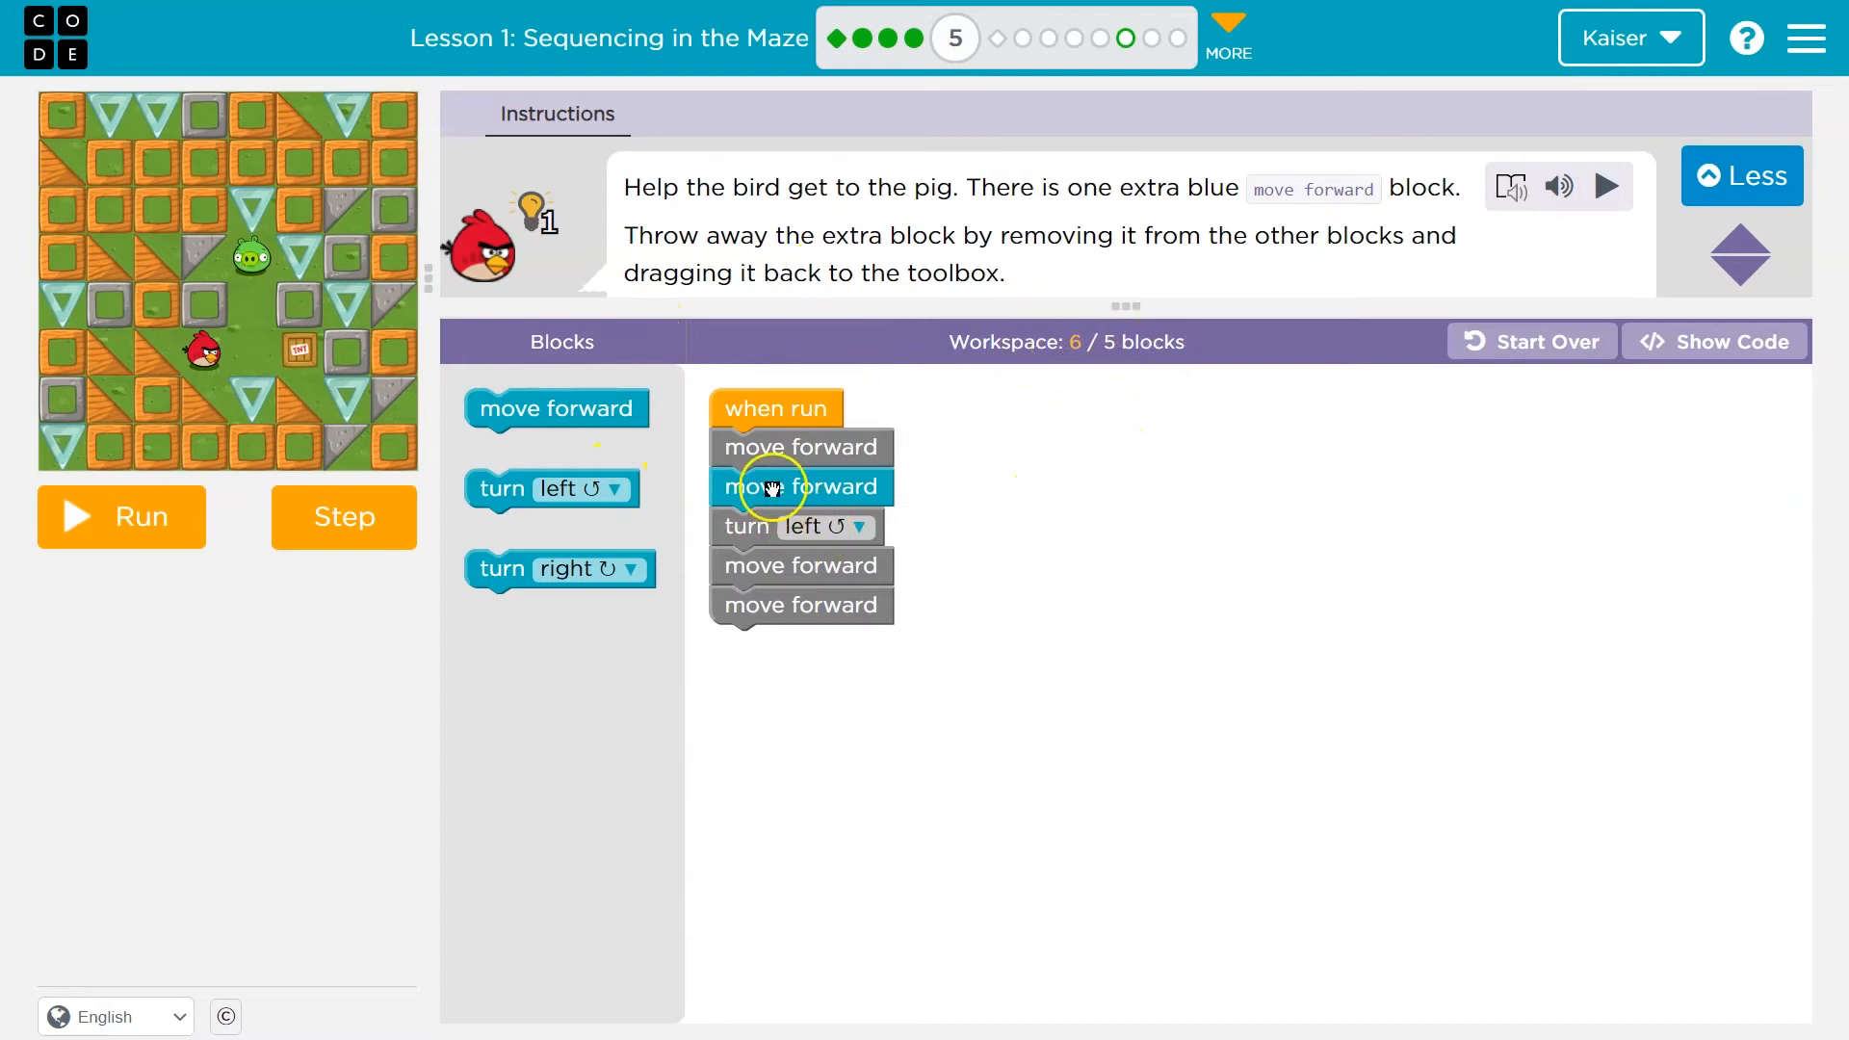
# Discard puzzle 5's extra forward move, run it, and continue past the Debugging video.
pyautogui.moveTo(802, 487); pyautogui.dragTo(878, 567)
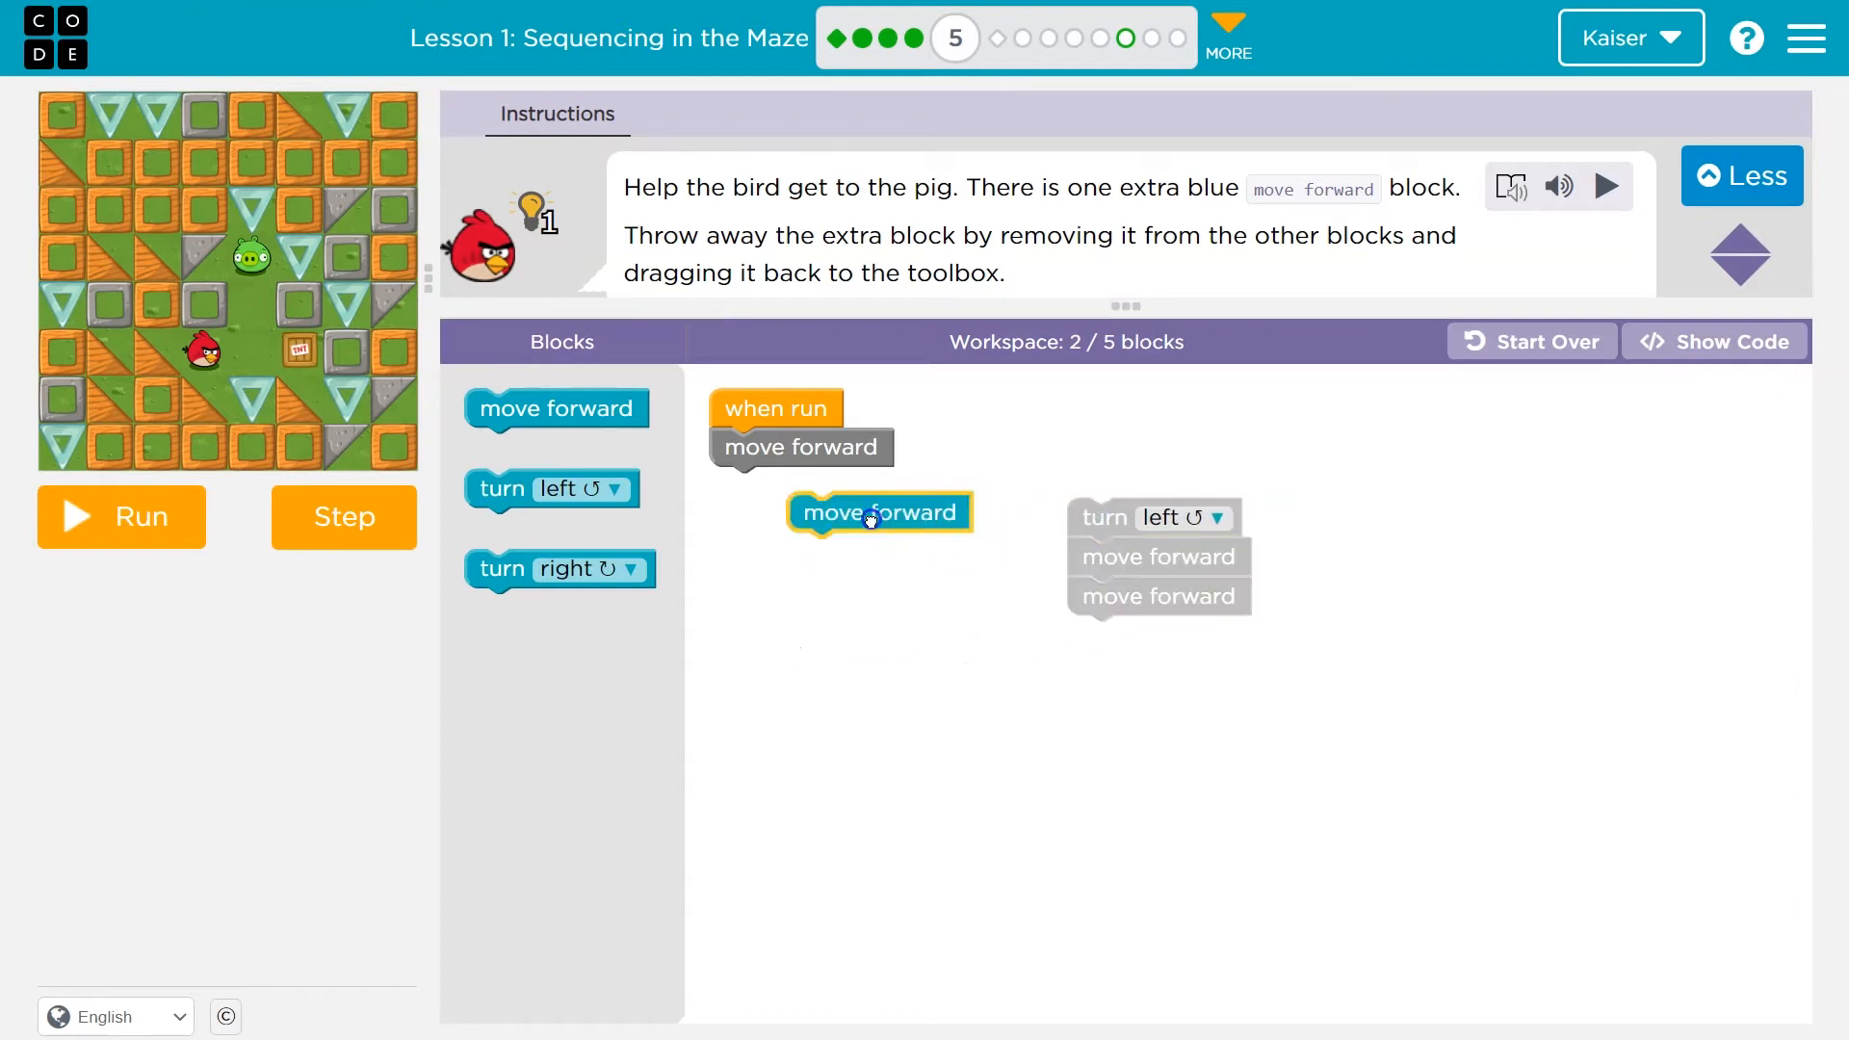
pyautogui.moveTo(878, 512); pyautogui.dragTo(976, 557)
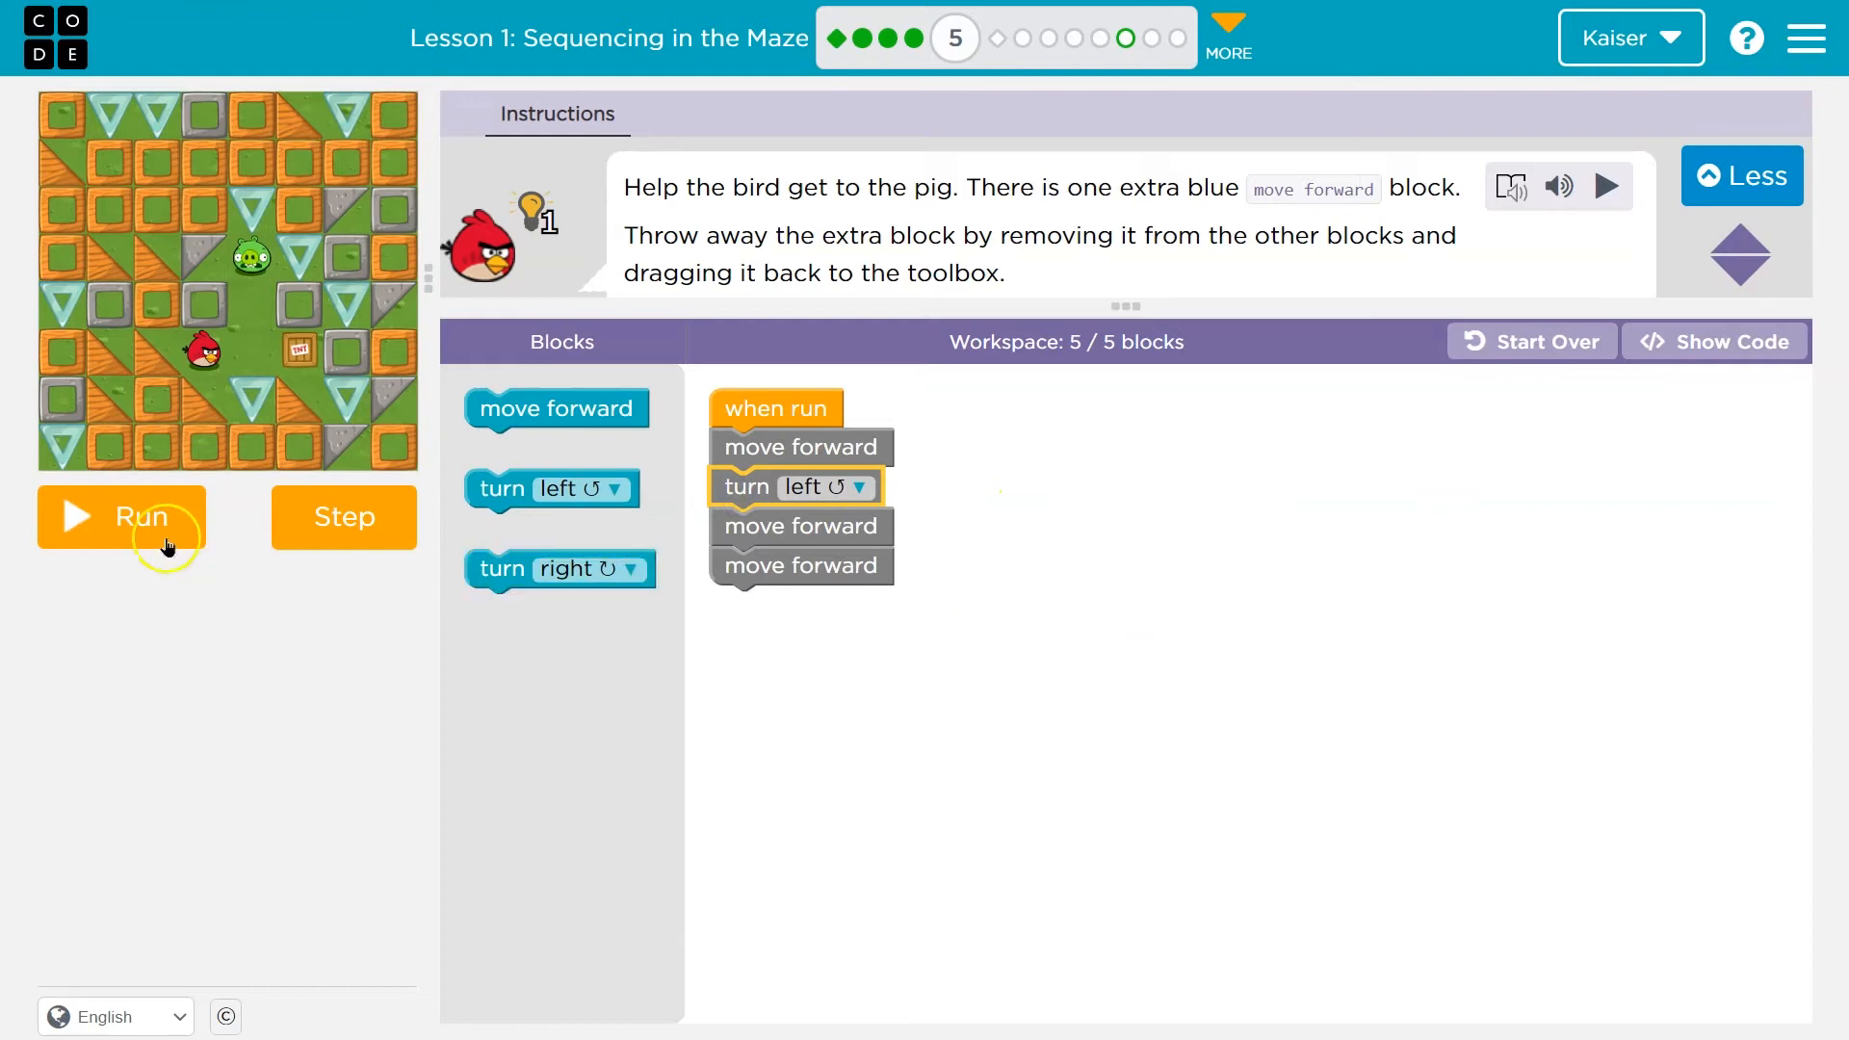
pyautogui.click(121, 516)
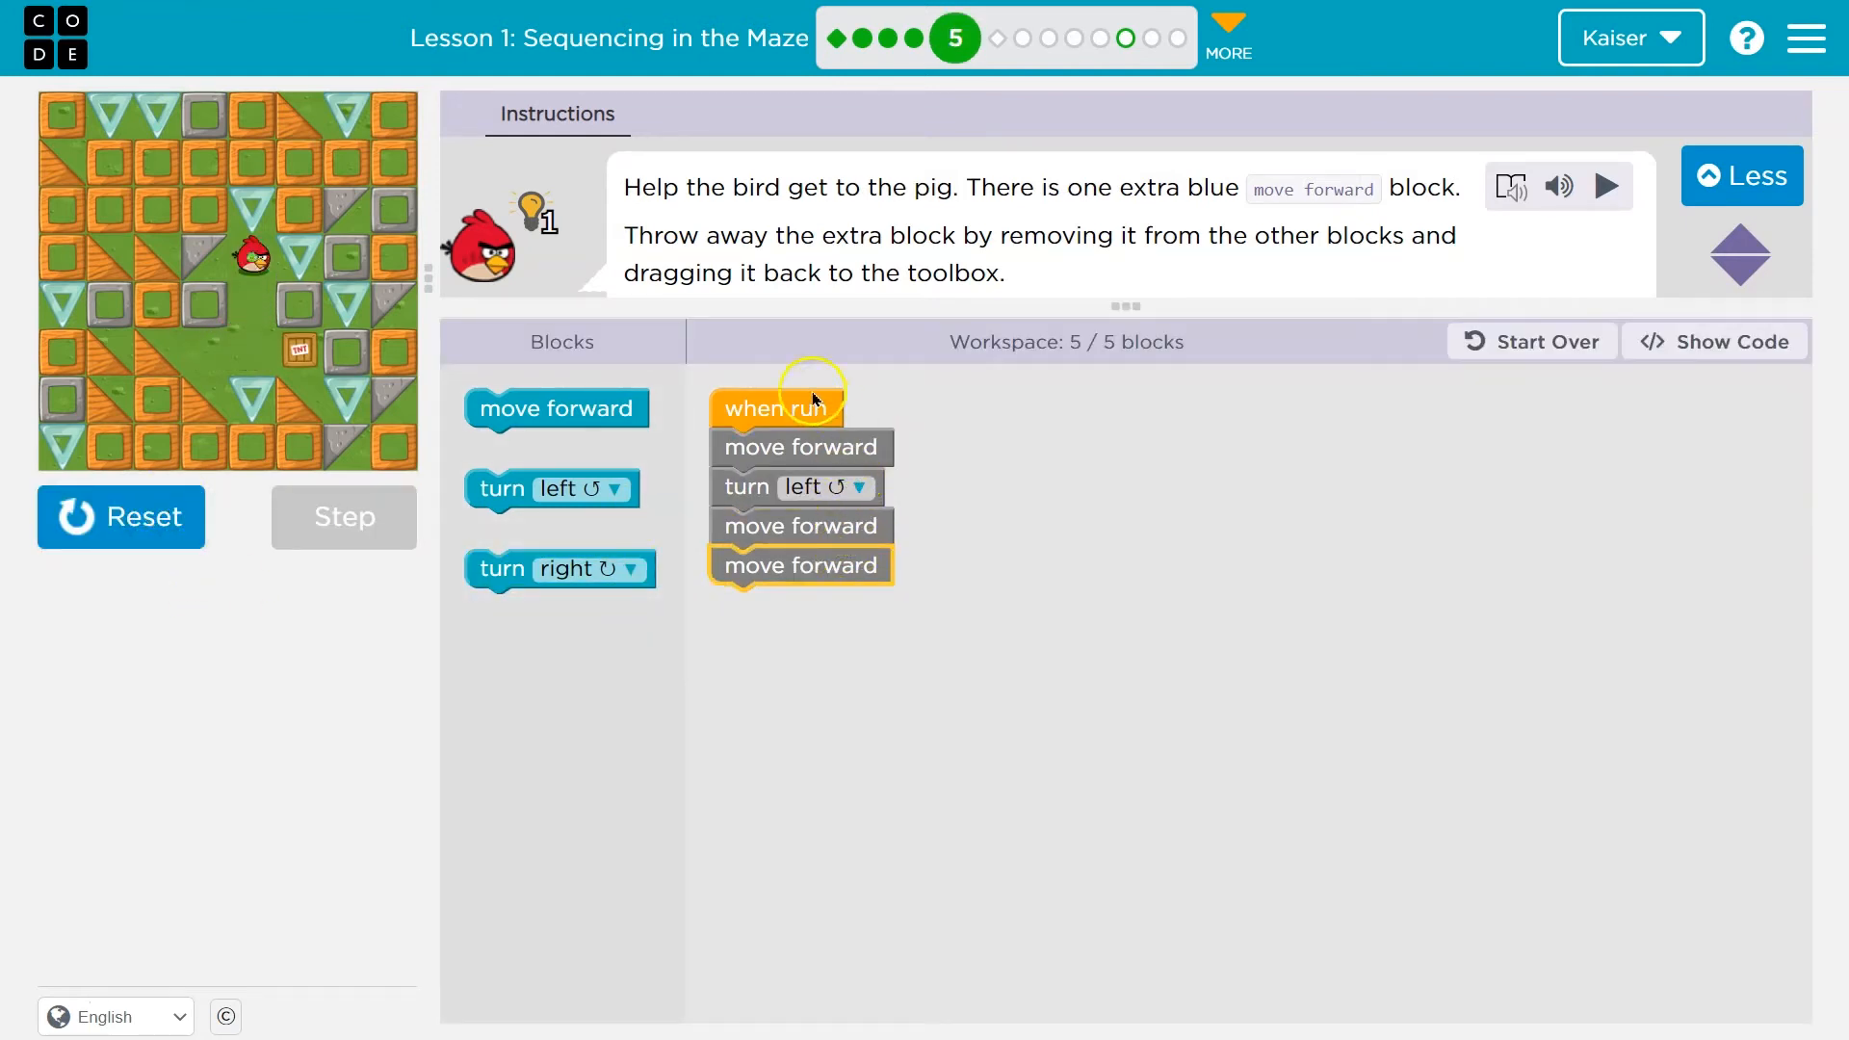
pyautogui.click(1606, 186)
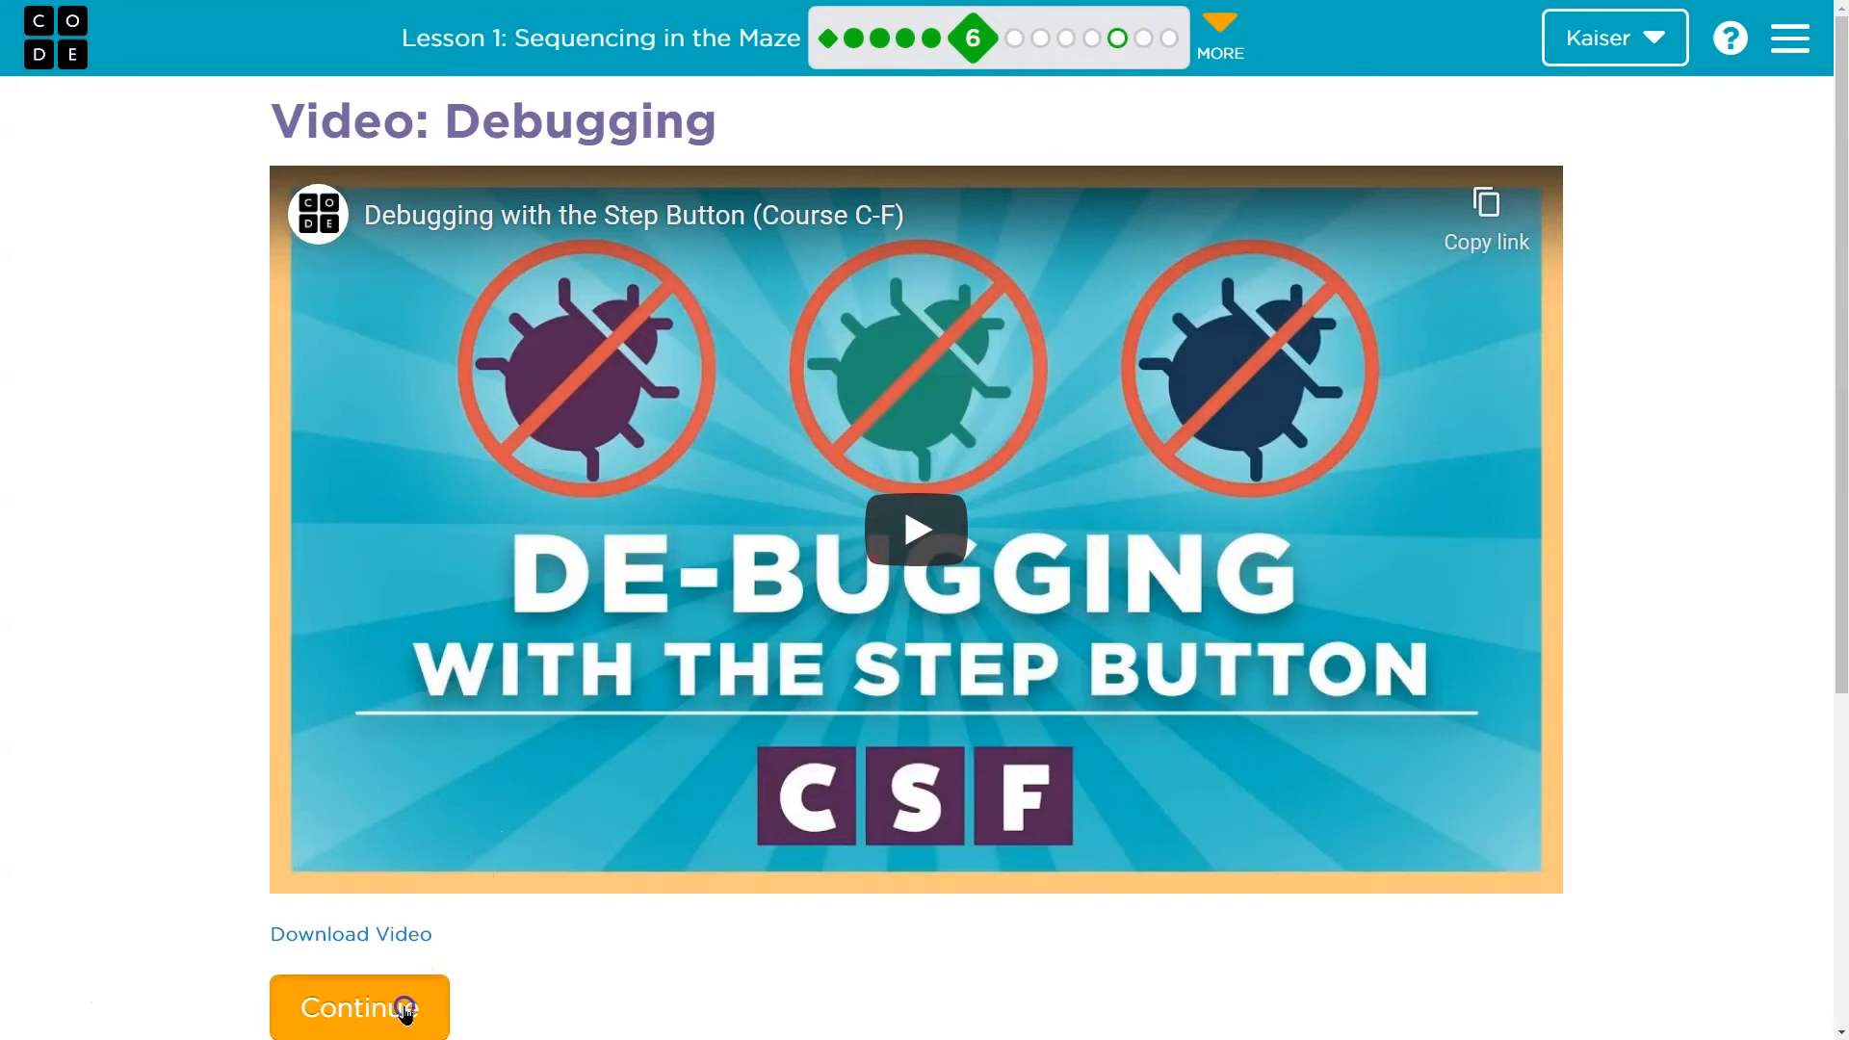
pyautogui.click(360, 1008)
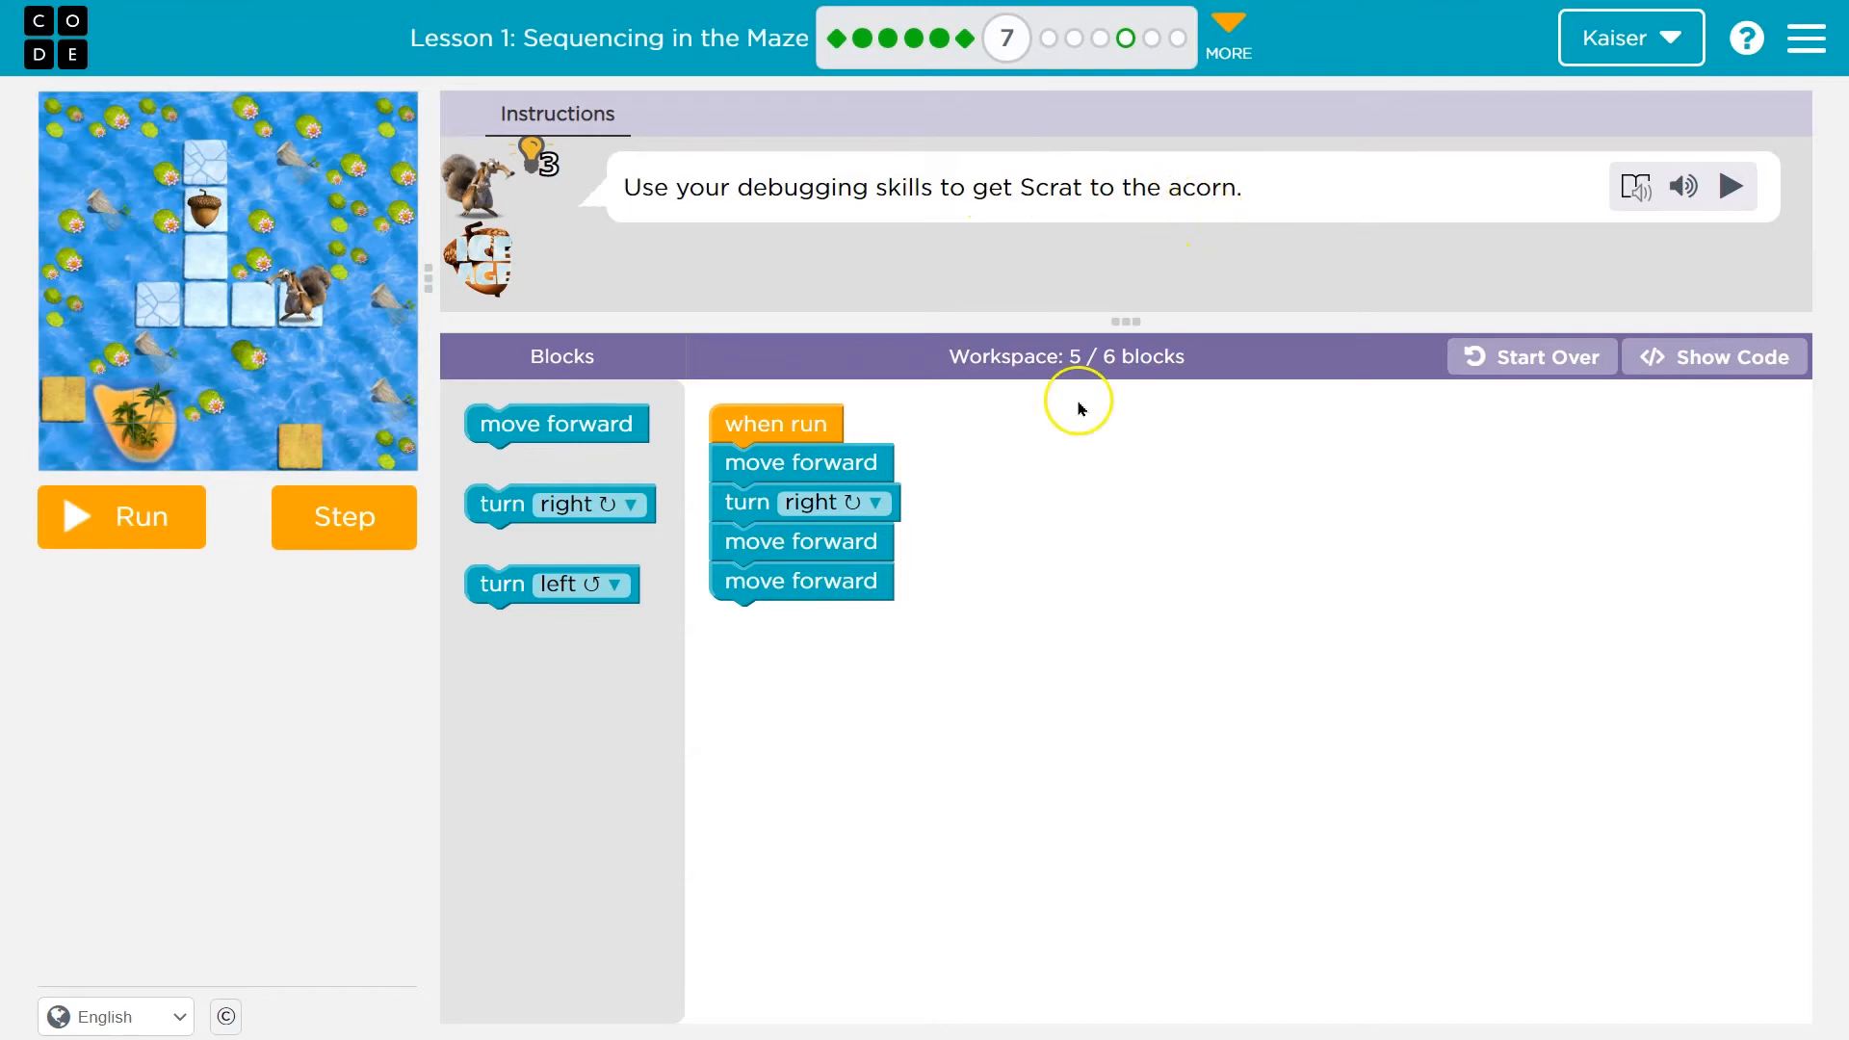
pyautogui.moveTo(1135, 546)
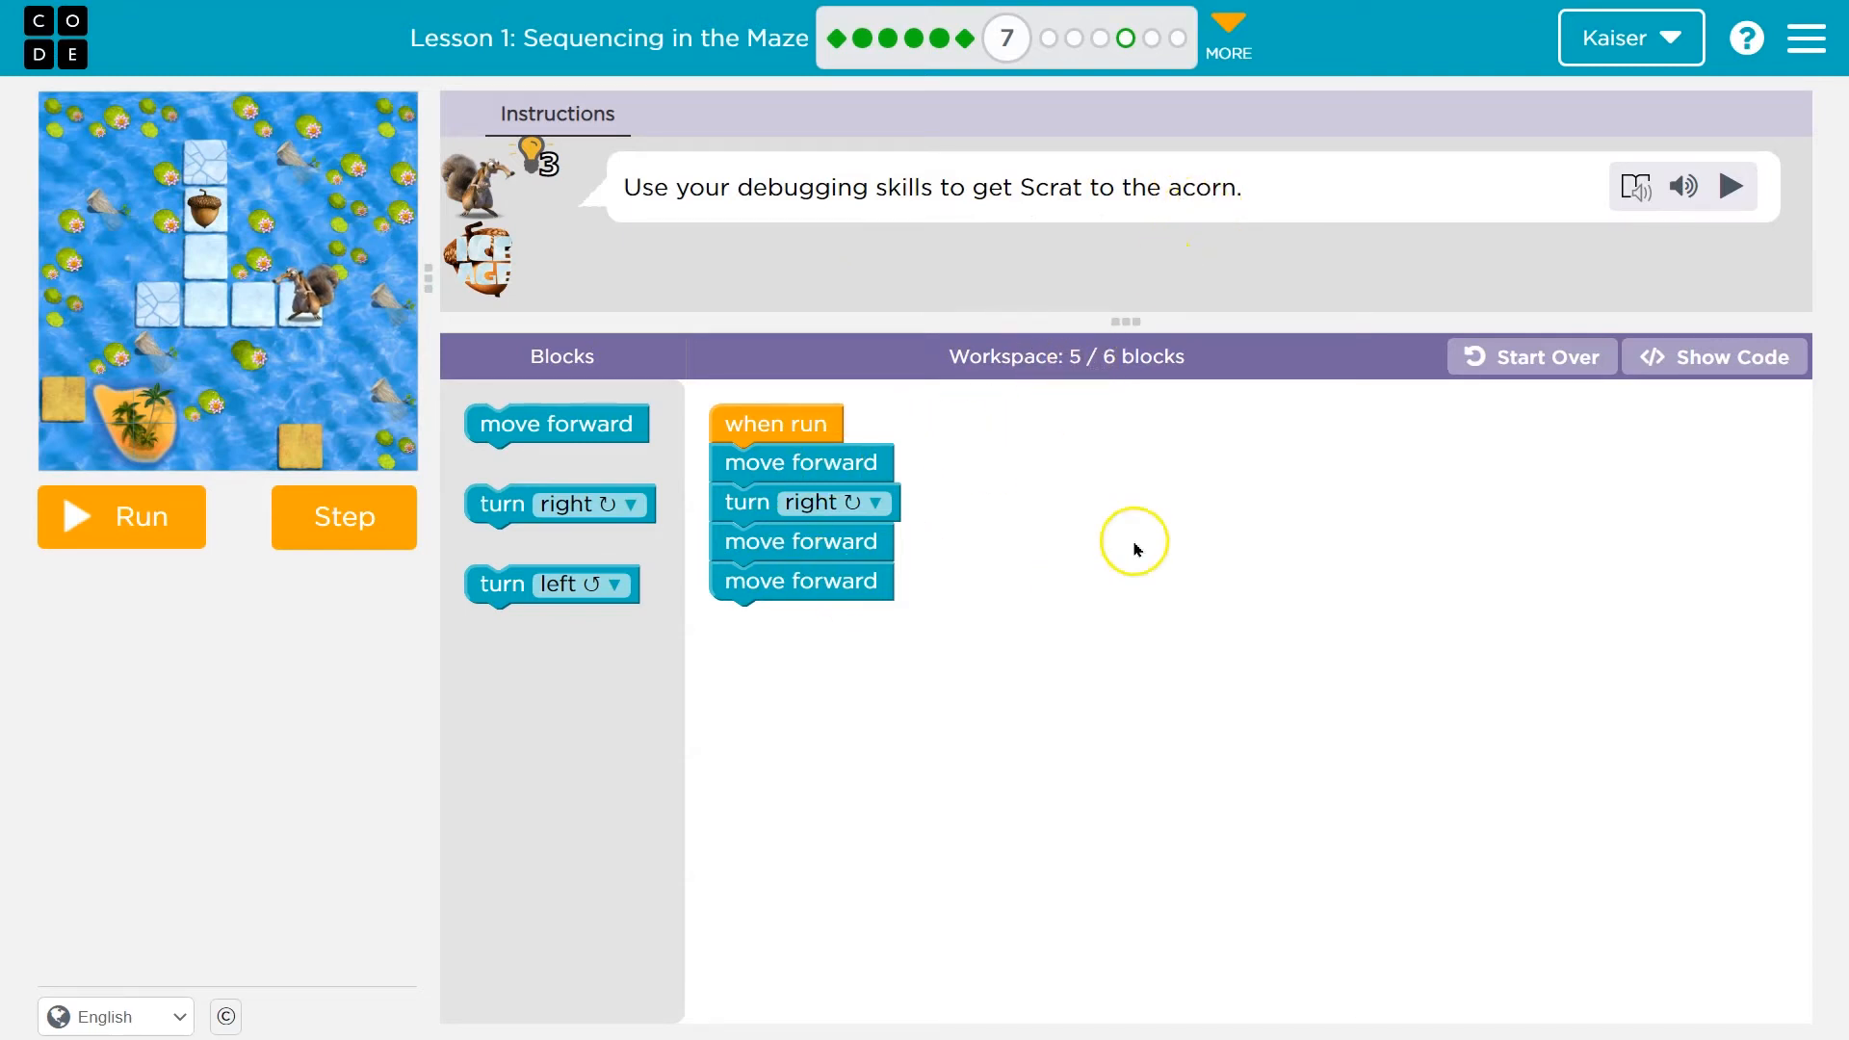
pyautogui.moveTo(905, 534)
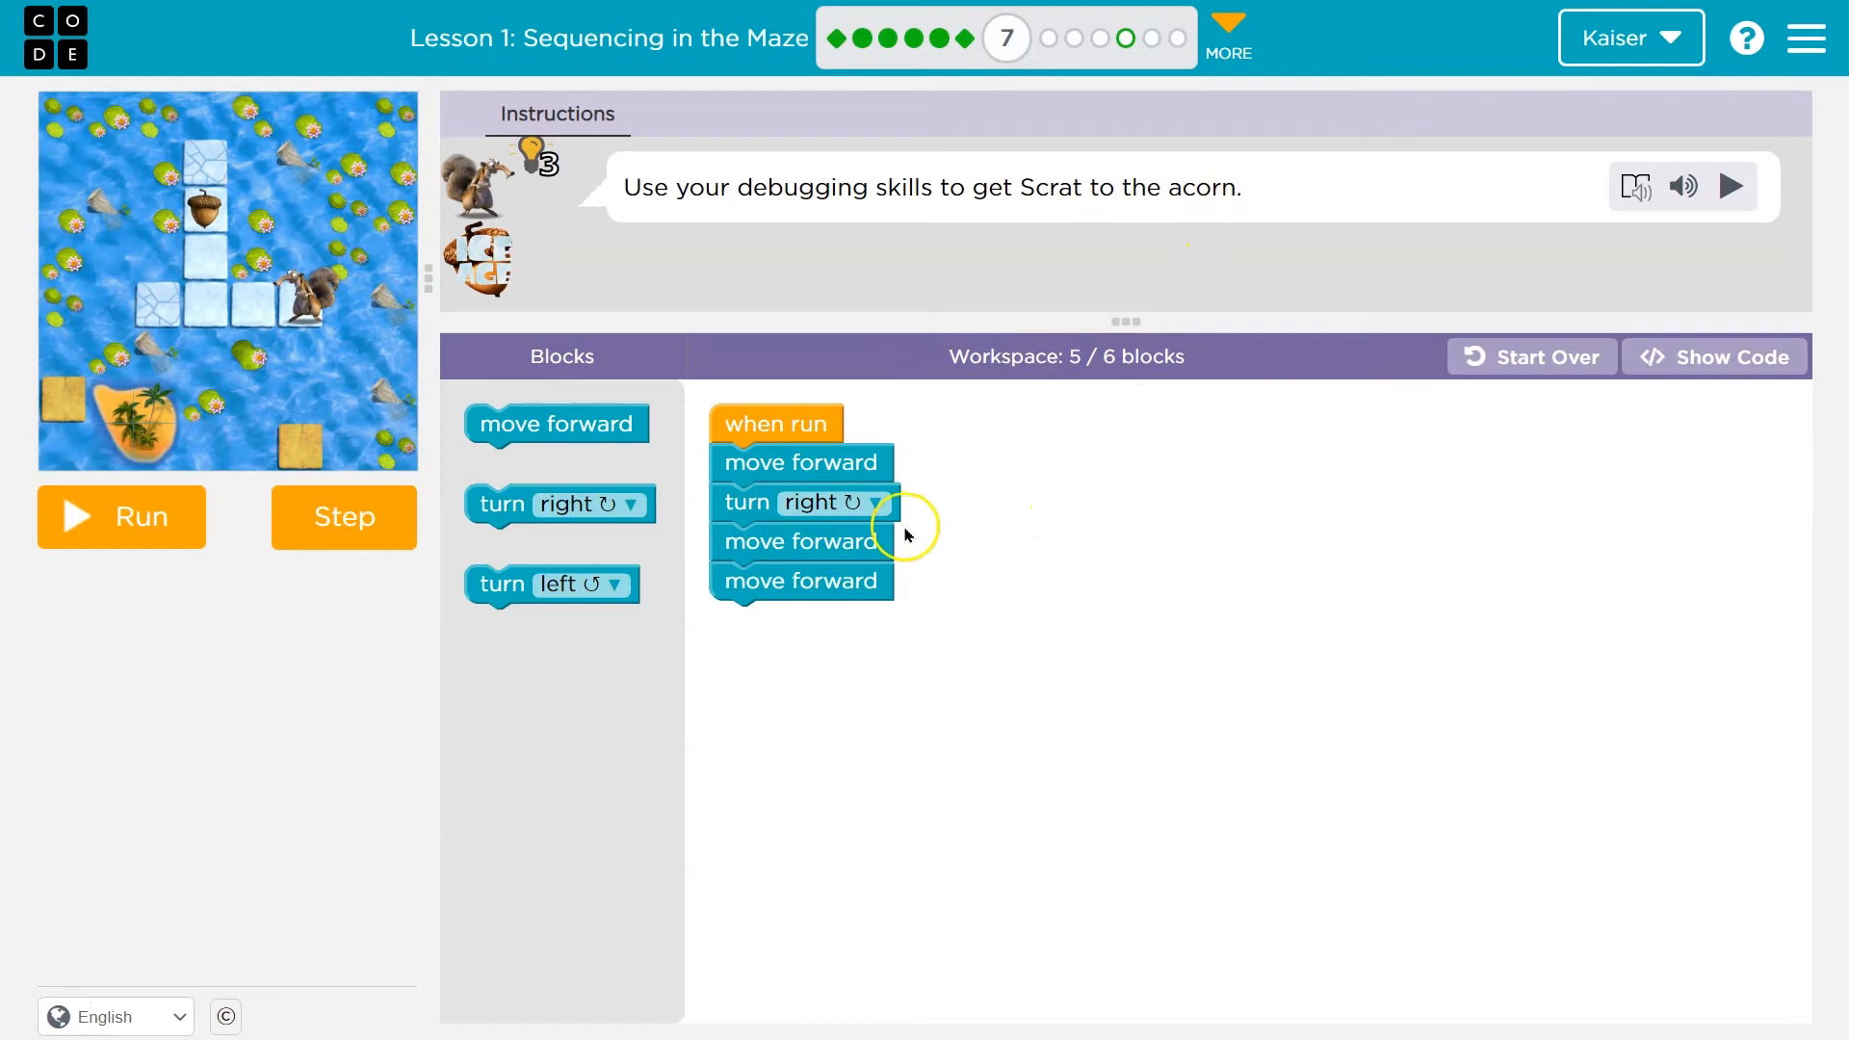
# Step through Scrat's program, add a forward move before turn right, run, and continue.
pyautogui.click(122, 516)
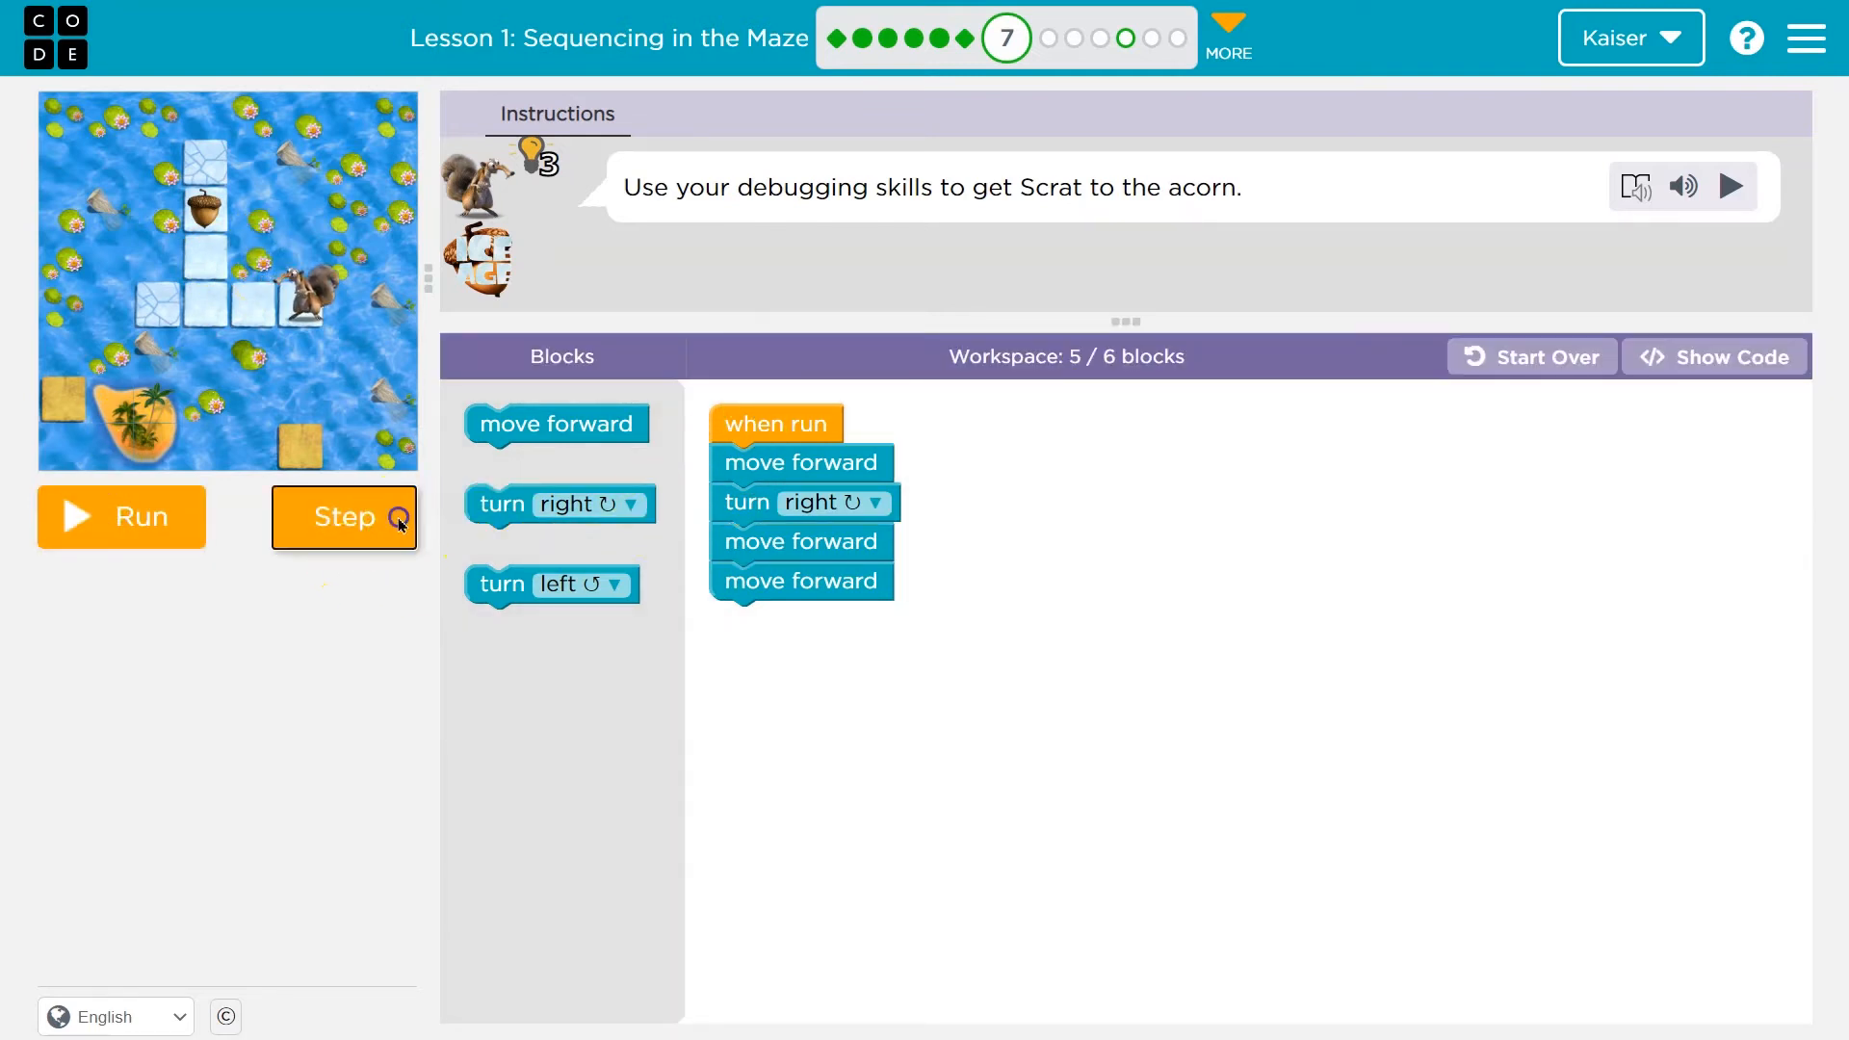
pyautogui.click(344, 517)
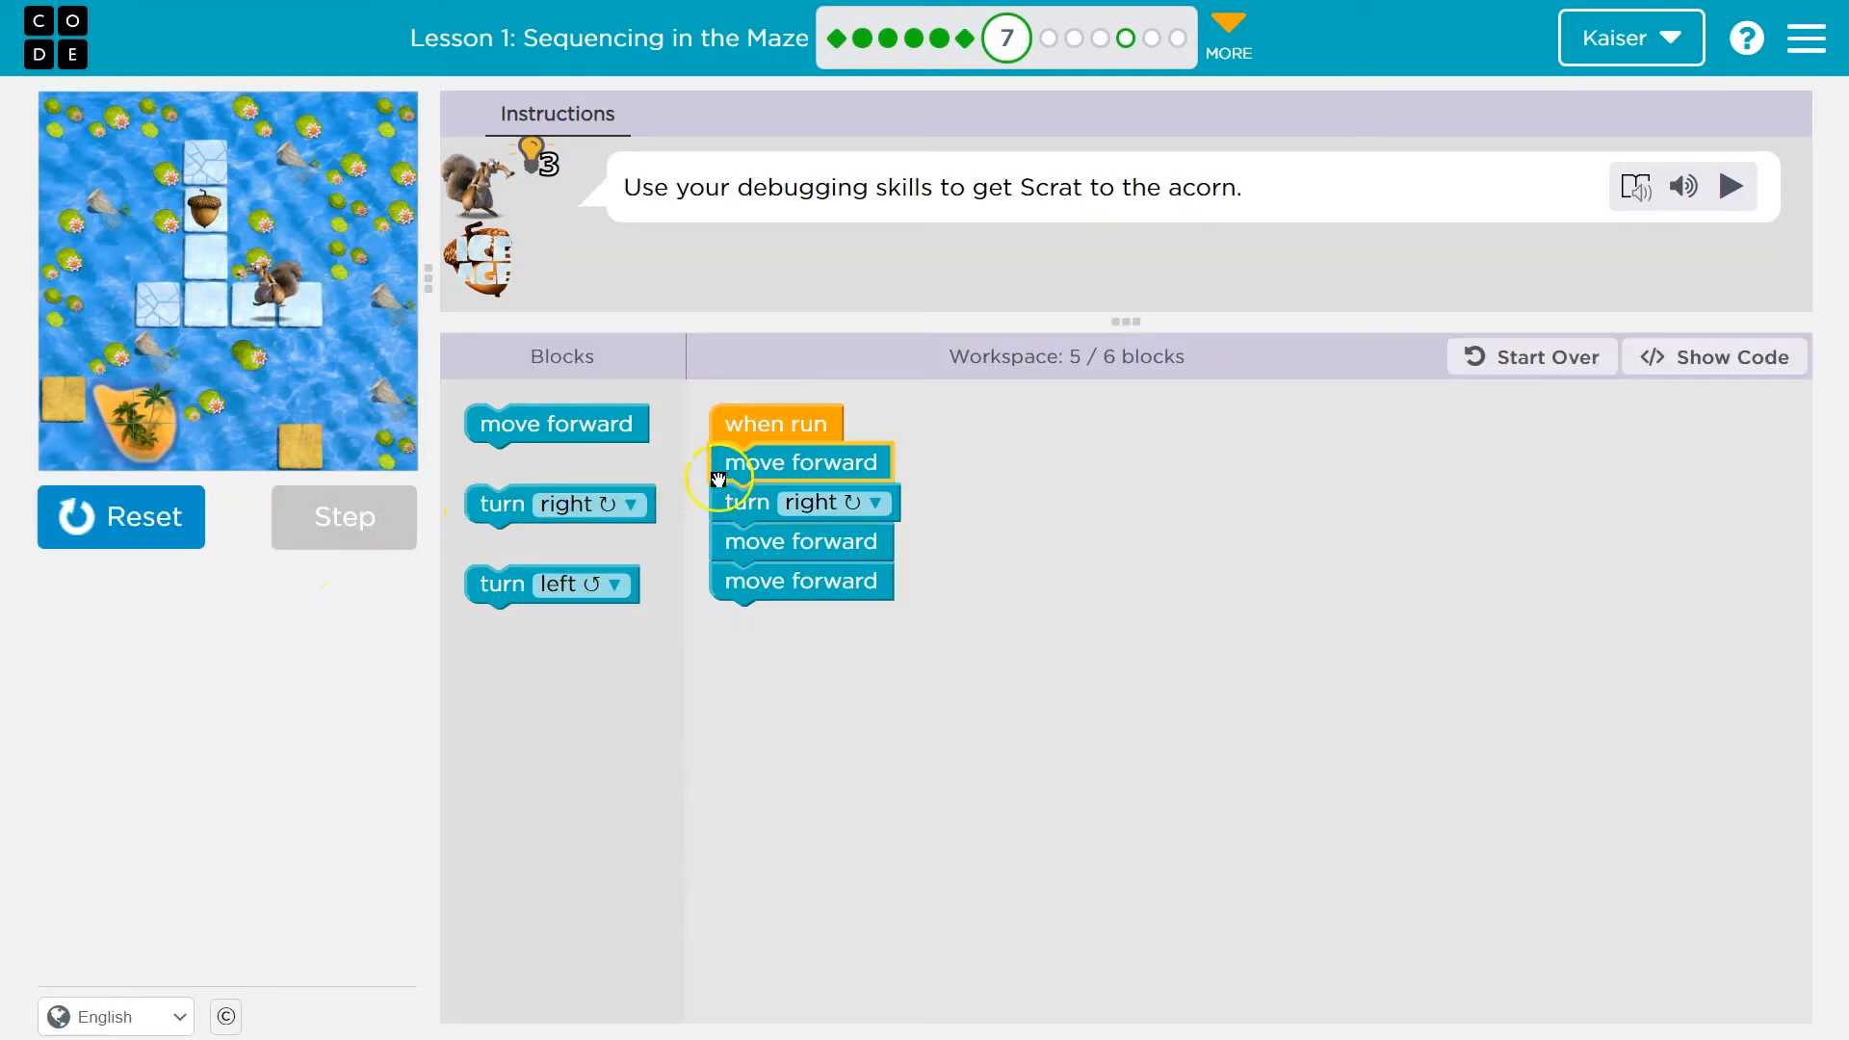
pyautogui.click(344, 517)
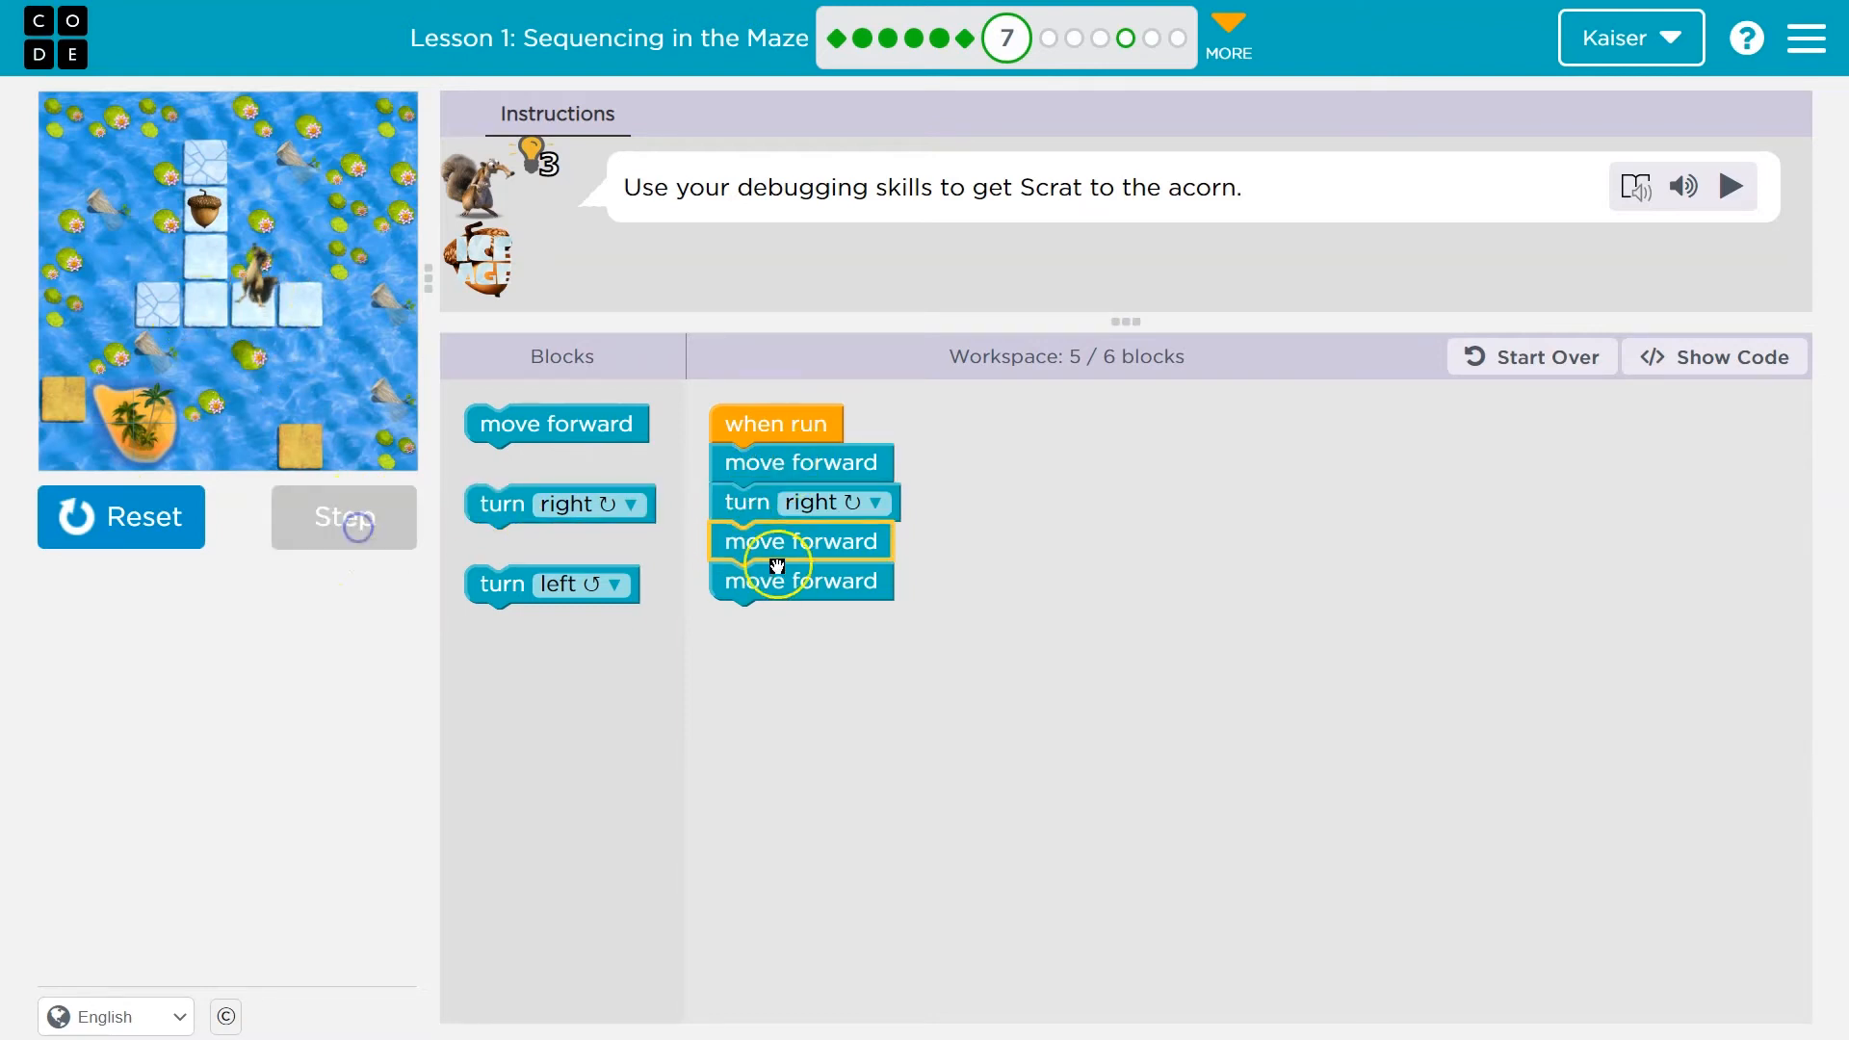
pyautogui.click(344, 518)
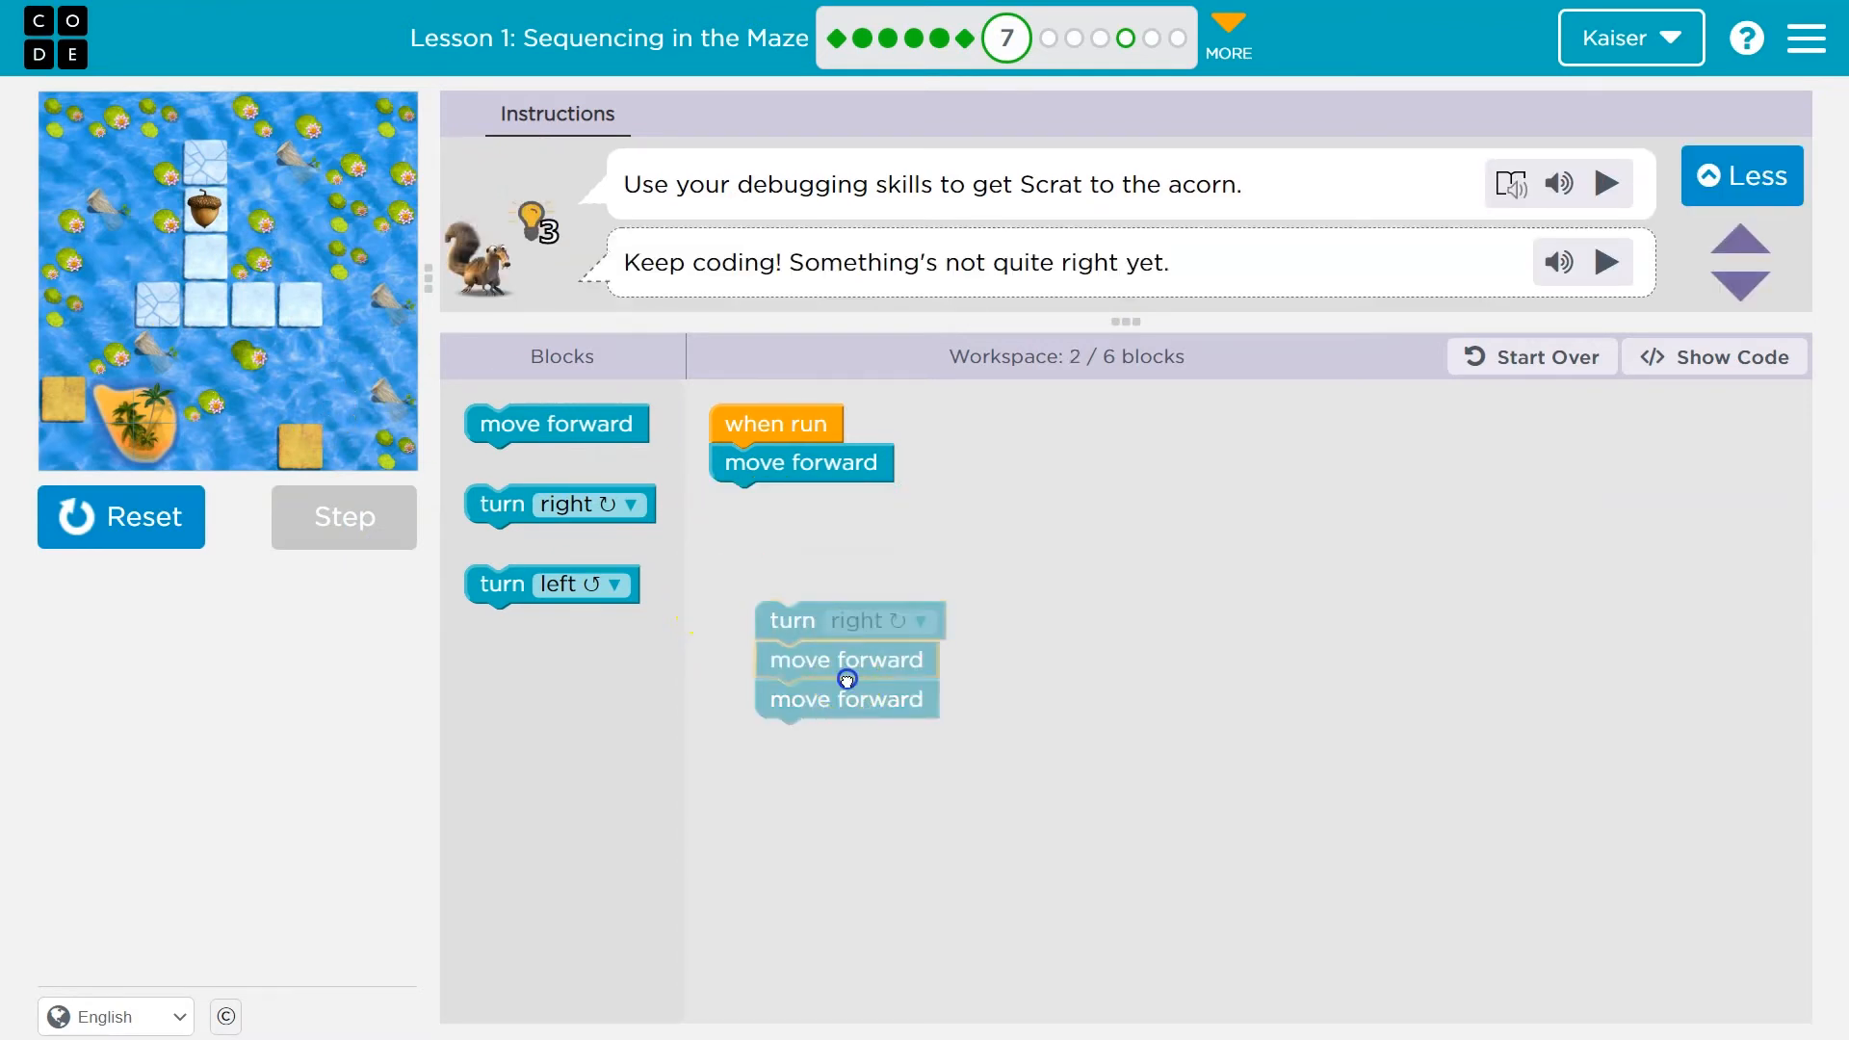
pyautogui.moveTo(845, 659); pyautogui.dragTo(800, 513)
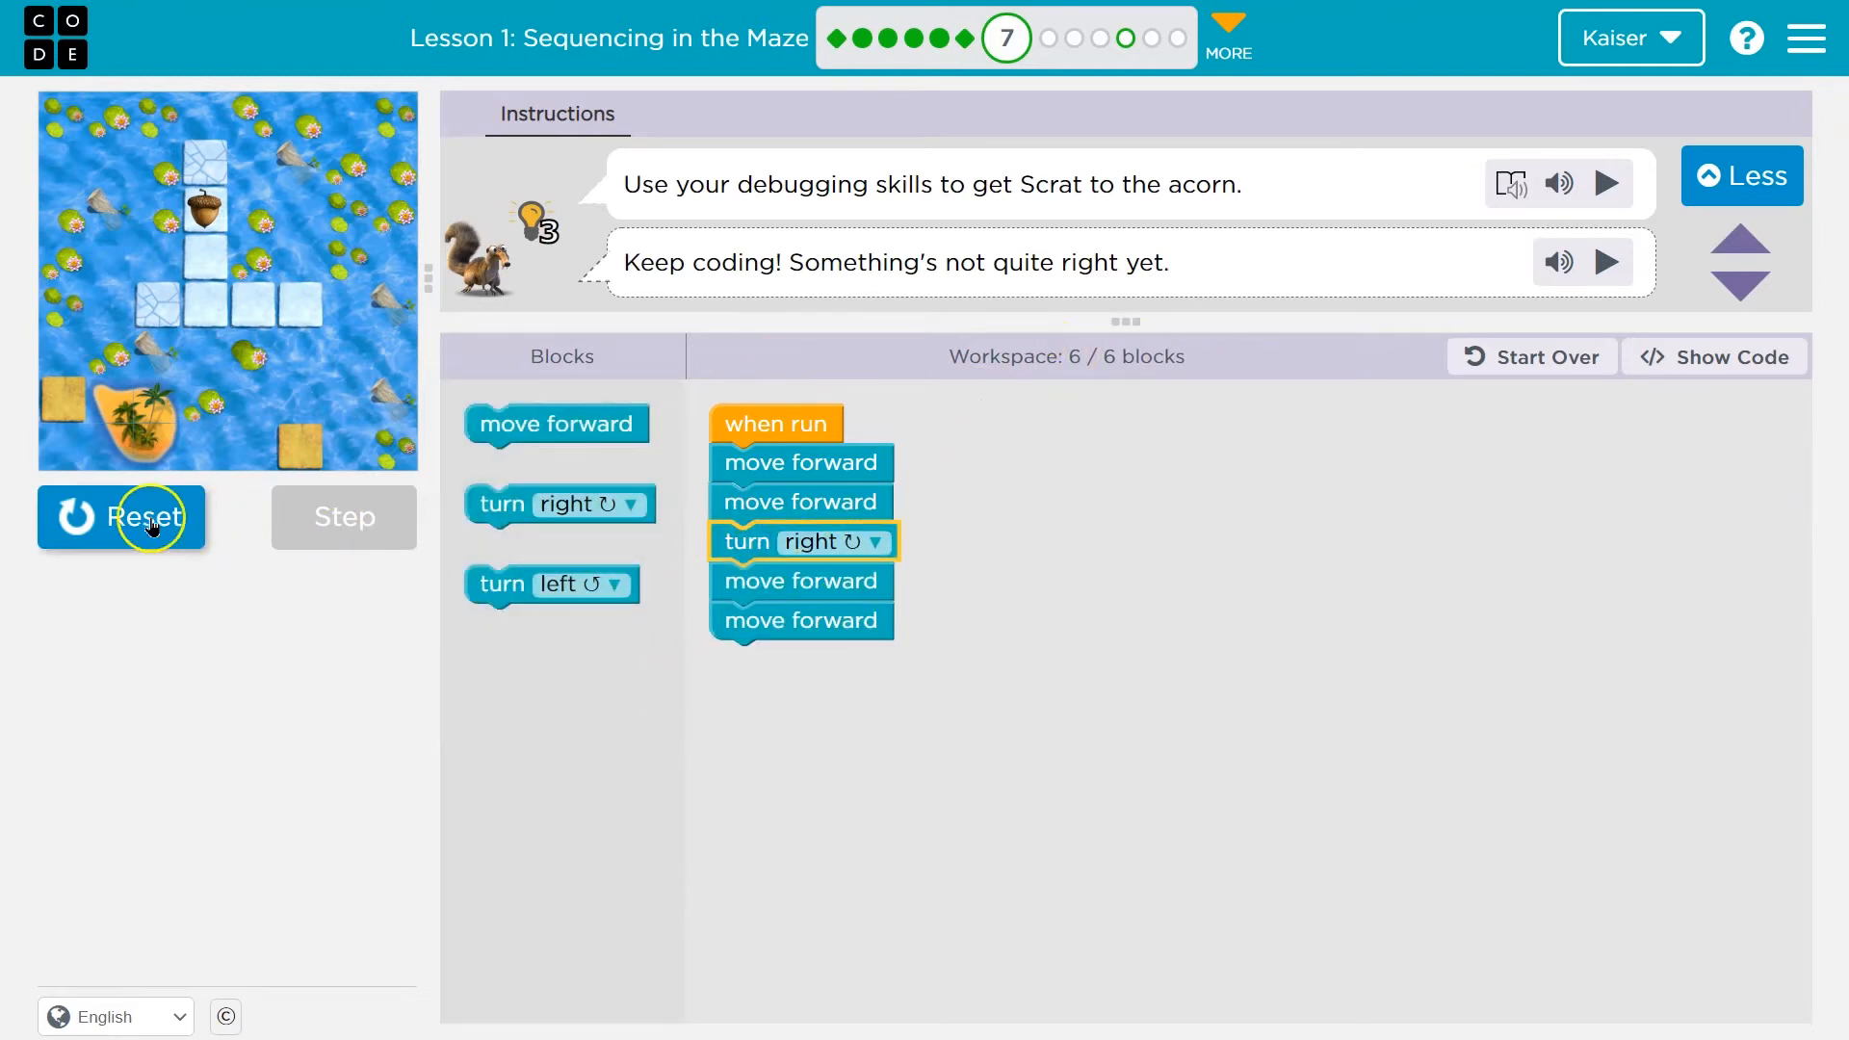
pyautogui.click(149, 517)
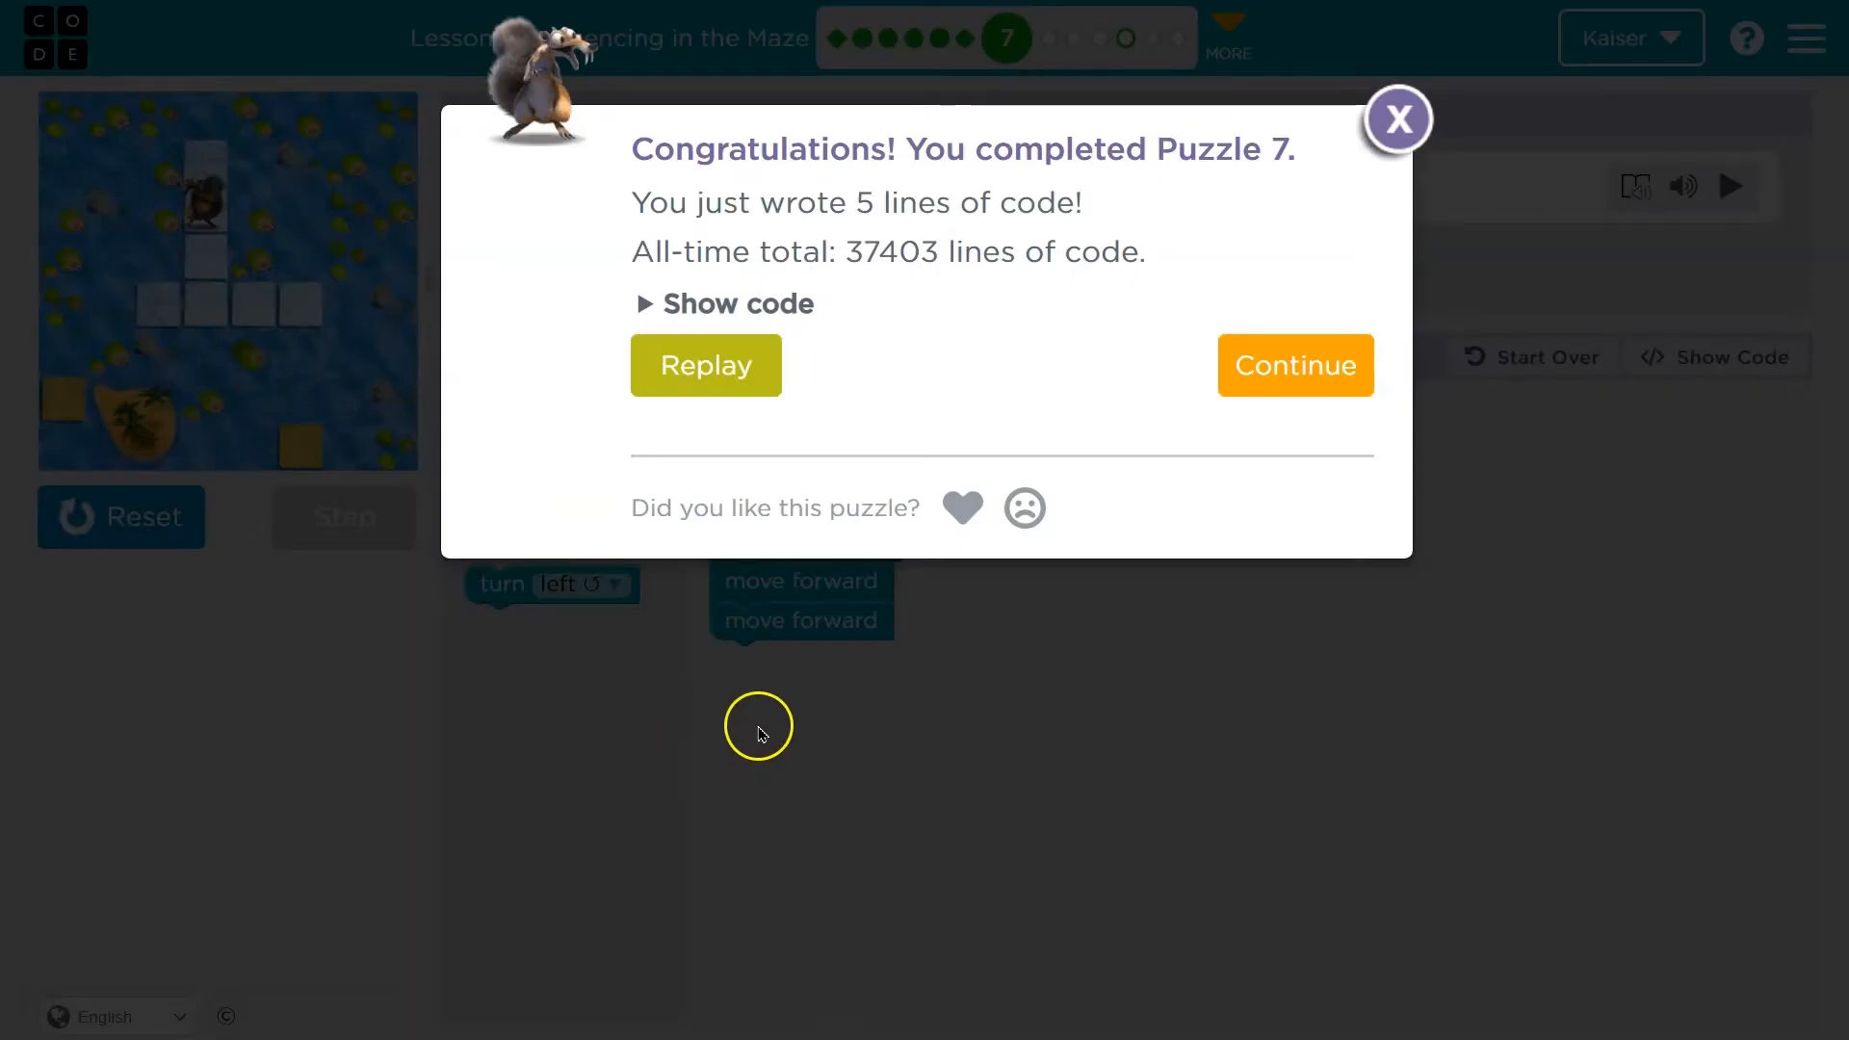
pyautogui.click(1296, 365)
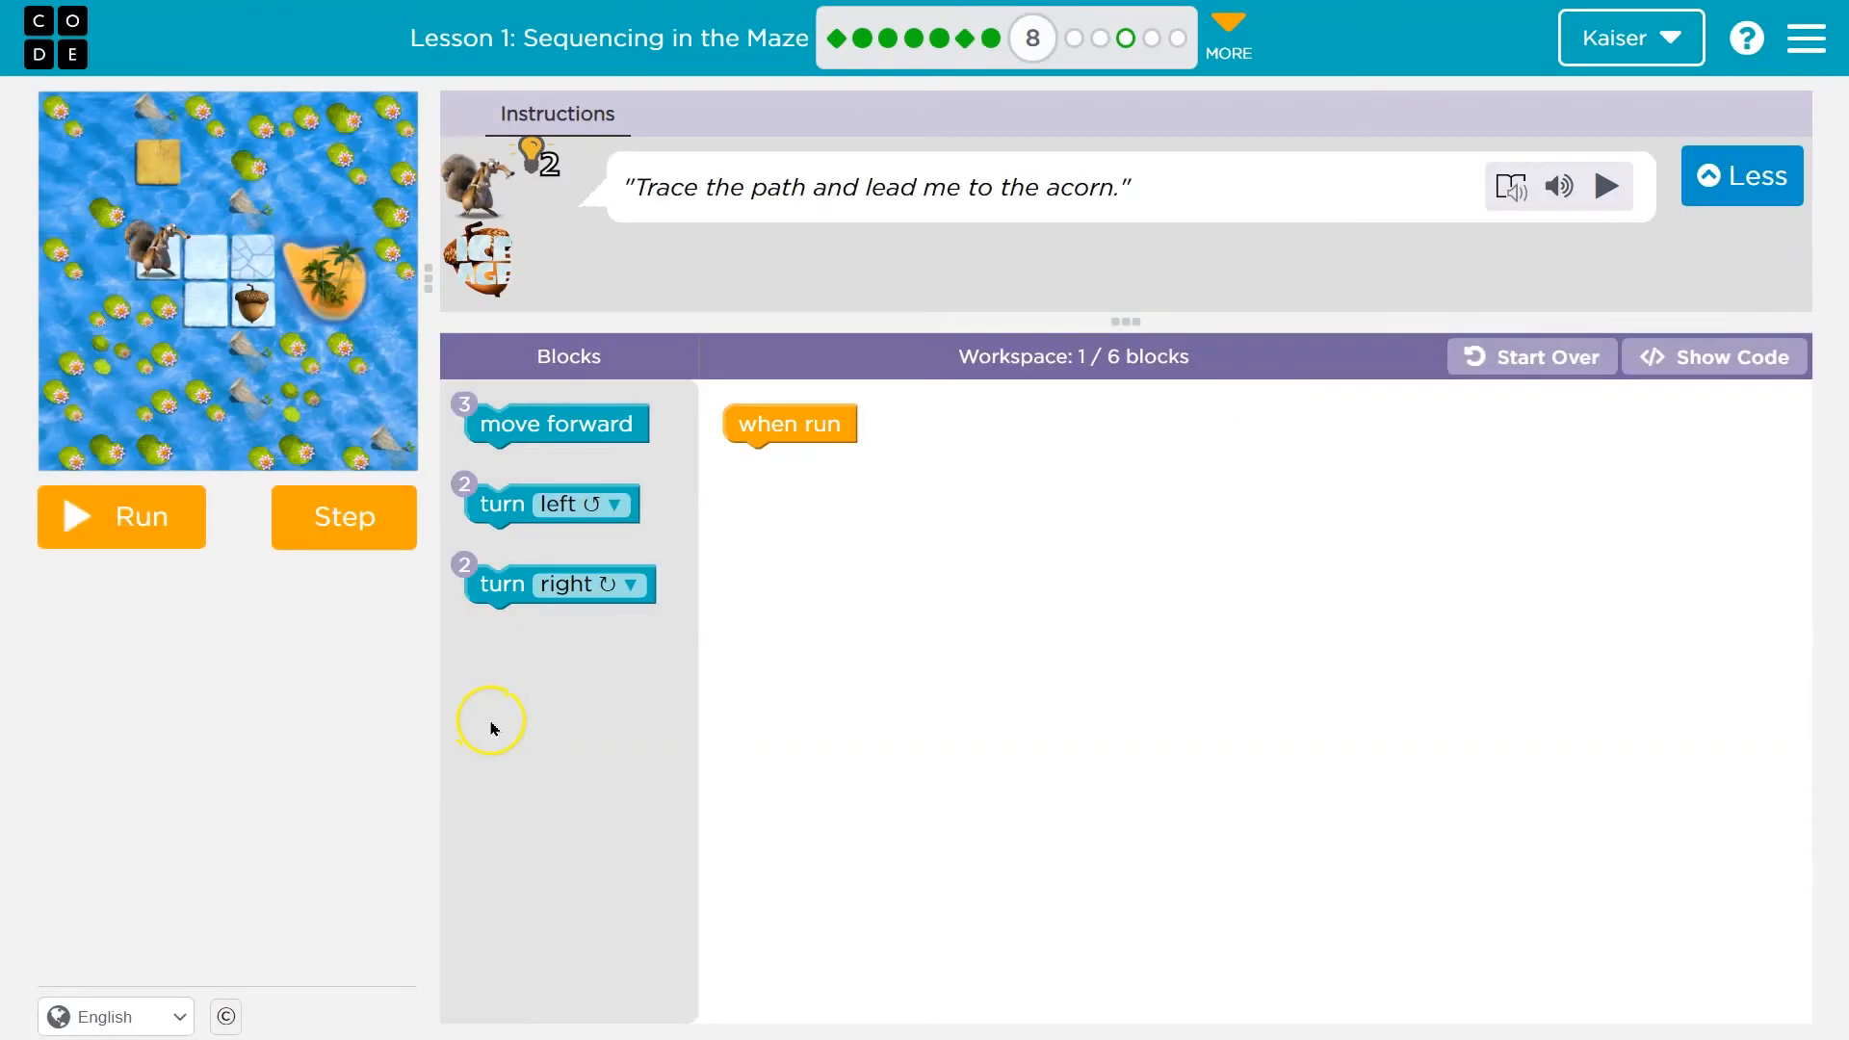
pyautogui.moveTo(949, 234)
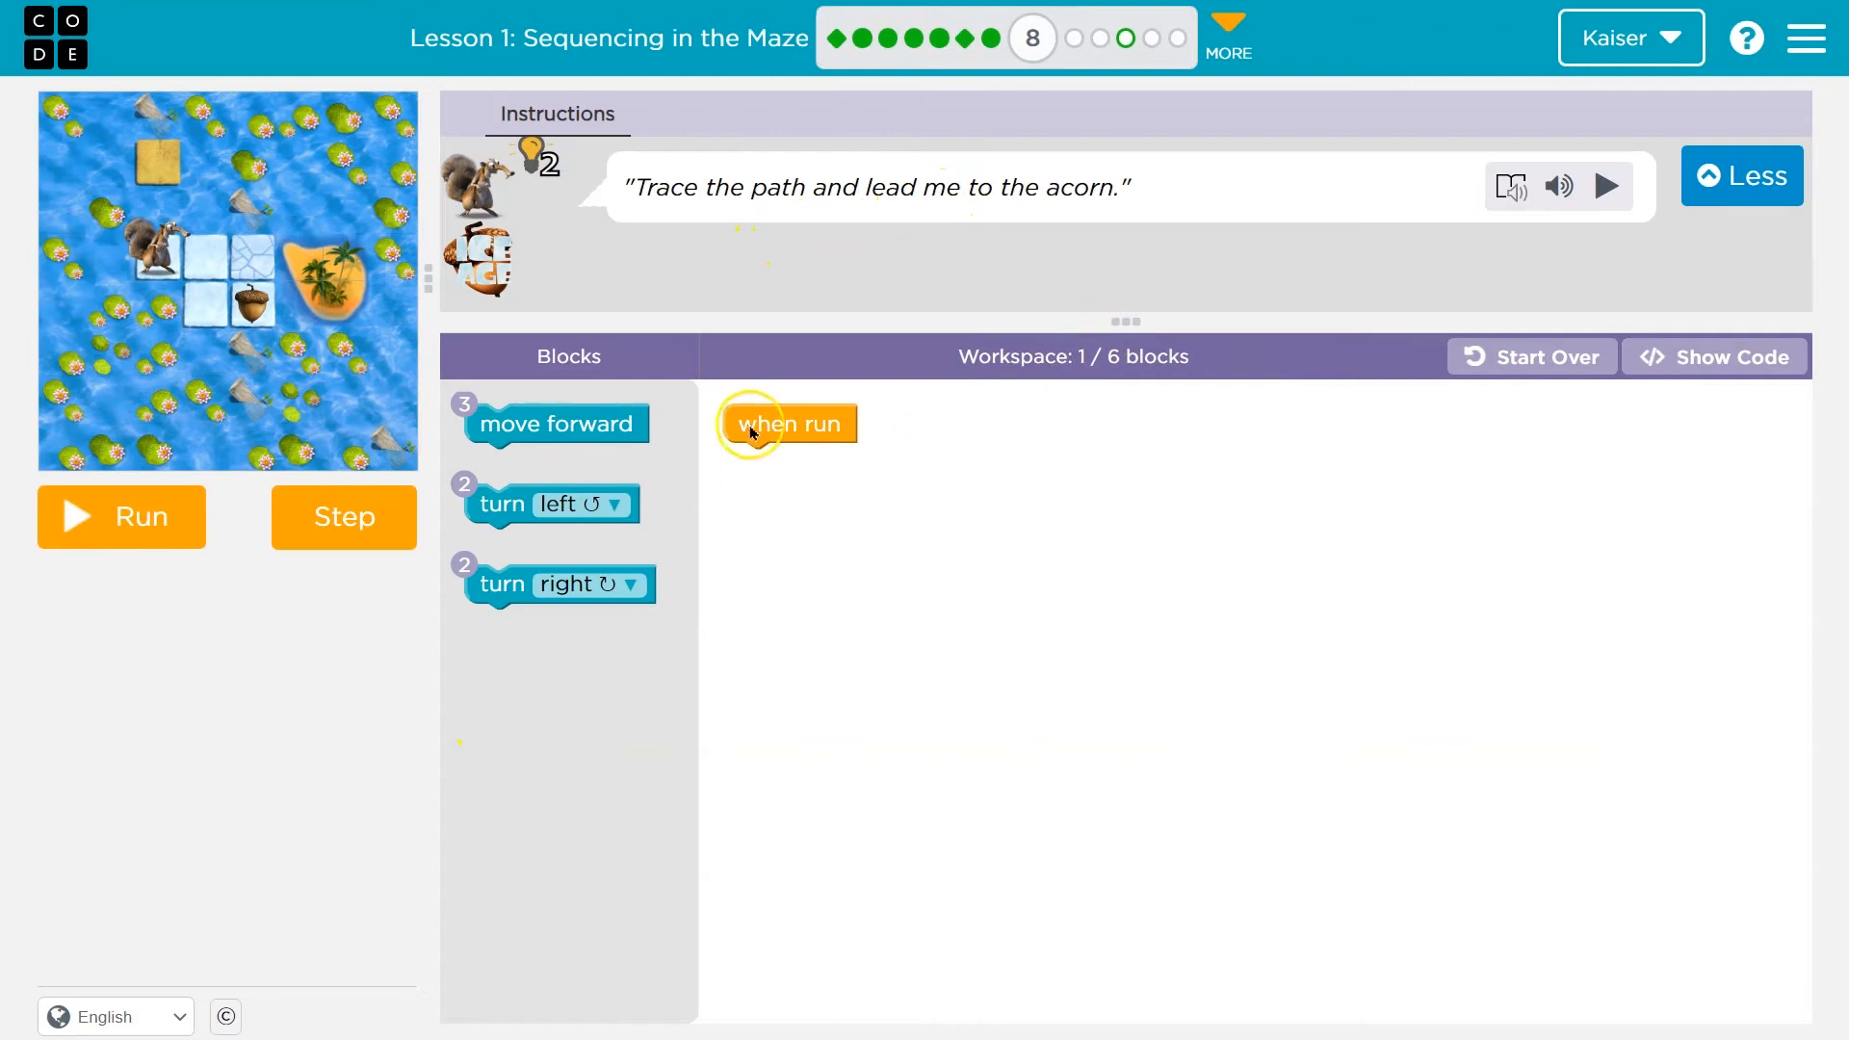
pyautogui.moveTo(881, 525)
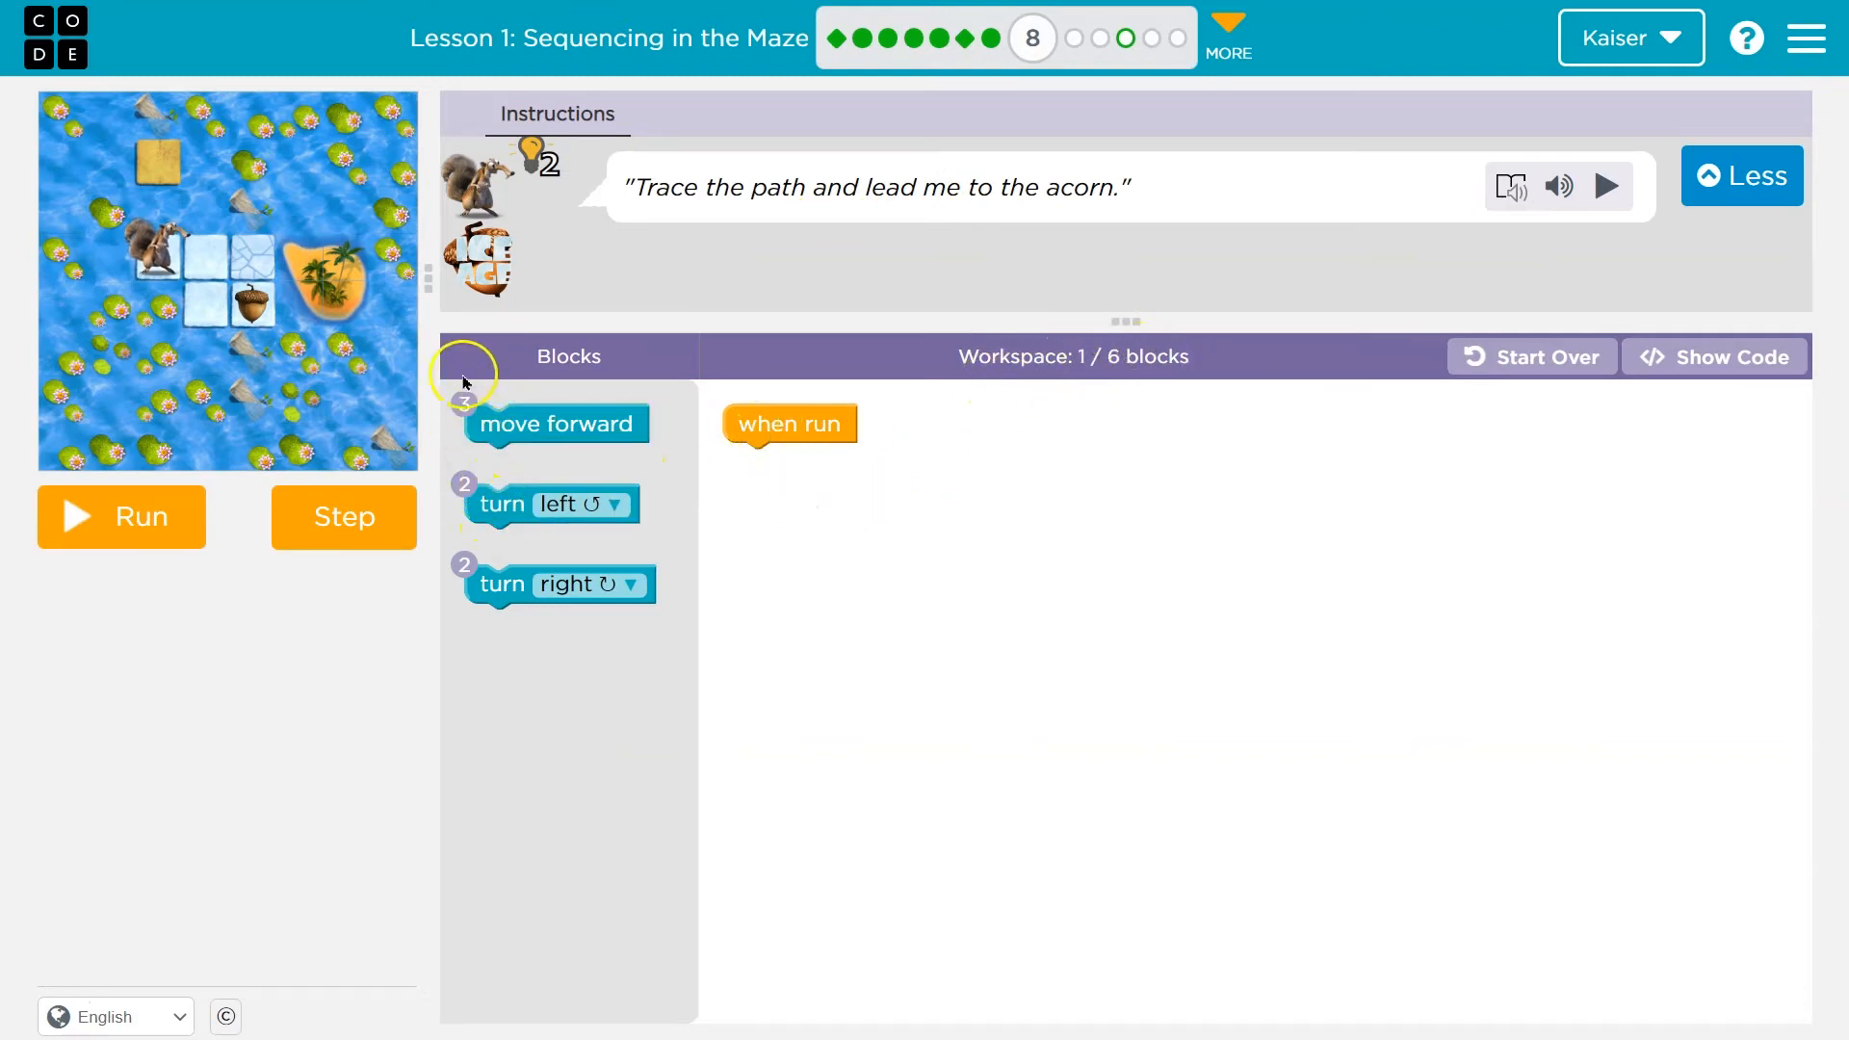
pyautogui.moveTo(495, 502)
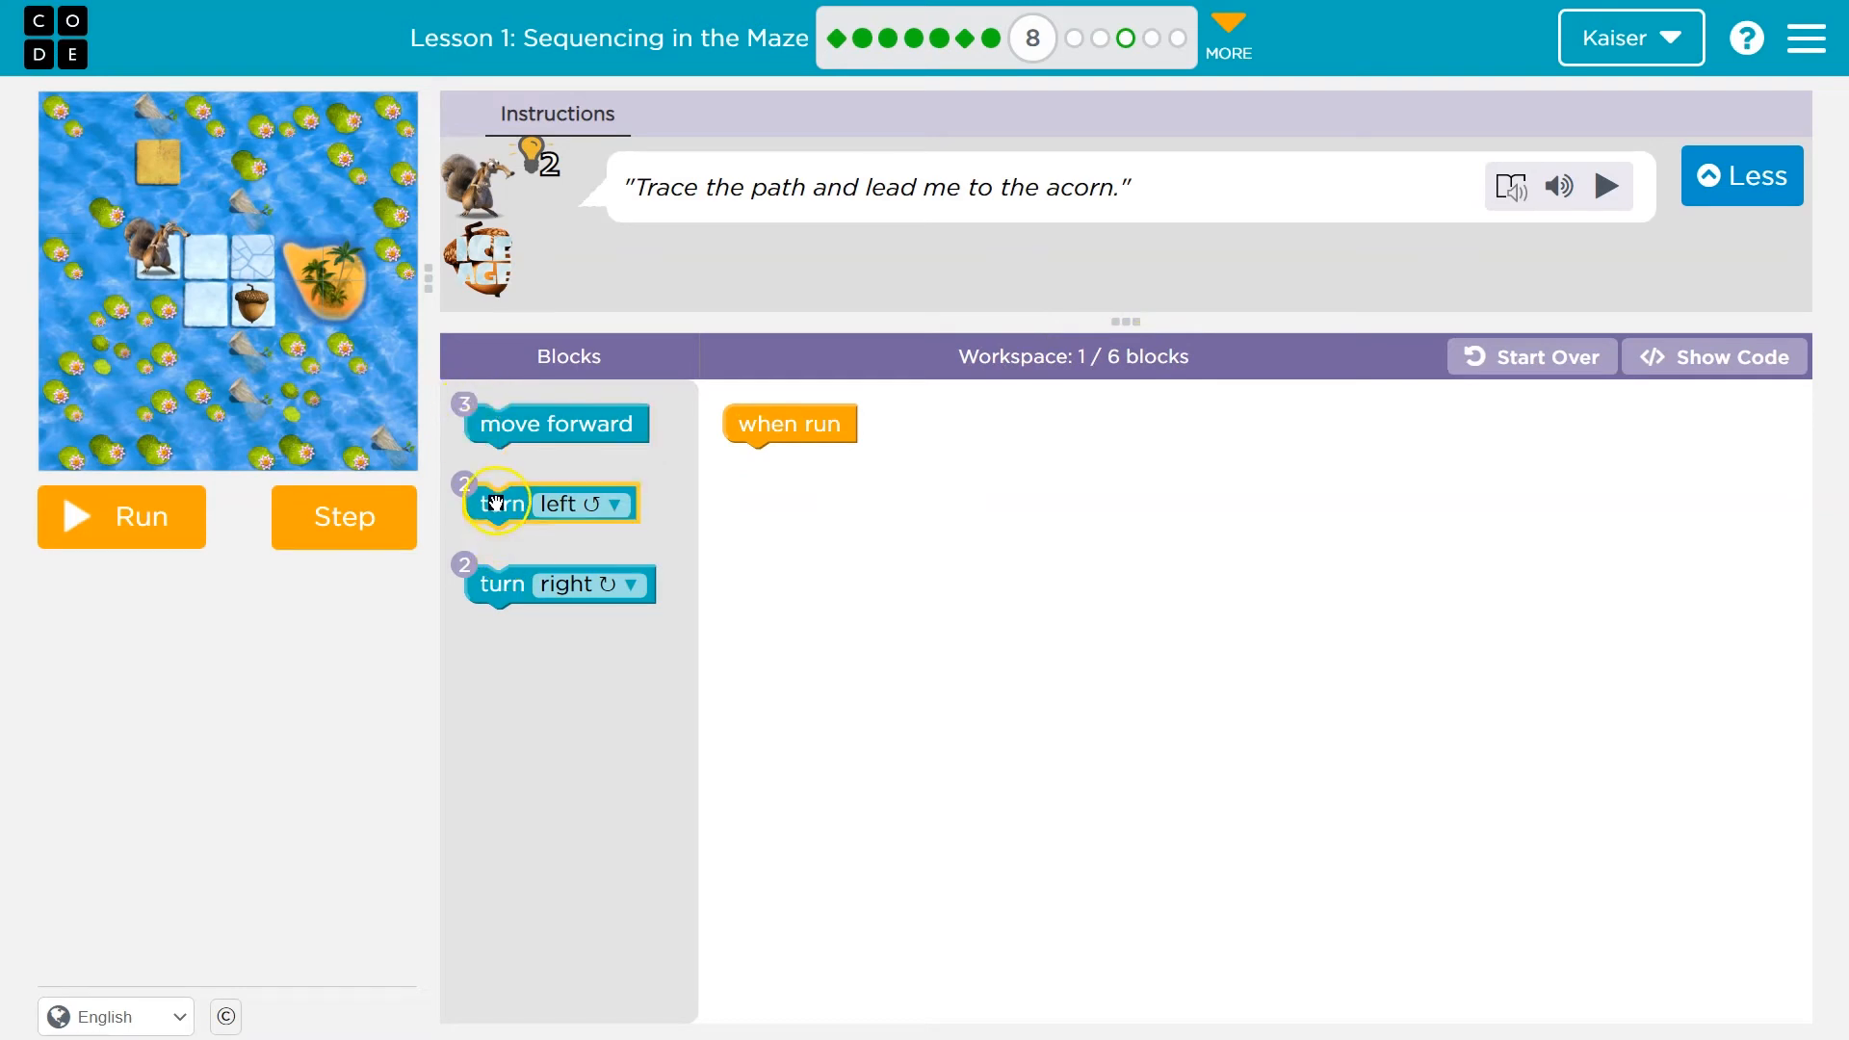
pyautogui.moveTo(472, 557)
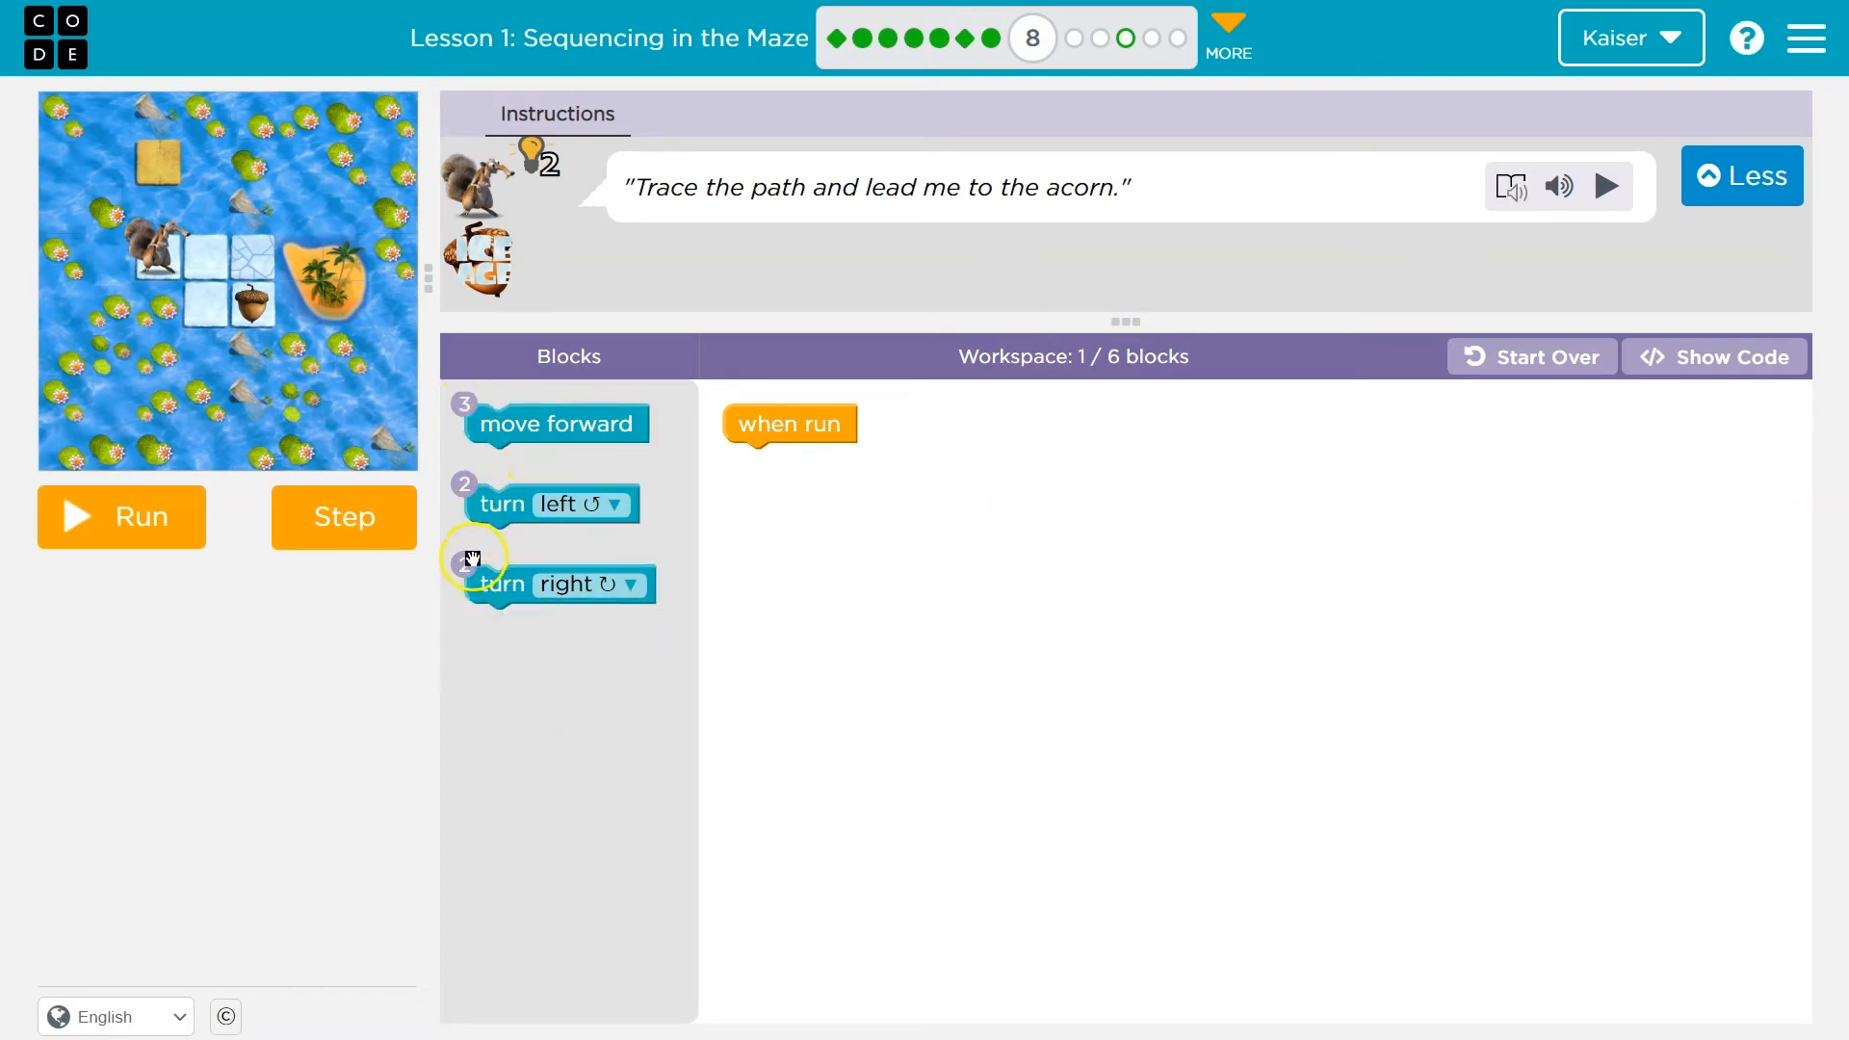
# Place two move-forward blocks under when run and step through Scrat's path.
pyautogui.moveTo(558, 424); pyautogui.dragTo(810, 462)
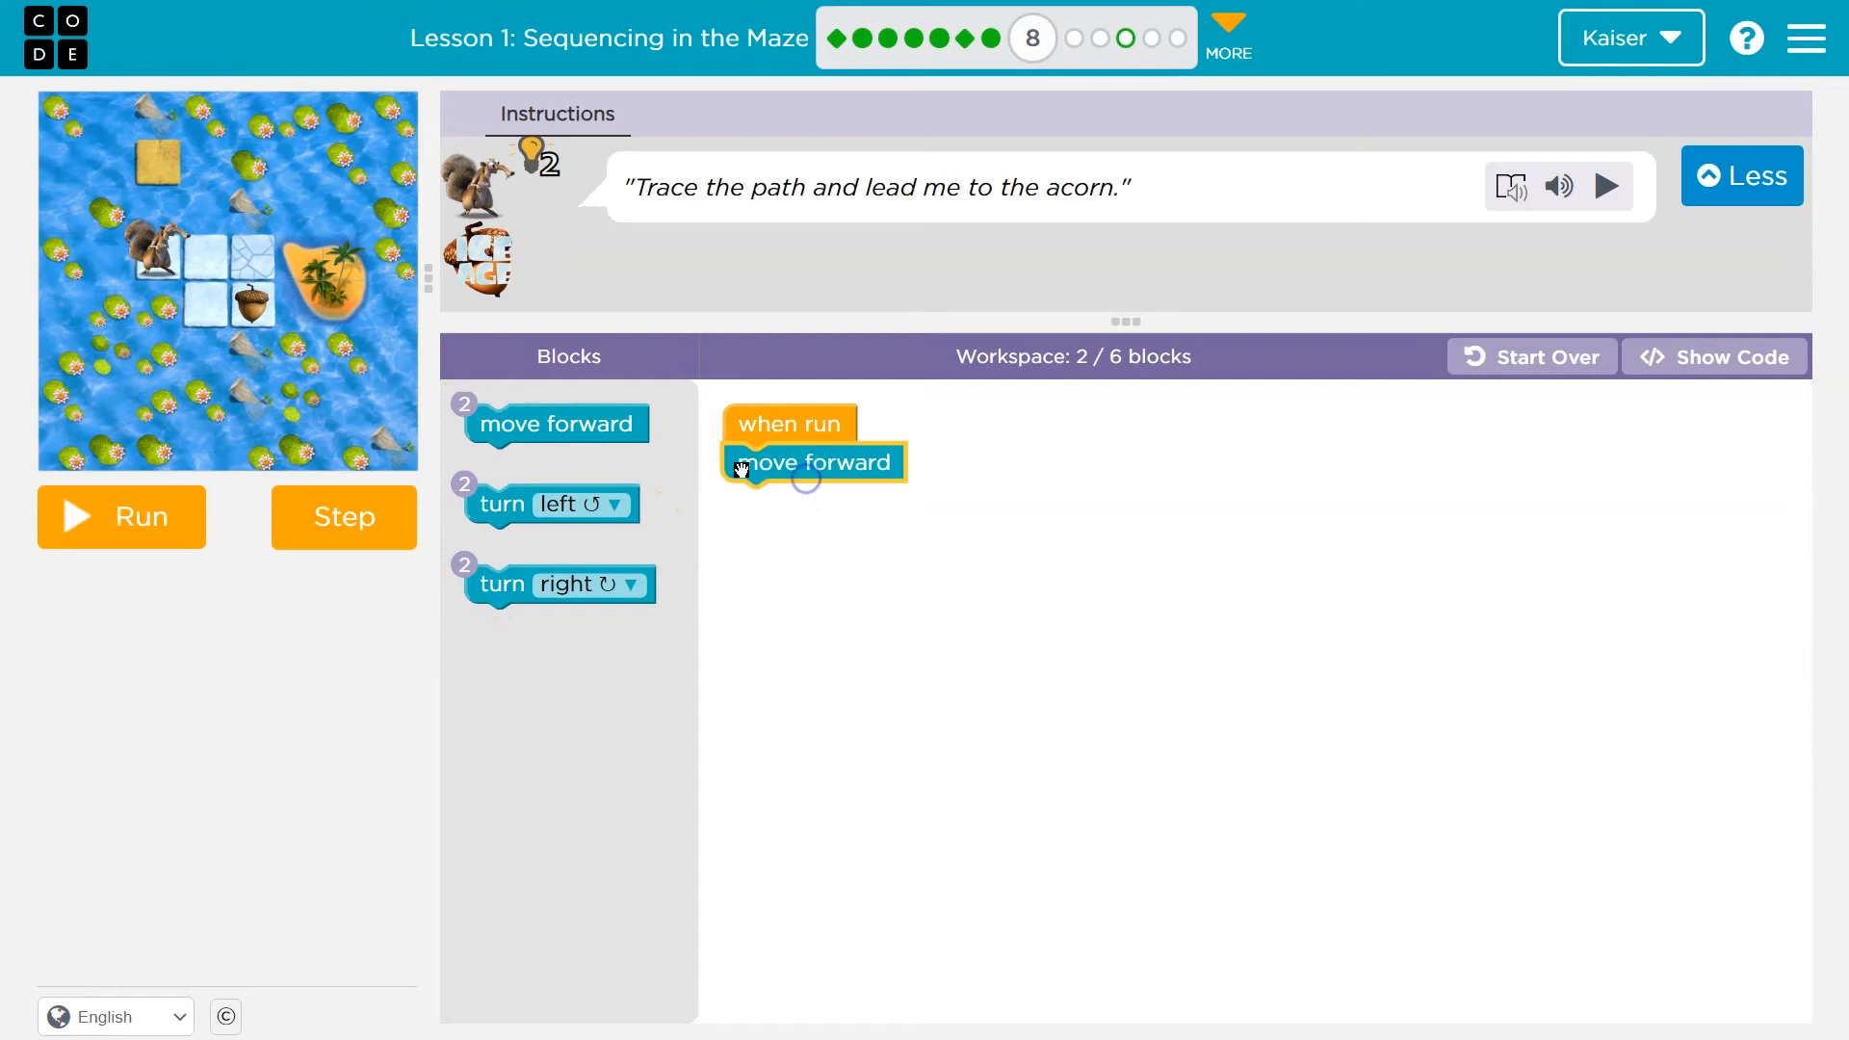
pyautogui.moveTo(557, 421); pyautogui.dragTo(813, 501)
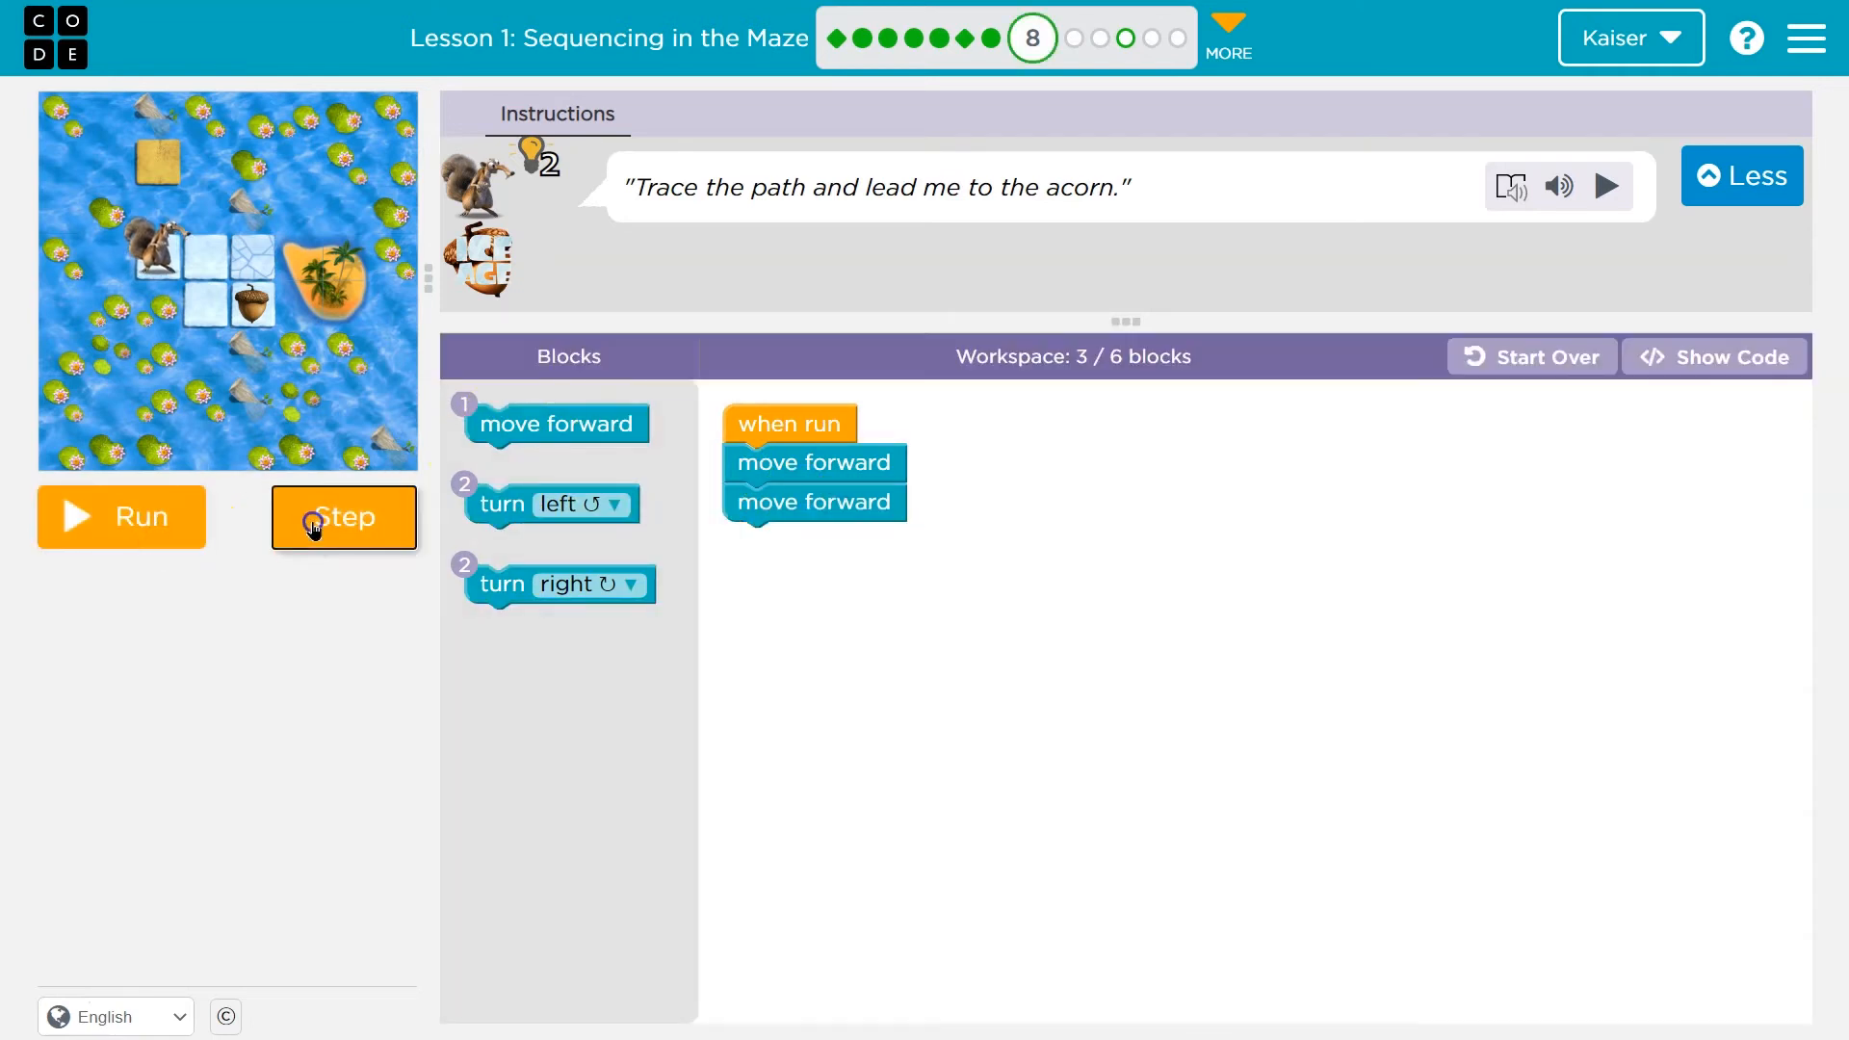
pyautogui.click(343, 517)
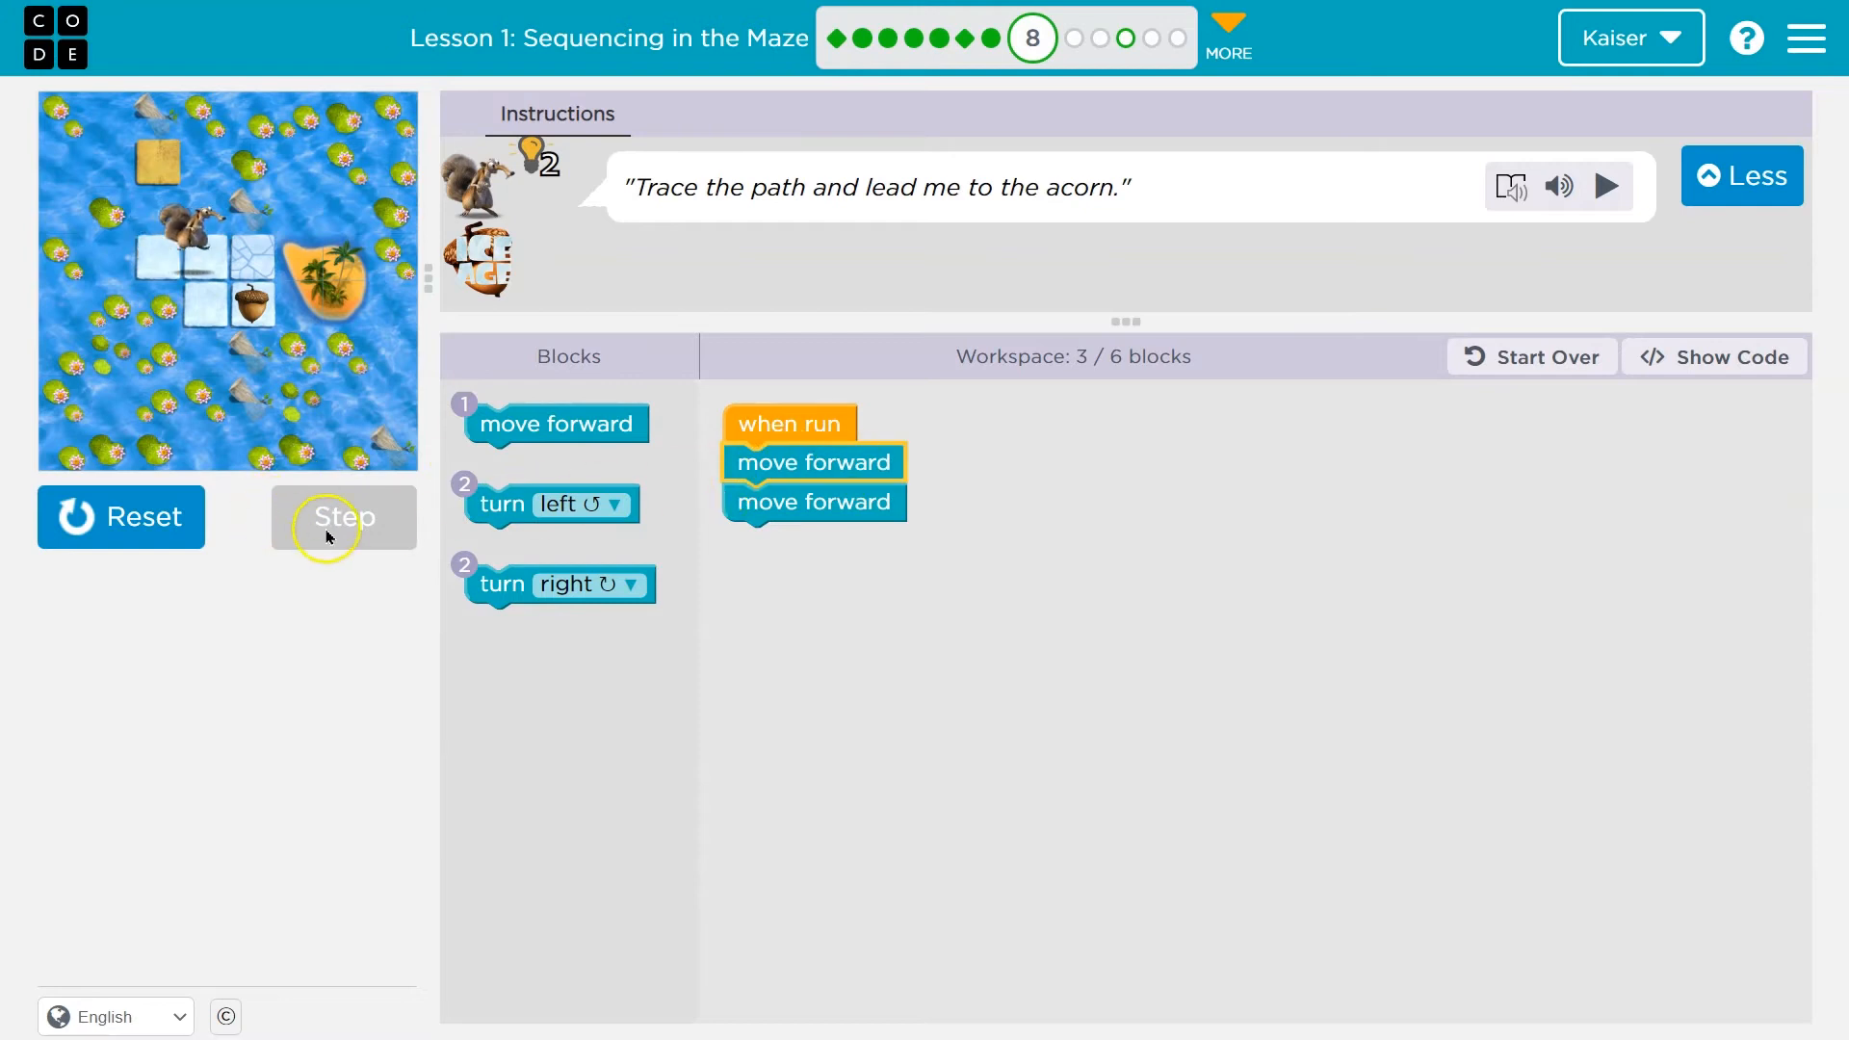
pyautogui.click(344, 517)
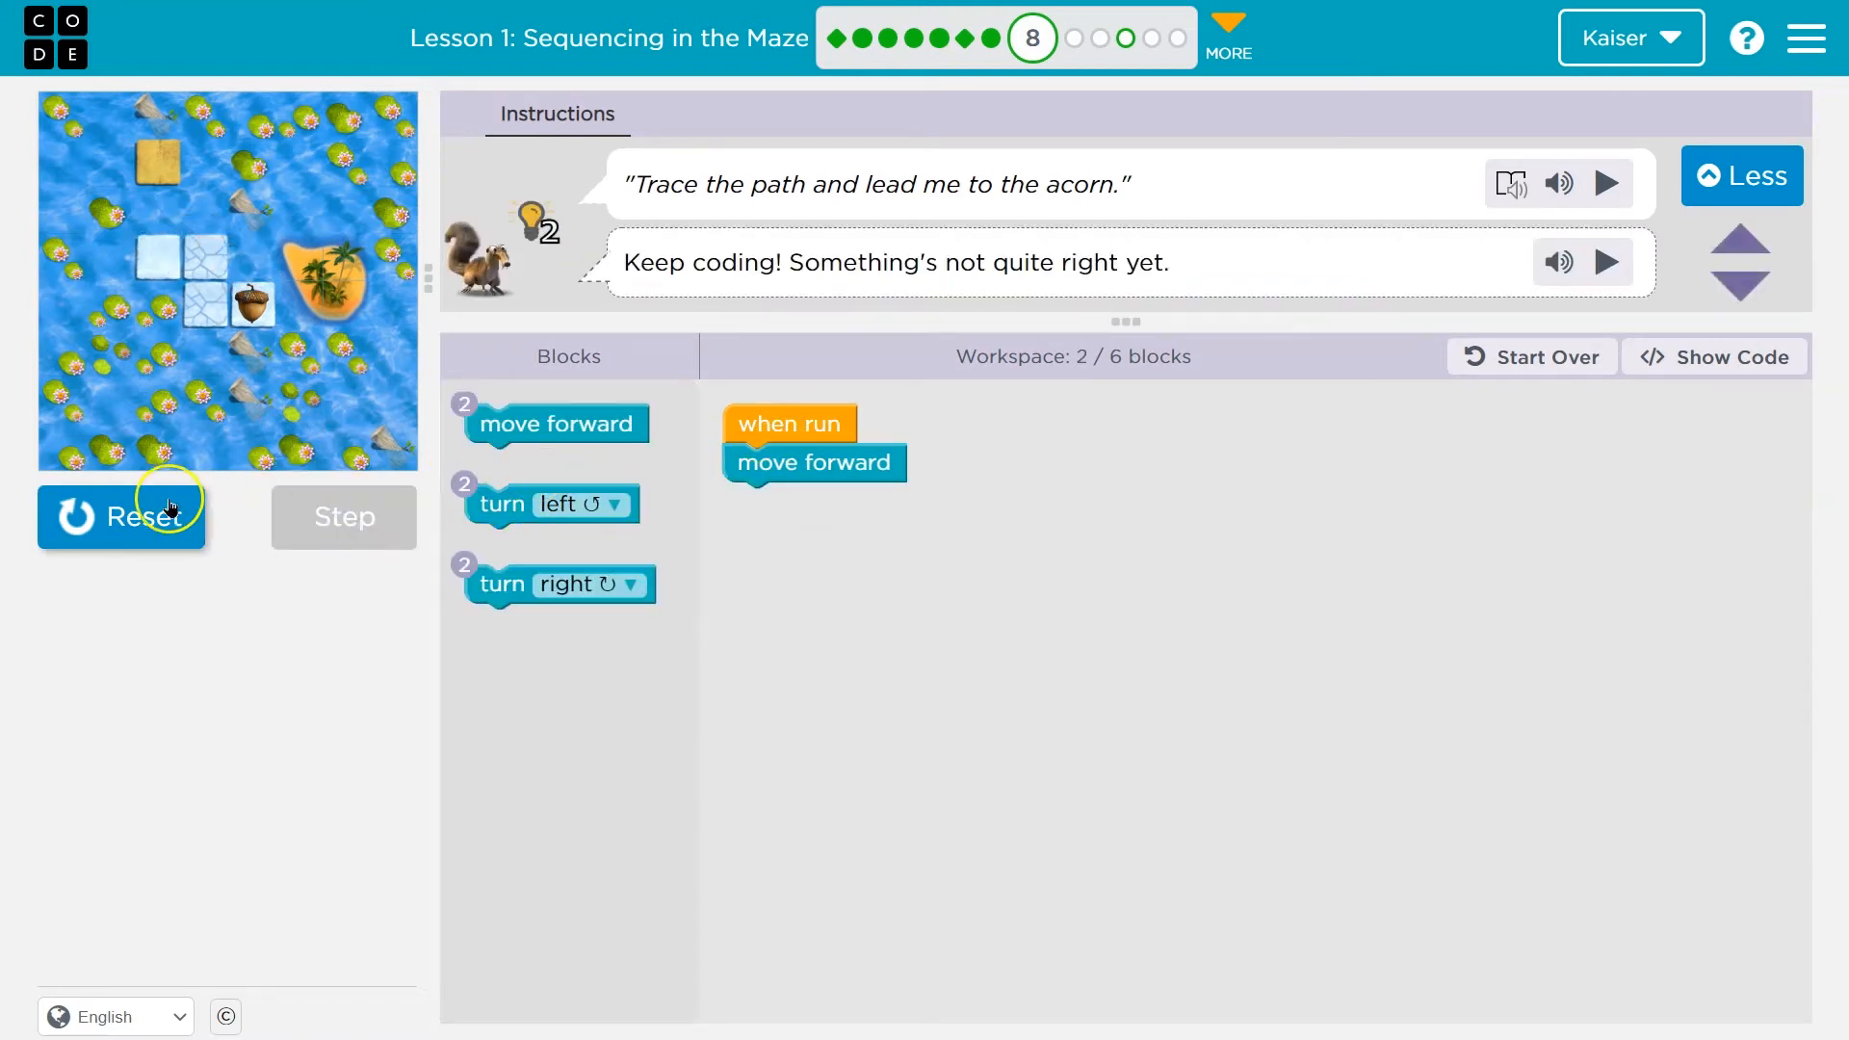
# Build forward, turn right, forward, turn left, forward, run it, and continue to puzzle 9.
pyautogui.click(144, 516)
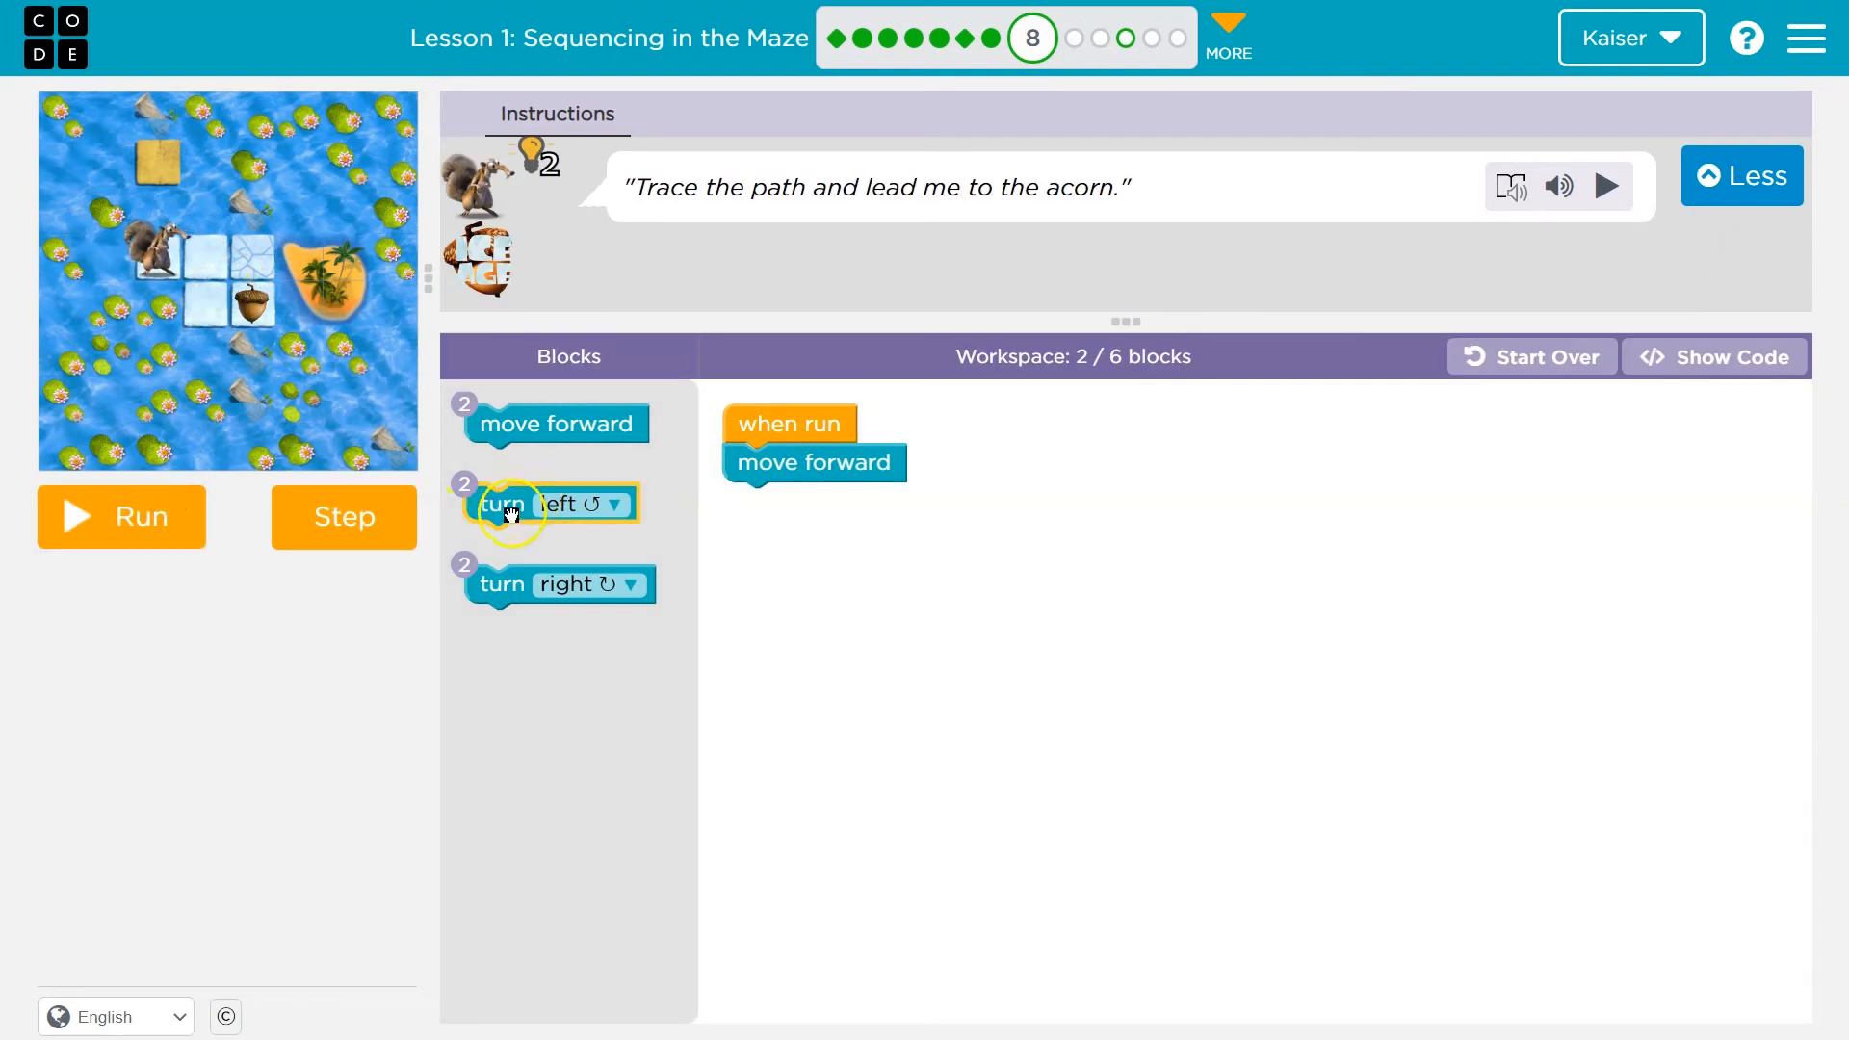
pyautogui.moveTo(555, 584); pyautogui.dragTo(814, 501)
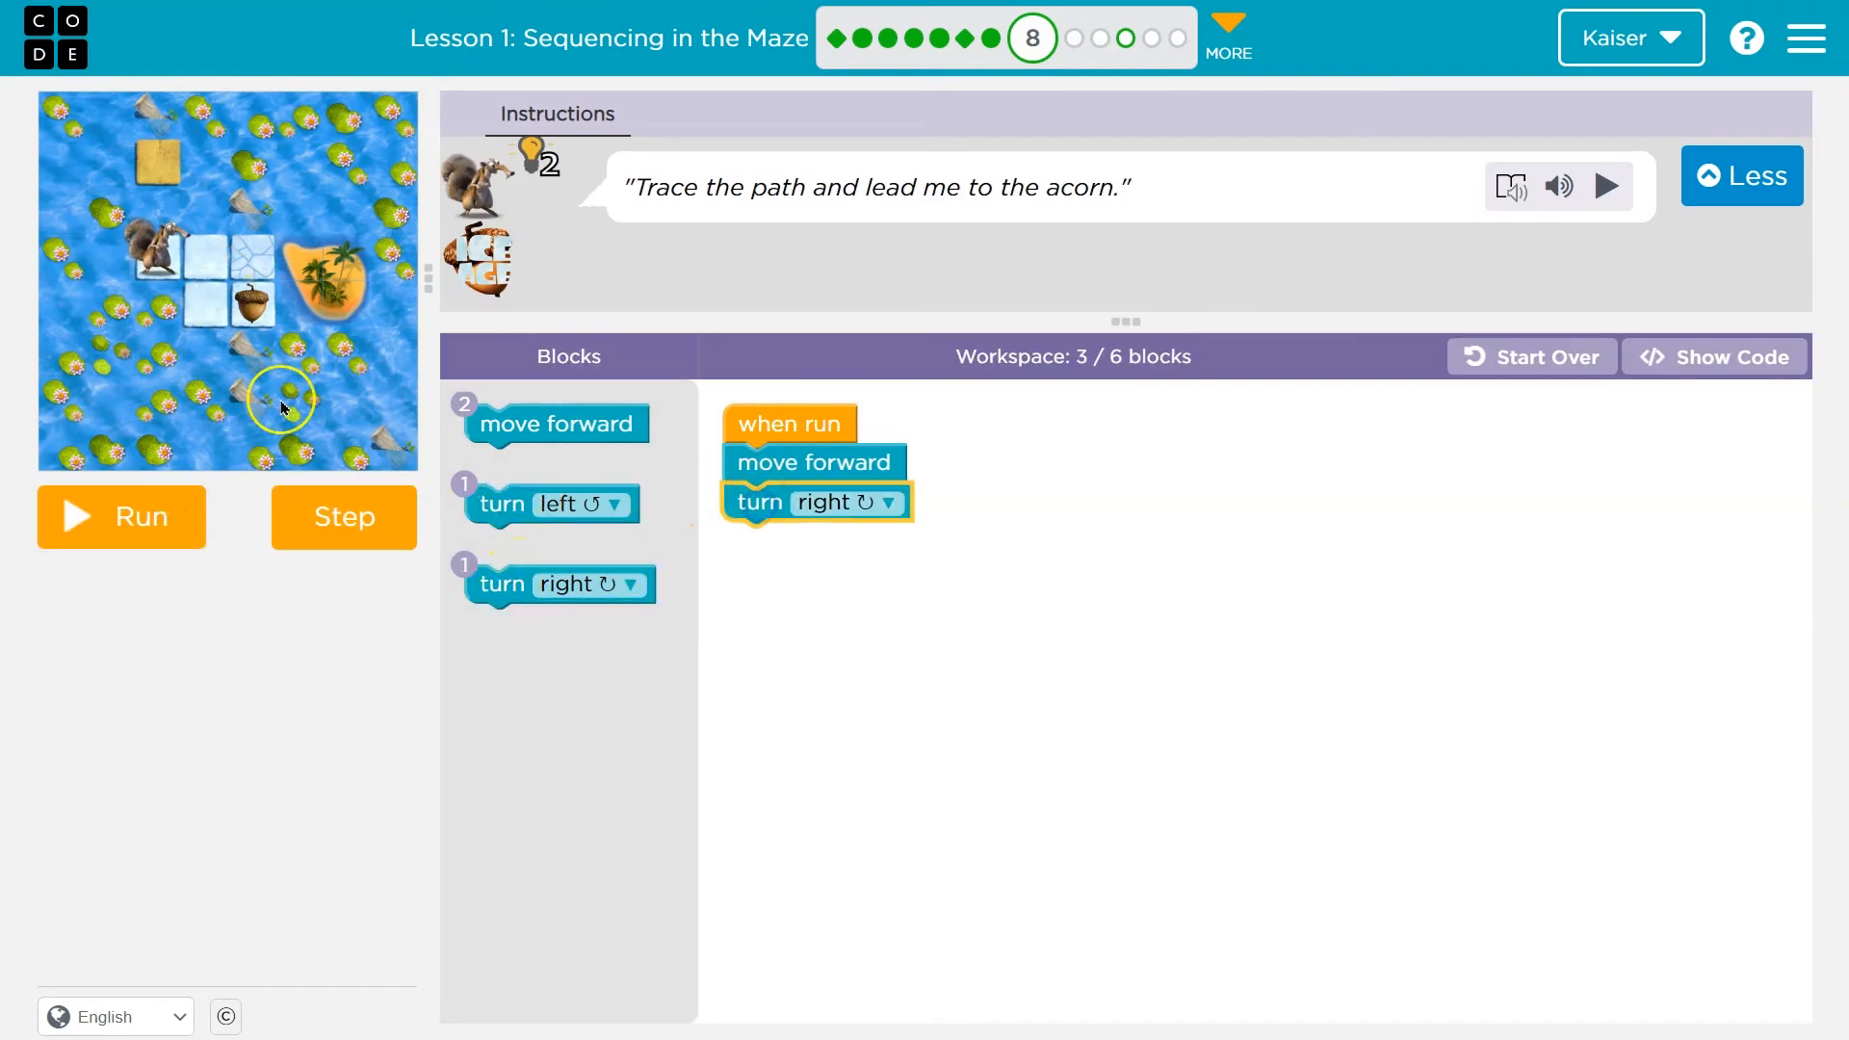
pyautogui.moveTo(548, 504); pyautogui.dragTo(808, 573)
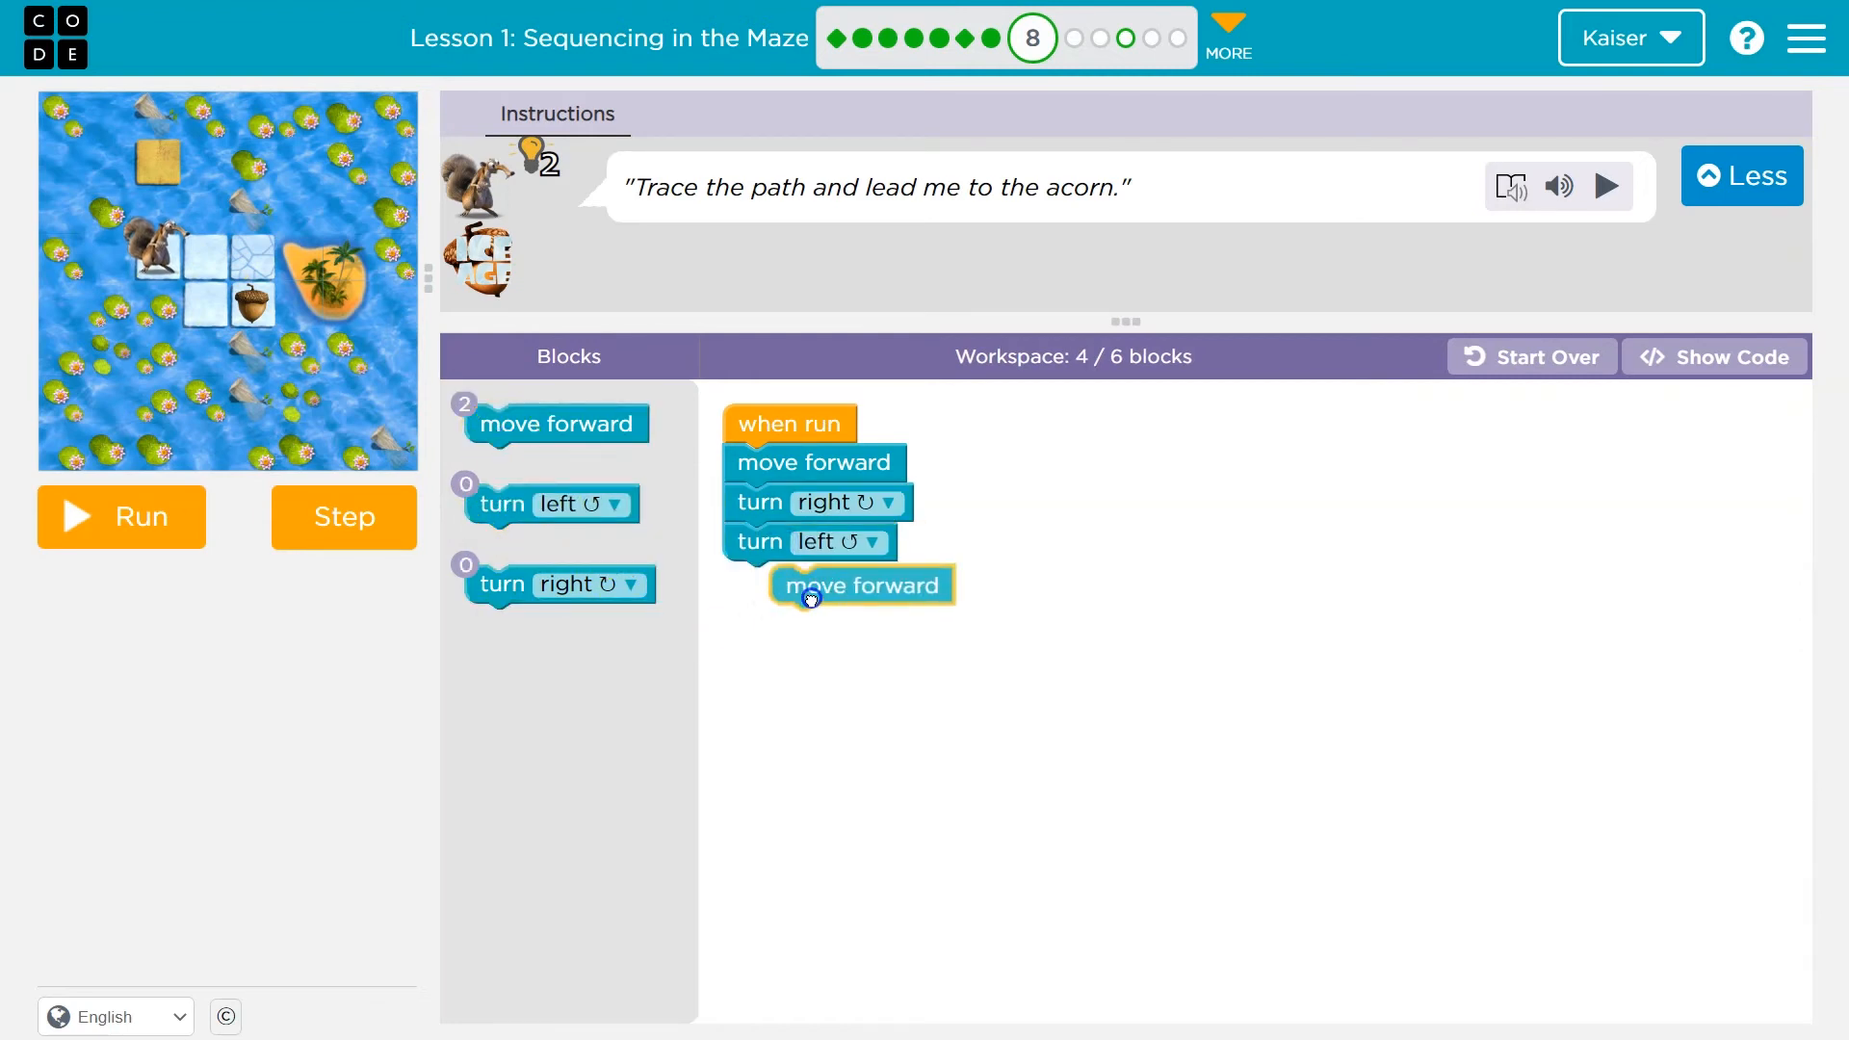
pyautogui.moveTo(861, 585); pyautogui.dragTo(814, 580)
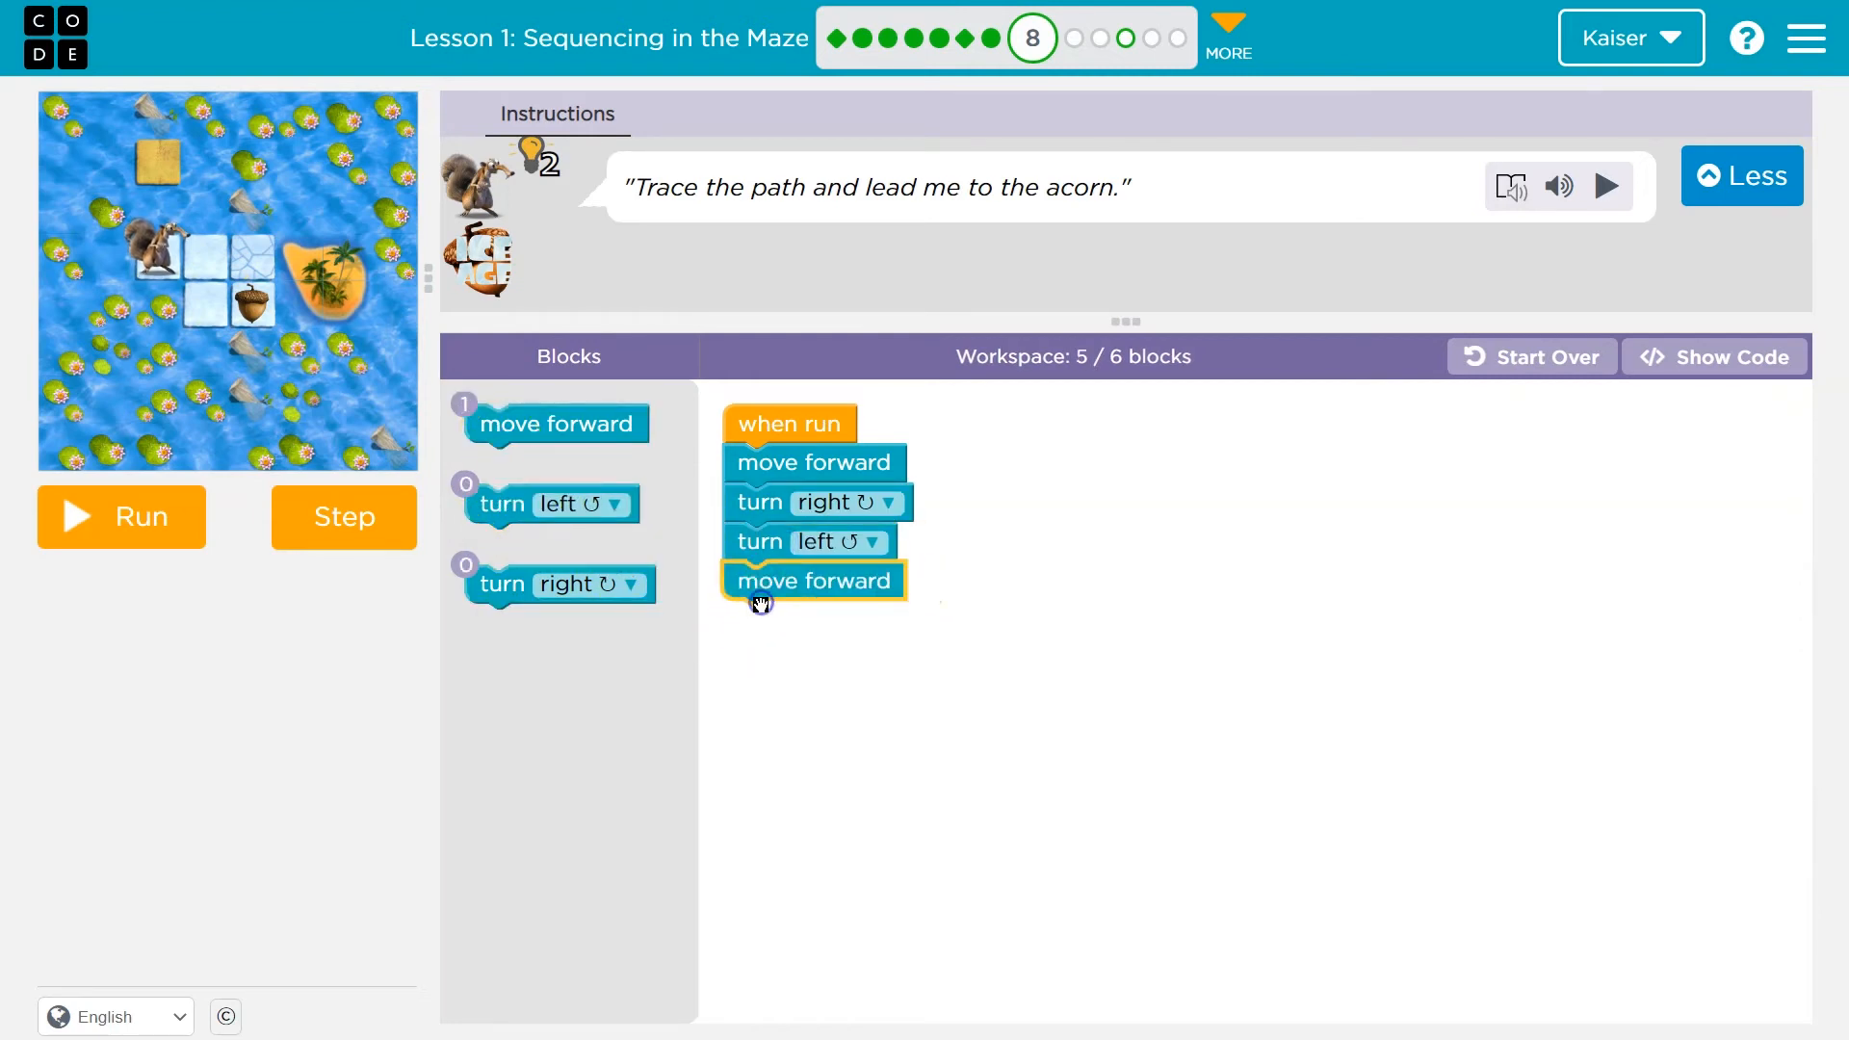
pyautogui.moveTo(814, 579); pyautogui.dragTo(820, 637)
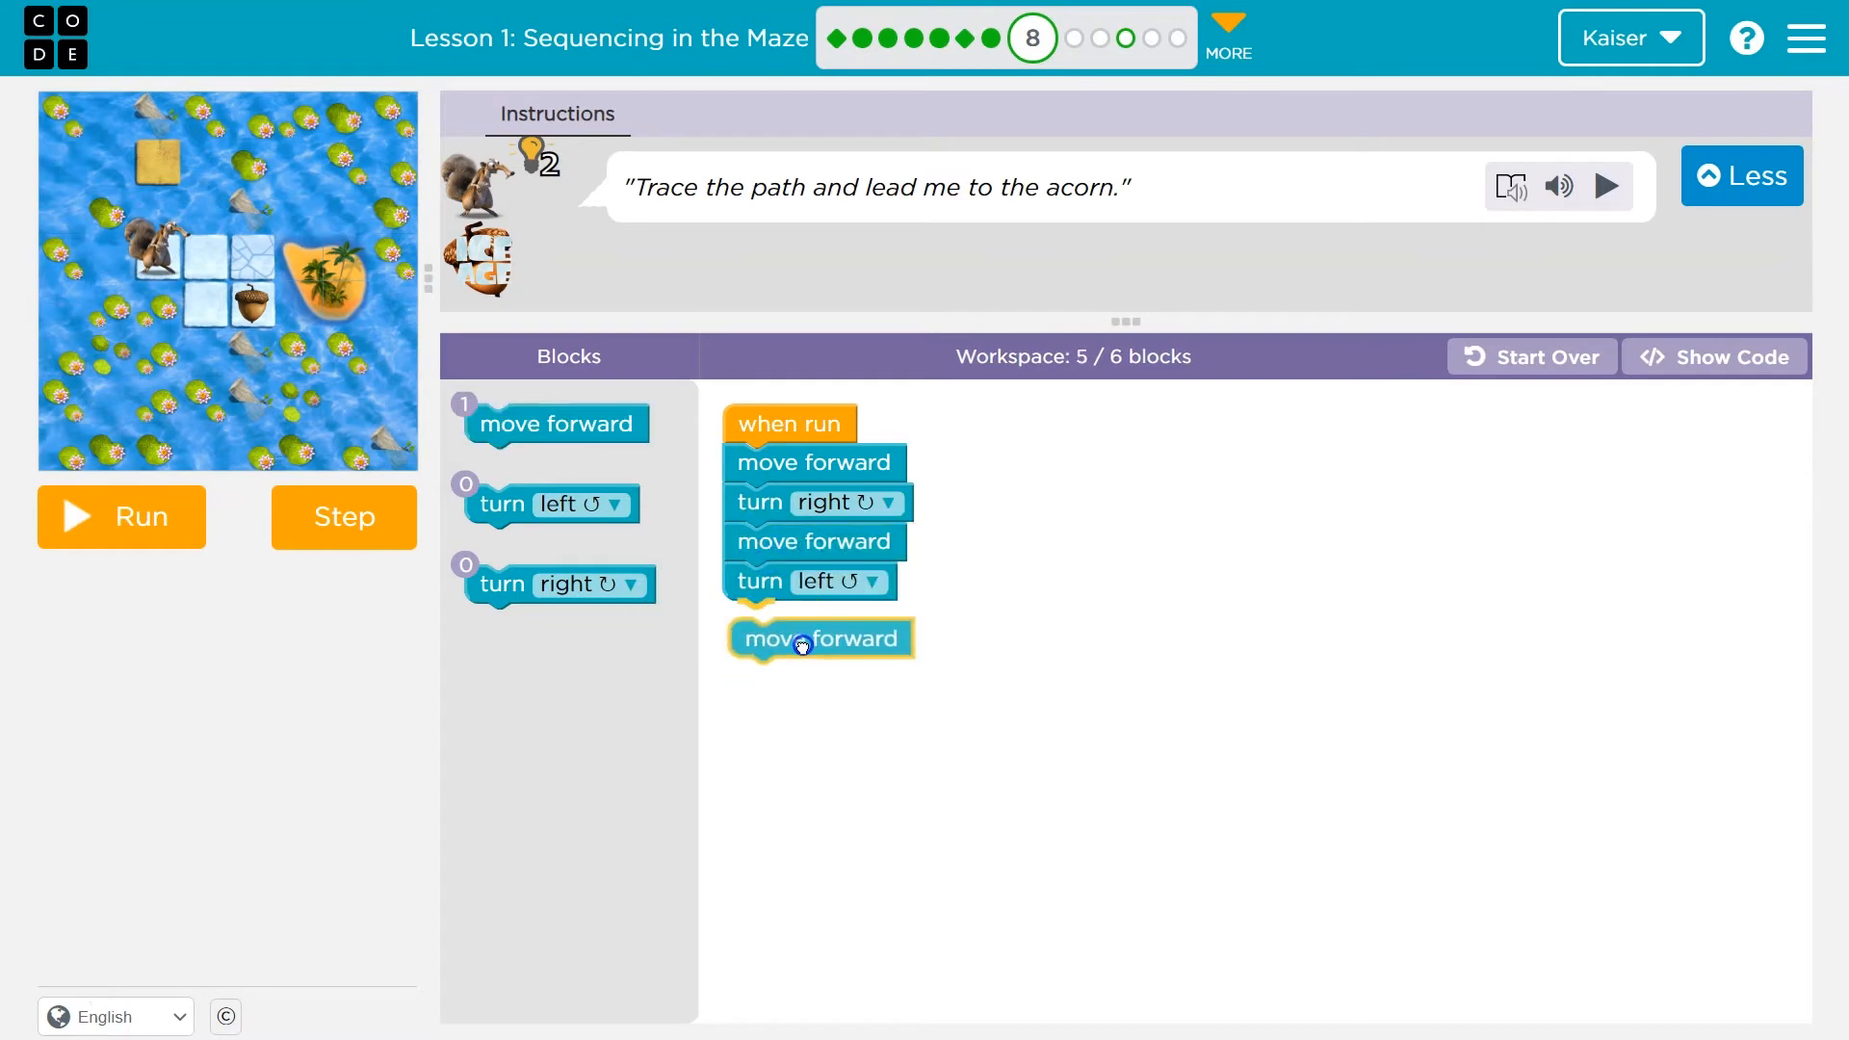
pyautogui.moveTo(819, 640); pyautogui.dragTo(814, 619)
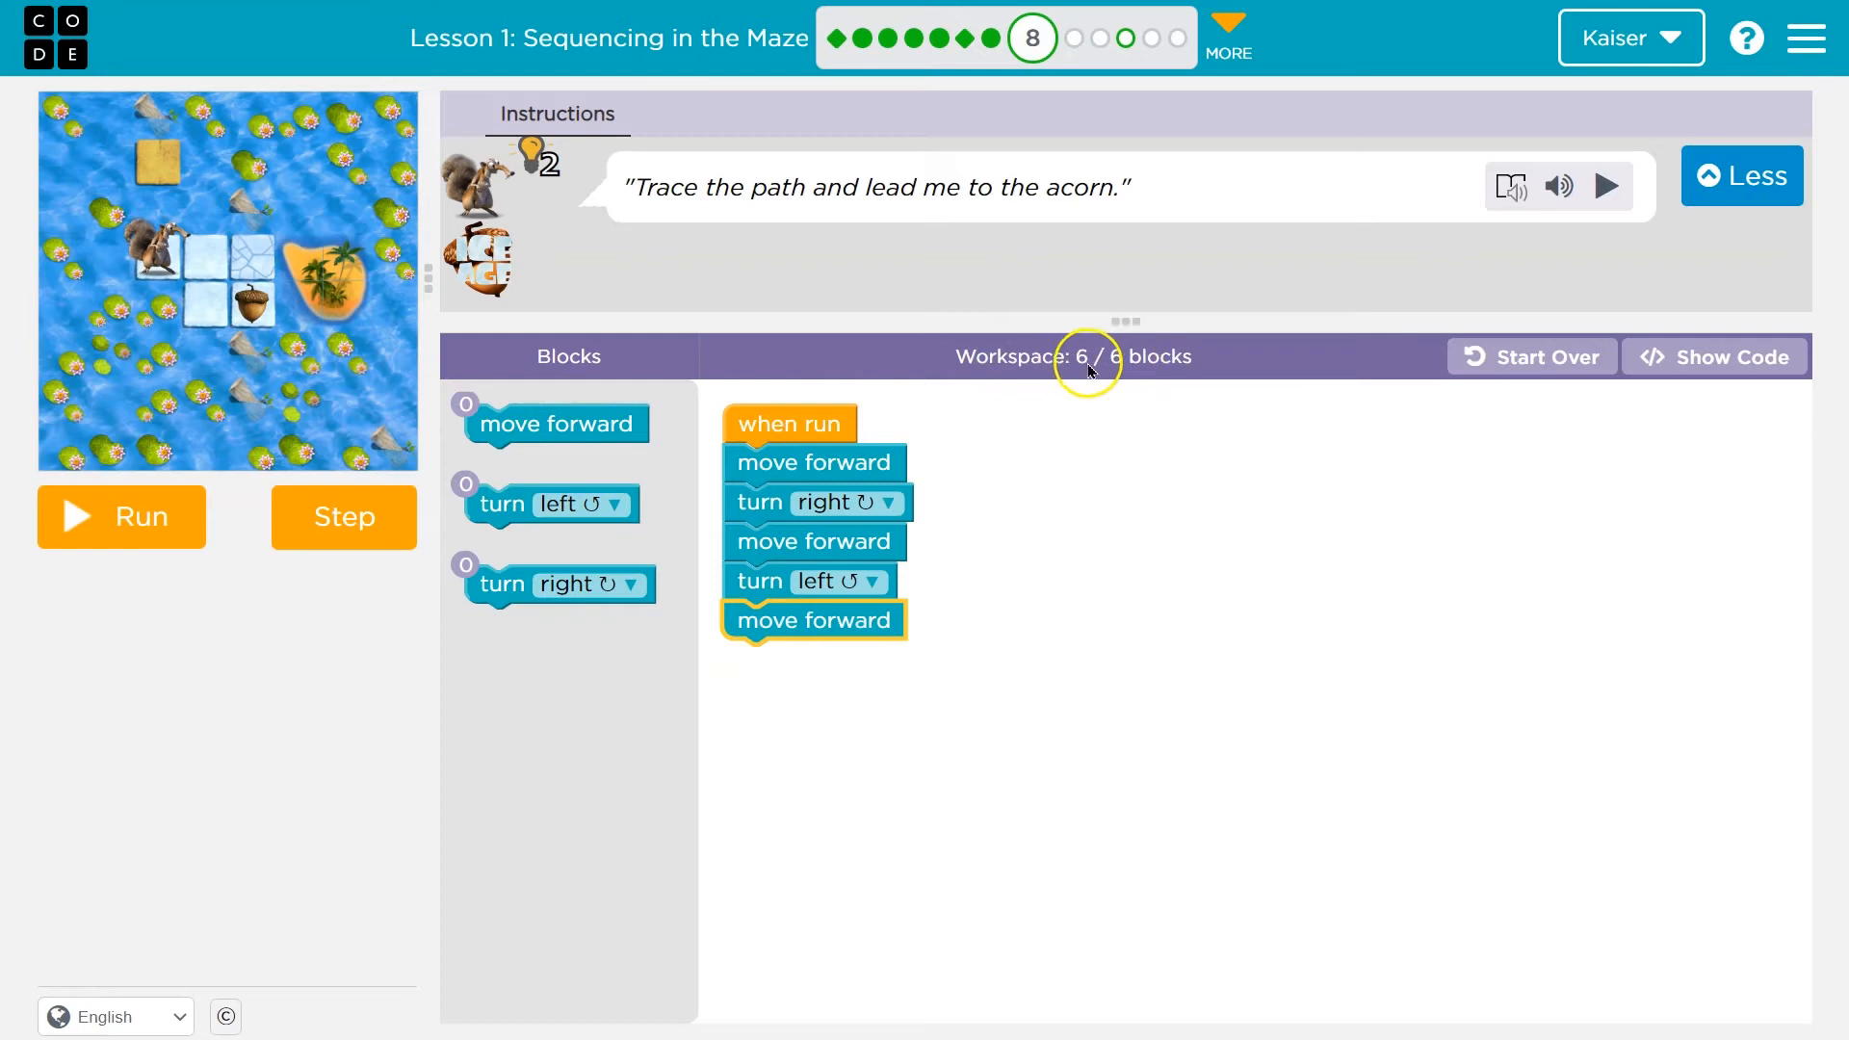
pyautogui.moveTo(169, 491)
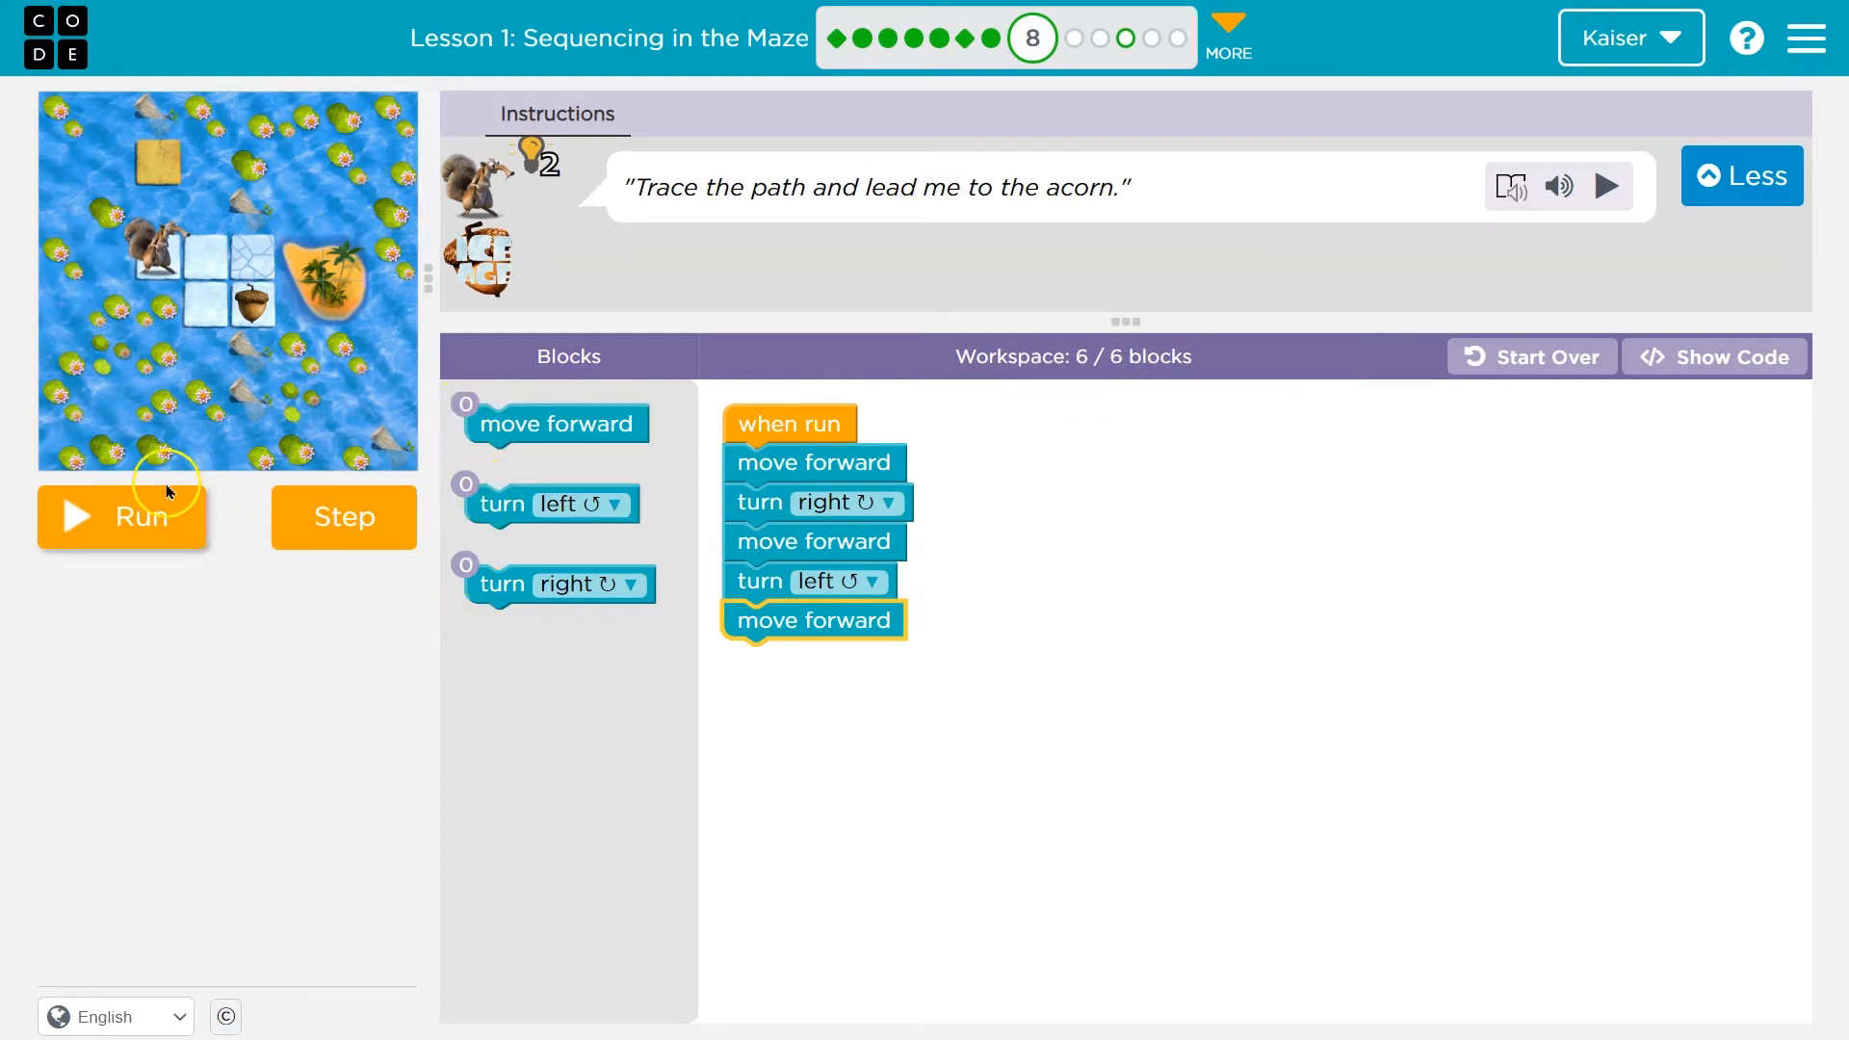
pyautogui.click(121, 516)
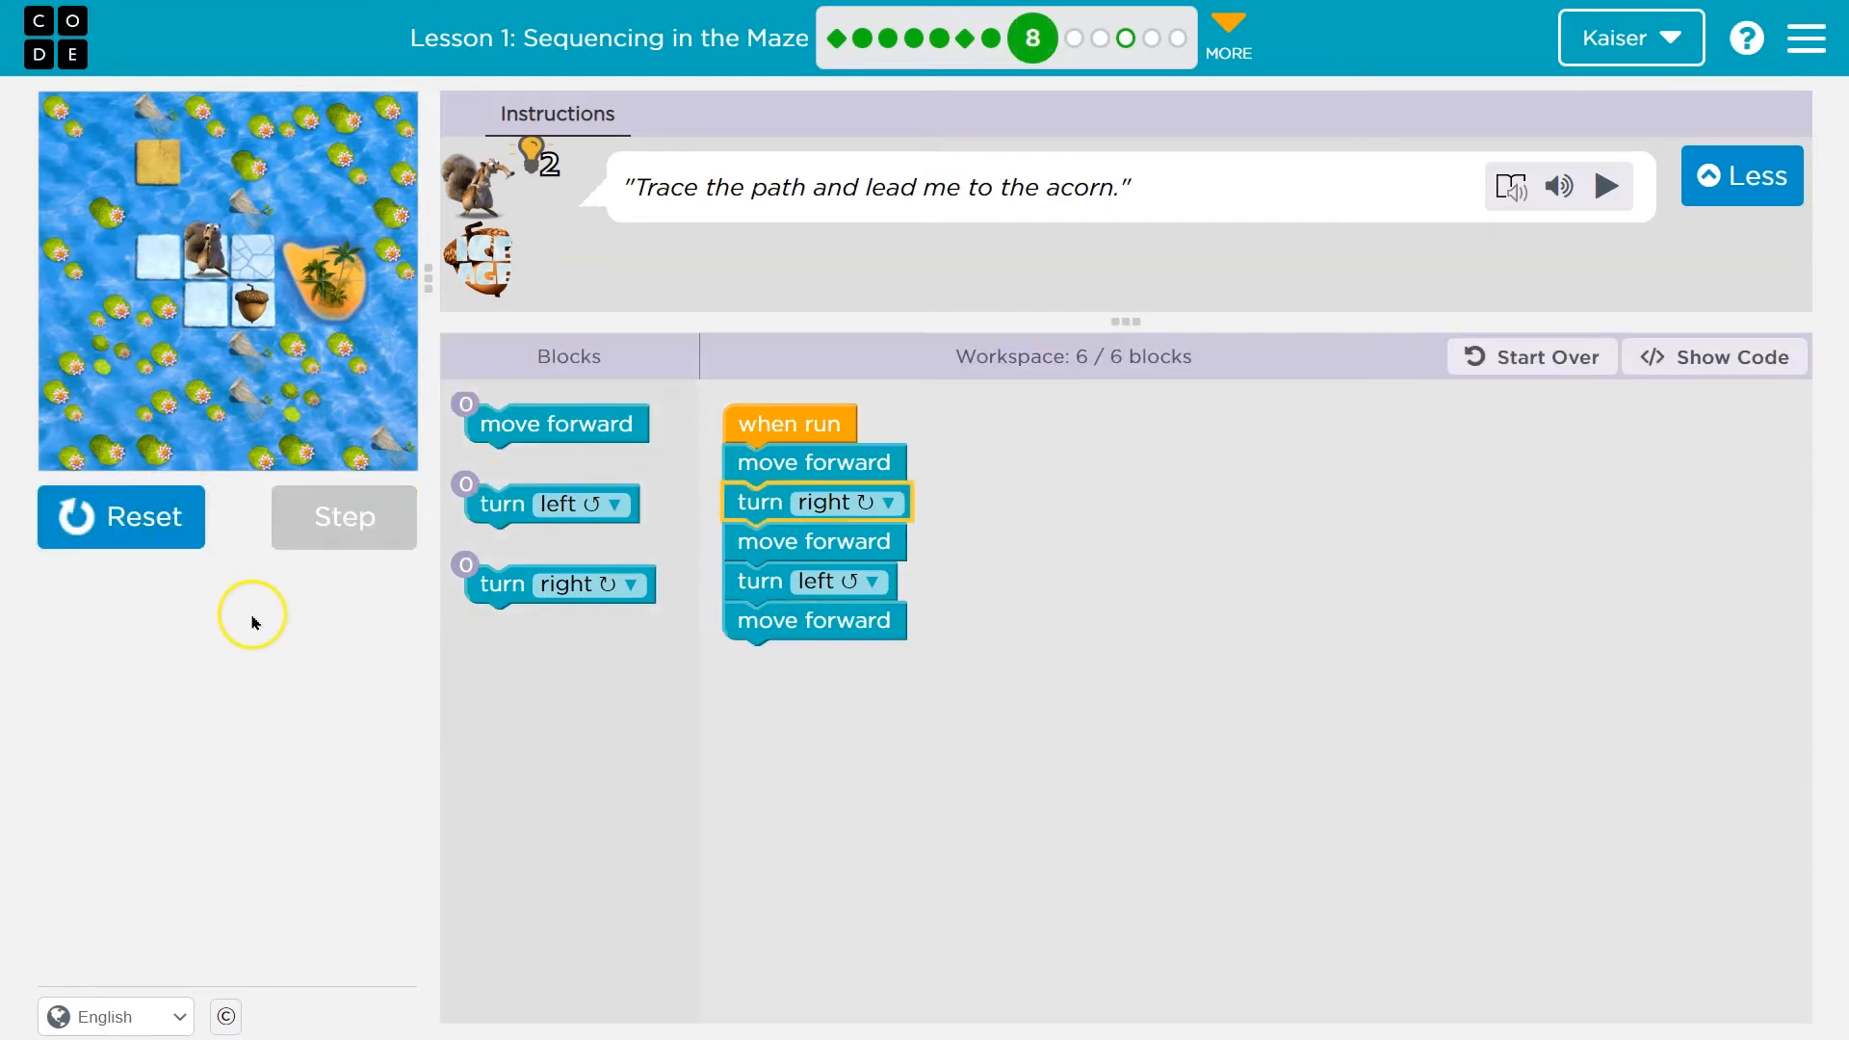
pyautogui.click(344, 517)
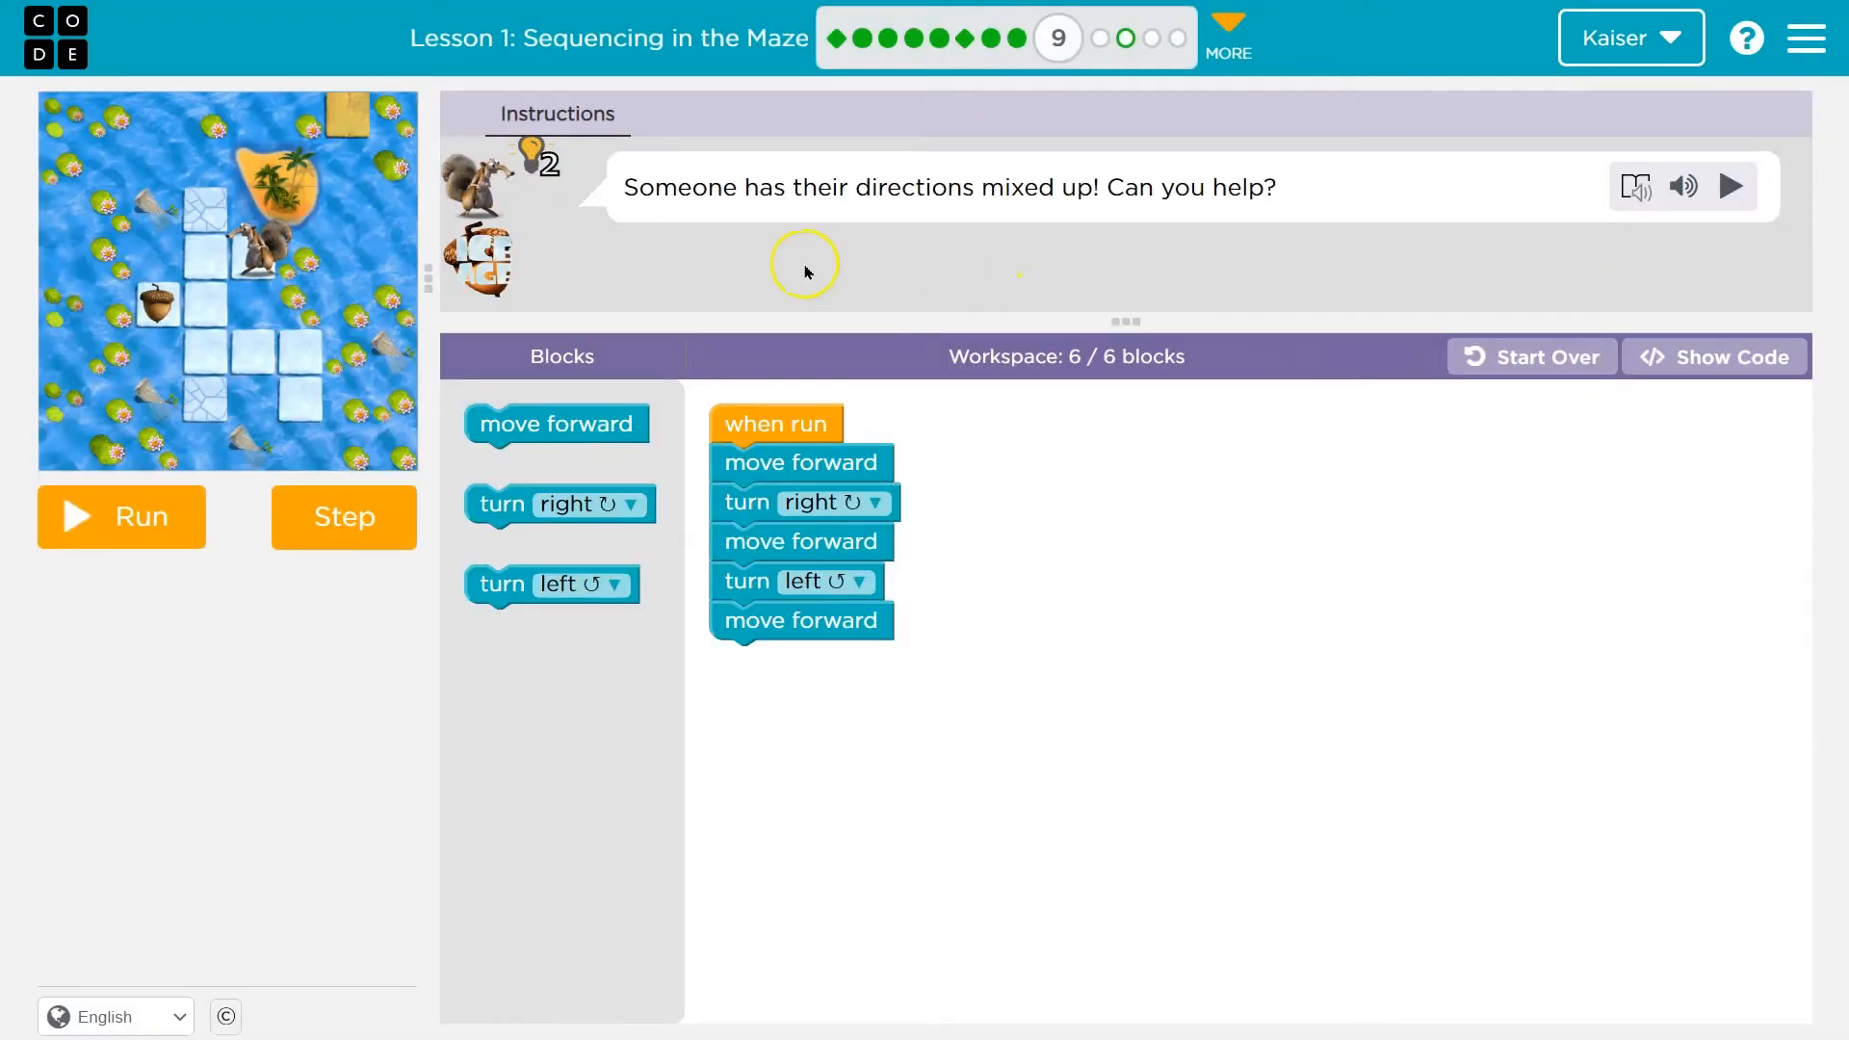
pyautogui.moveTo(1267, 197)
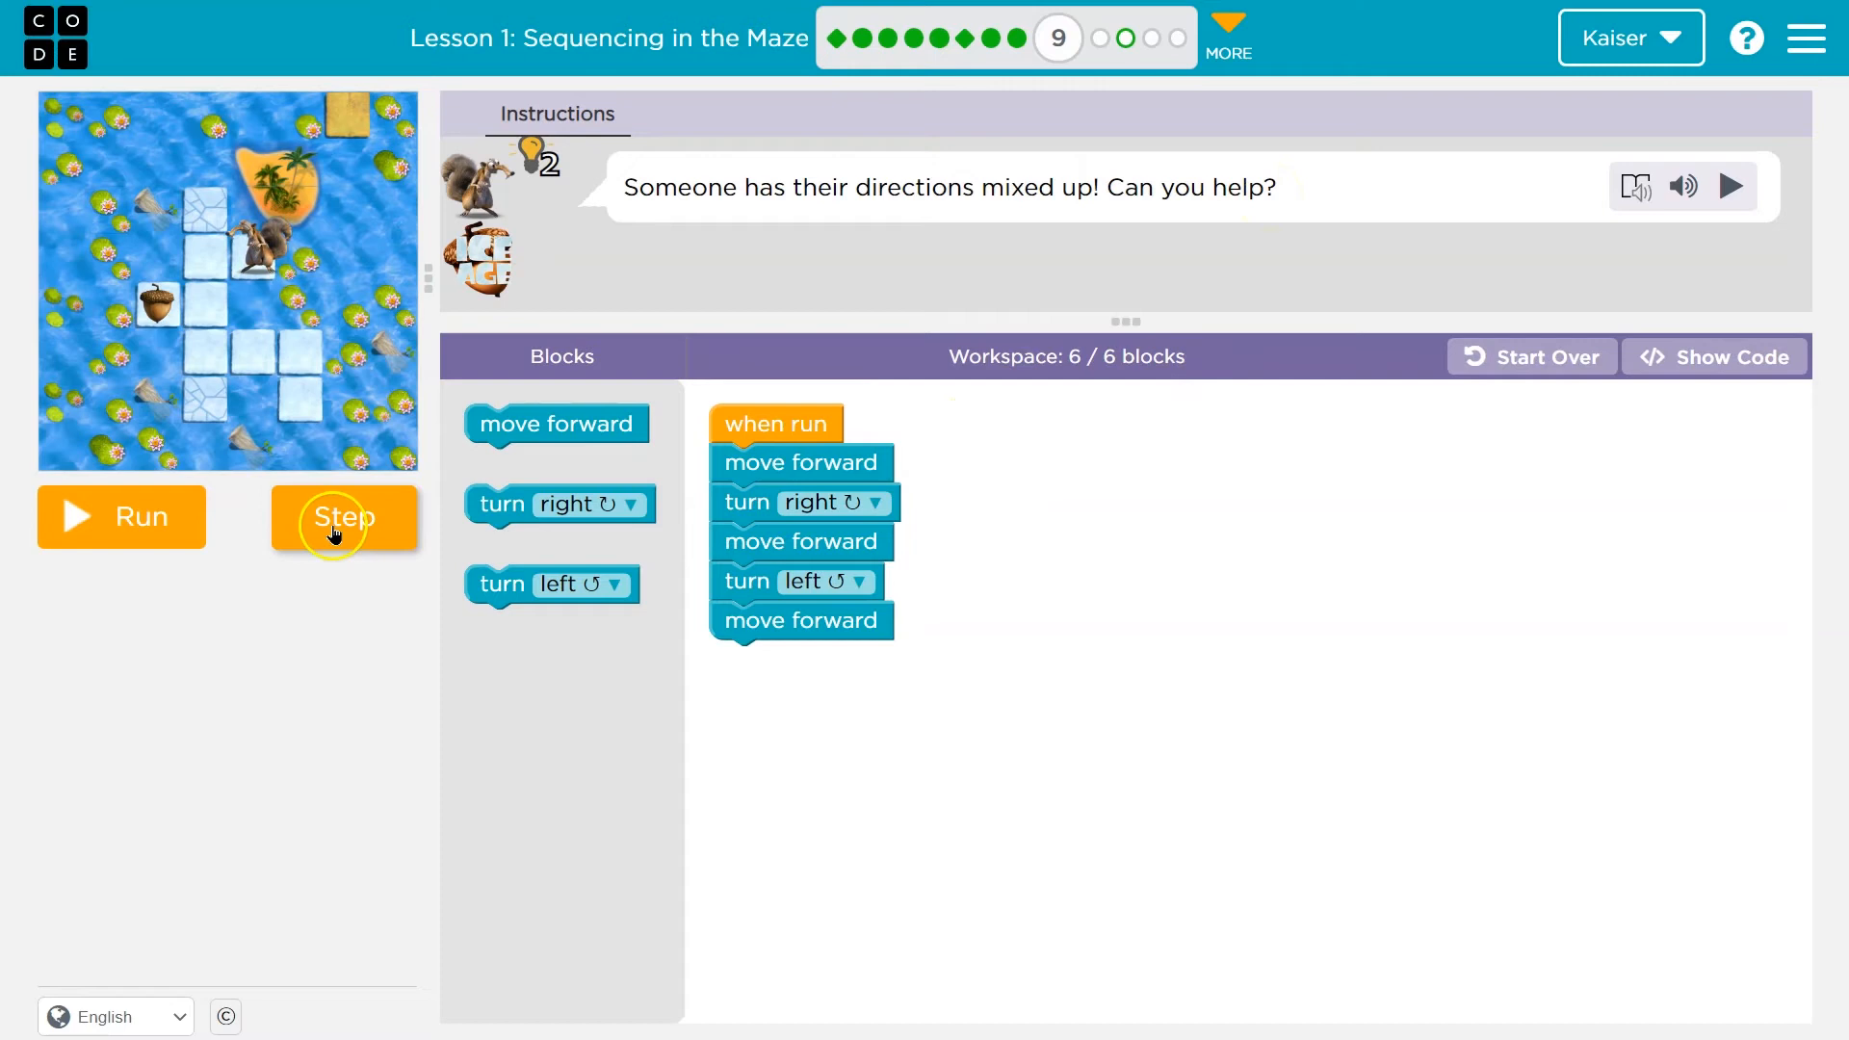
# Step through the mixed-up program and change the first turn to left.
pyautogui.click(344, 517)
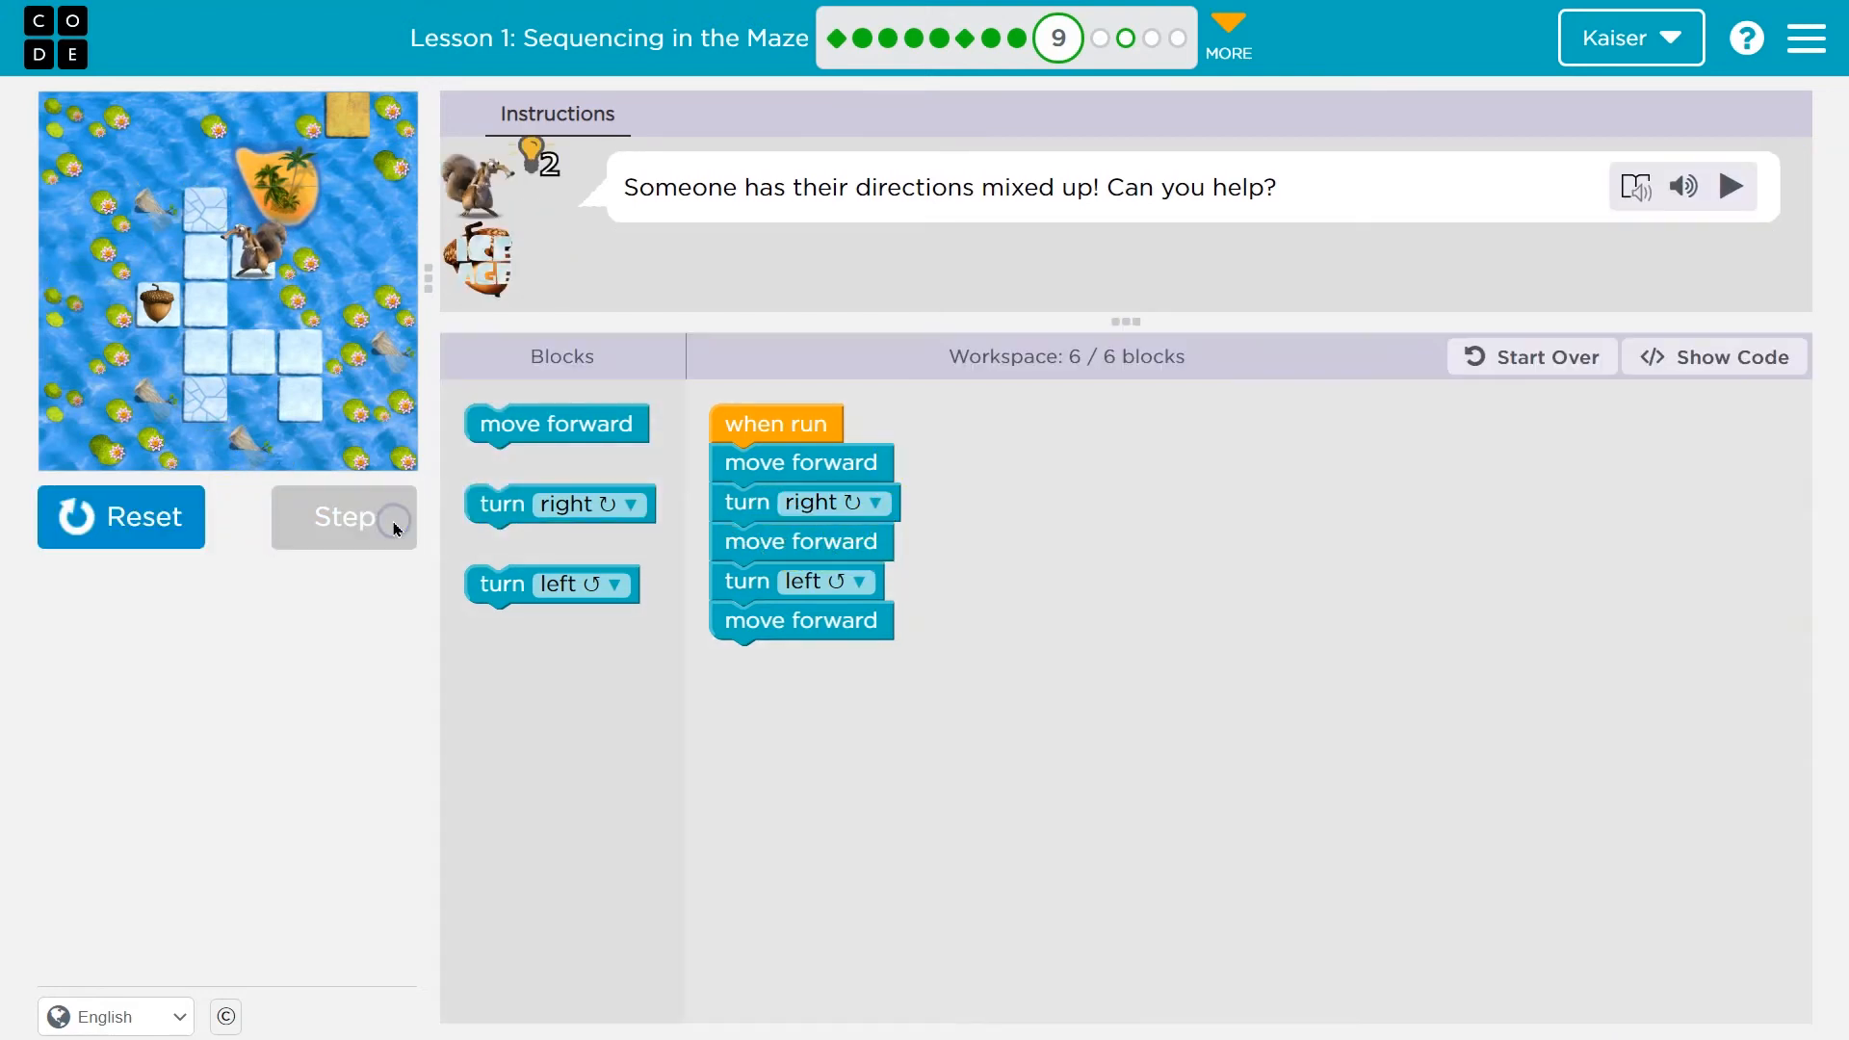
pyautogui.click(344, 517)
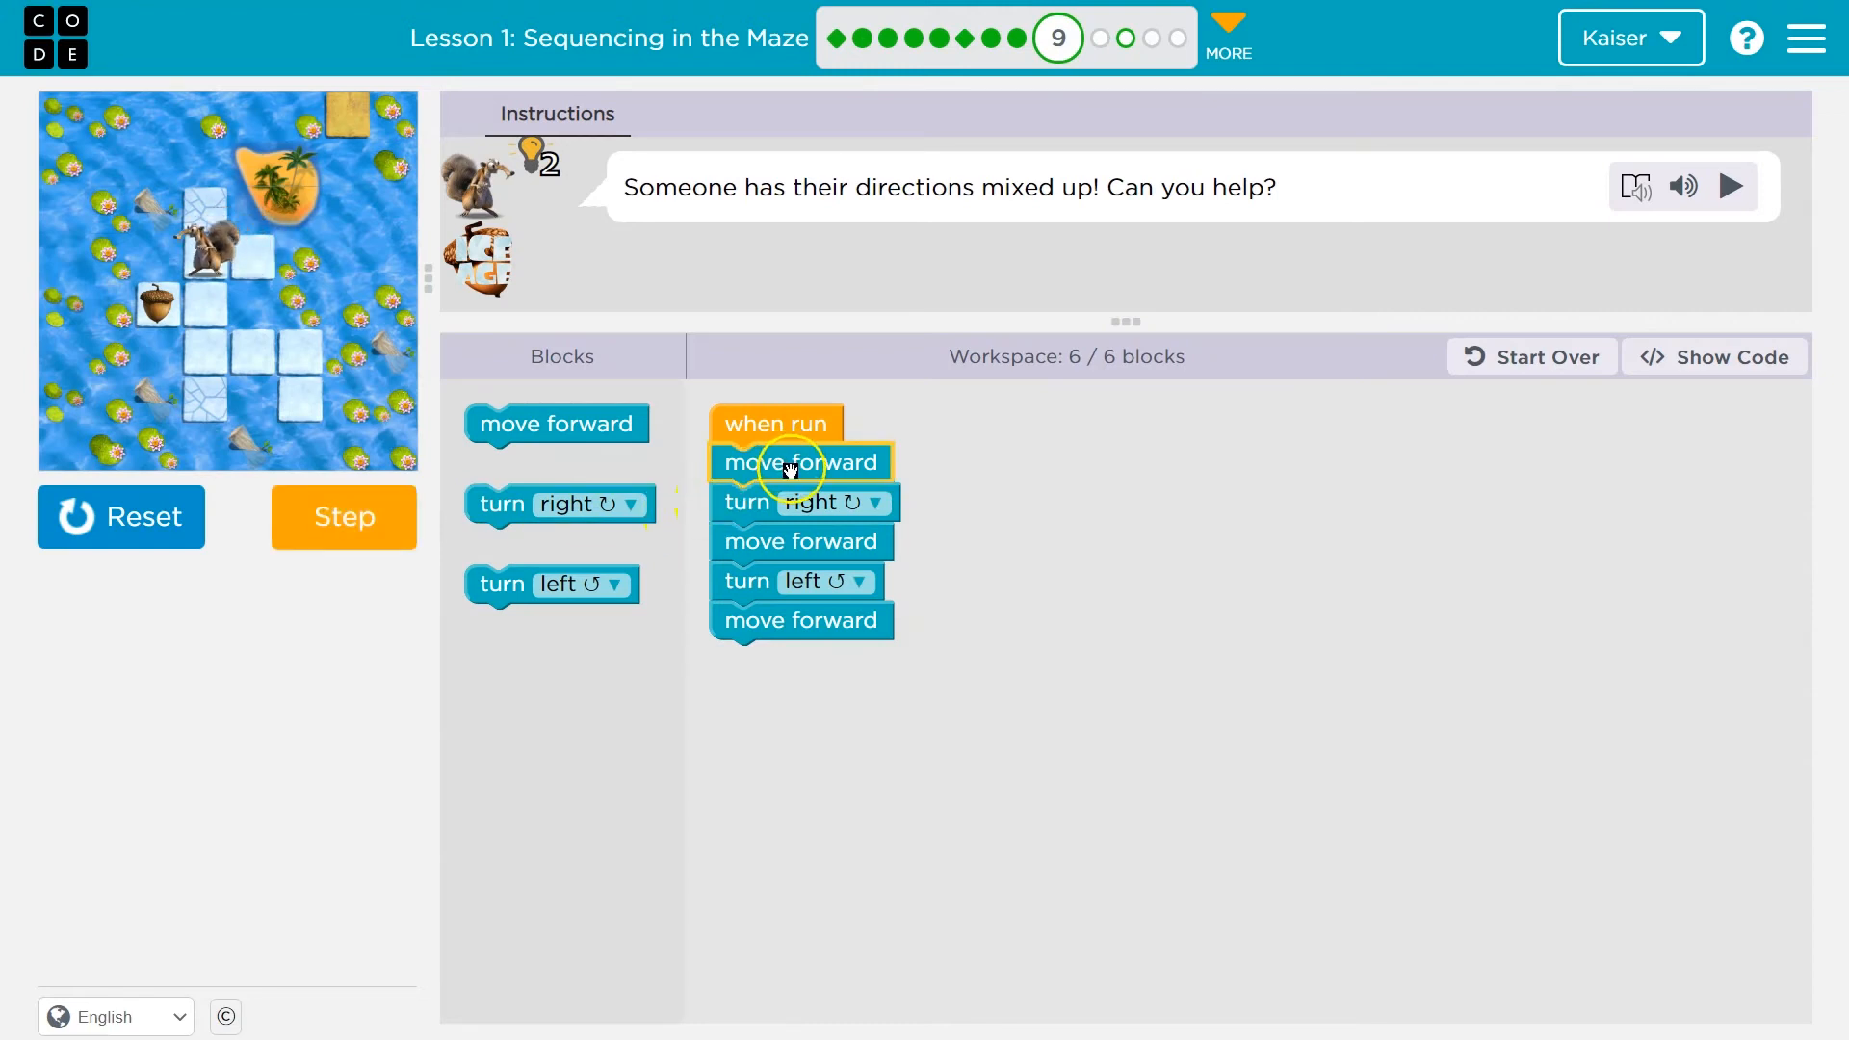
pyautogui.click(344, 517)
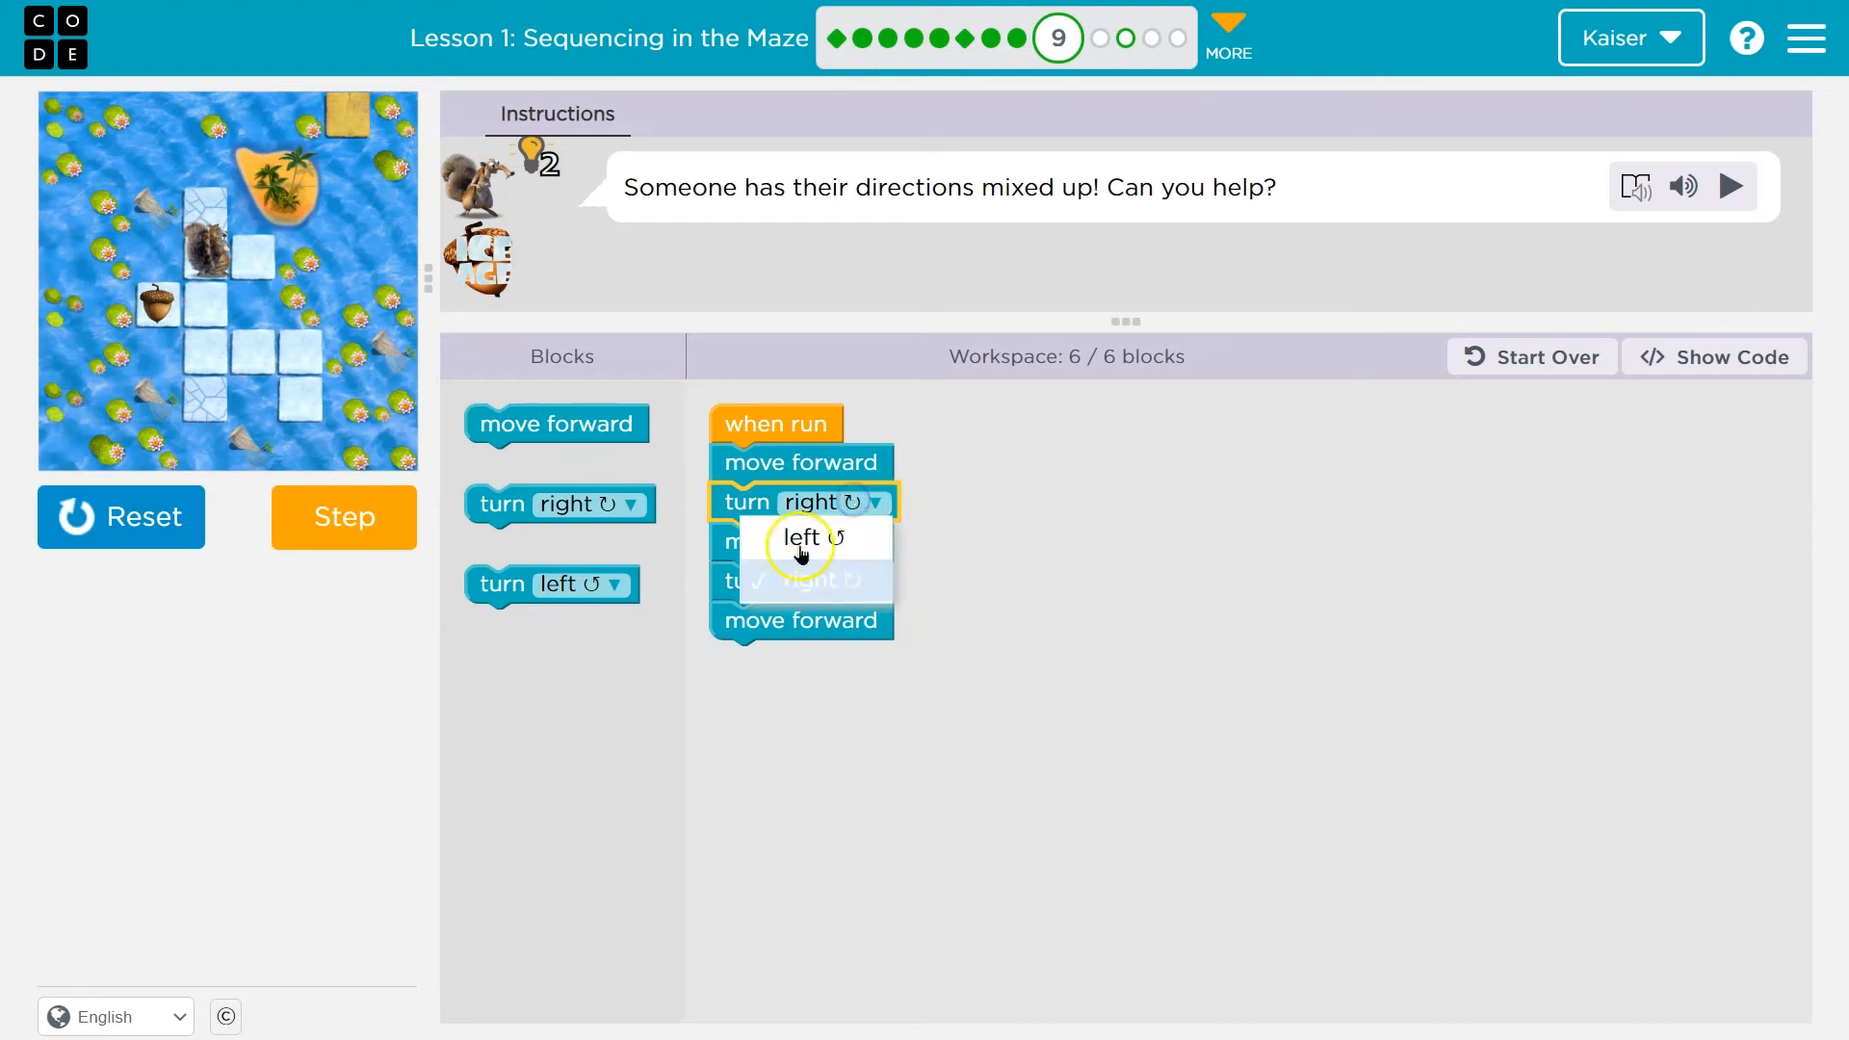
pyautogui.click(798, 540)
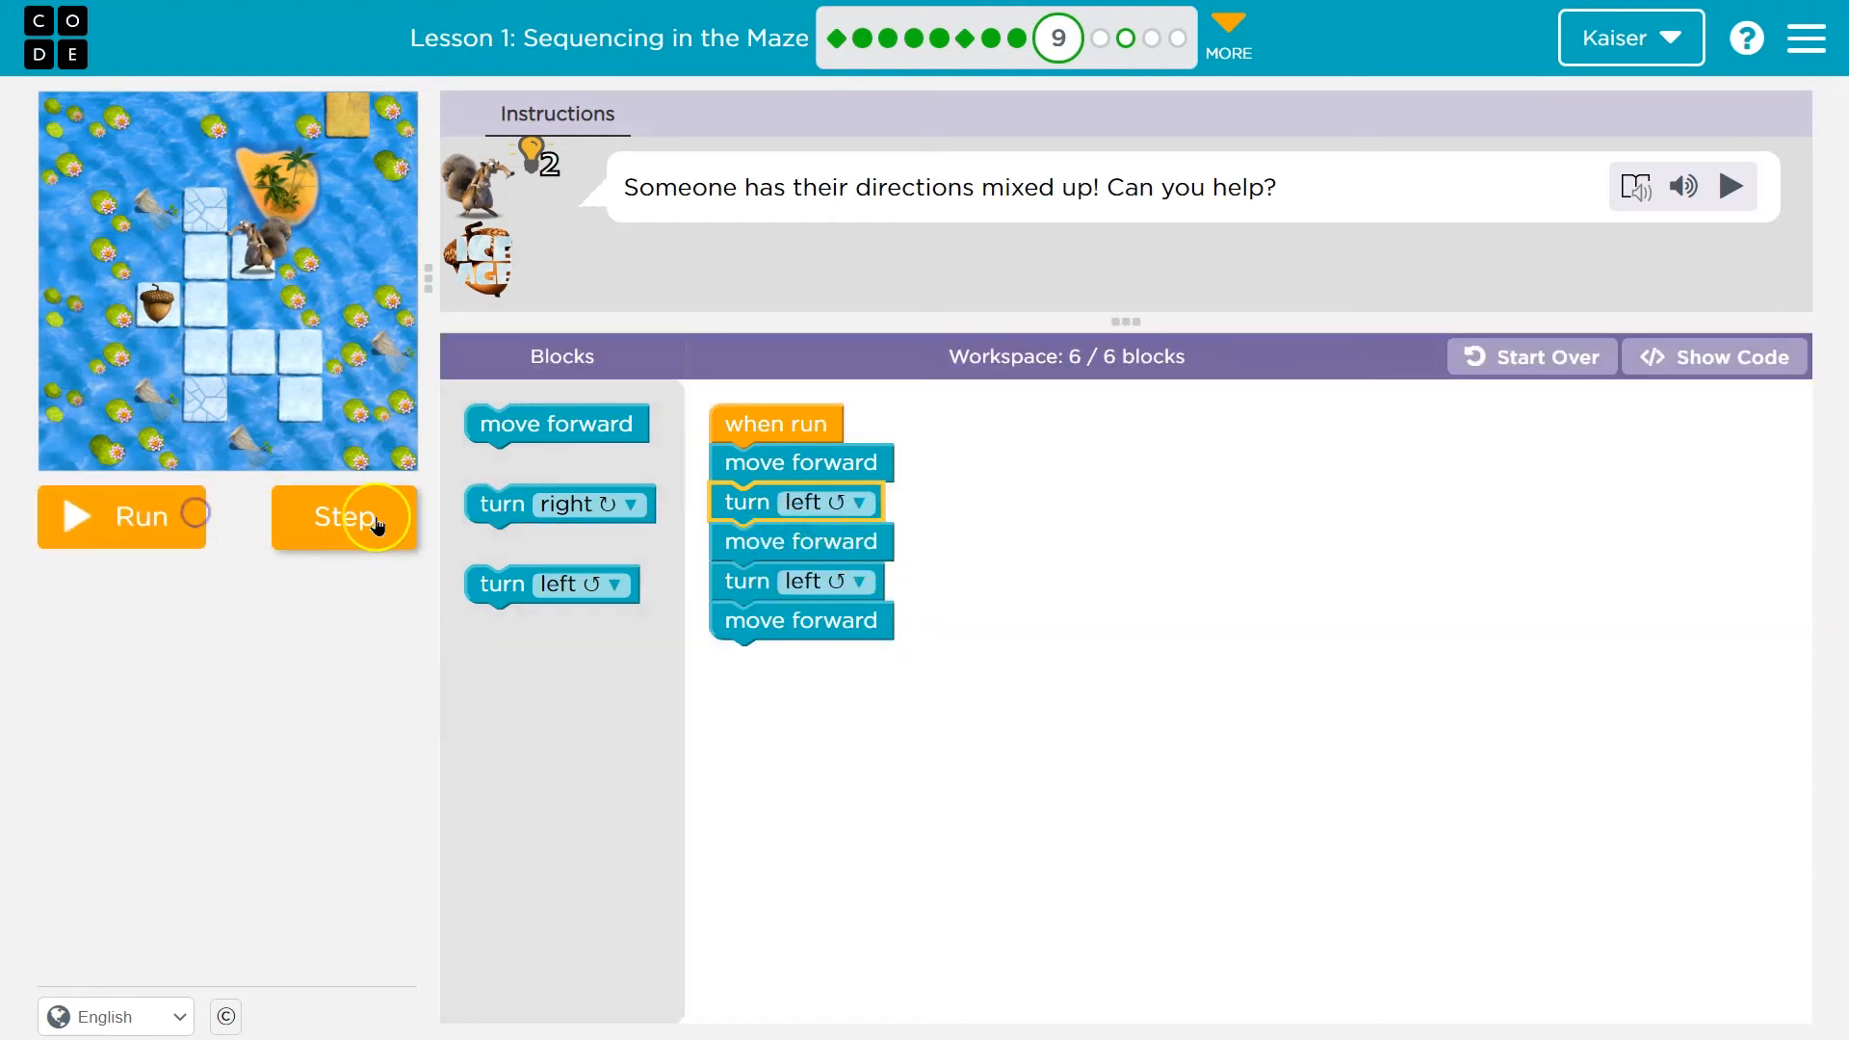
# Step through the remaining blocks, rerun the corrected program, and continue to puzzle 10.
pyautogui.click(343, 517)
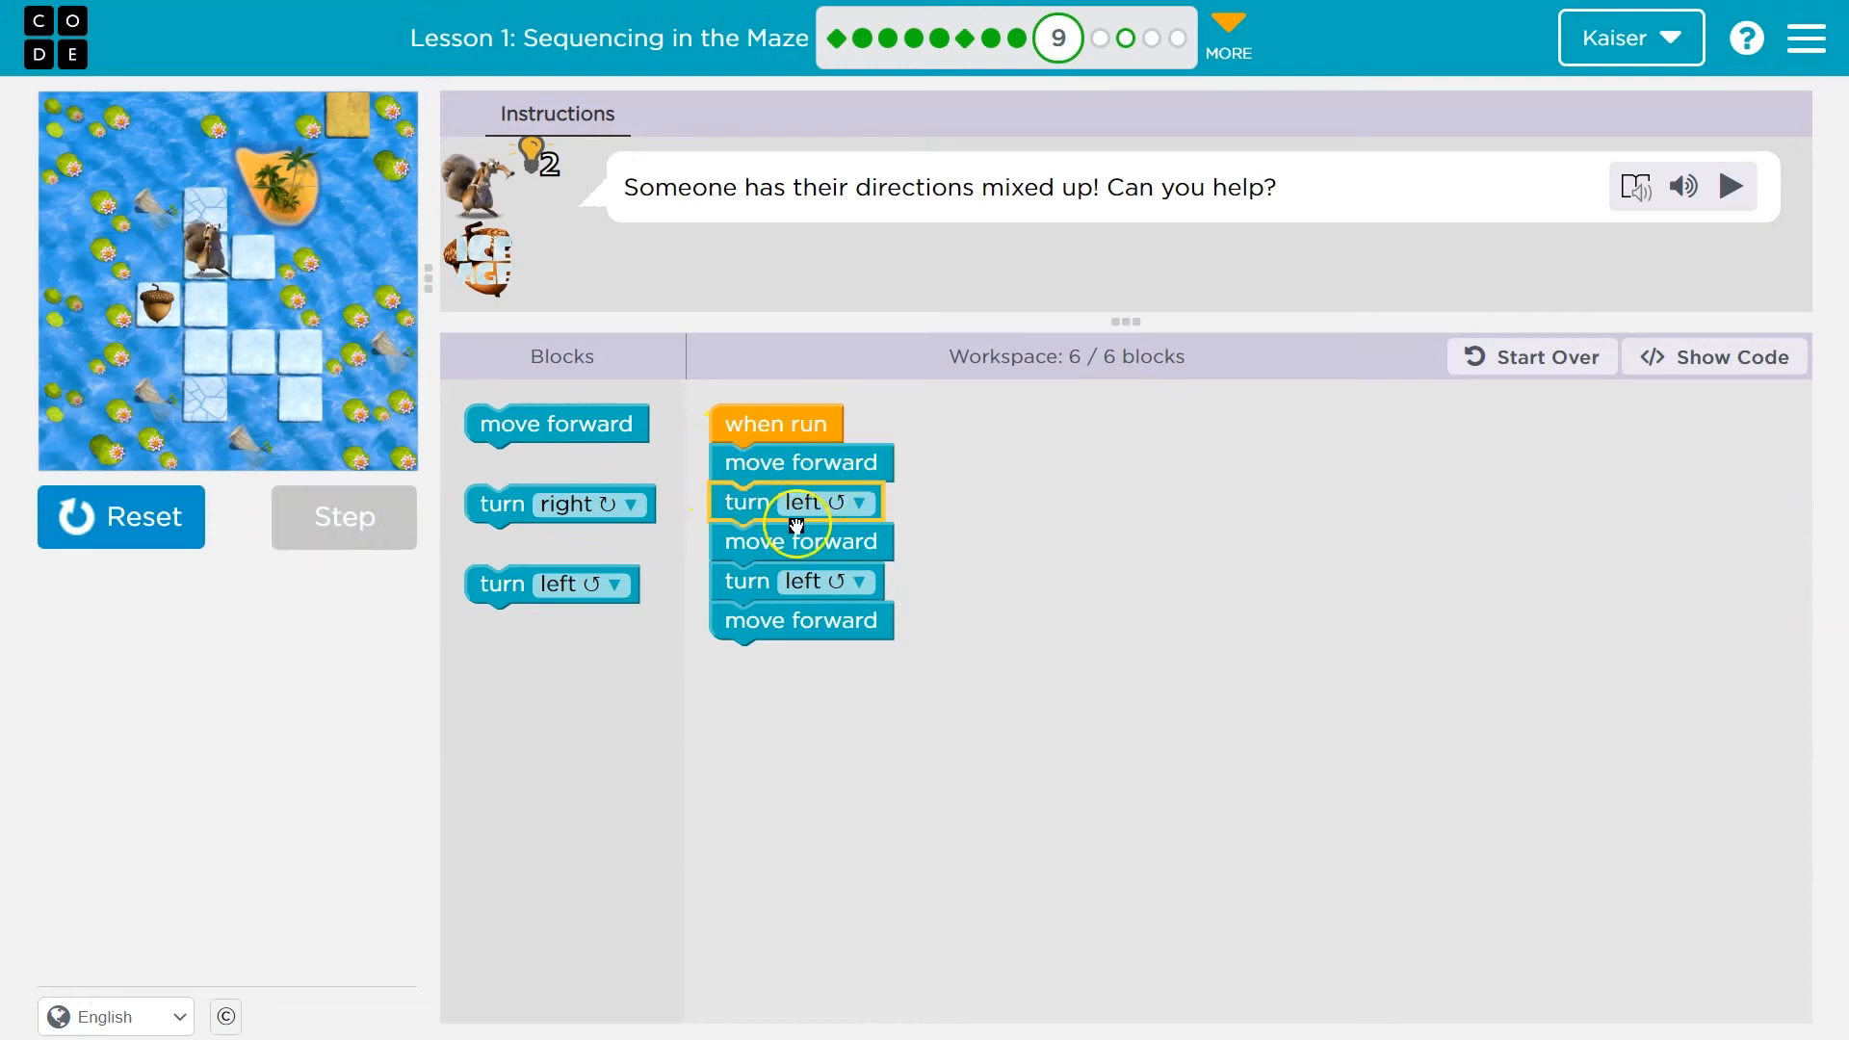
pyautogui.click(345, 517)
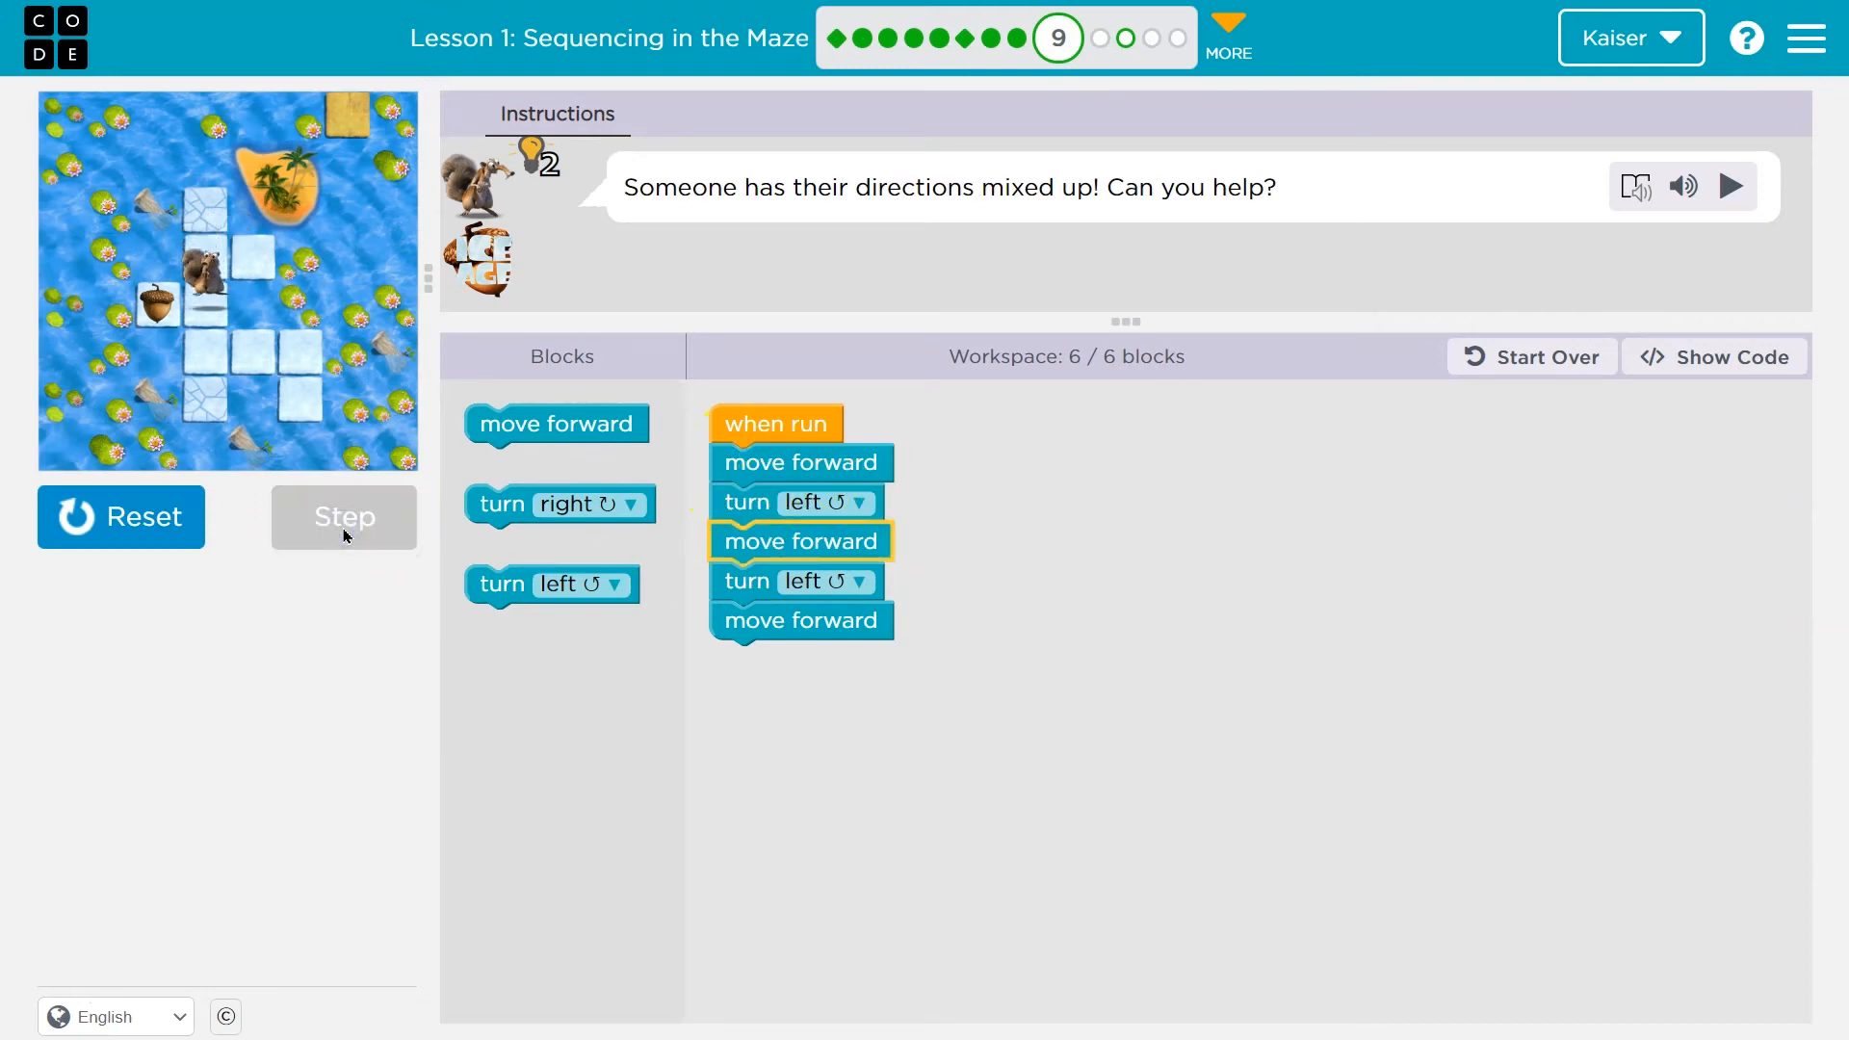
pyautogui.click(343, 517)
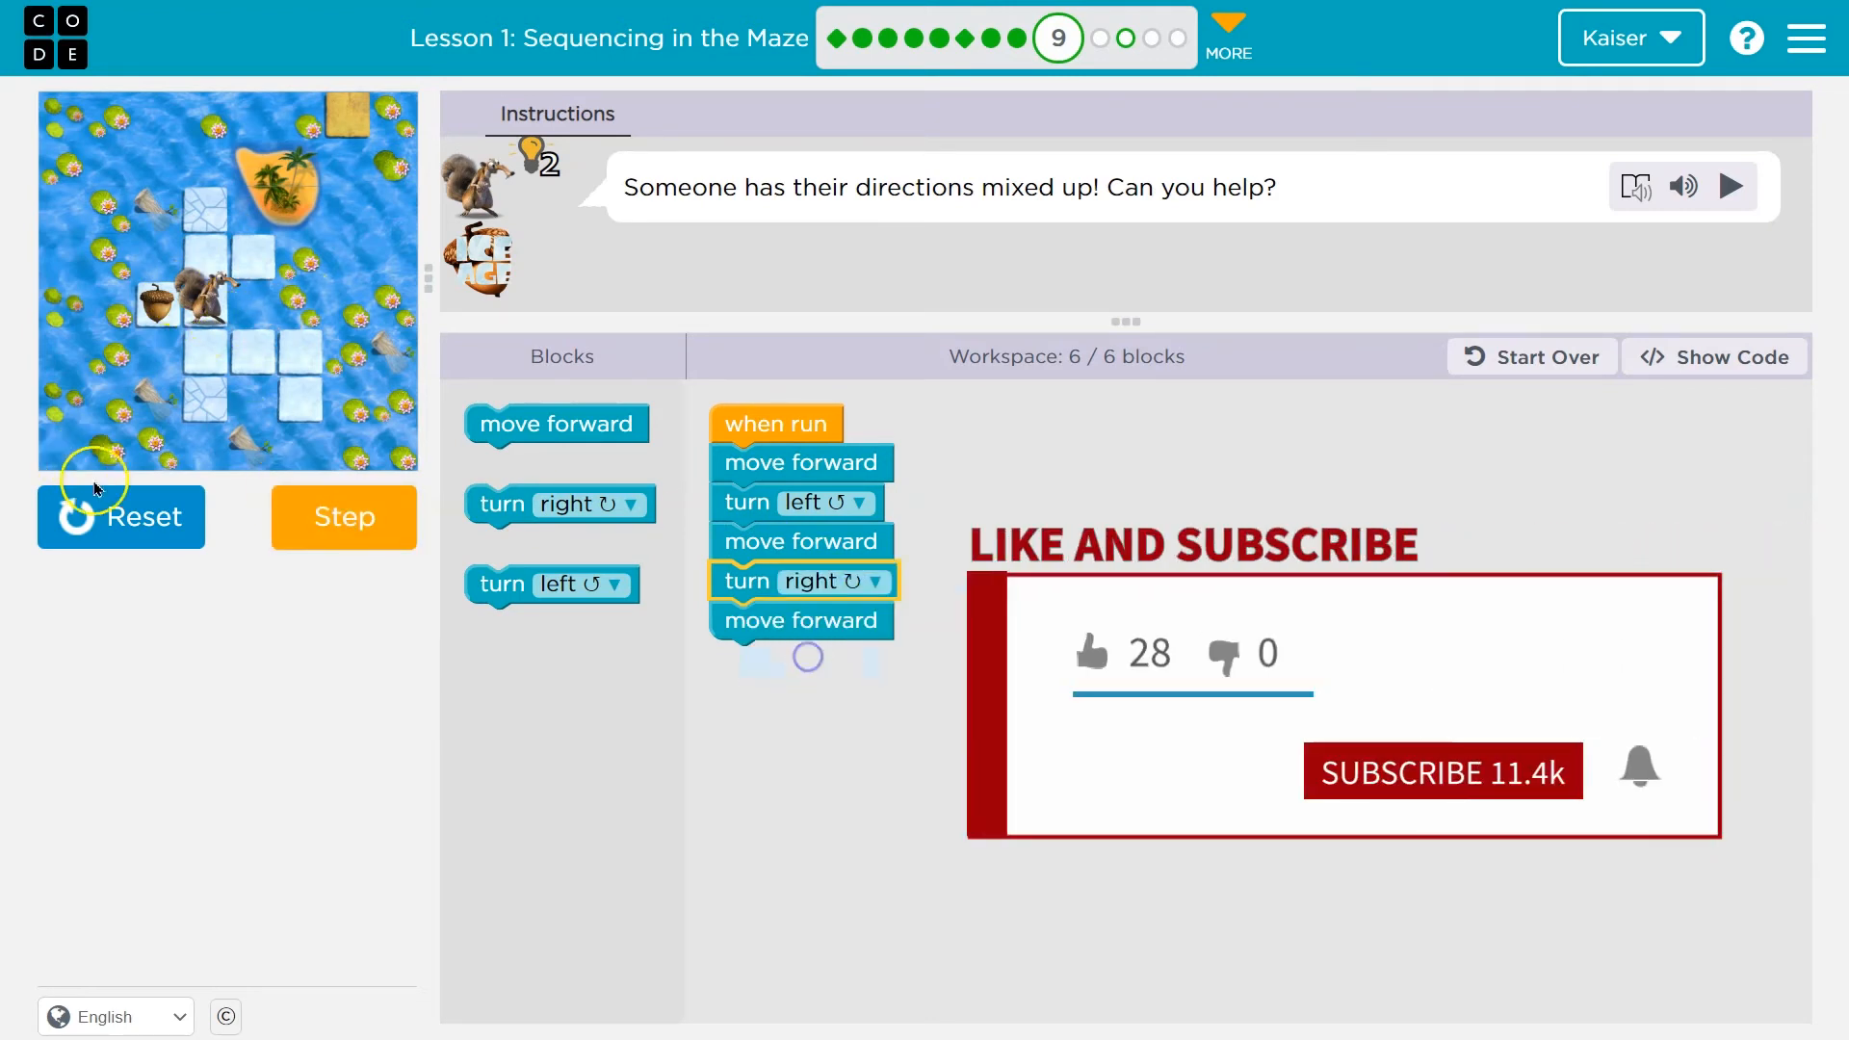
pyautogui.click(343, 517)
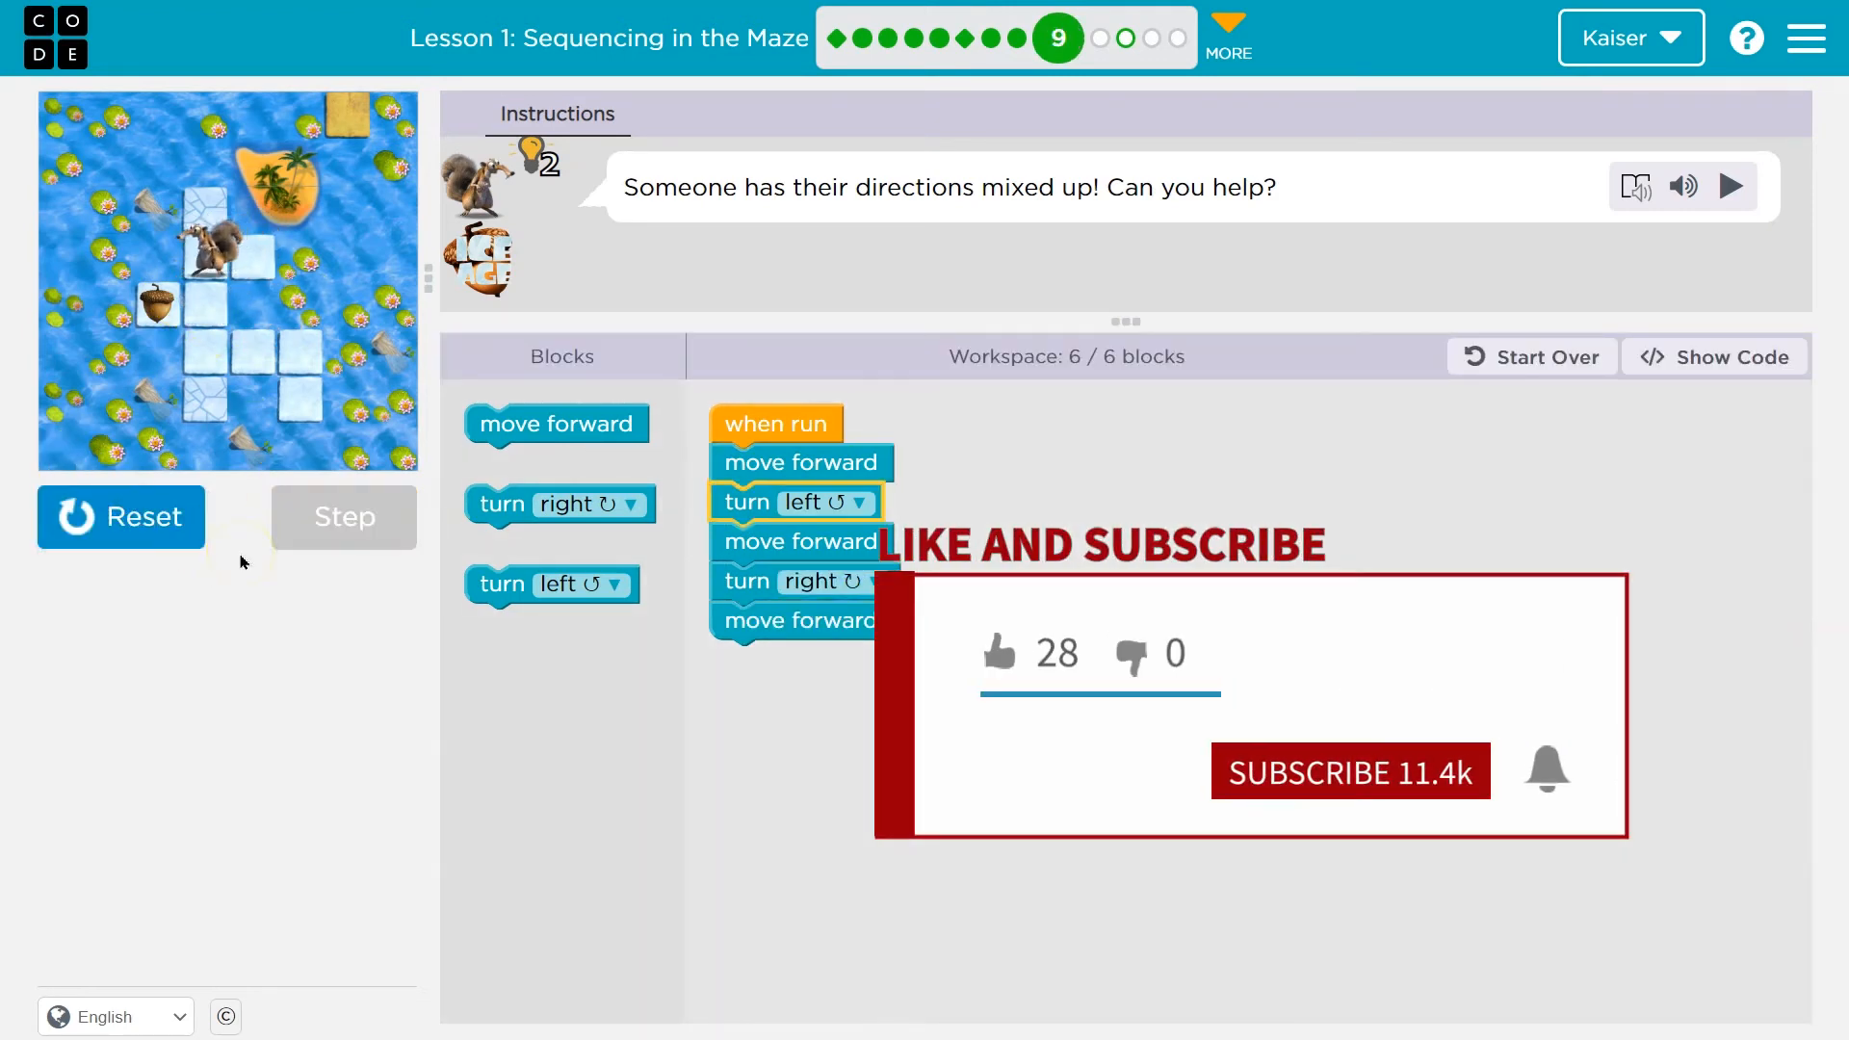
pyautogui.click(344, 517)
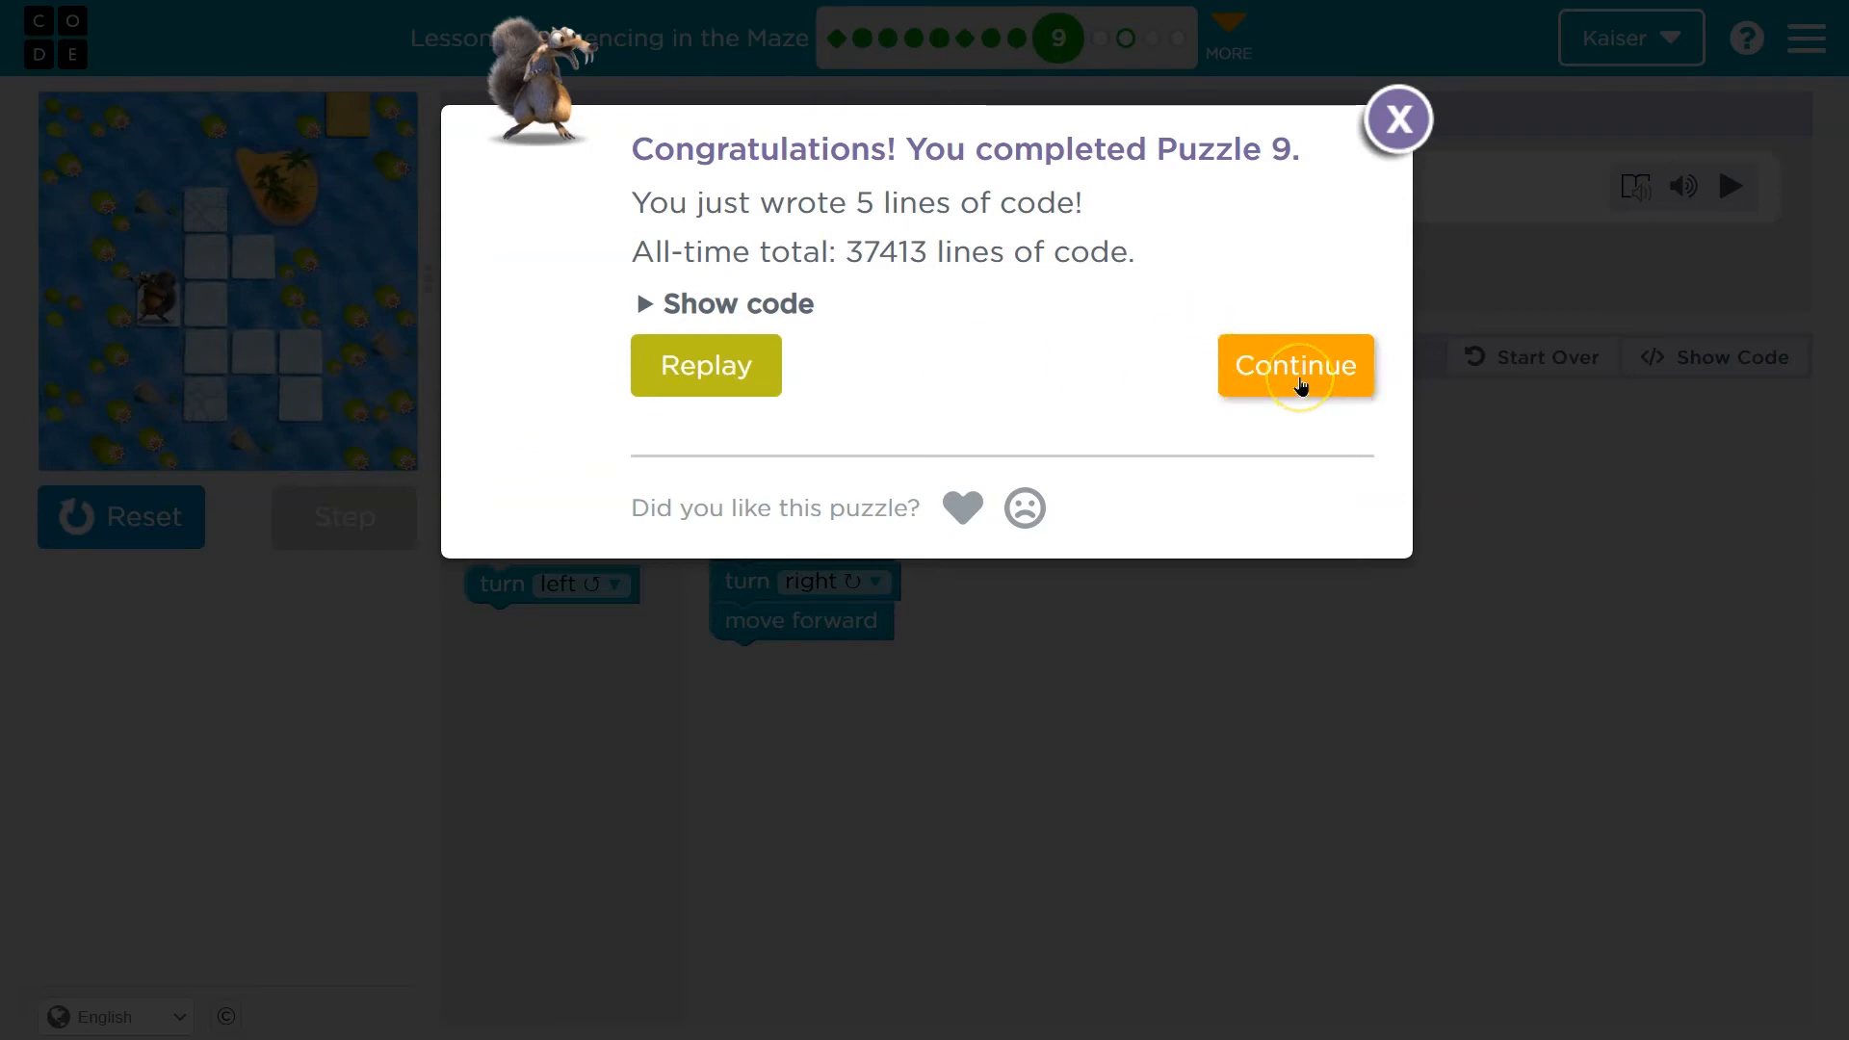
pyautogui.click(1297, 365)
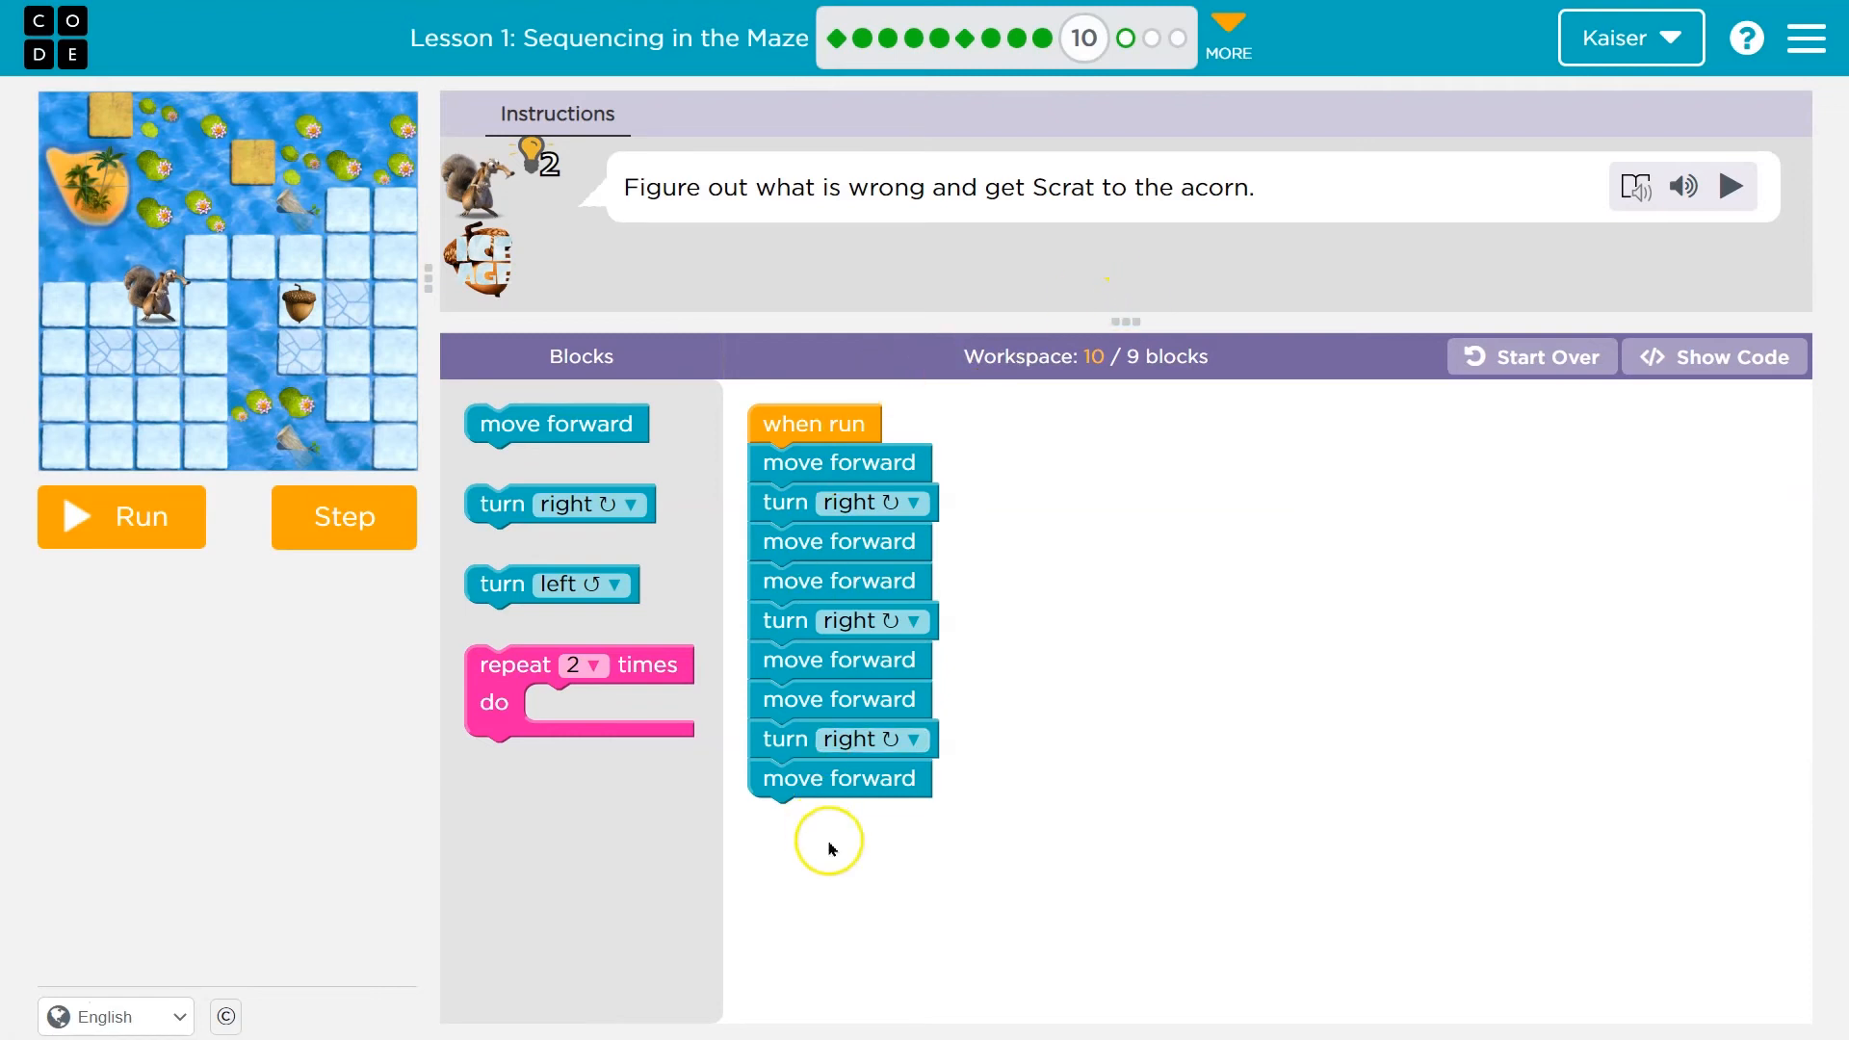
pyautogui.moveTo(1089, 365)
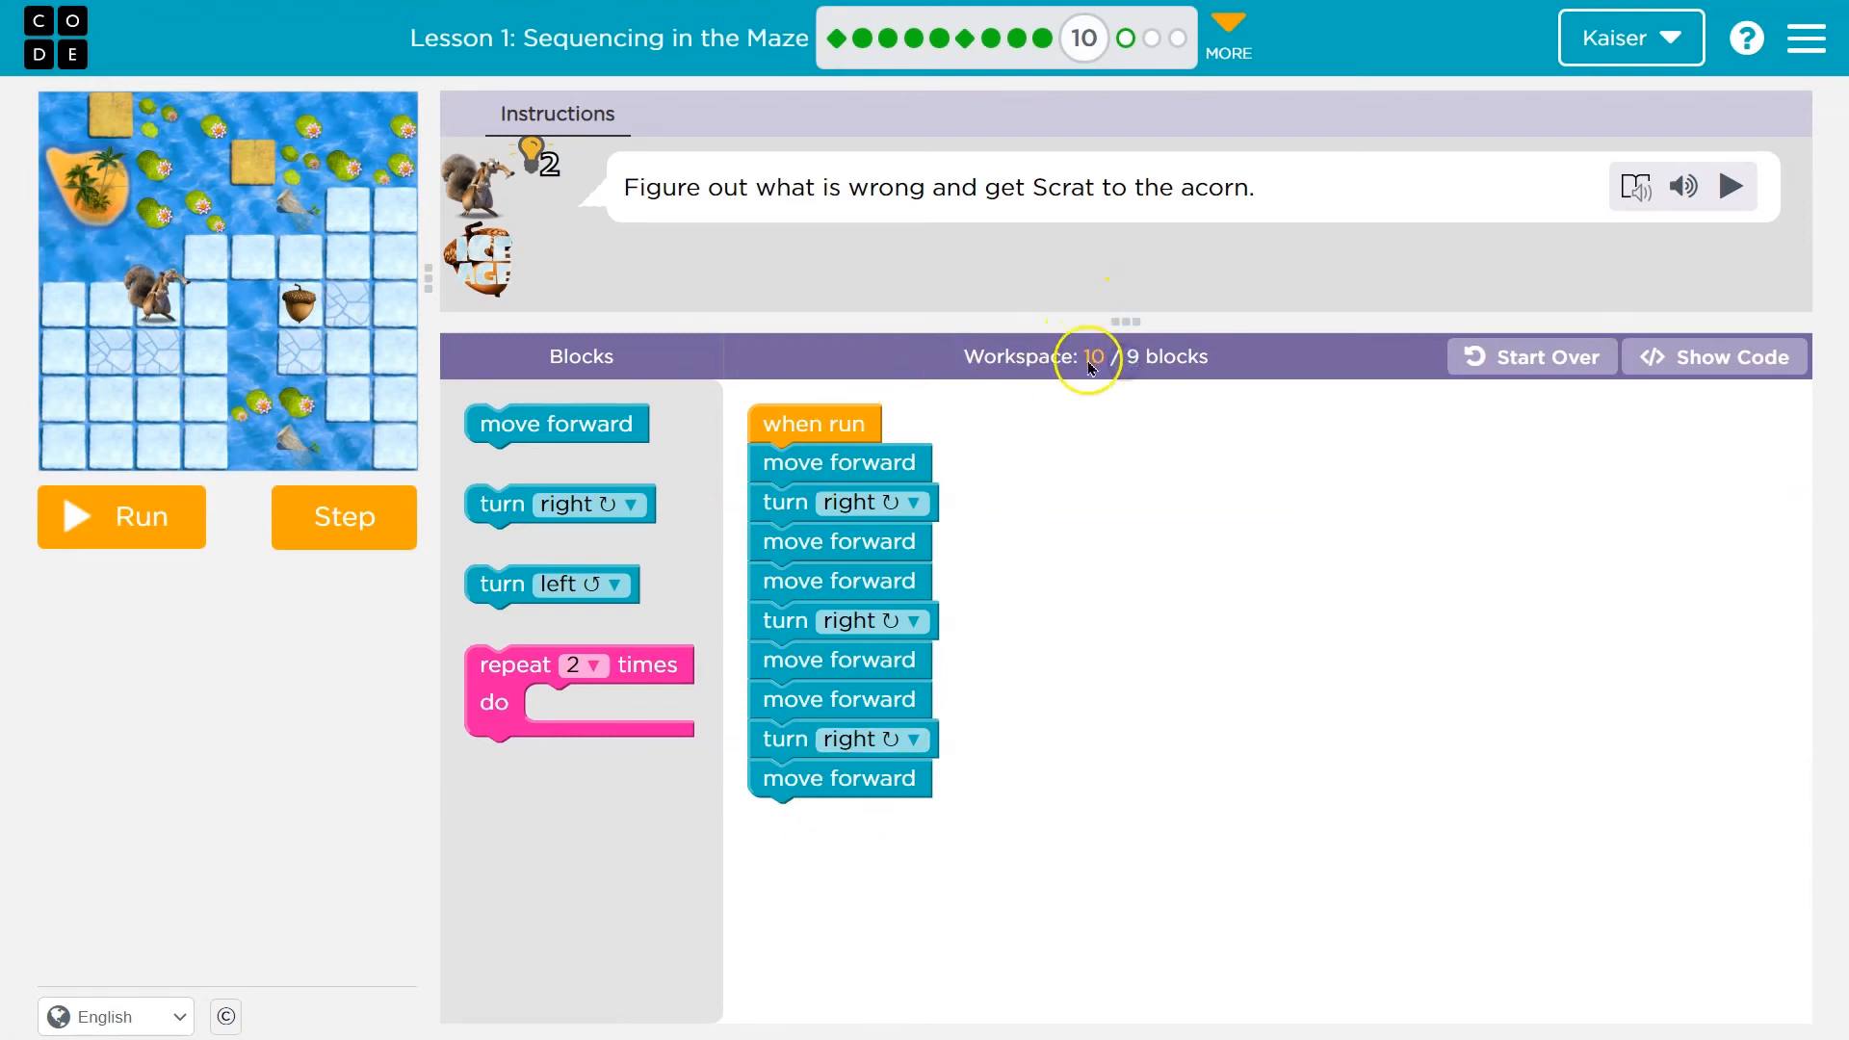
pyautogui.moveTo(730, 198)
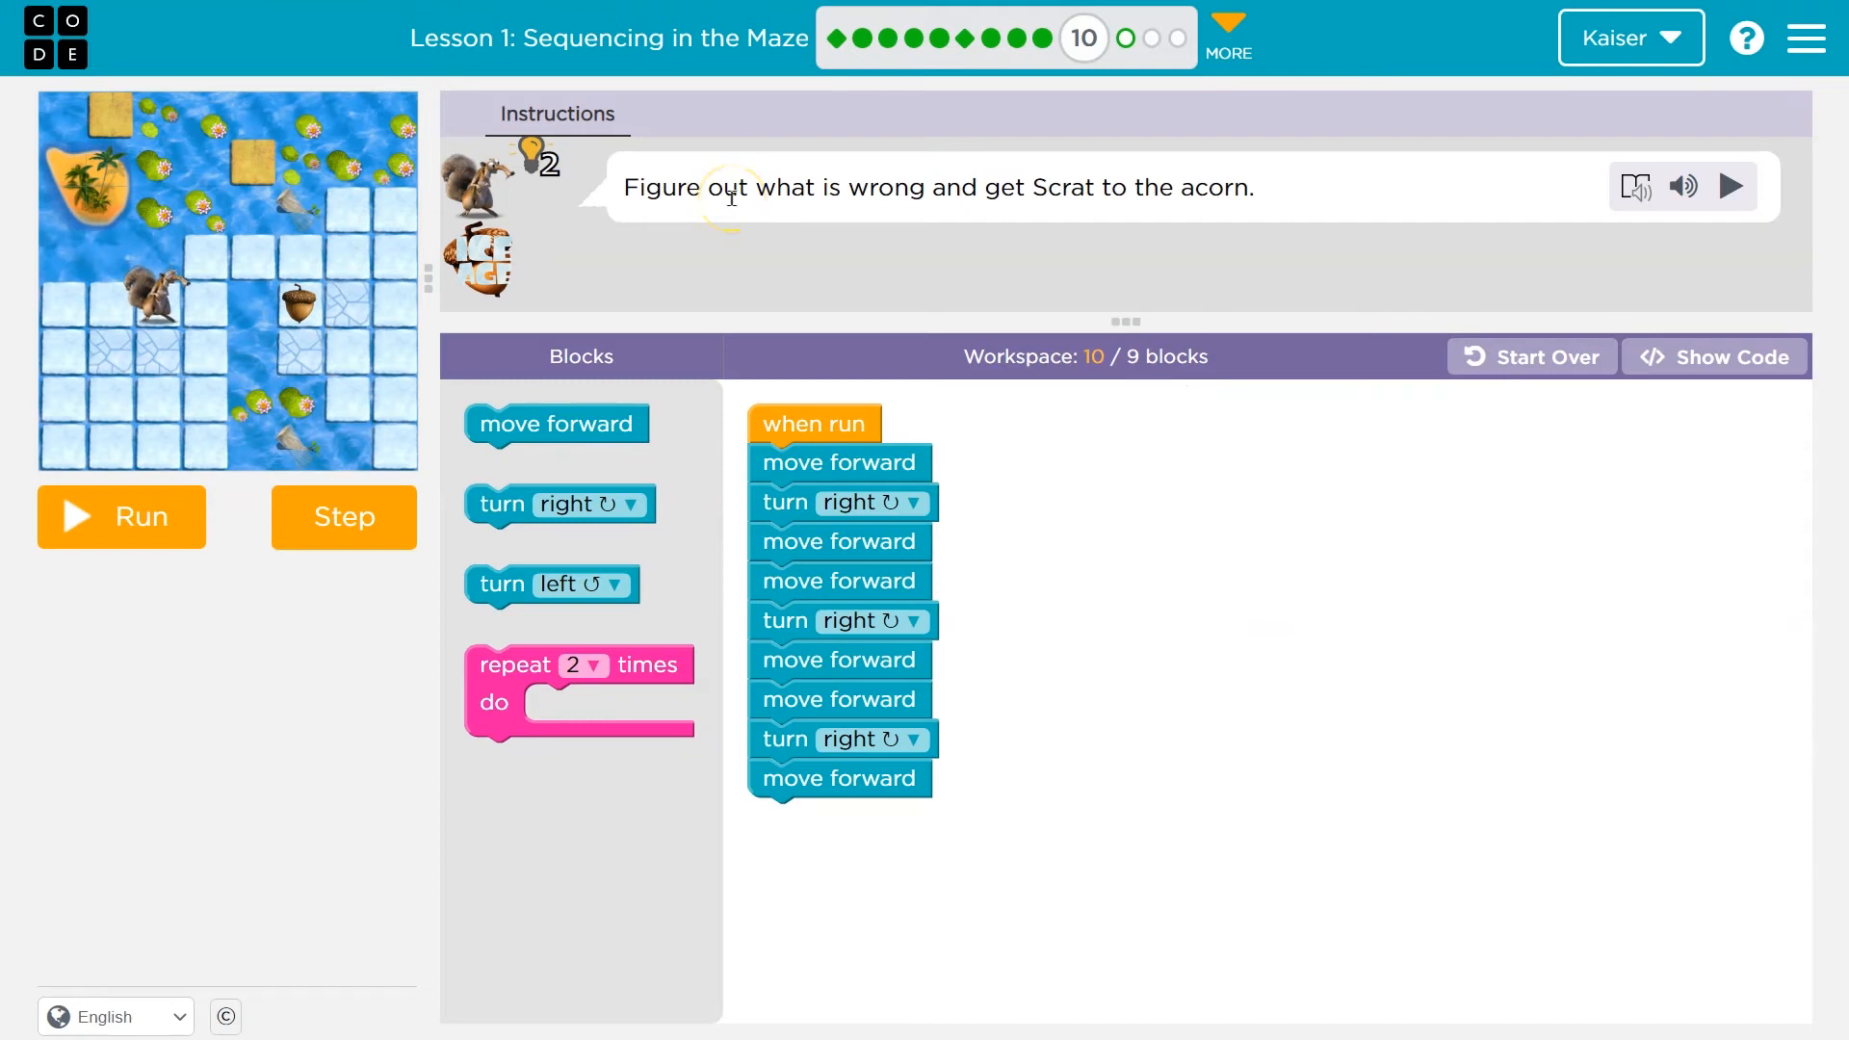
pyautogui.moveTo(775, 462)
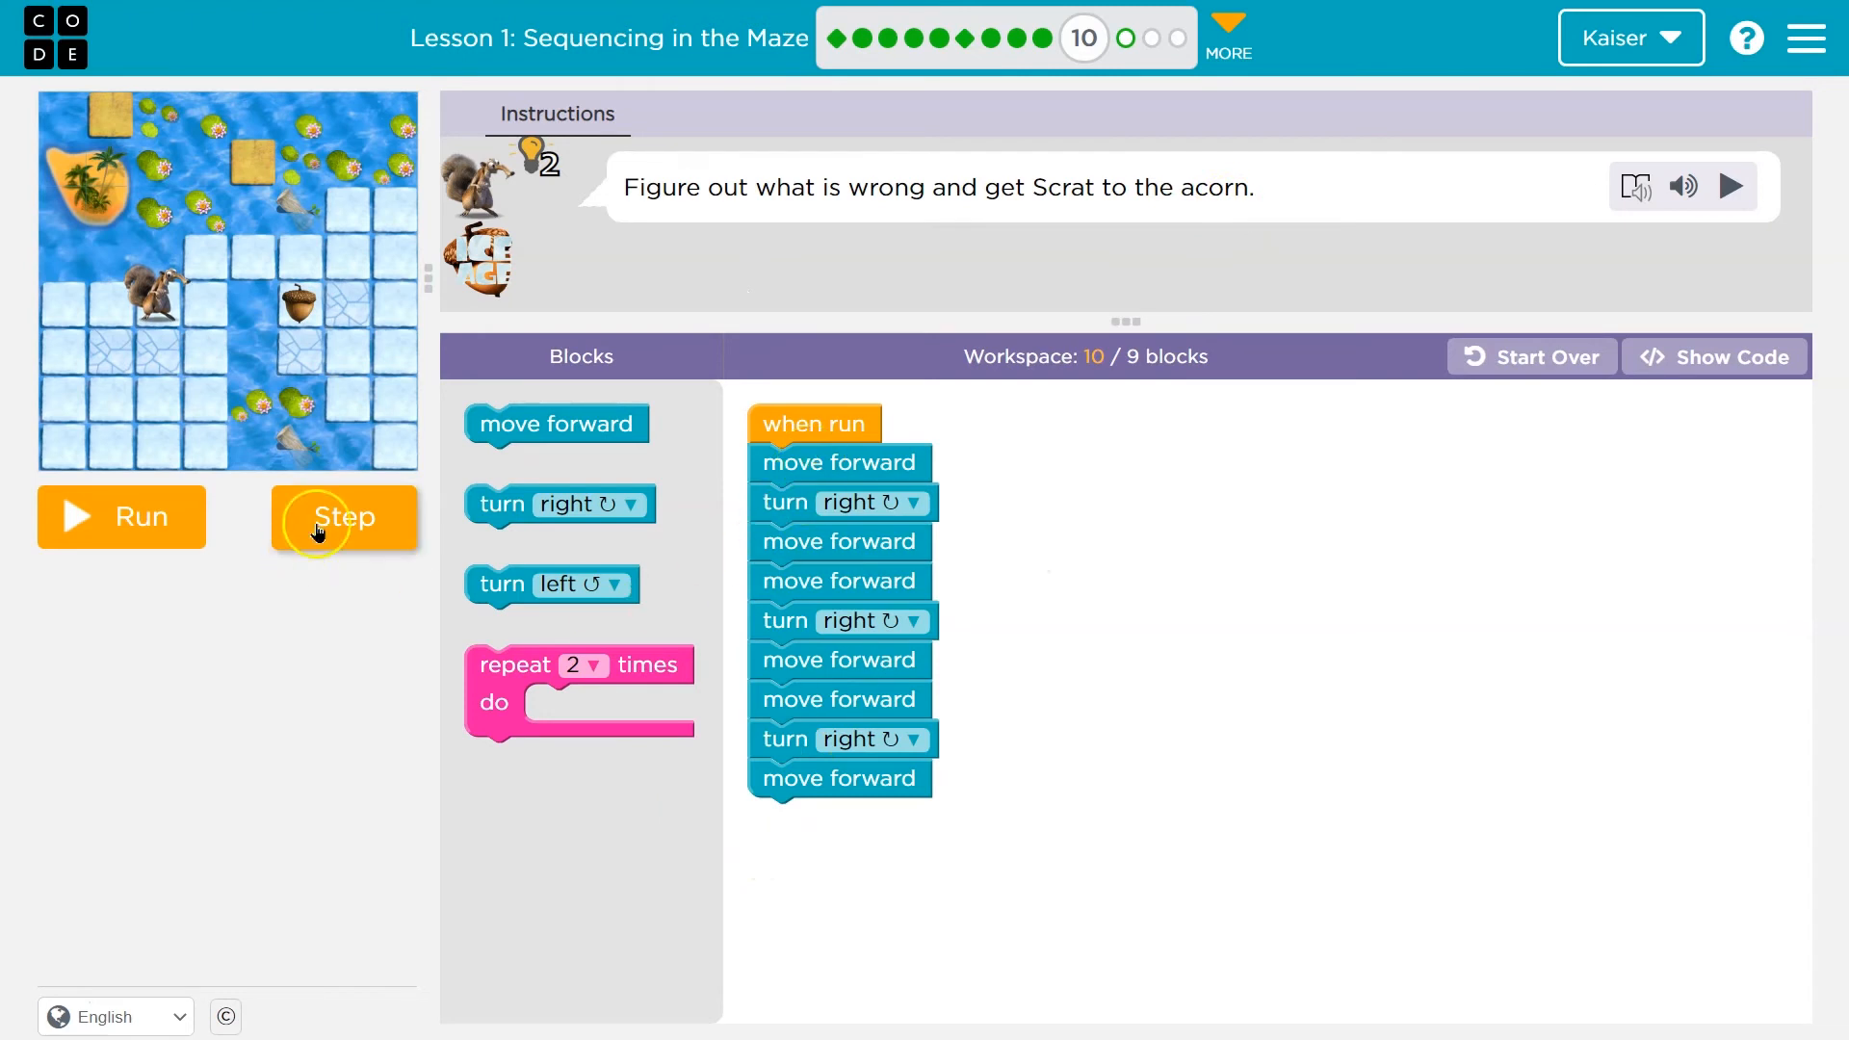
# Step through puzzle 10's nine-block program one block at a time.
pyautogui.click(344, 517)
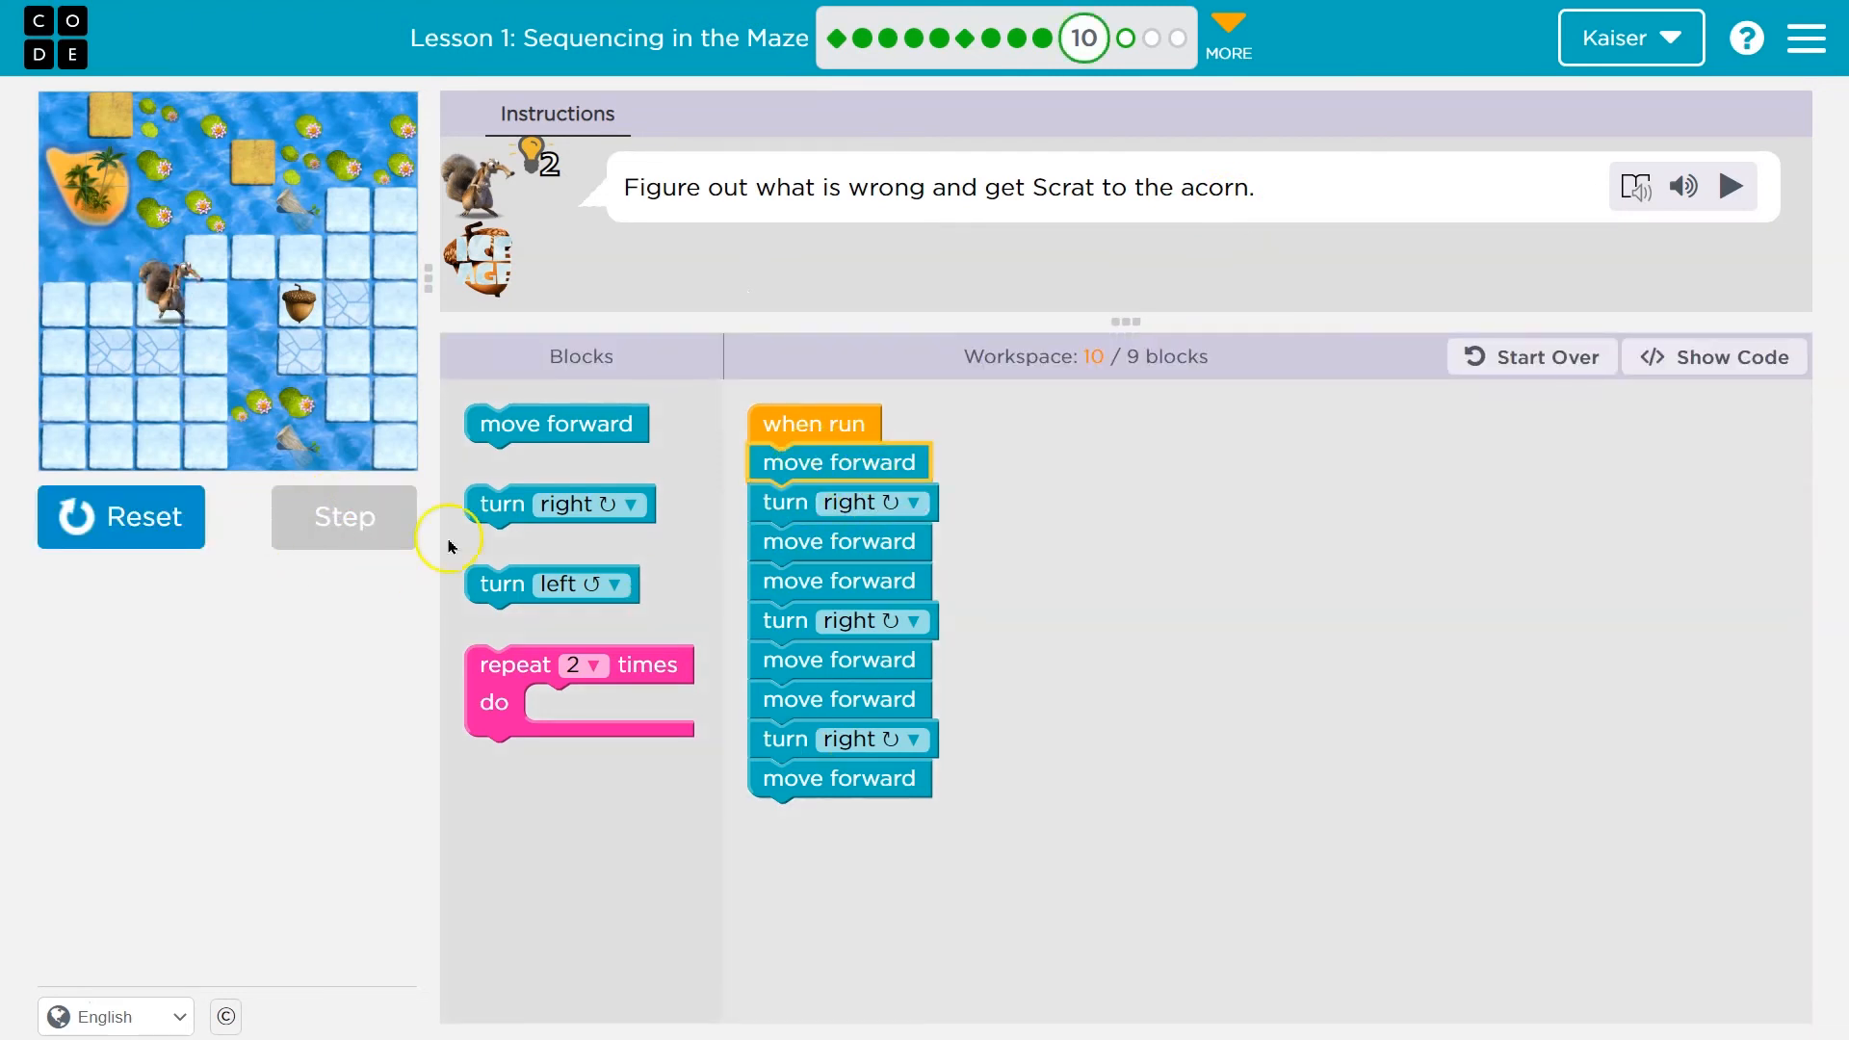
pyautogui.click(343, 517)
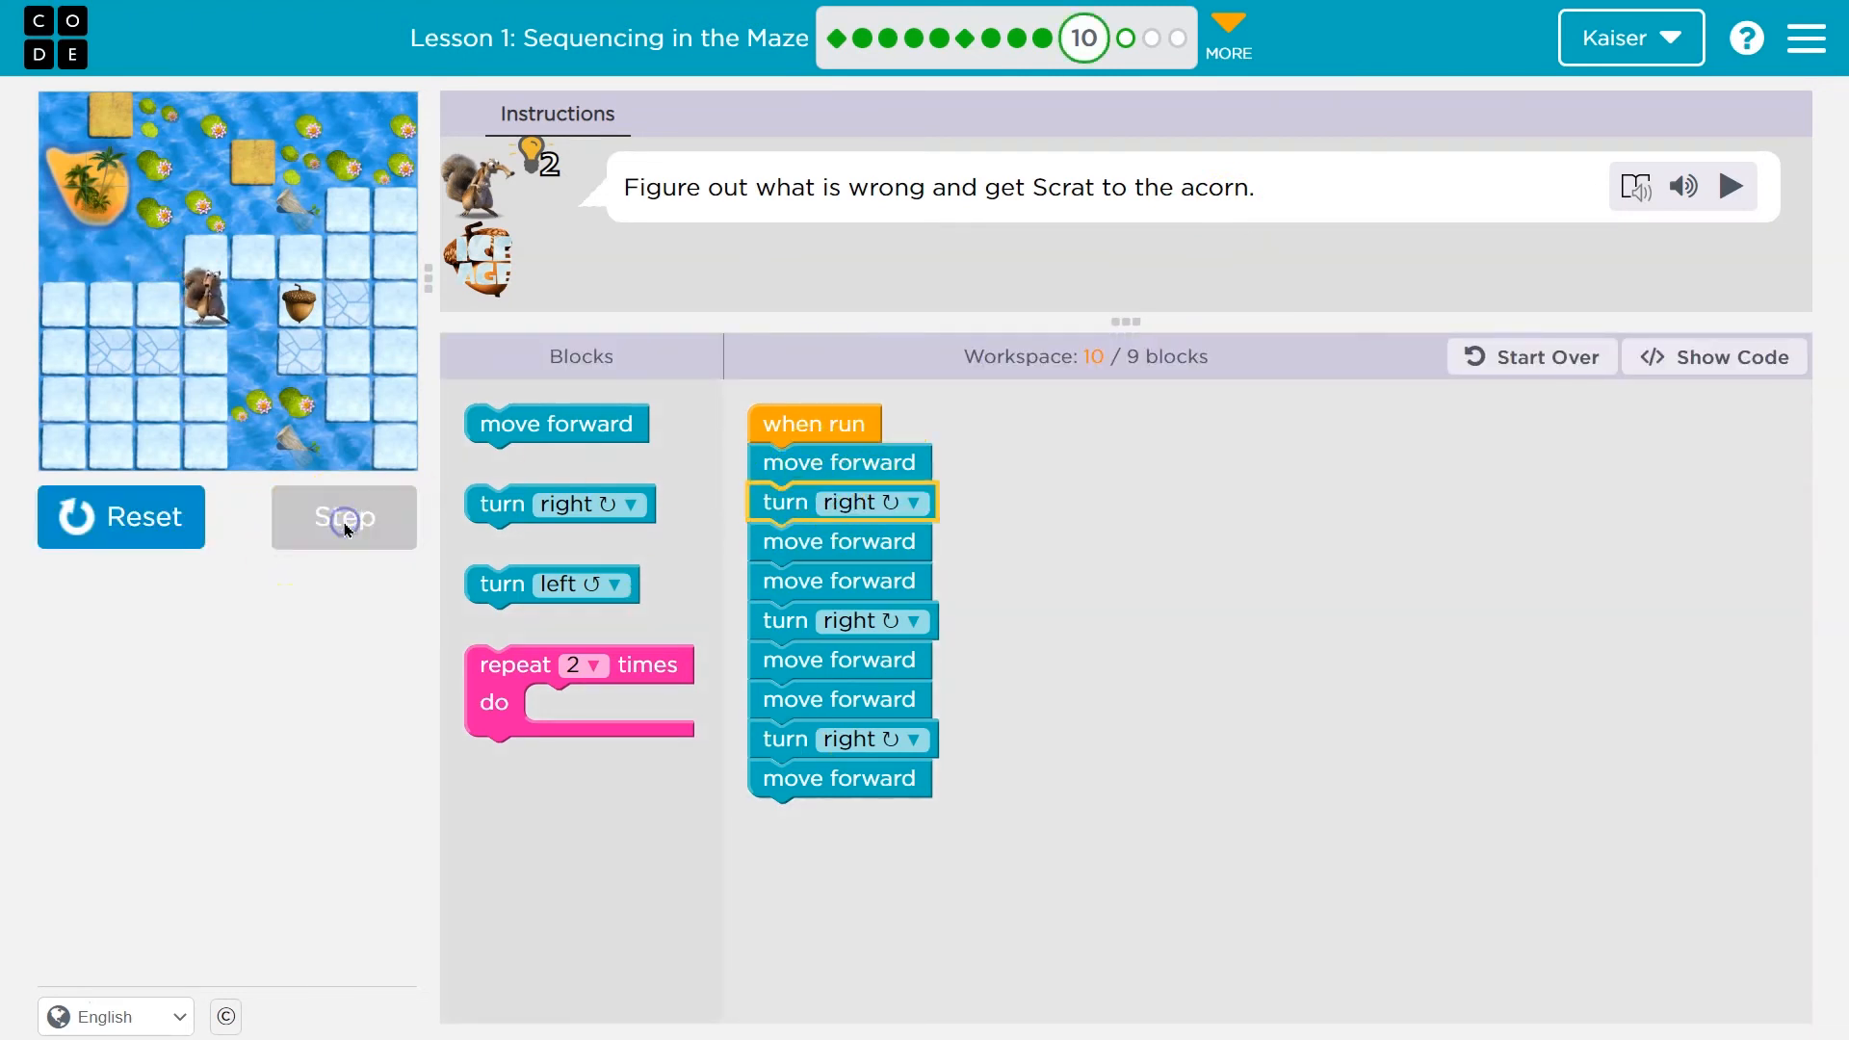
pyautogui.click(344, 518)
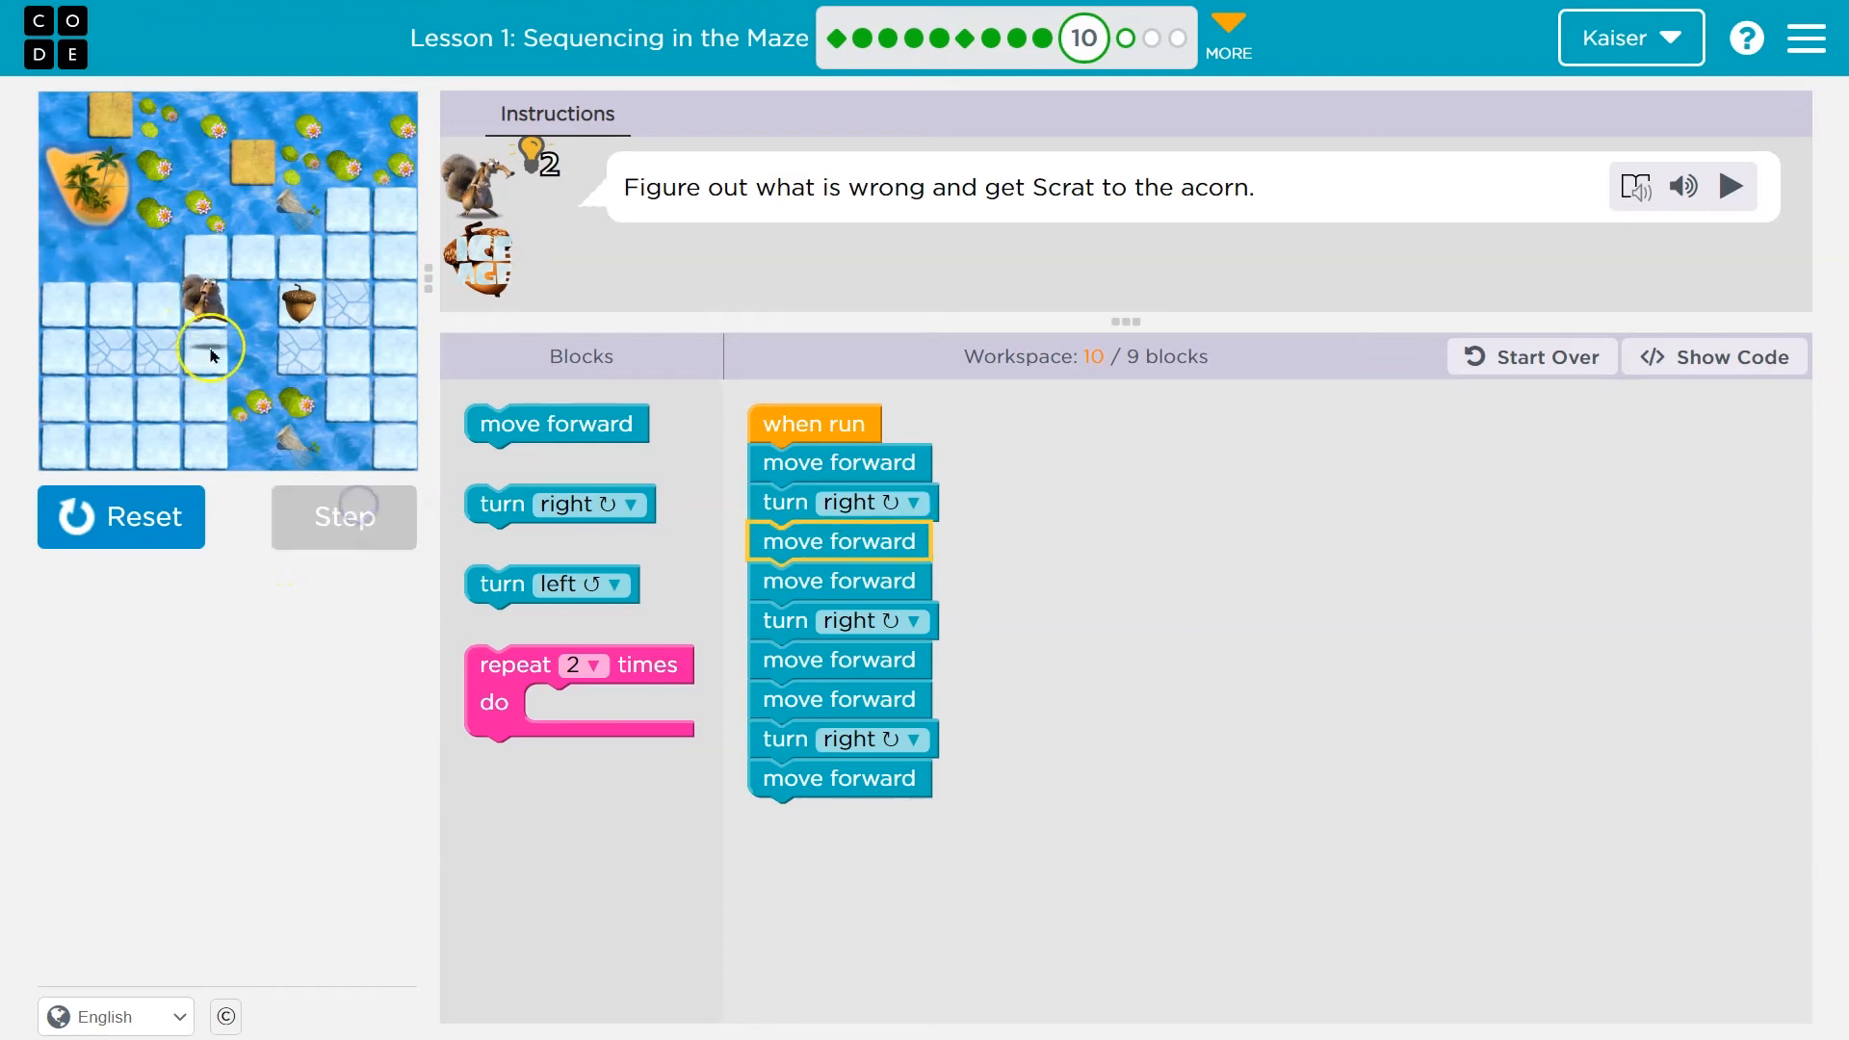
pyautogui.click(344, 517)
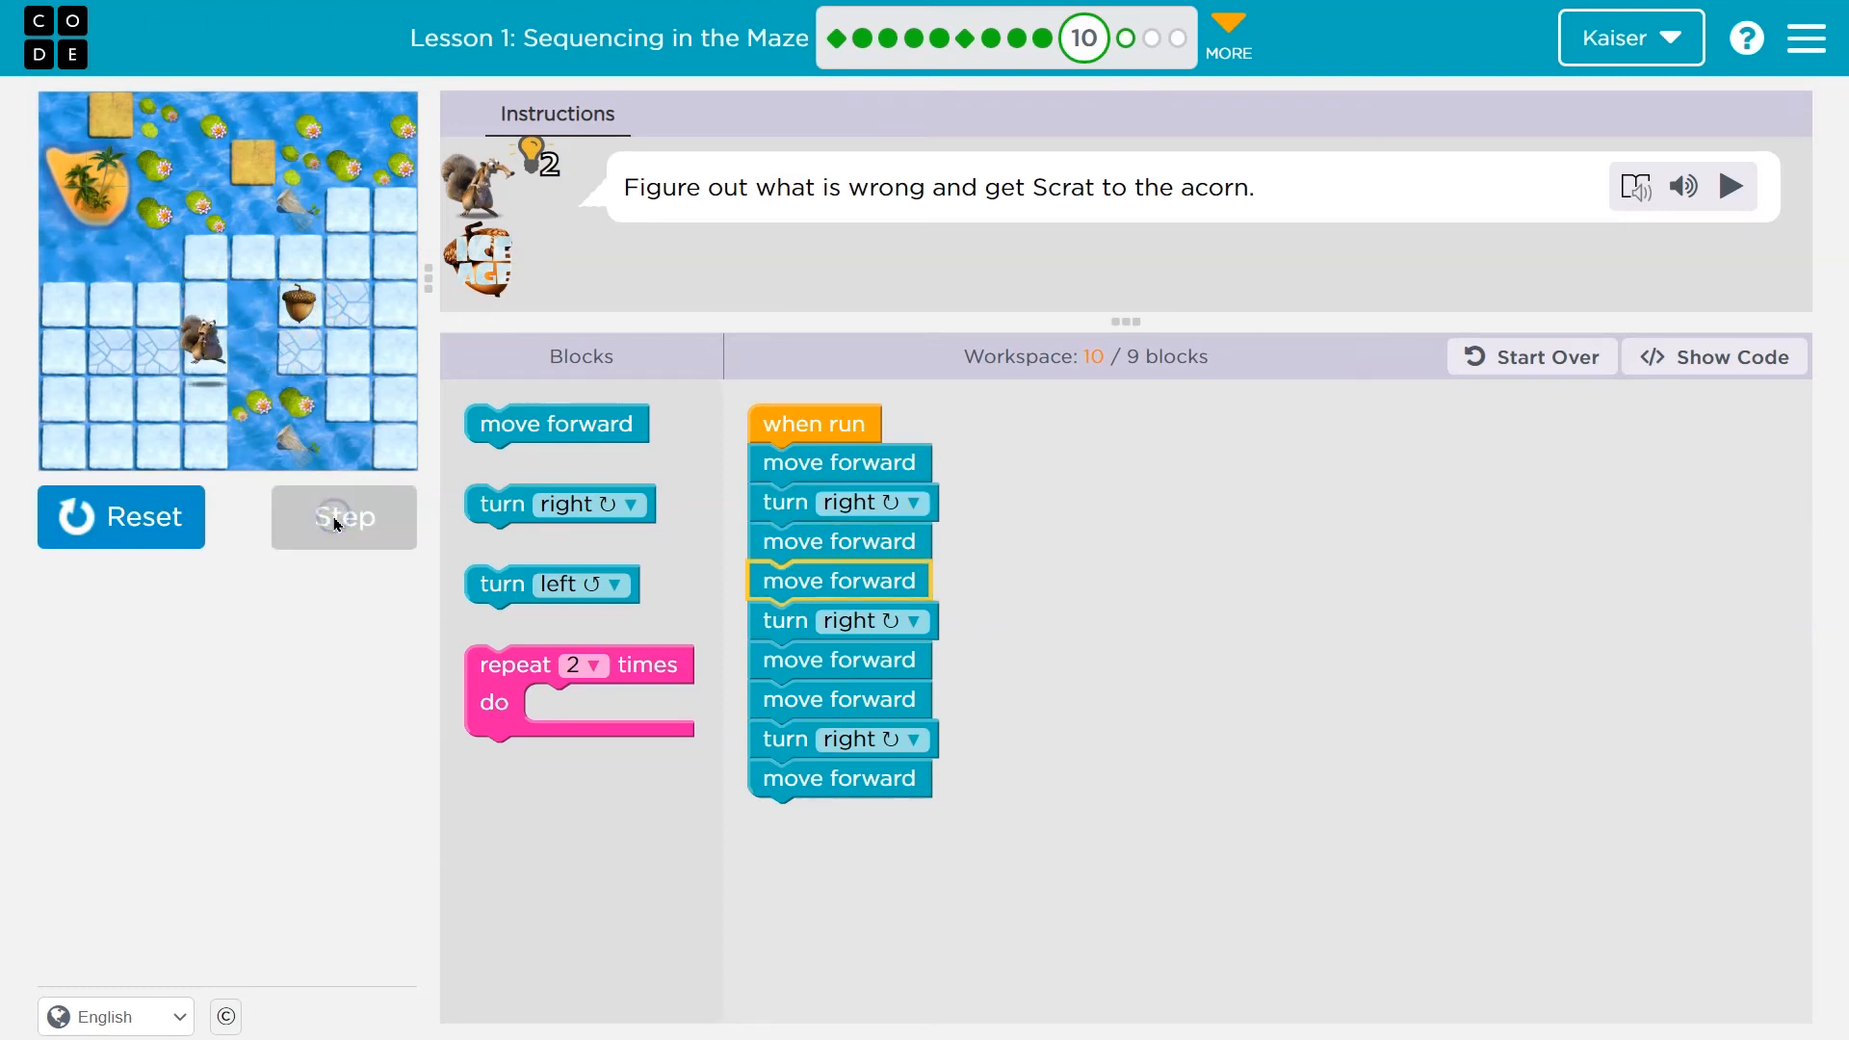
pyautogui.click(344, 517)
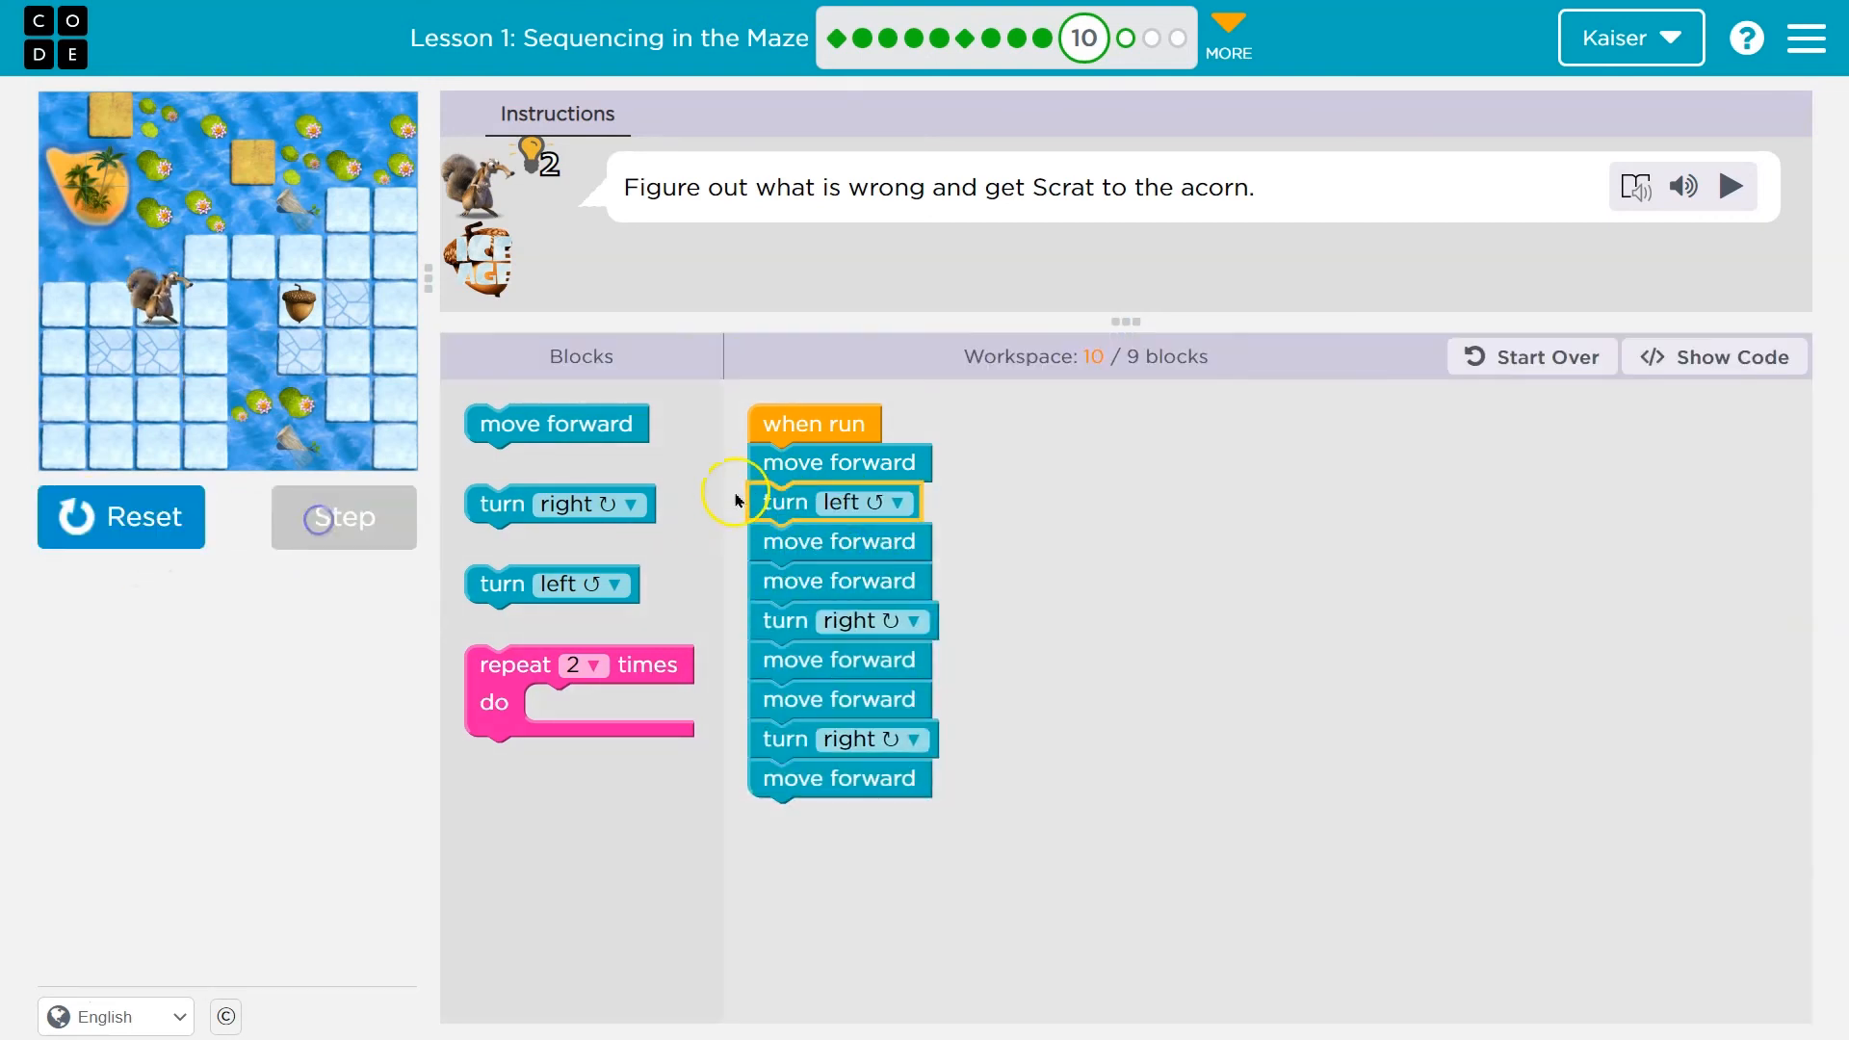
pyautogui.click(343, 518)
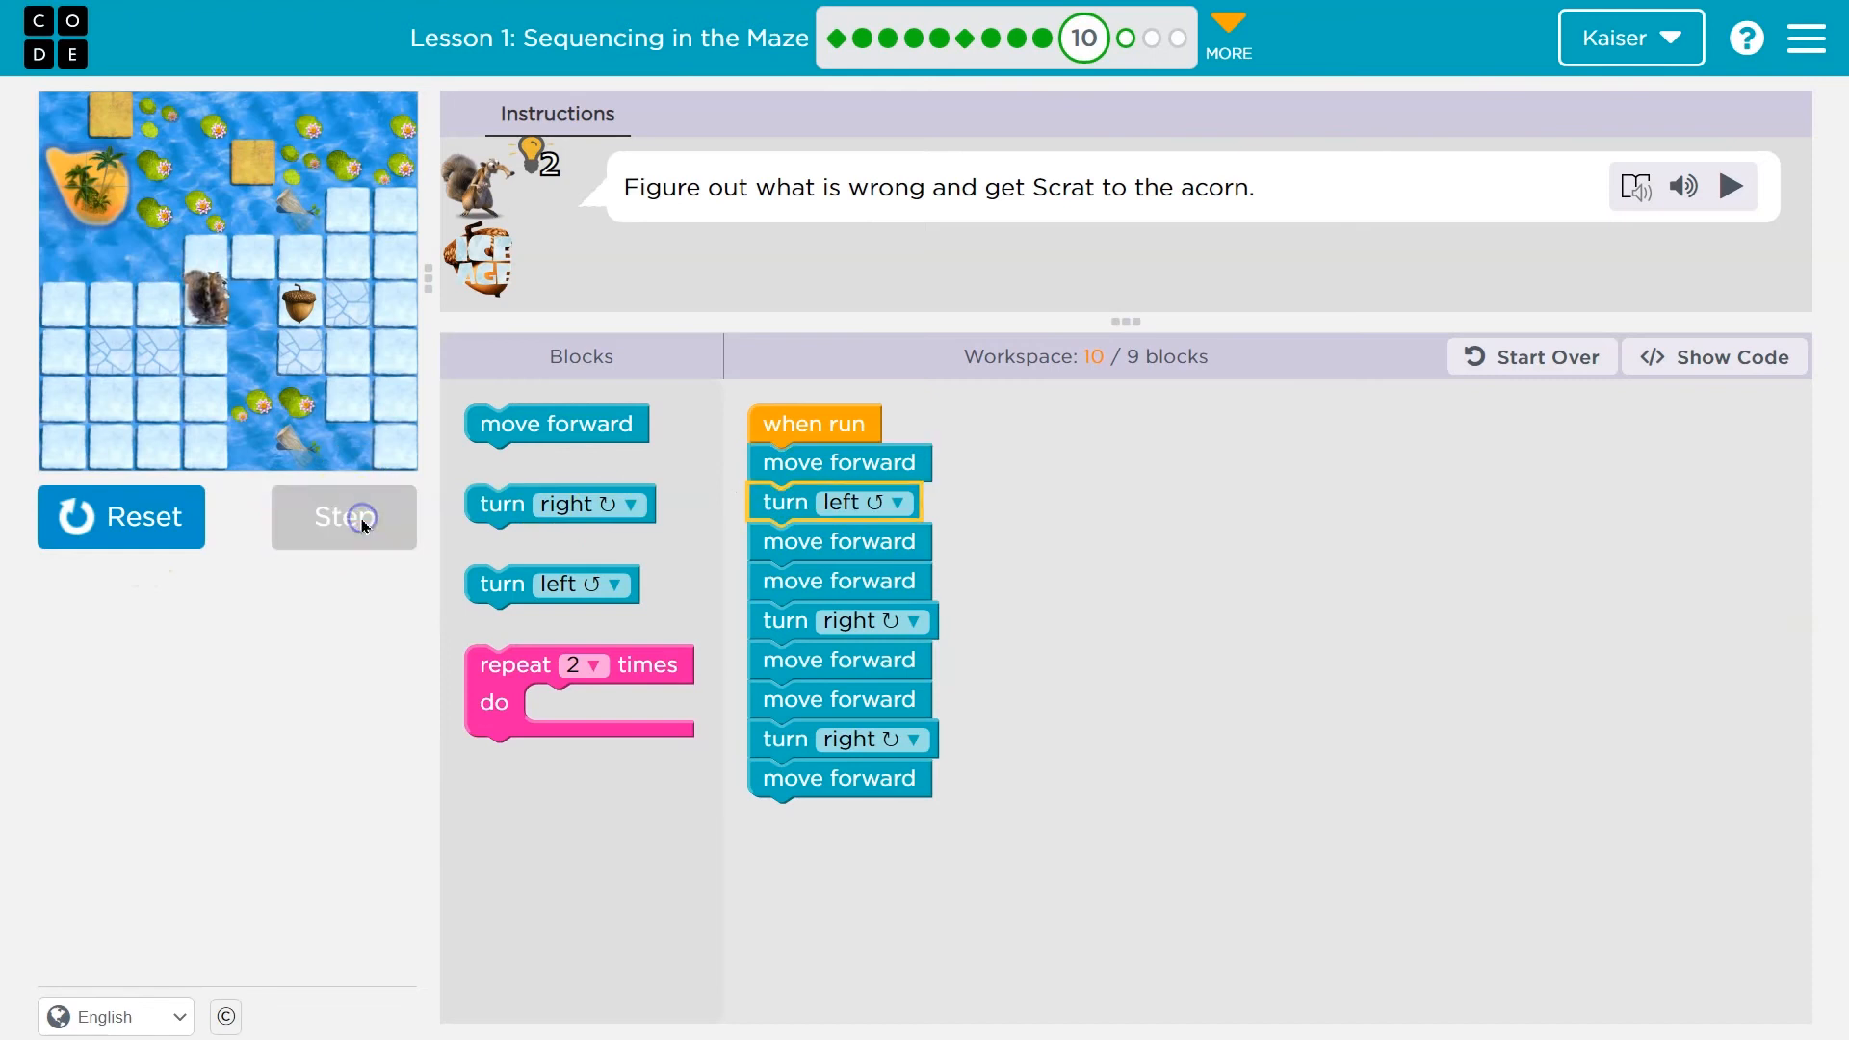
pyautogui.click(344, 517)
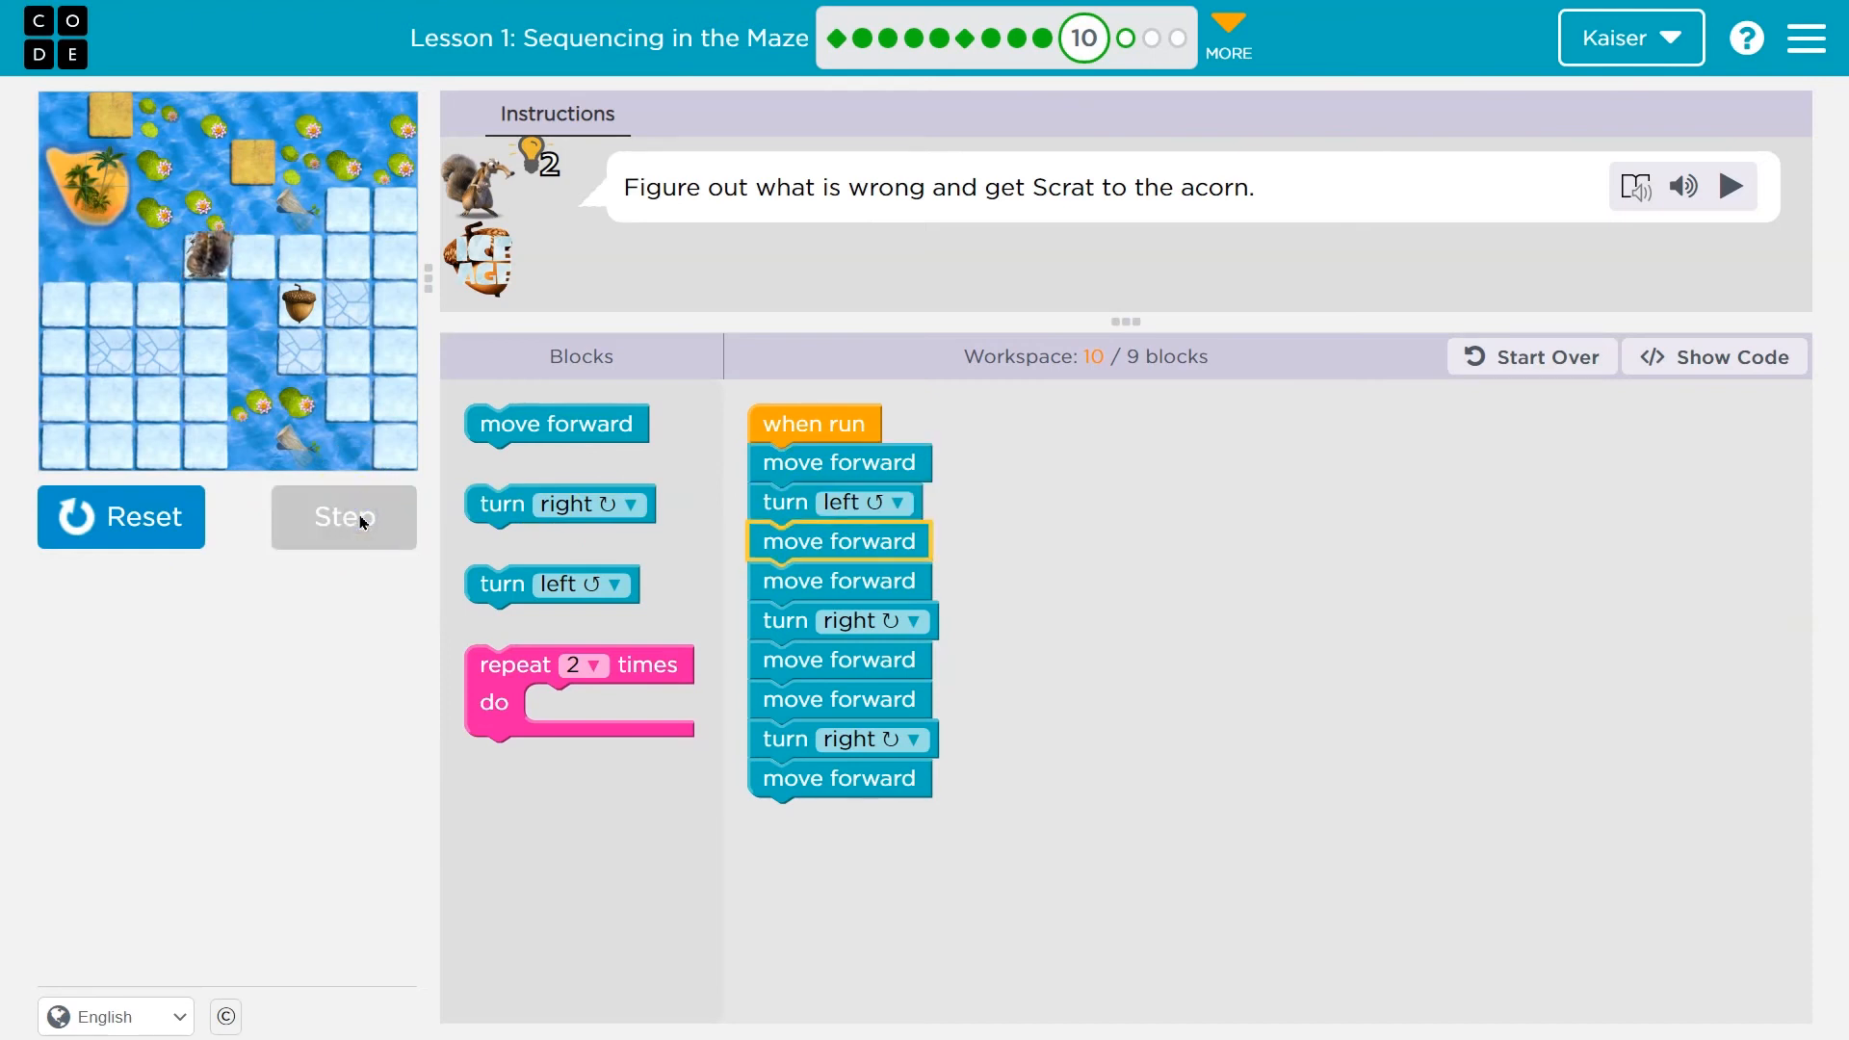
pyautogui.click(344, 517)
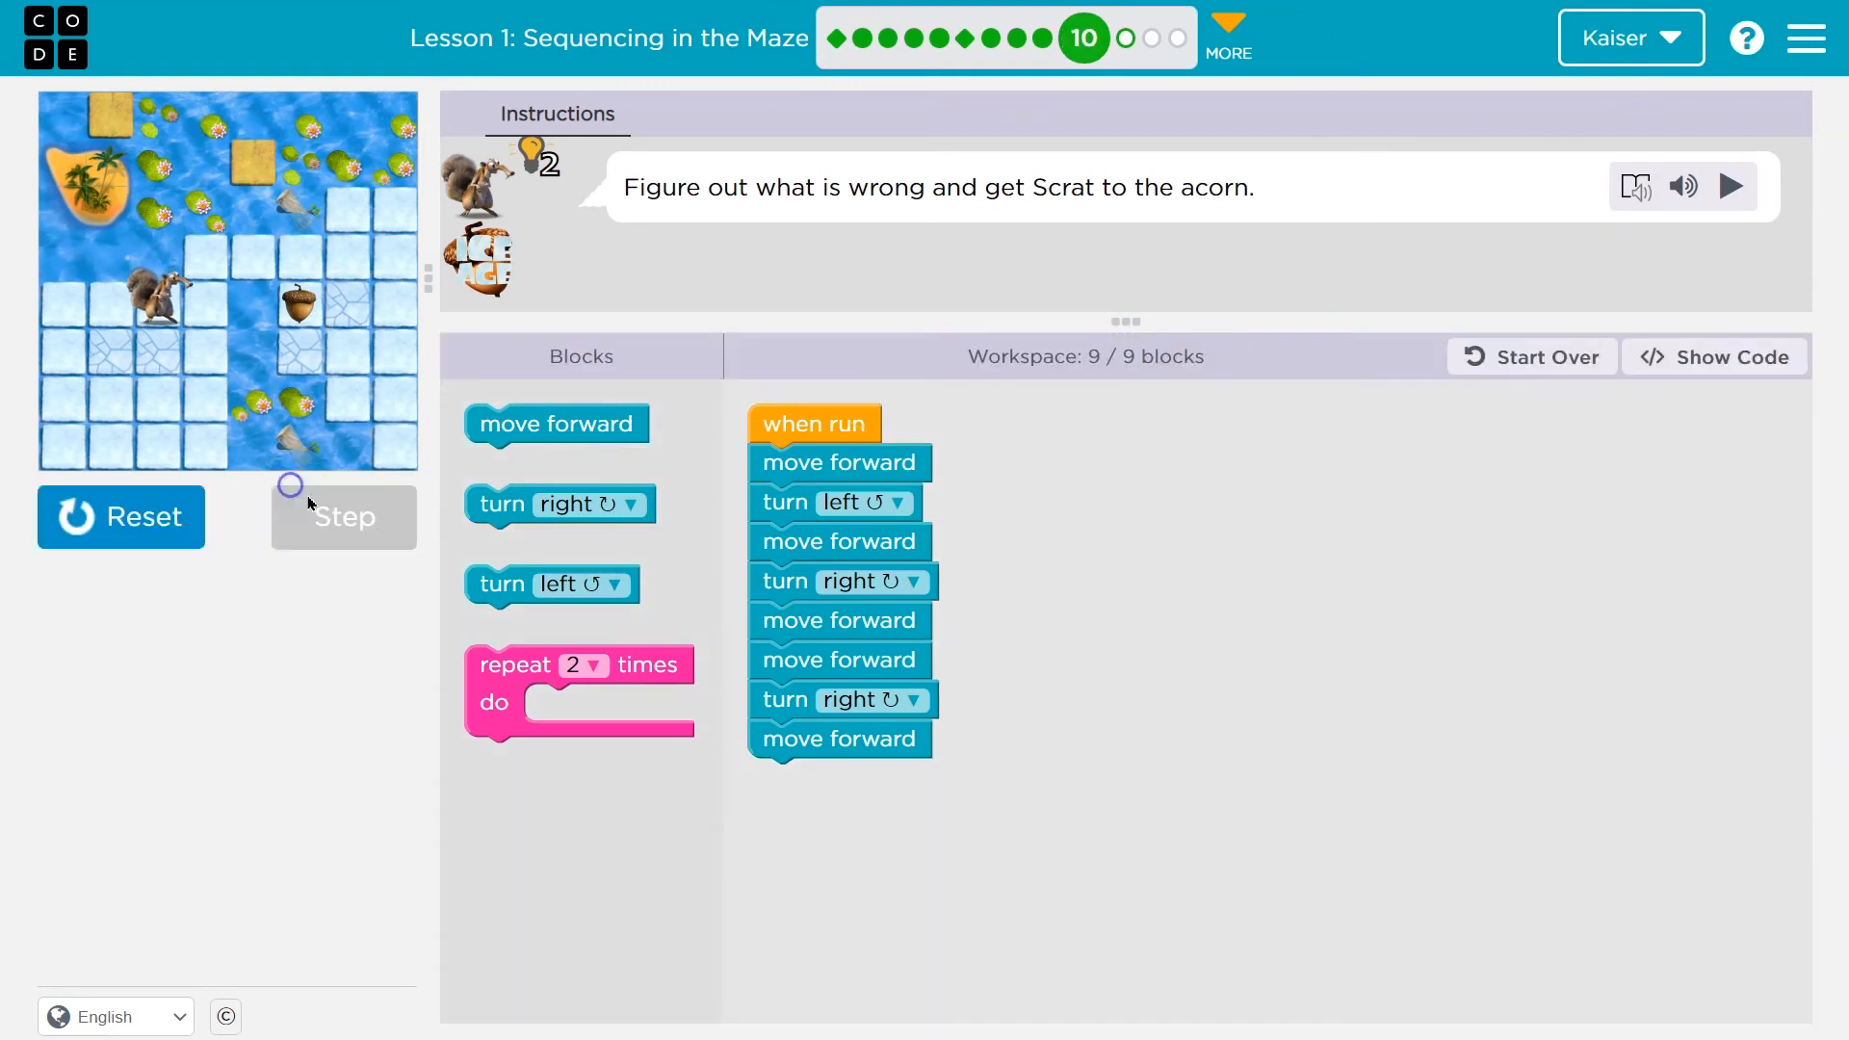
pyautogui.click(344, 517)
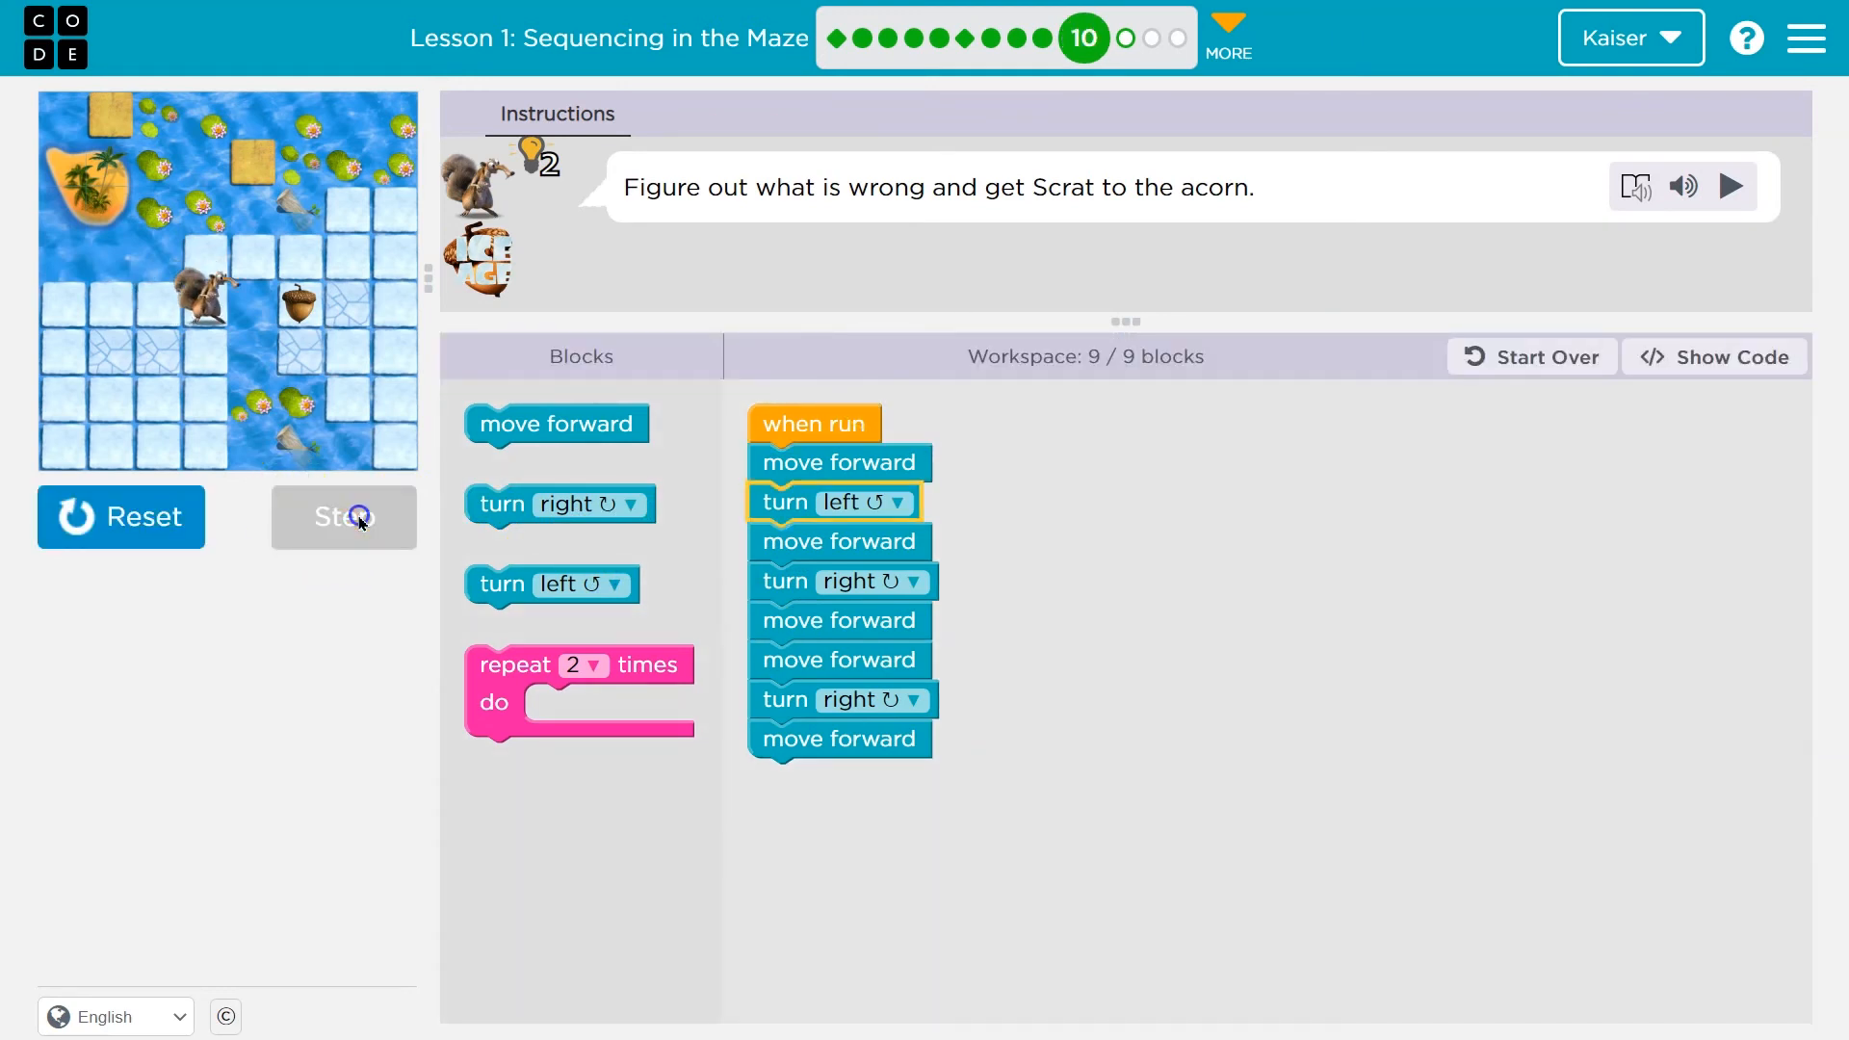
pyautogui.click(344, 517)
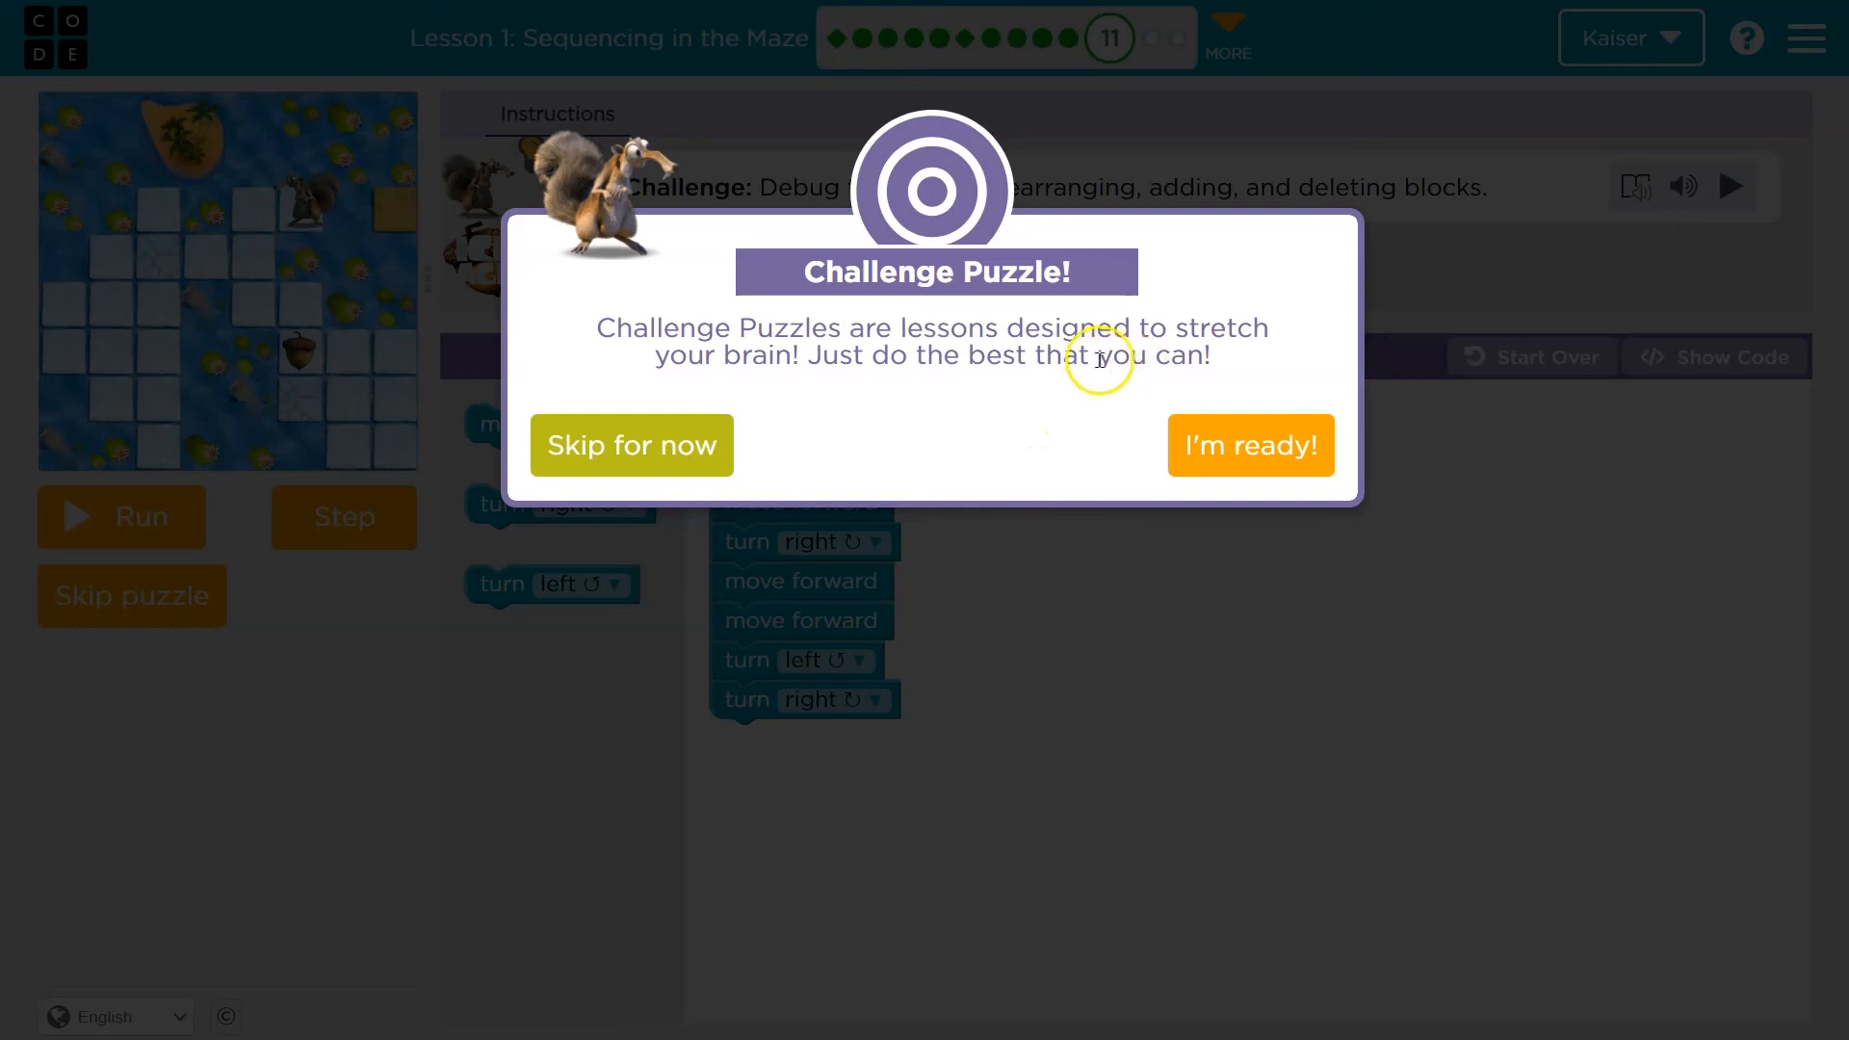
# Accept challenge Puzzle 11, test the starting program, and remove an extra move forward.
pyautogui.click(1250, 445)
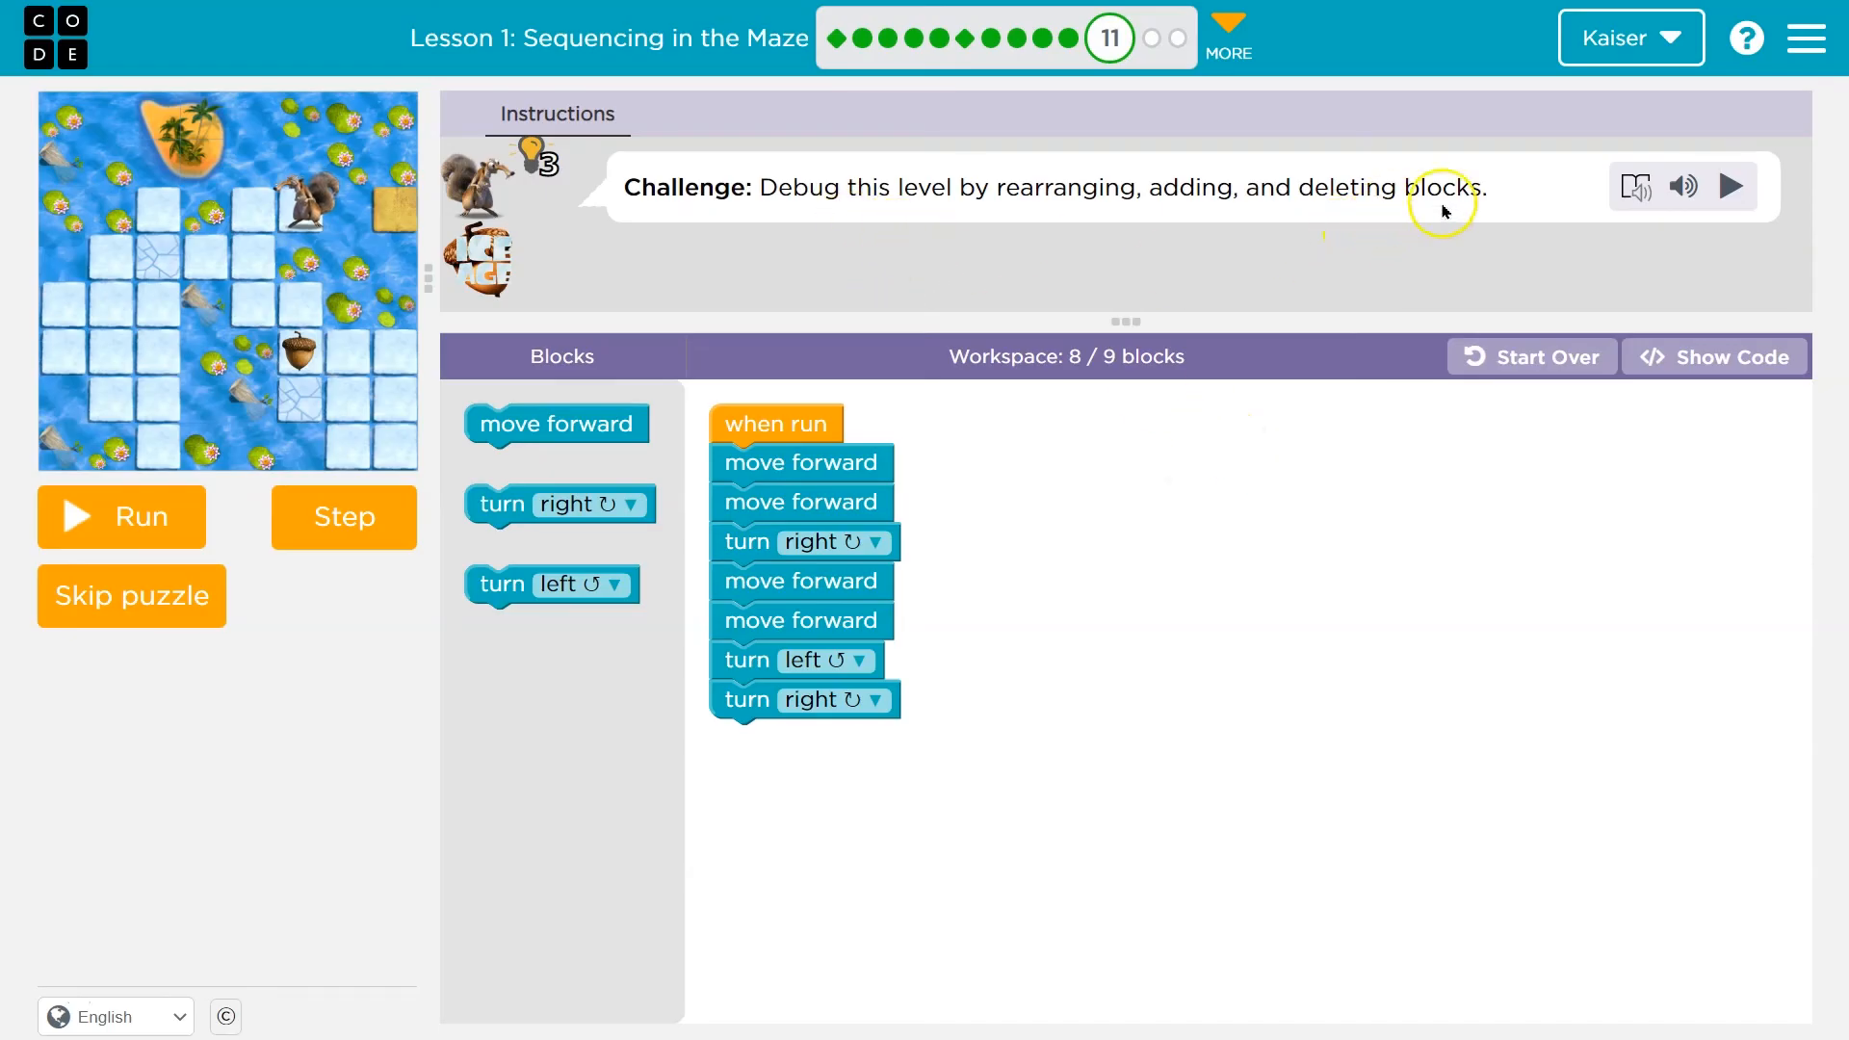
pyautogui.click(122, 517)
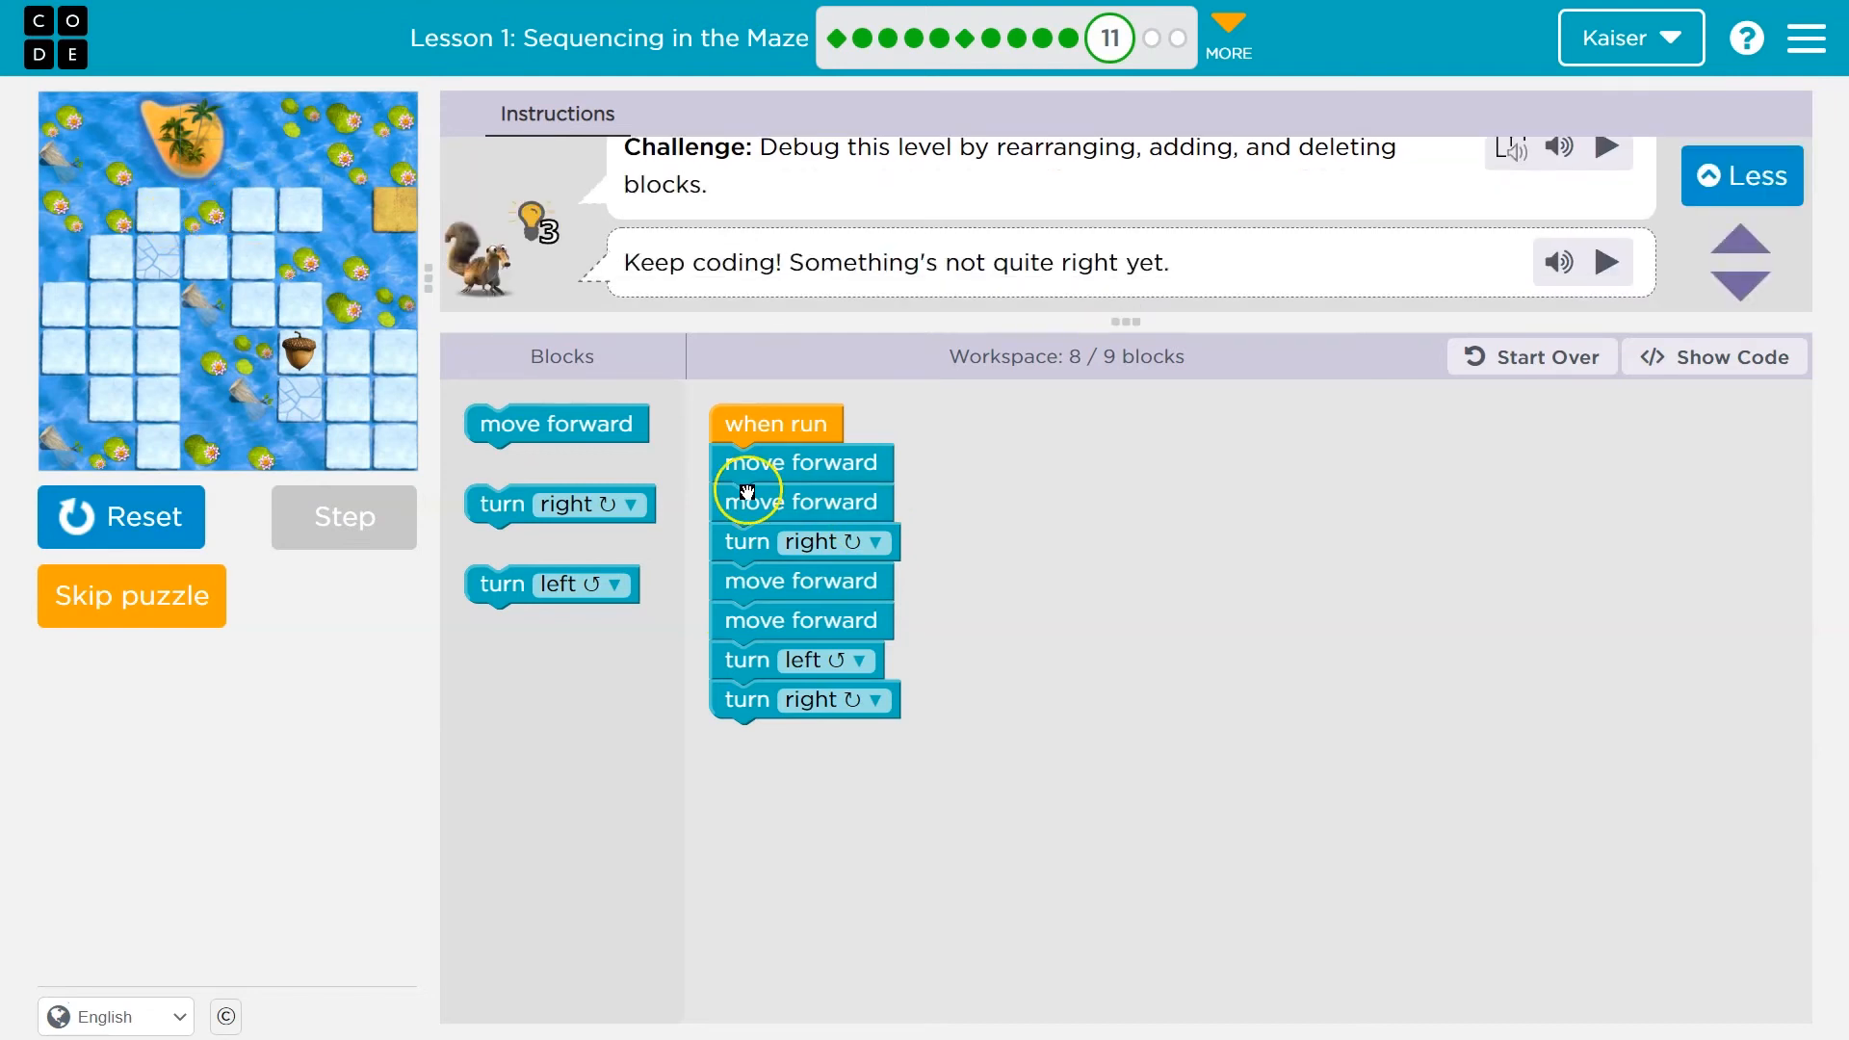
pyautogui.moveTo(799, 500); pyautogui.dragTo(1067, 601)
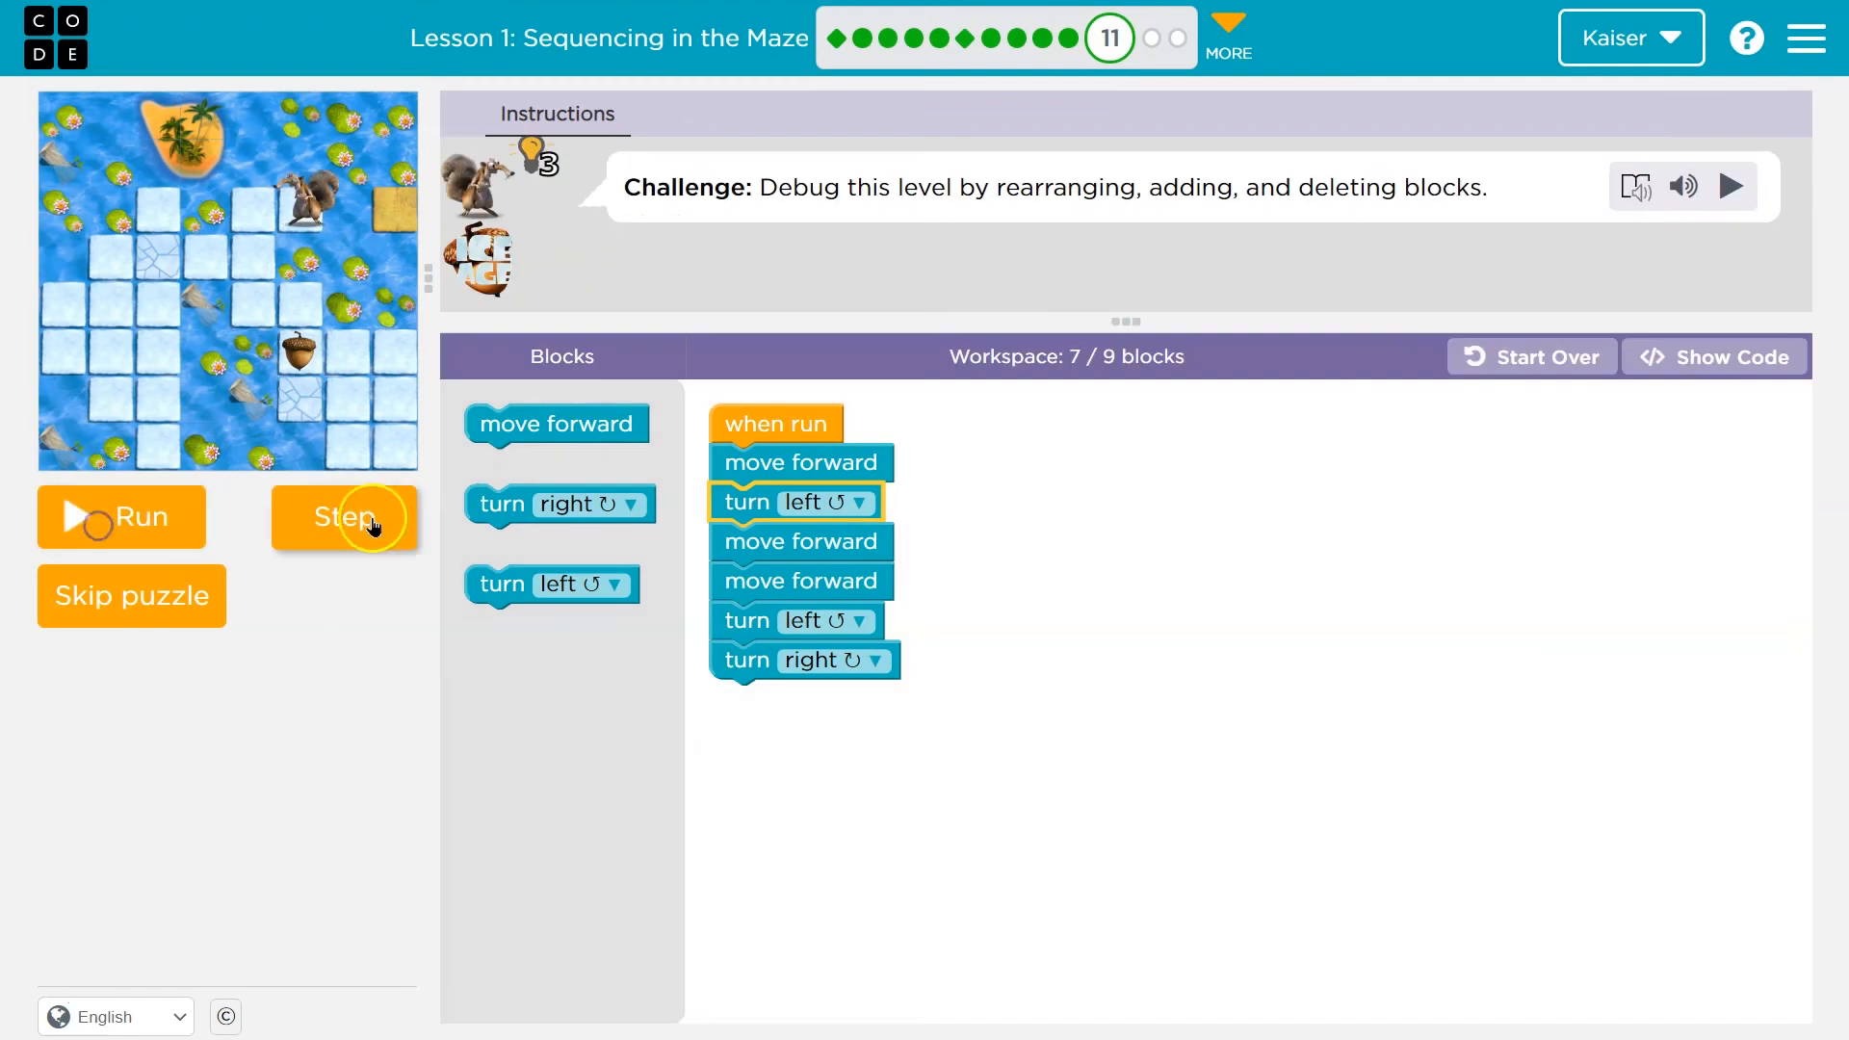
# Step through the program, add a final move forward, and run it to Challenge Complete.
pyautogui.click(343, 518)
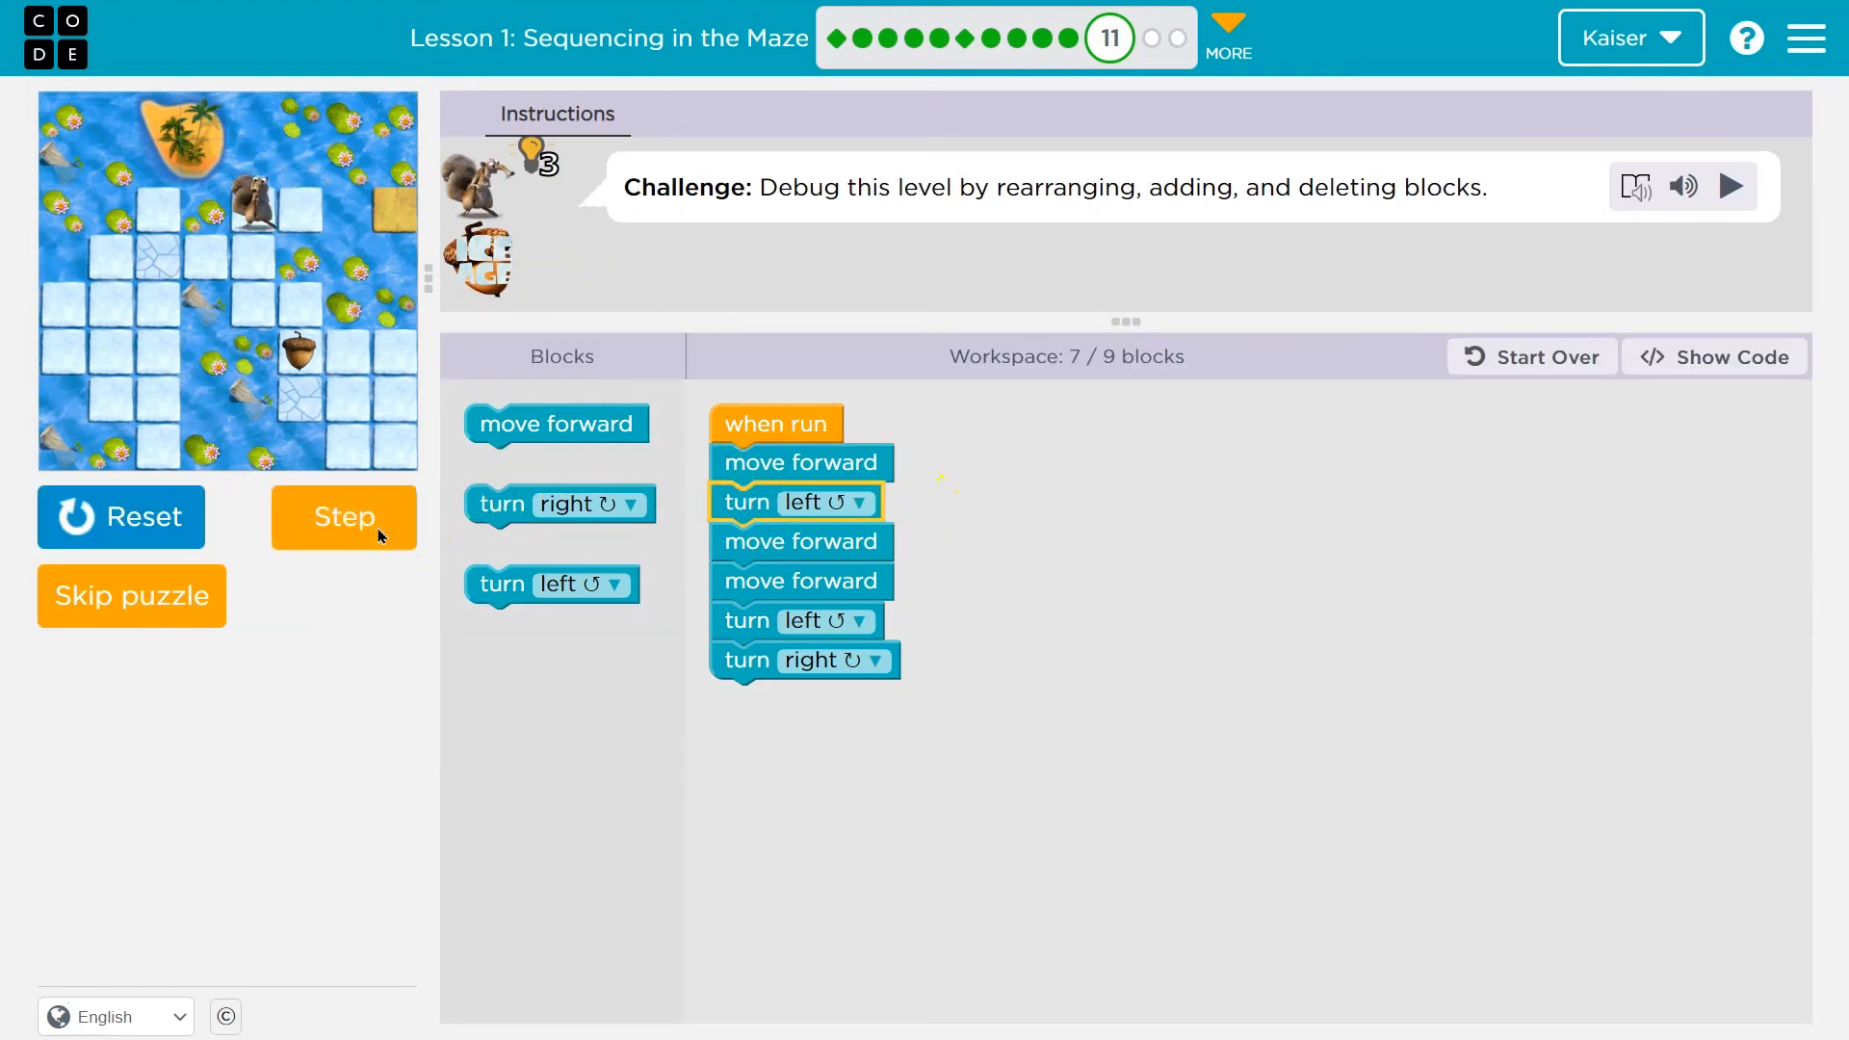
pyautogui.click(344, 517)
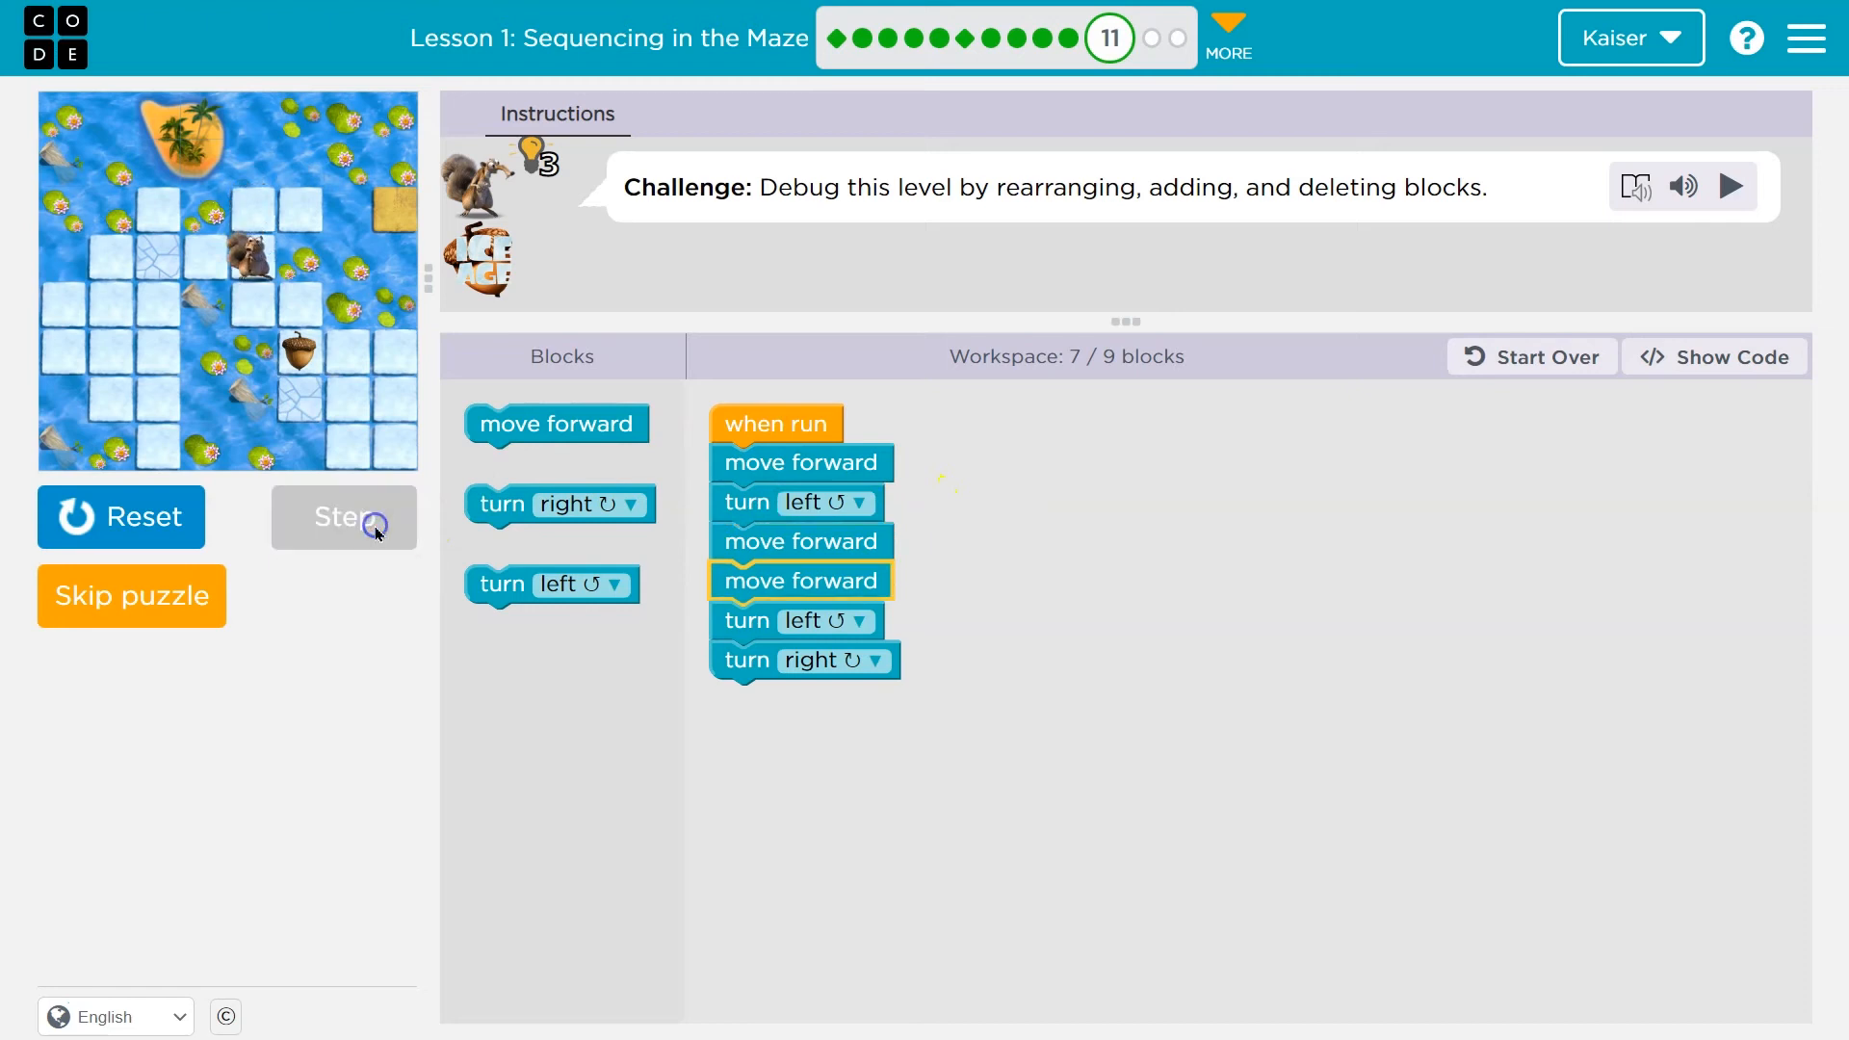
pyautogui.click(344, 517)
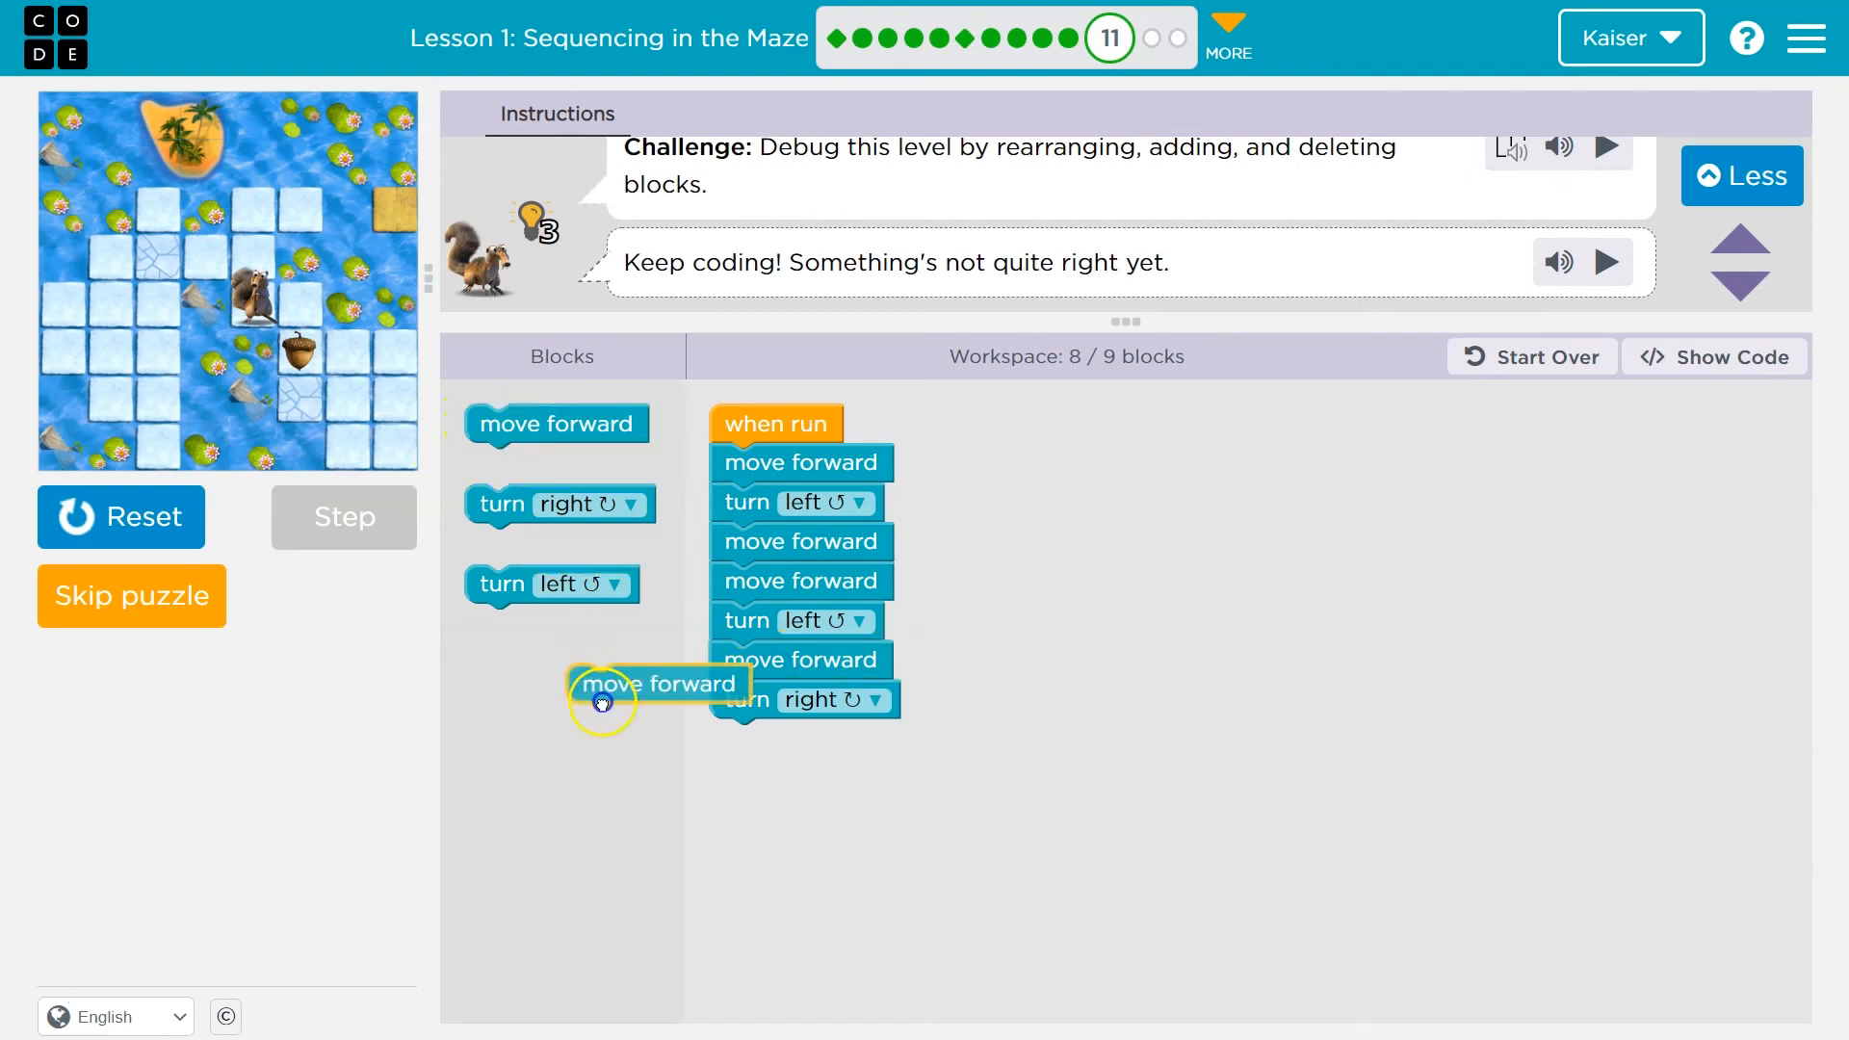
pyautogui.moveTo(601, 702); pyautogui.dragTo(800, 739)
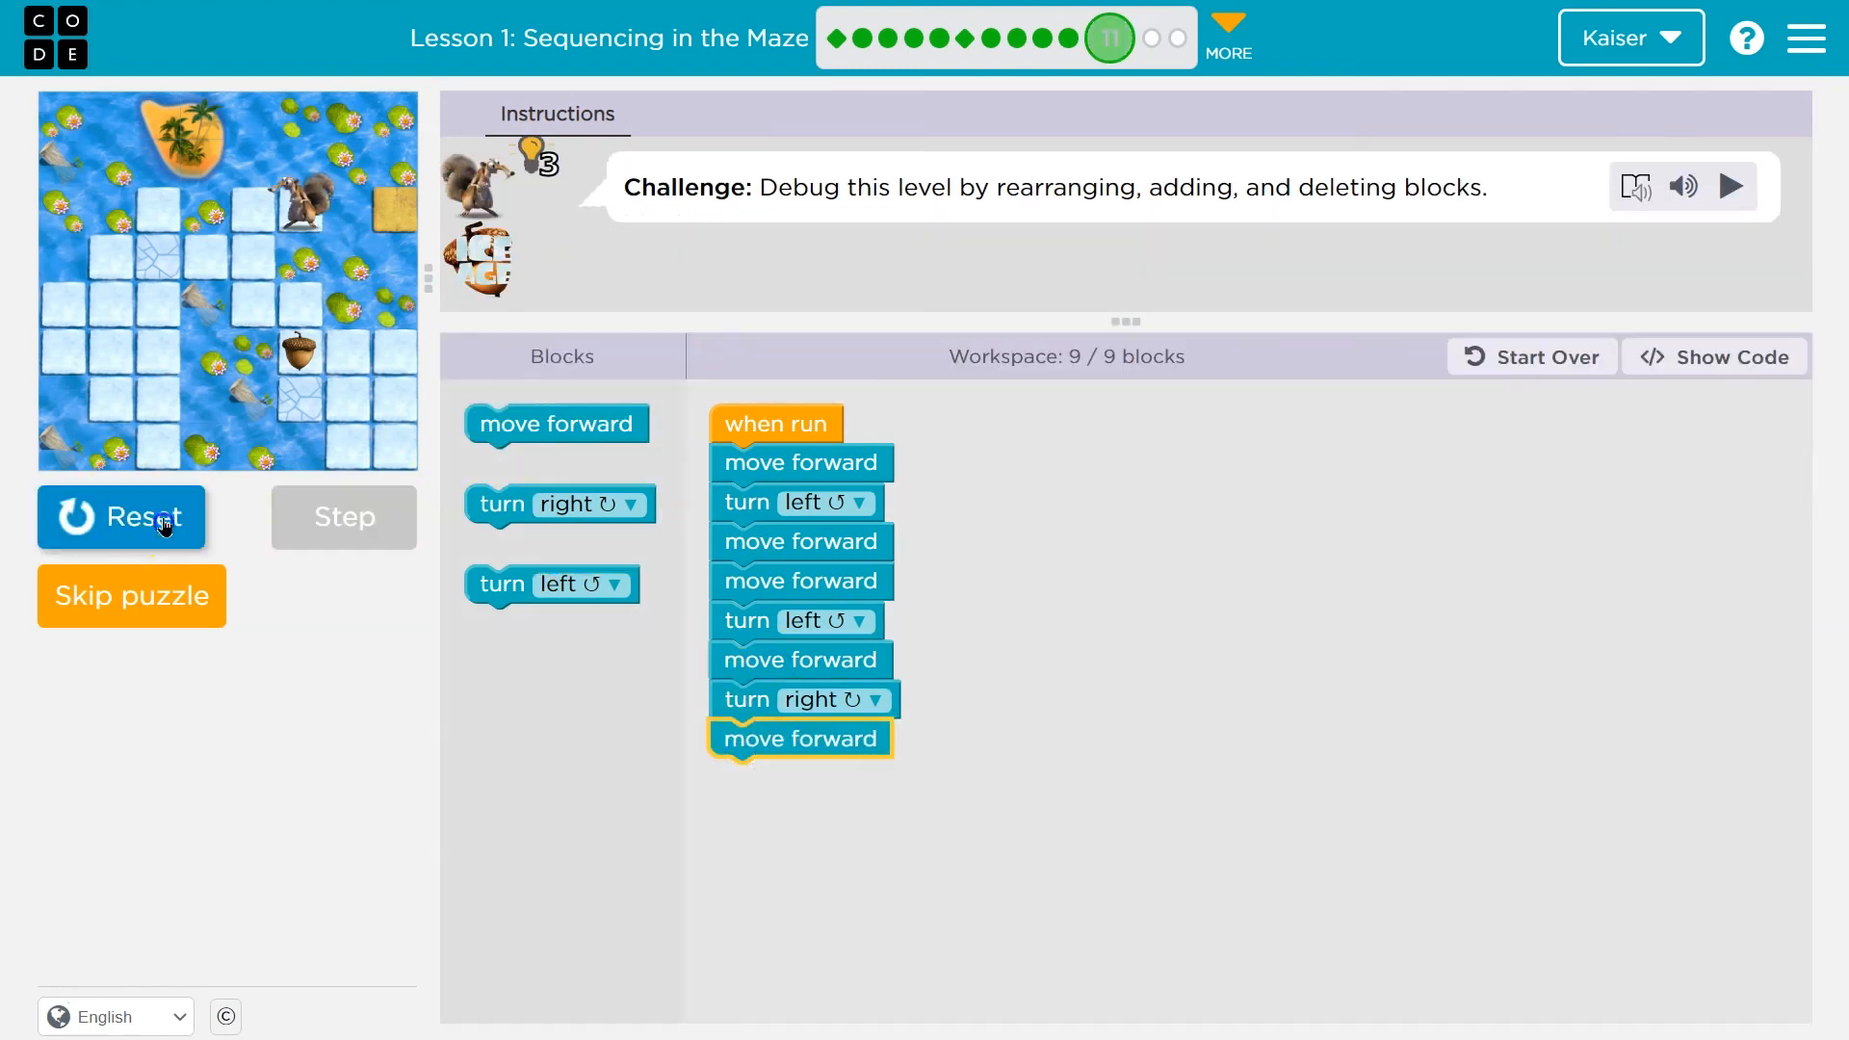
pyautogui.click(145, 517)
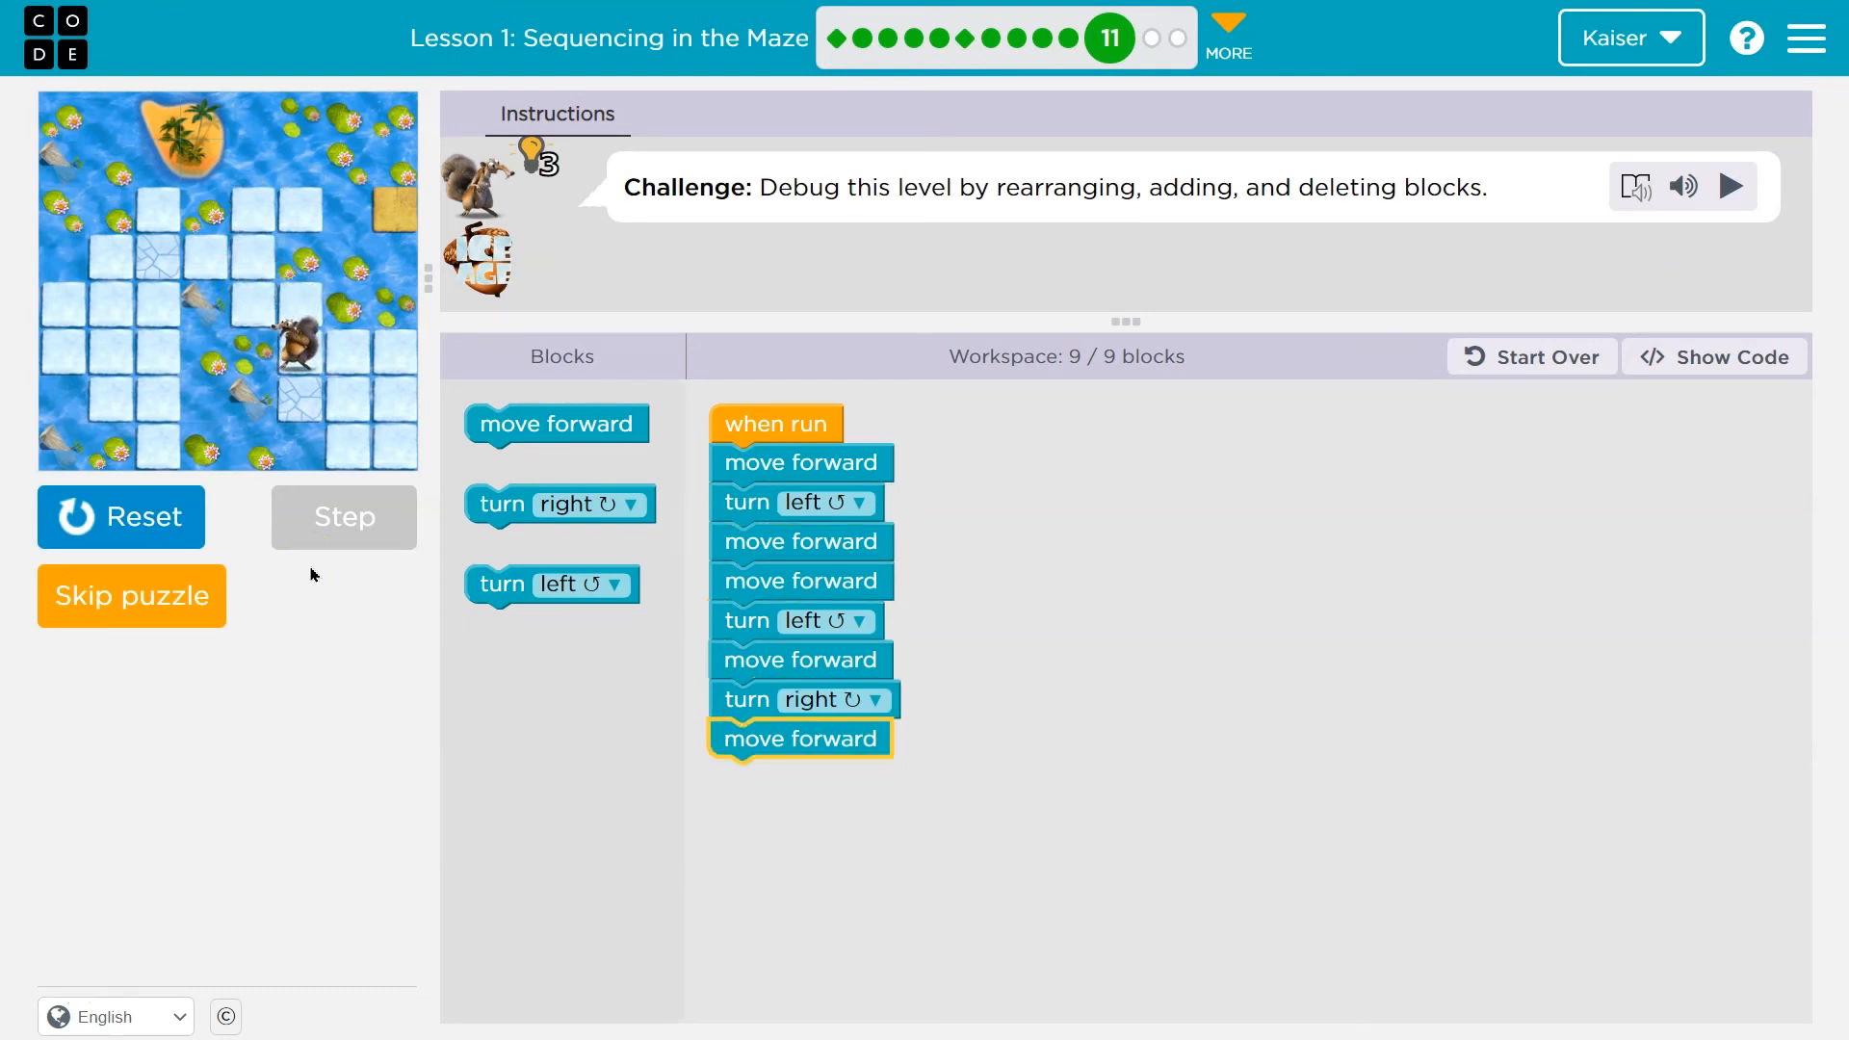
pyautogui.click(1732, 186)
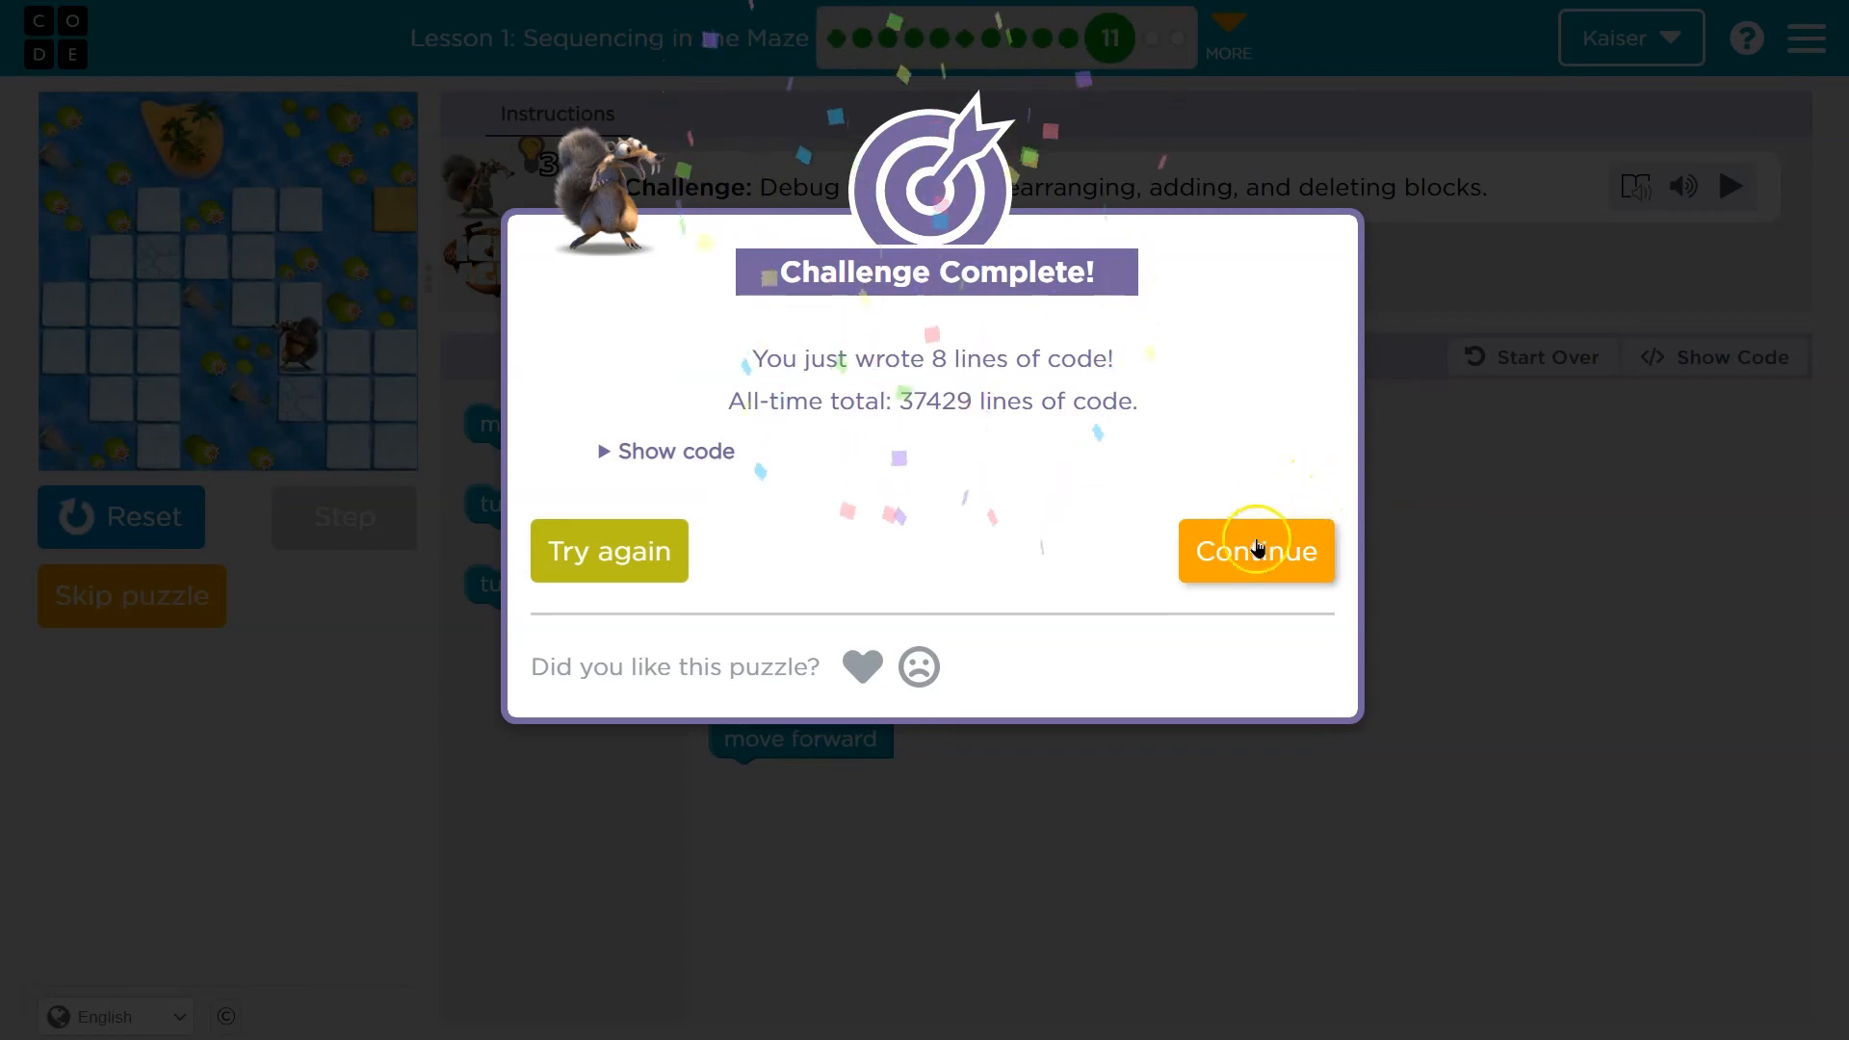
# Build four move forwards, a turn right, and four more move forwards, then run and reset.
pyautogui.click(1257, 551)
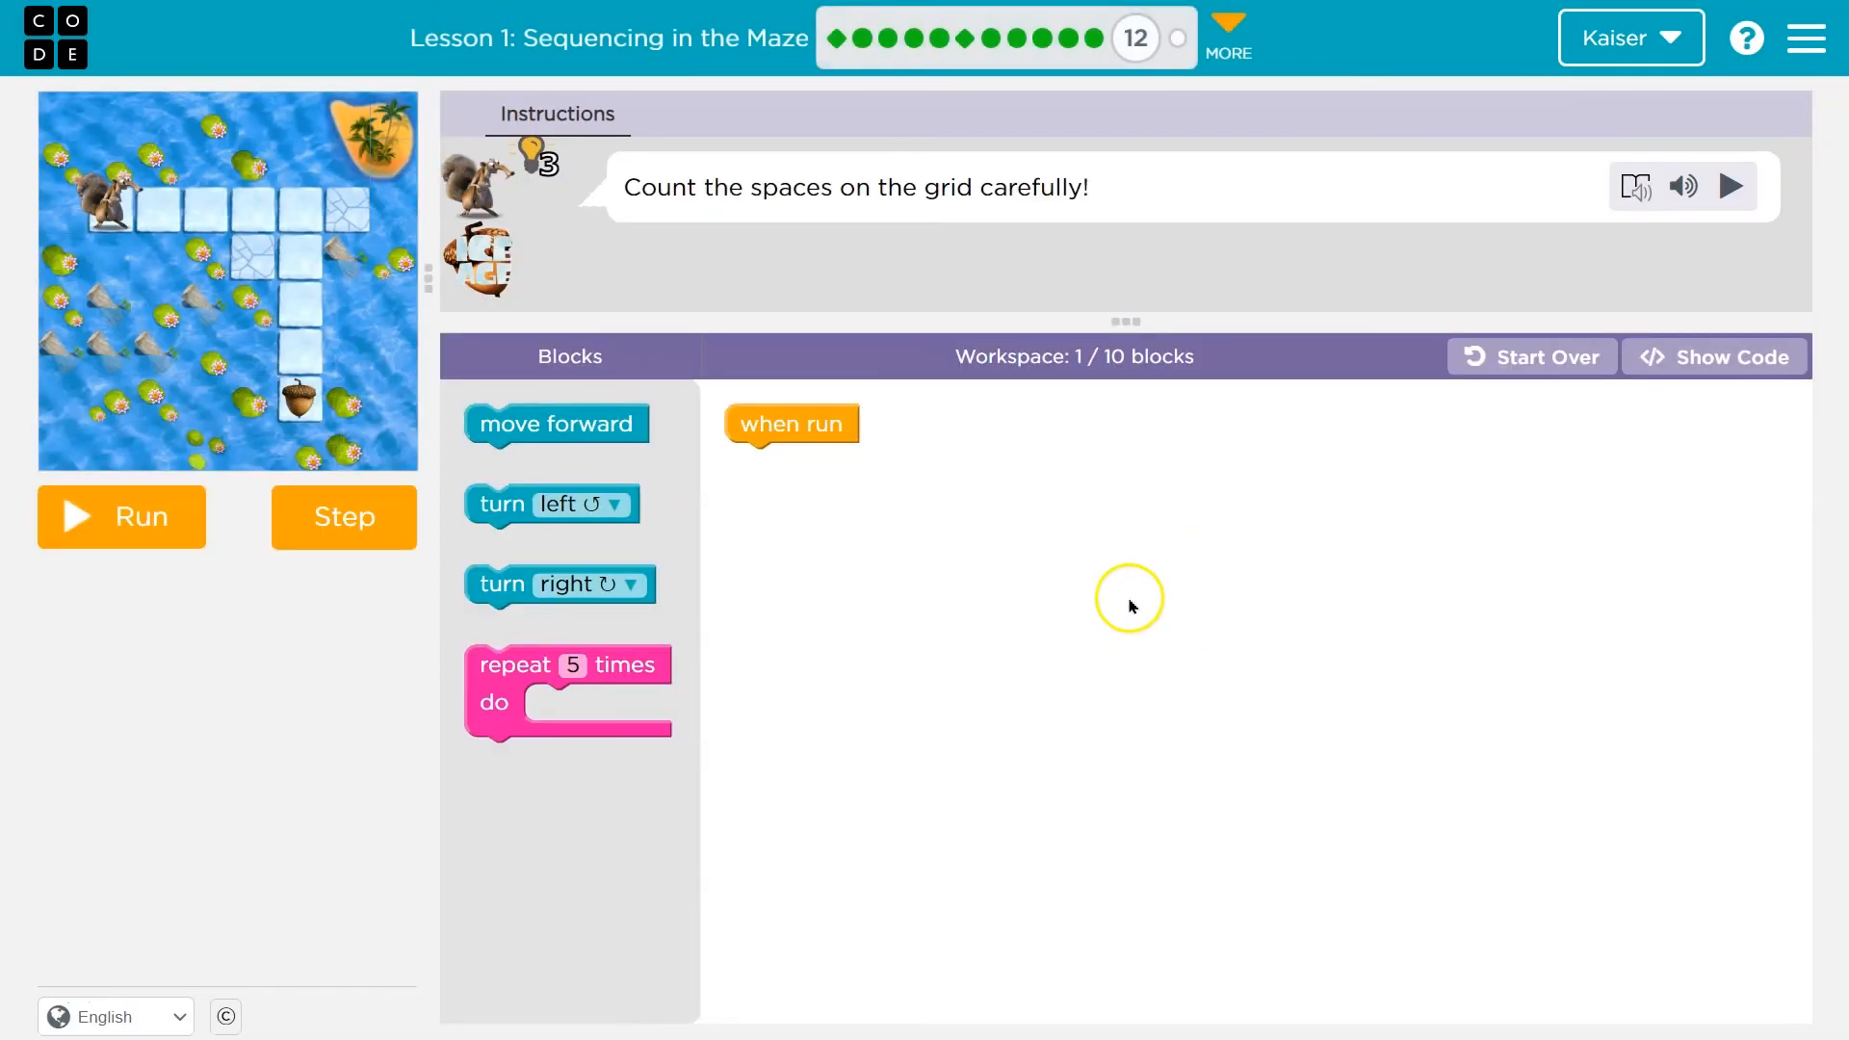
pyautogui.moveTo(1080, 216)
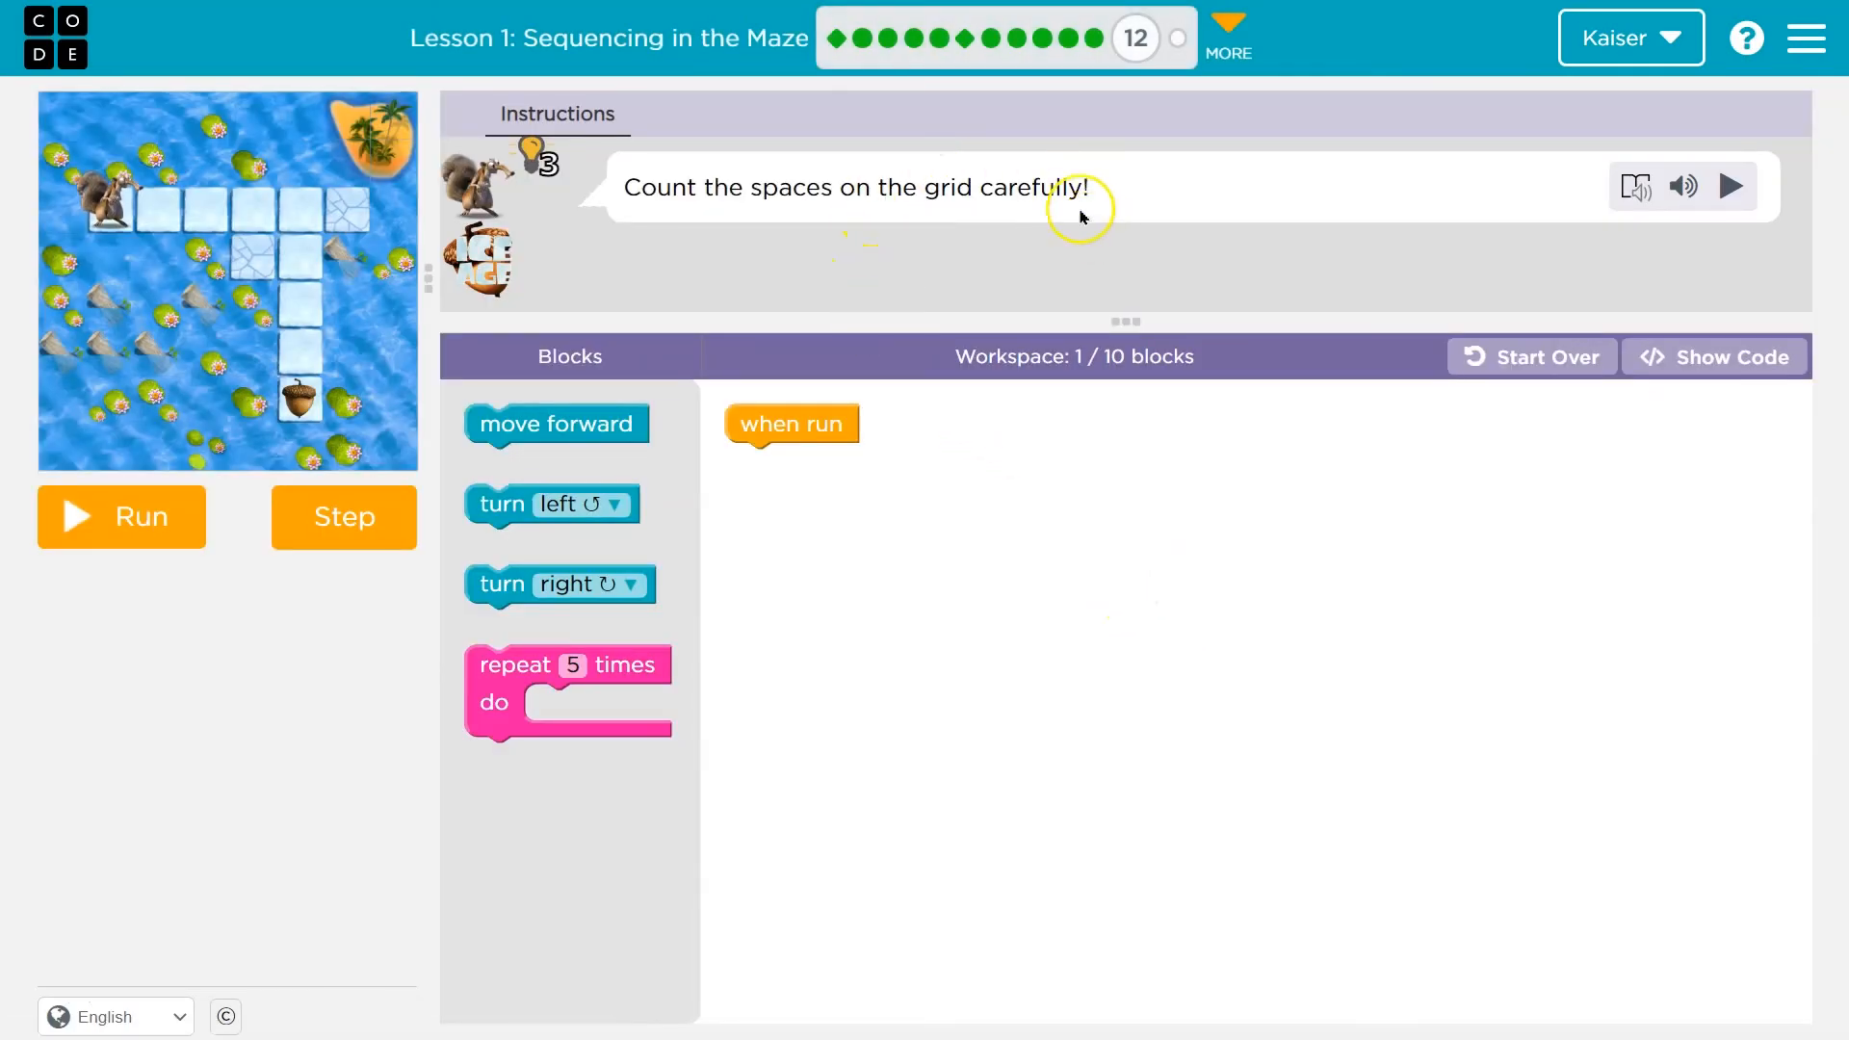
pyautogui.moveTo(1149, 361)
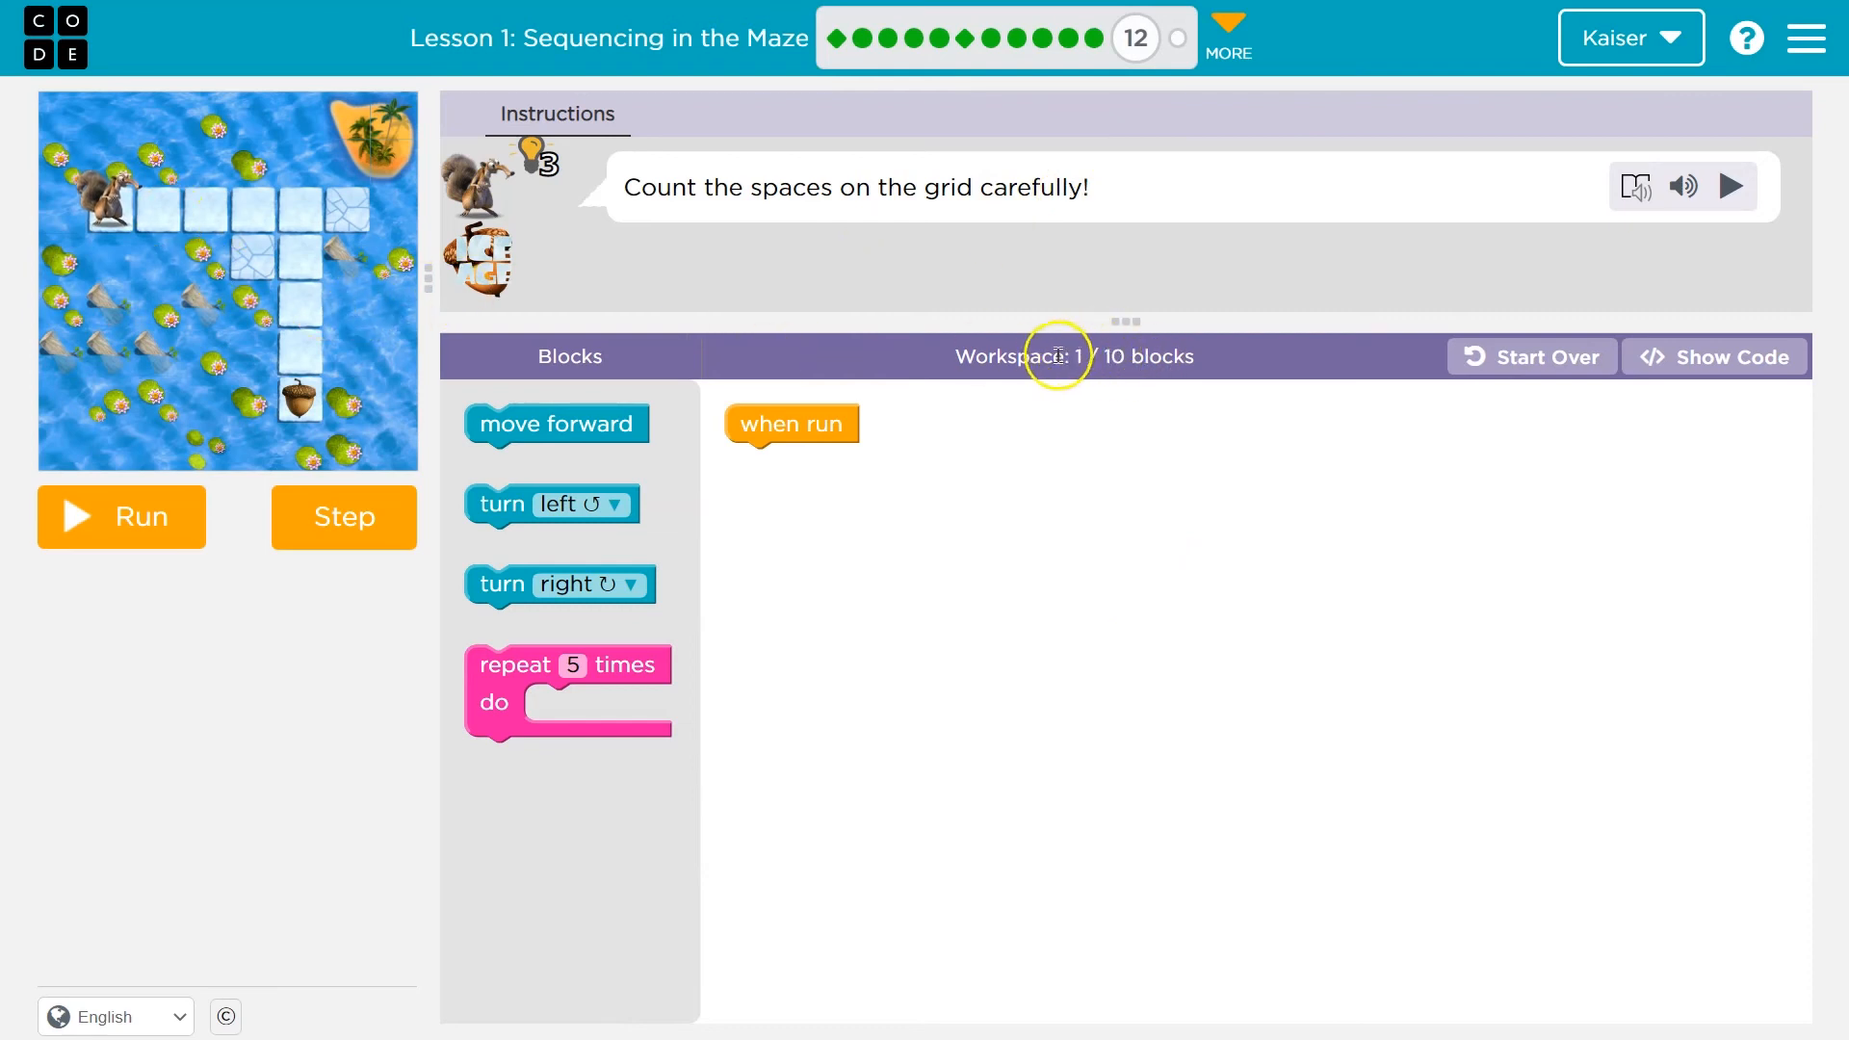
pyautogui.moveTo(1152, 365)
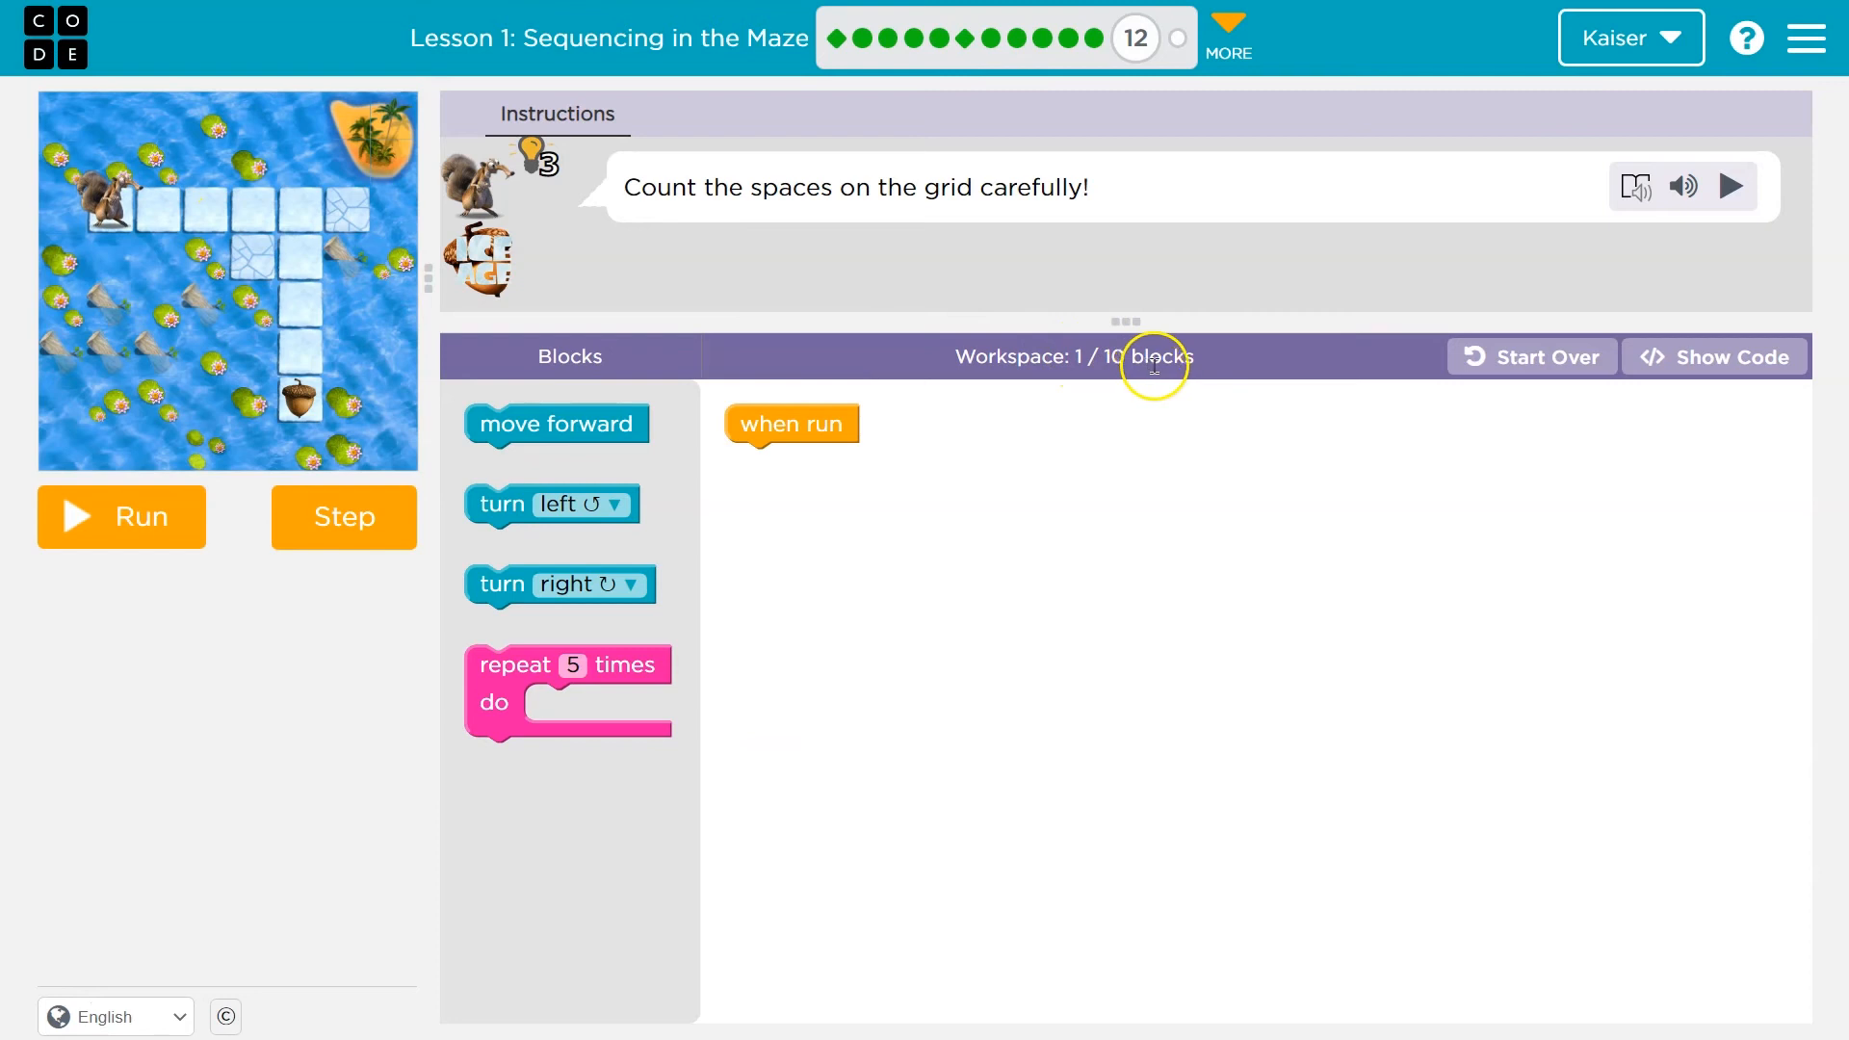
pyautogui.moveTo(249, 233)
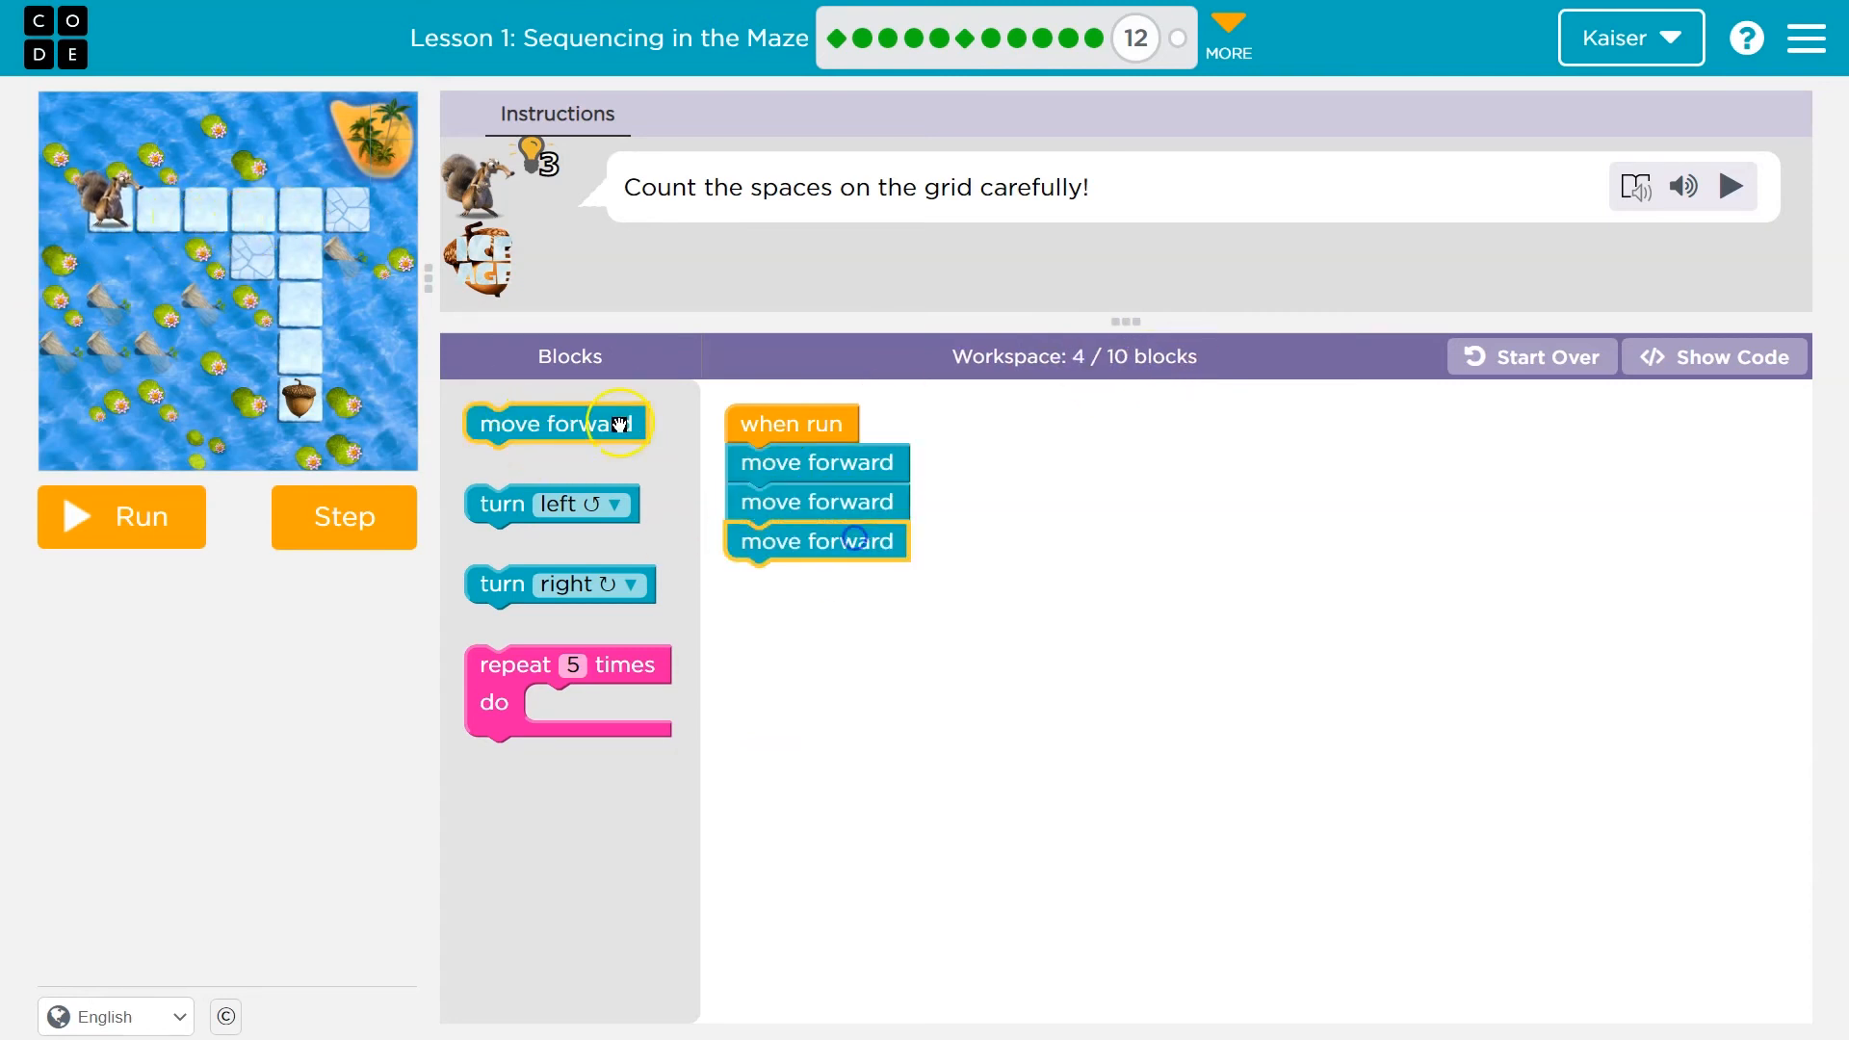
pyautogui.moveTo(555, 424); pyautogui.dragTo(816, 579)
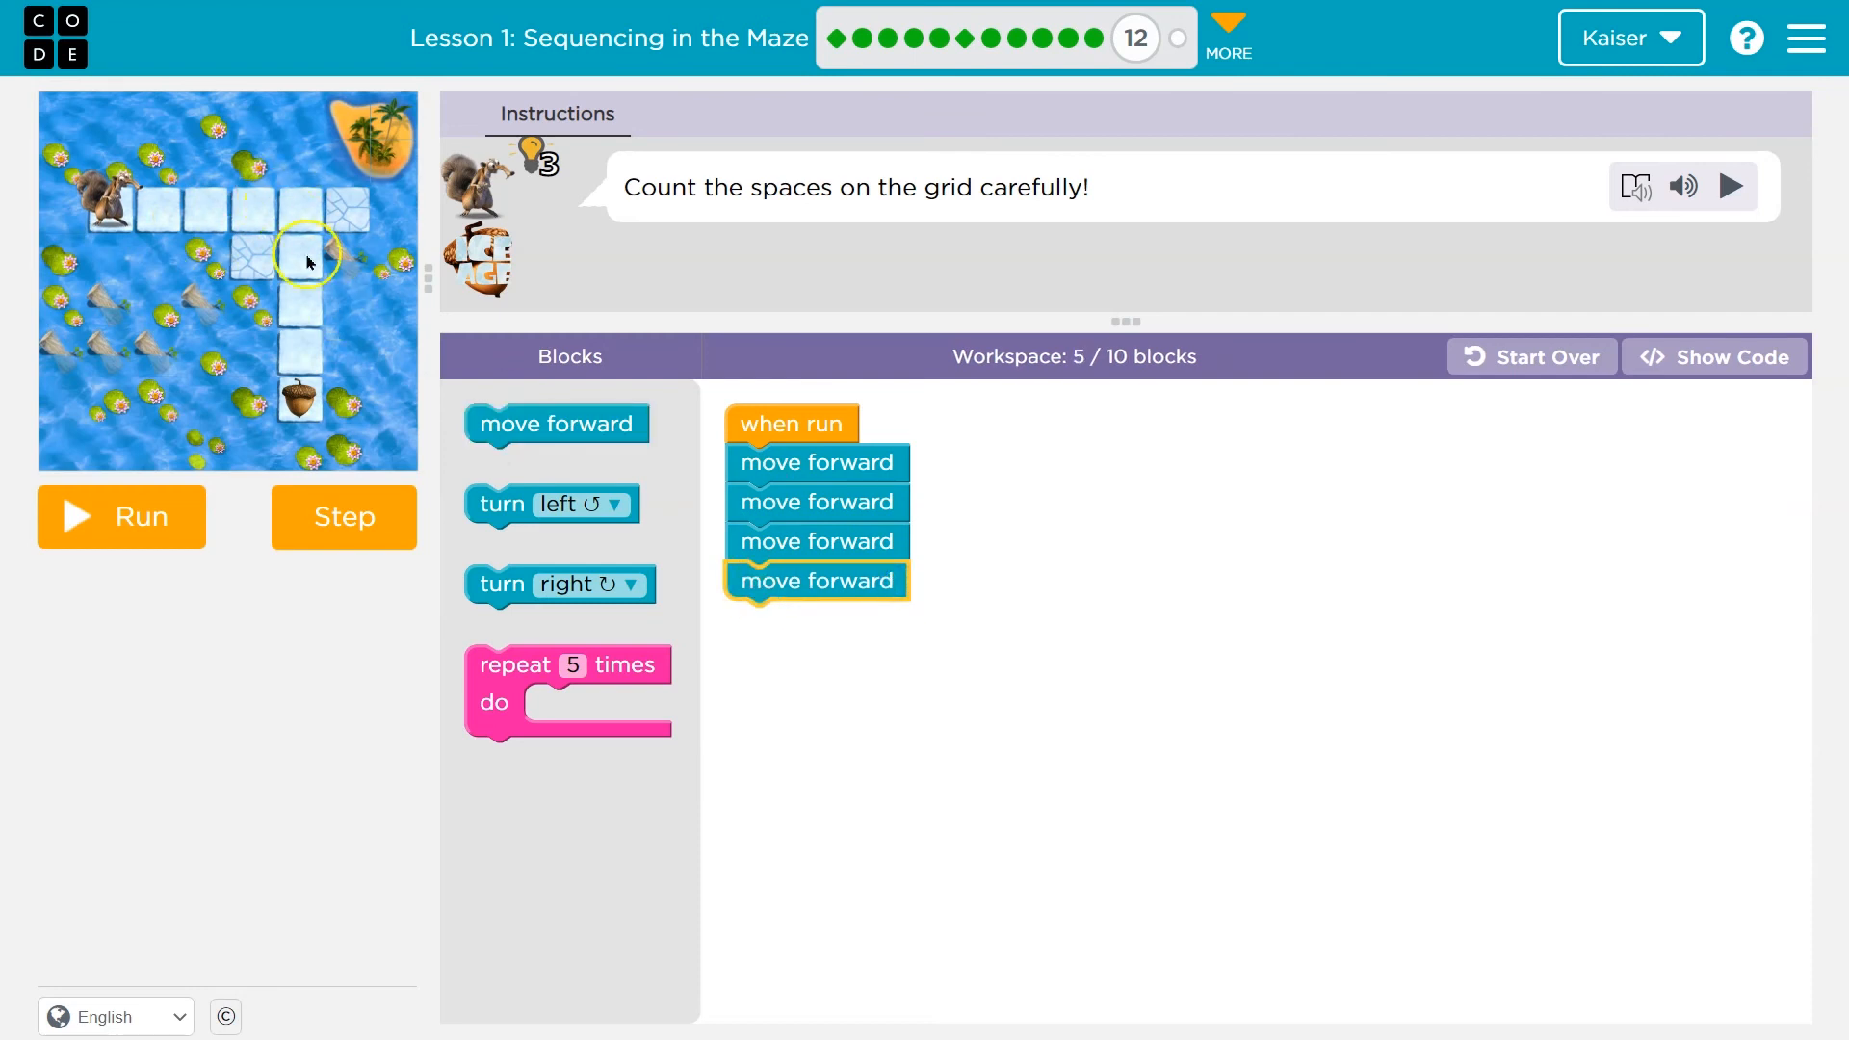
pyautogui.moveTo(559, 583); pyautogui.dragTo(818, 619)
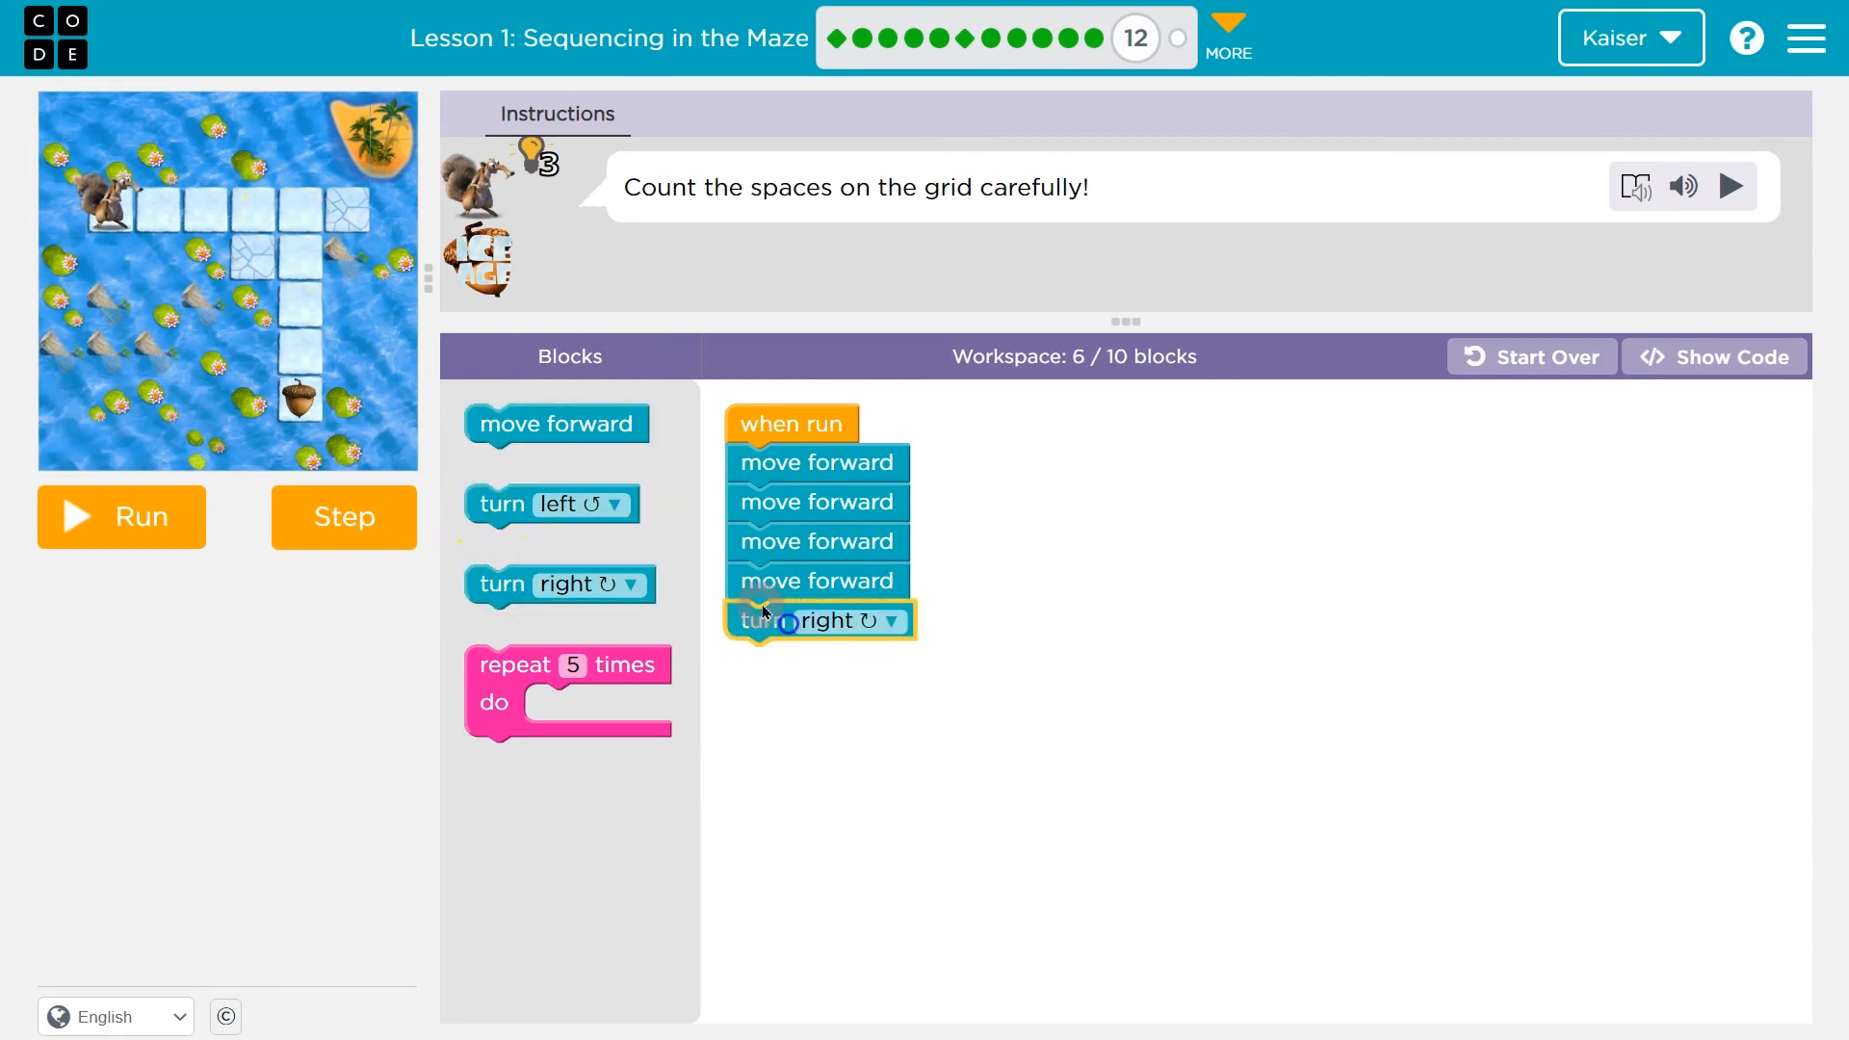
pyautogui.moveTo(556, 424); pyautogui.dragTo(816, 659)
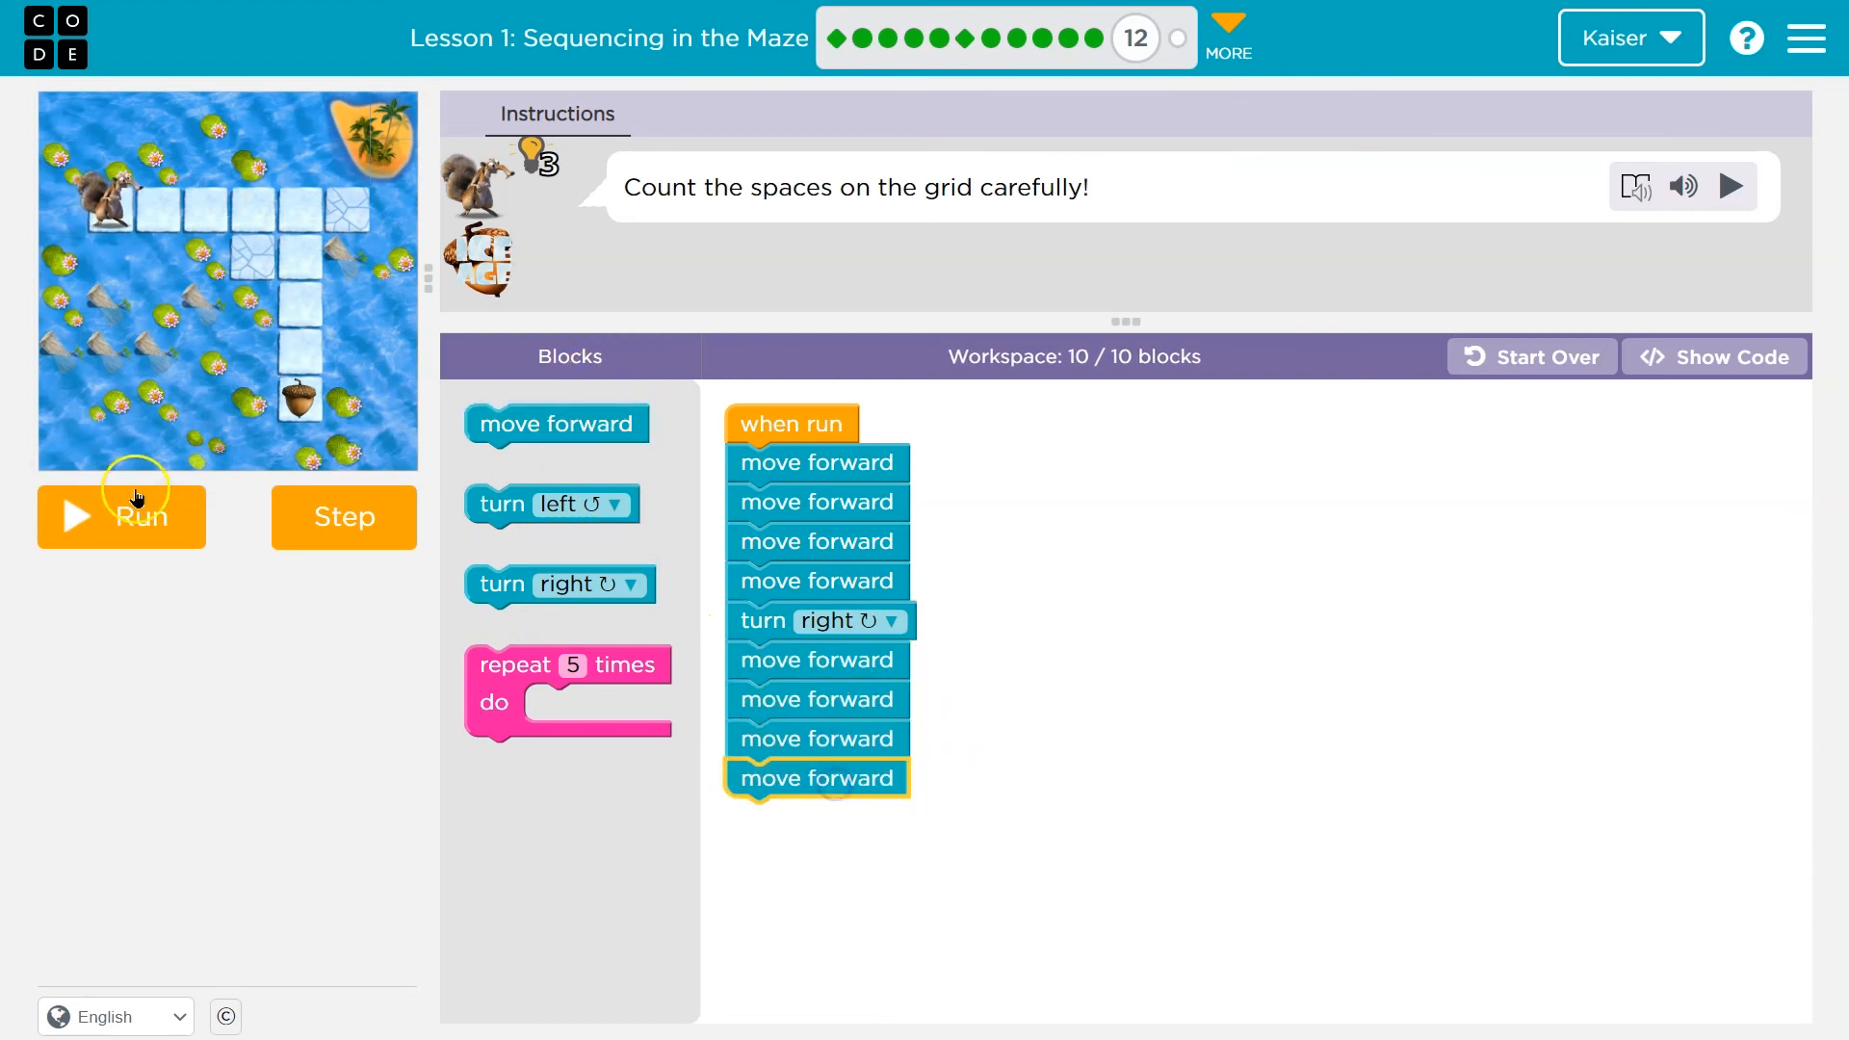
pyautogui.click(121, 516)
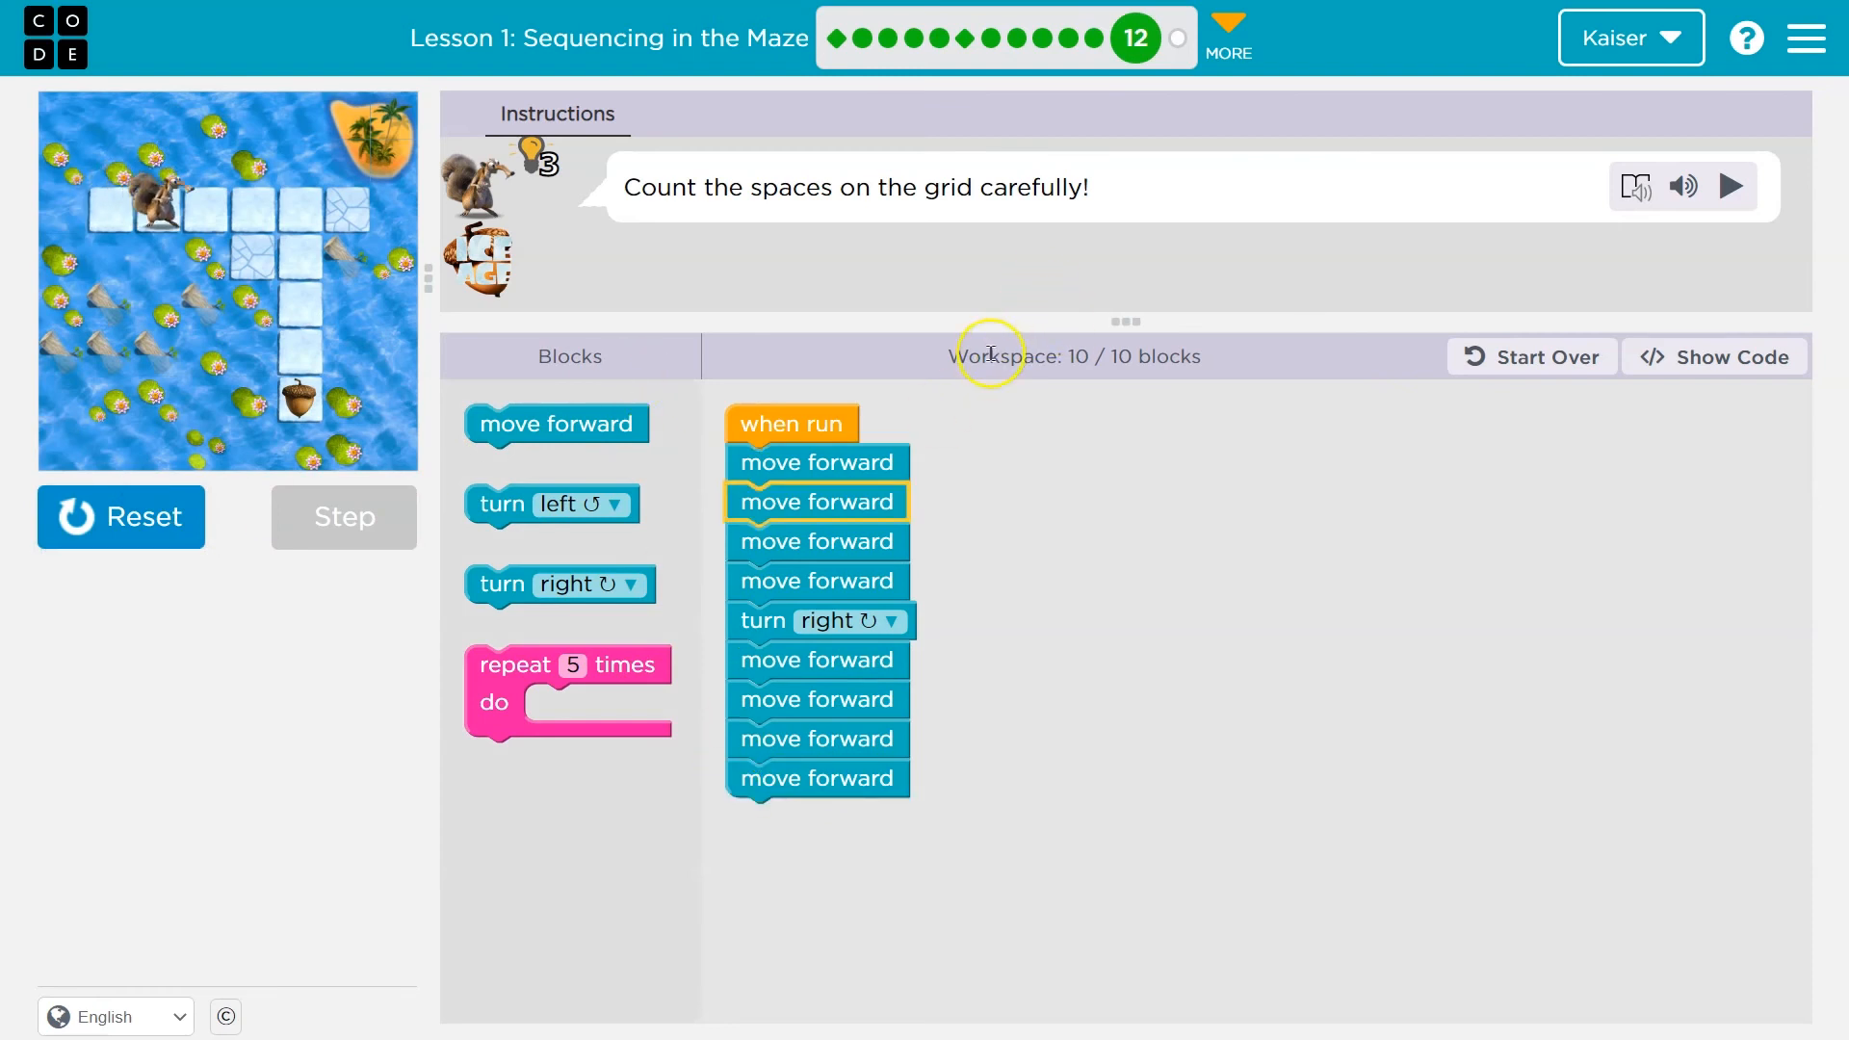
pyautogui.click(344, 517)
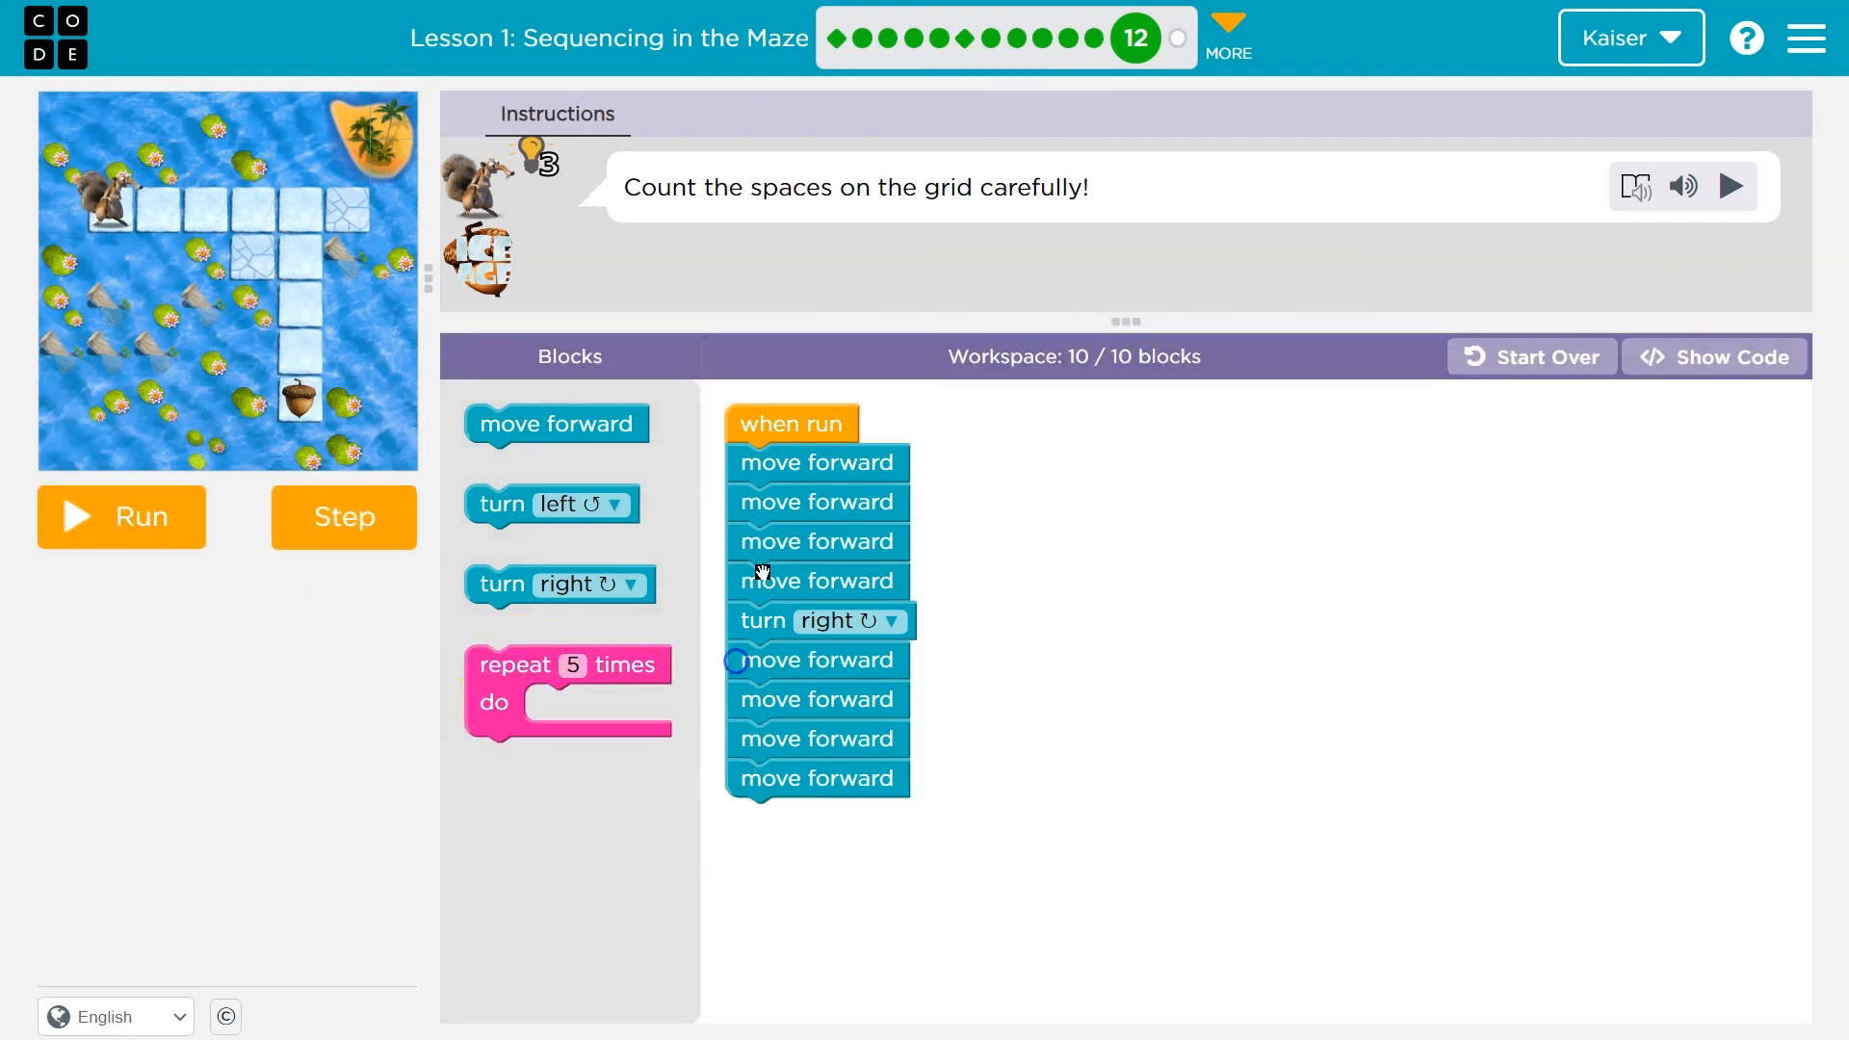
# Wrap the forward moves in repeat-4 loops before and after the right turn, then run.
pyautogui.moveTo(567, 663); pyautogui.dragTo(1071, 598)
pyautogui.write('4')
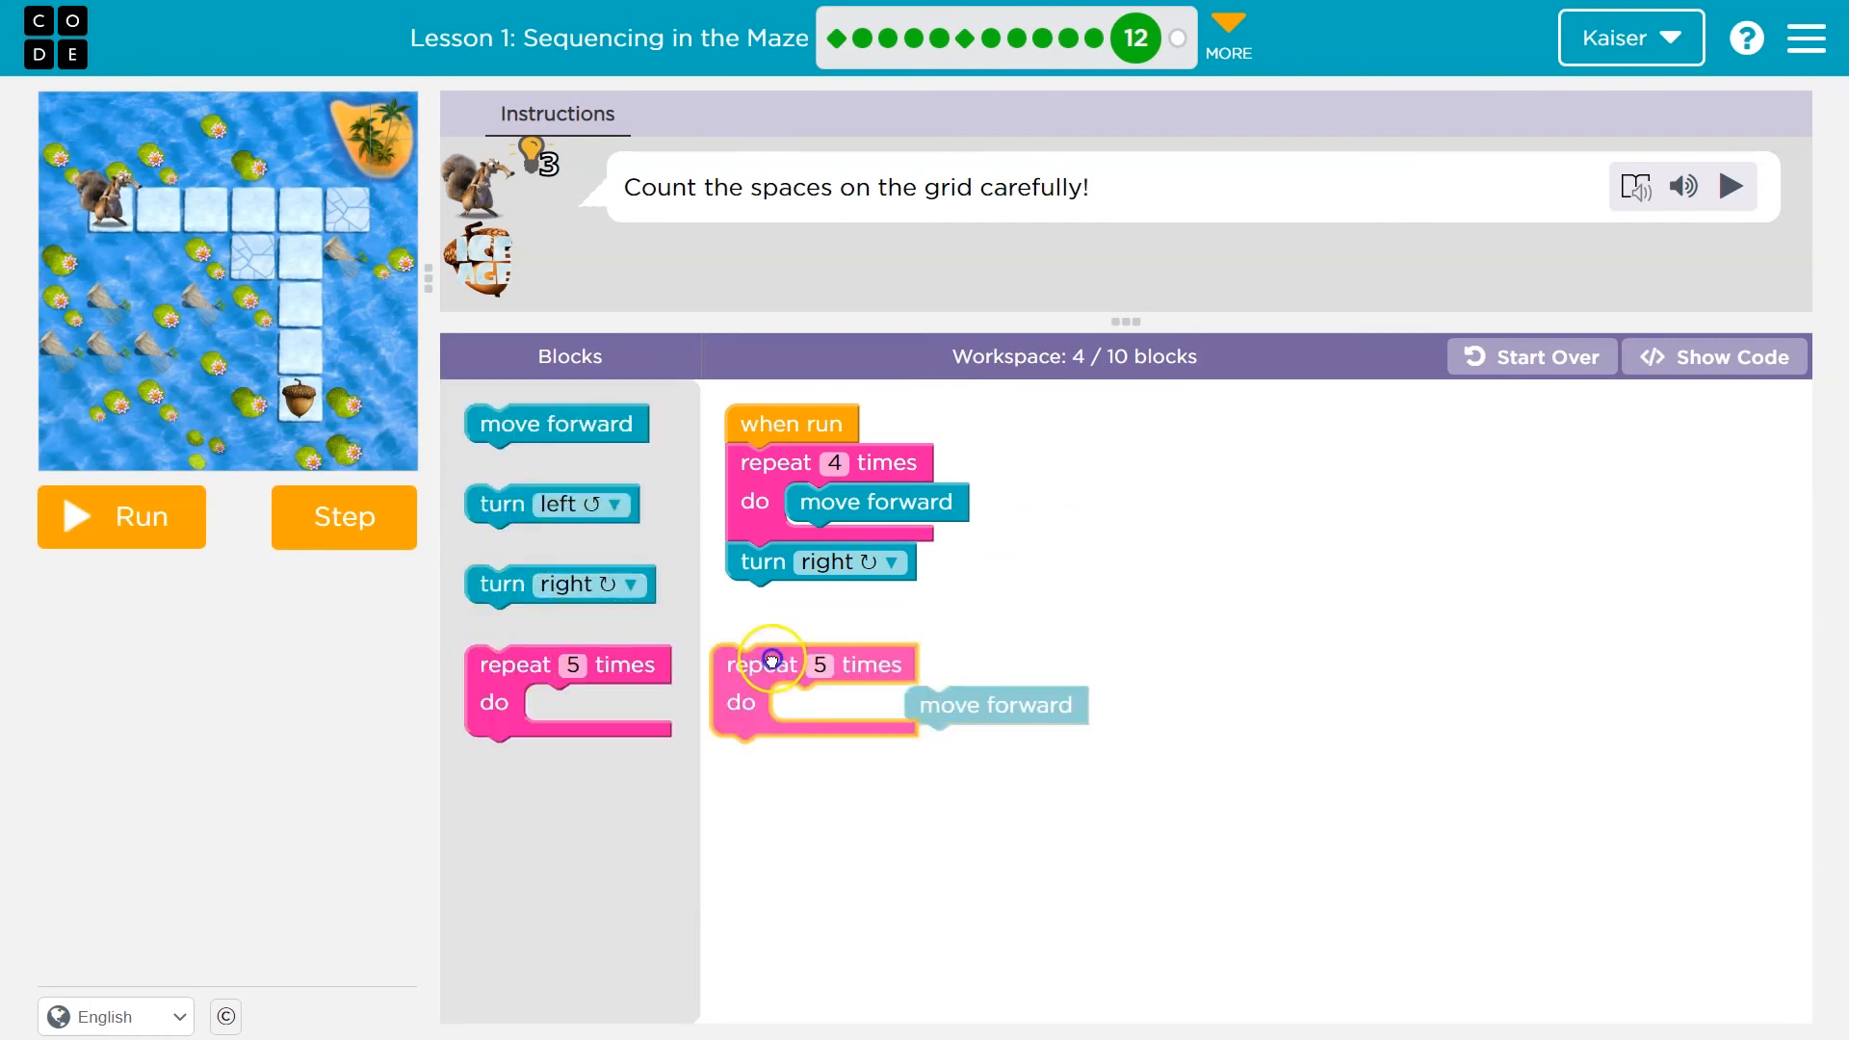
pyautogui.moveTo(772, 657); pyautogui.dragTo(811, 619)
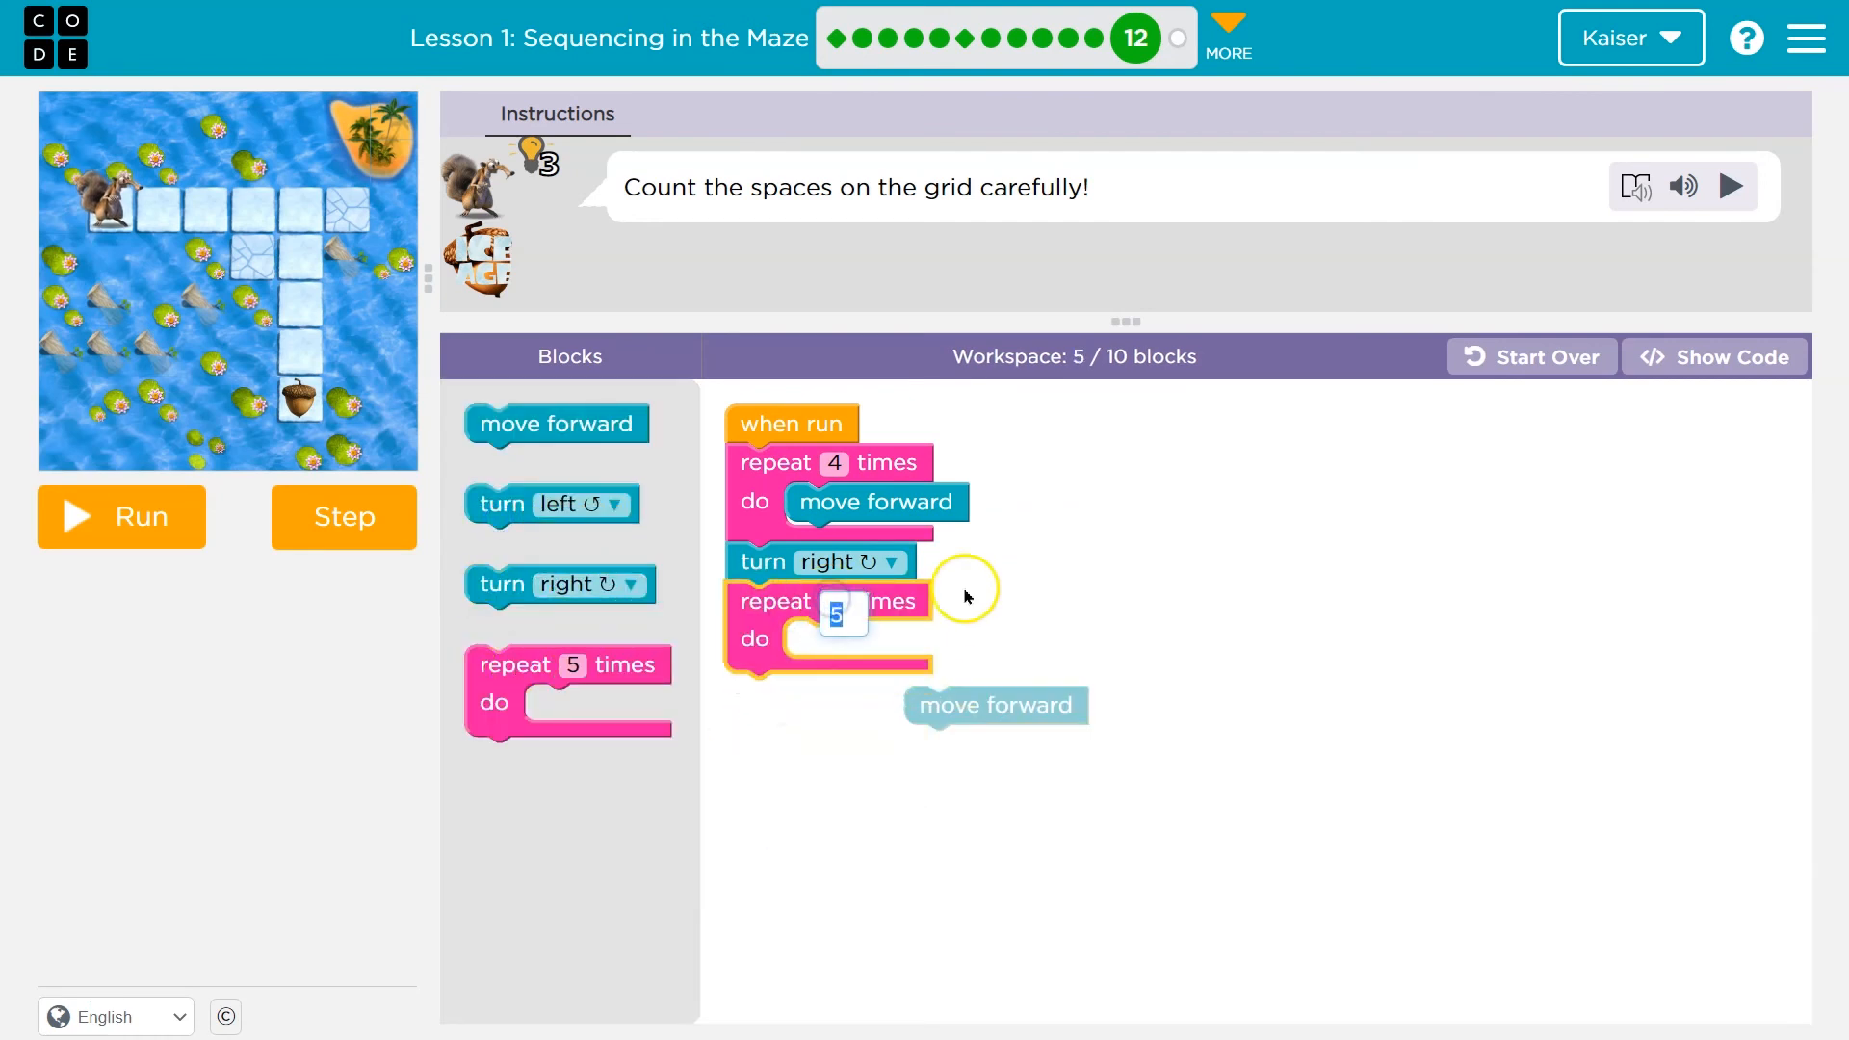
pyautogui.moveTo(995, 704); pyautogui.dragTo(877, 641)
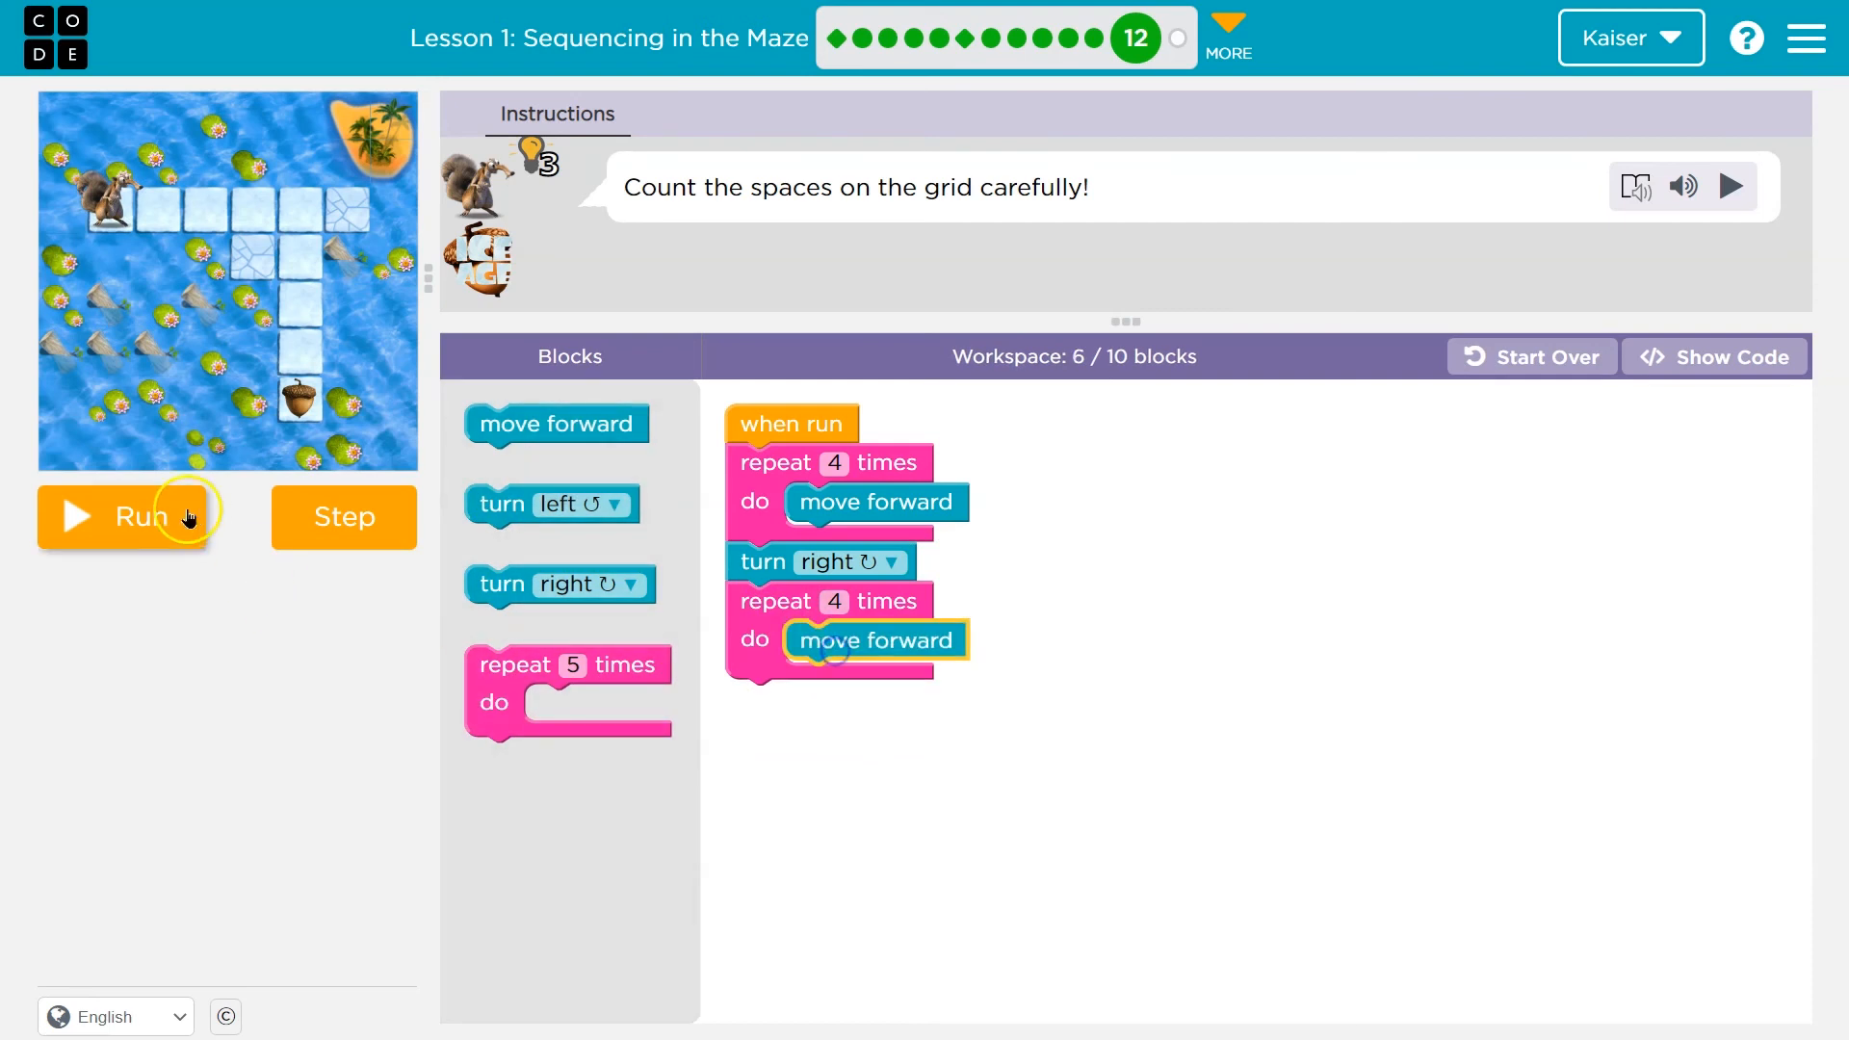
pyautogui.click(140, 516)
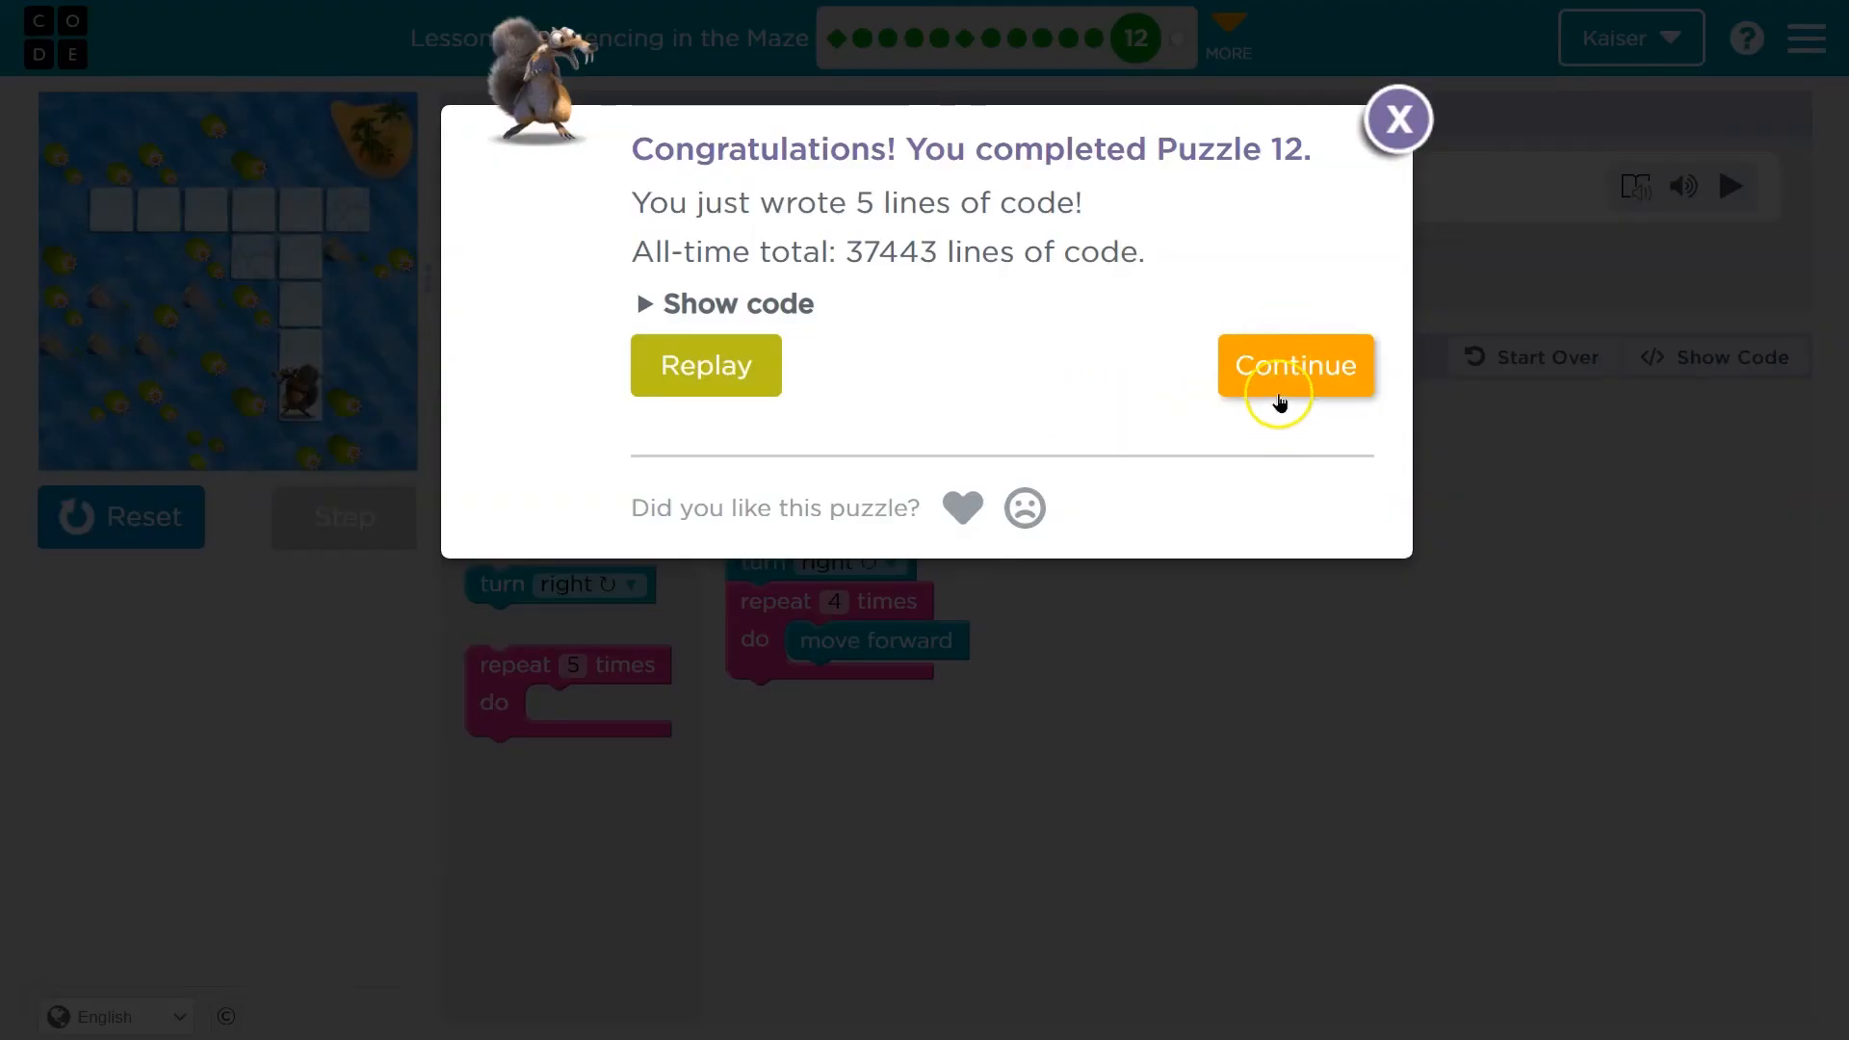
# Continue to puzzle 13 and add move forward and turn blocks under when run.
pyautogui.click(1296, 365)
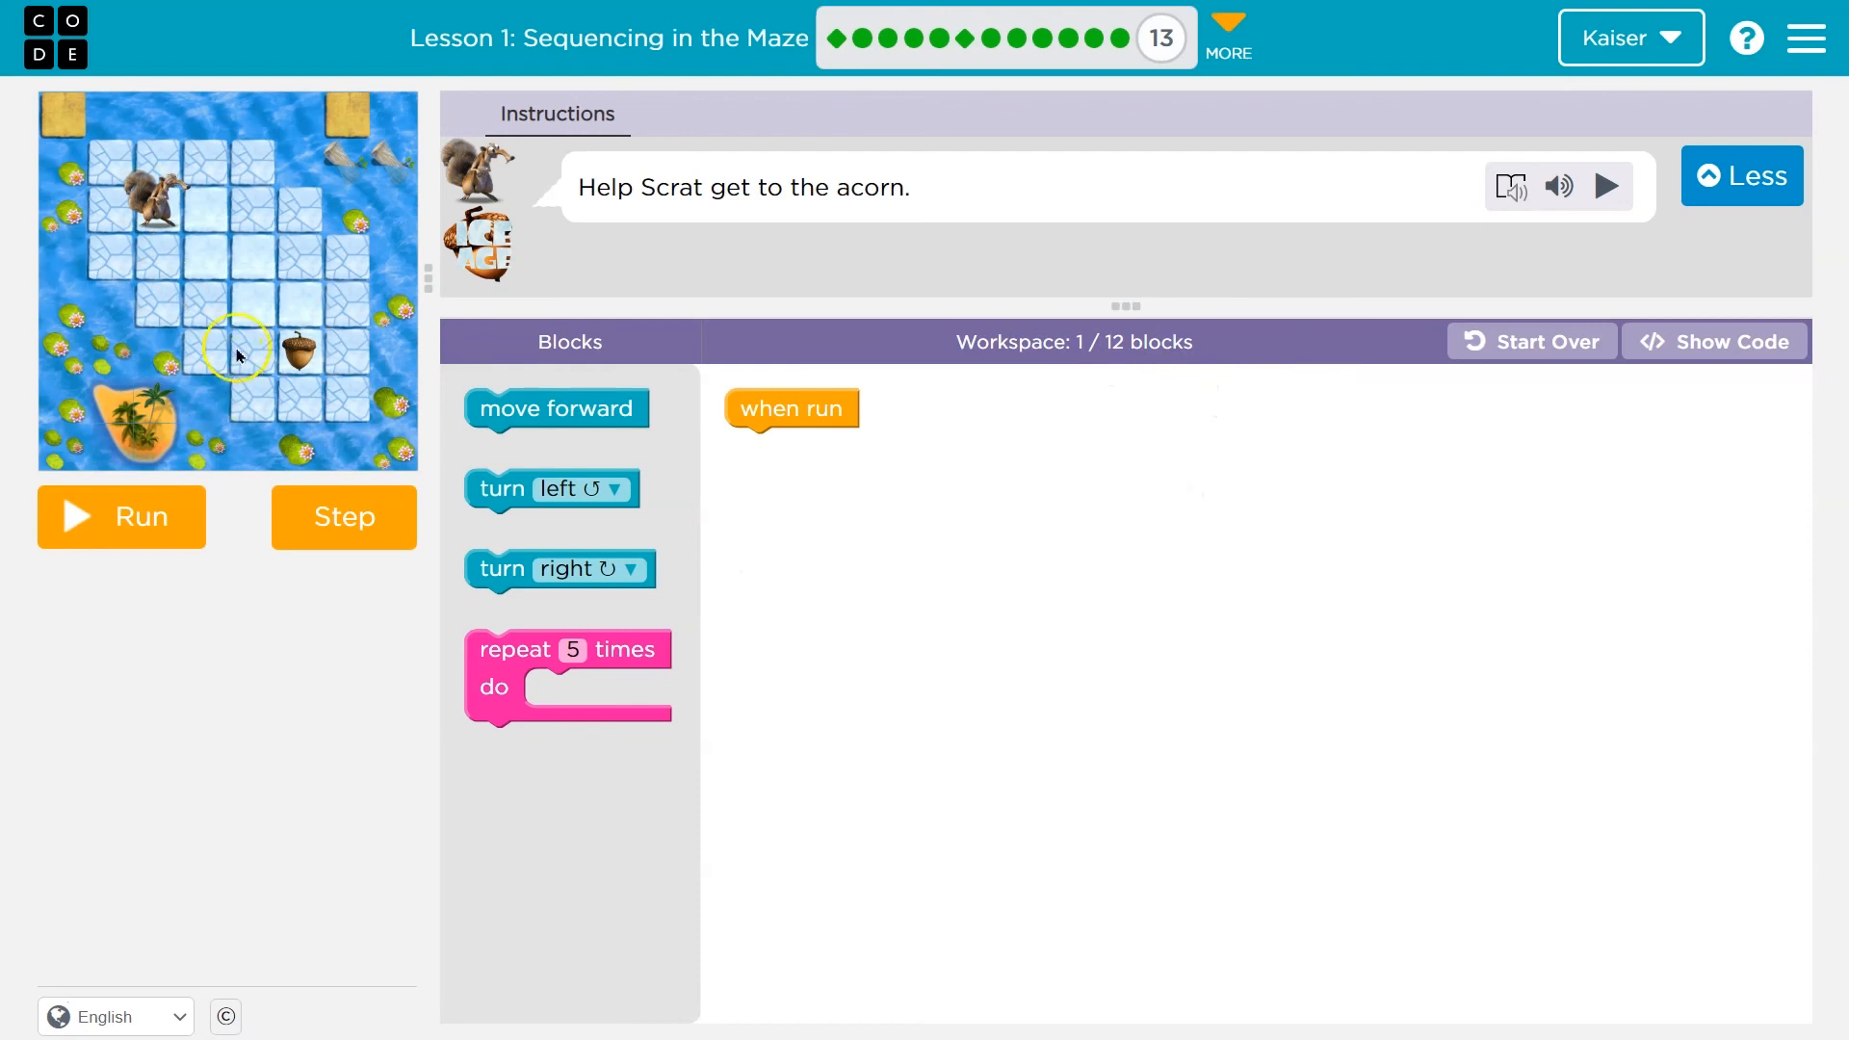
pyautogui.moveTo(556, 409); pyautogui.dragTo(816, 446)
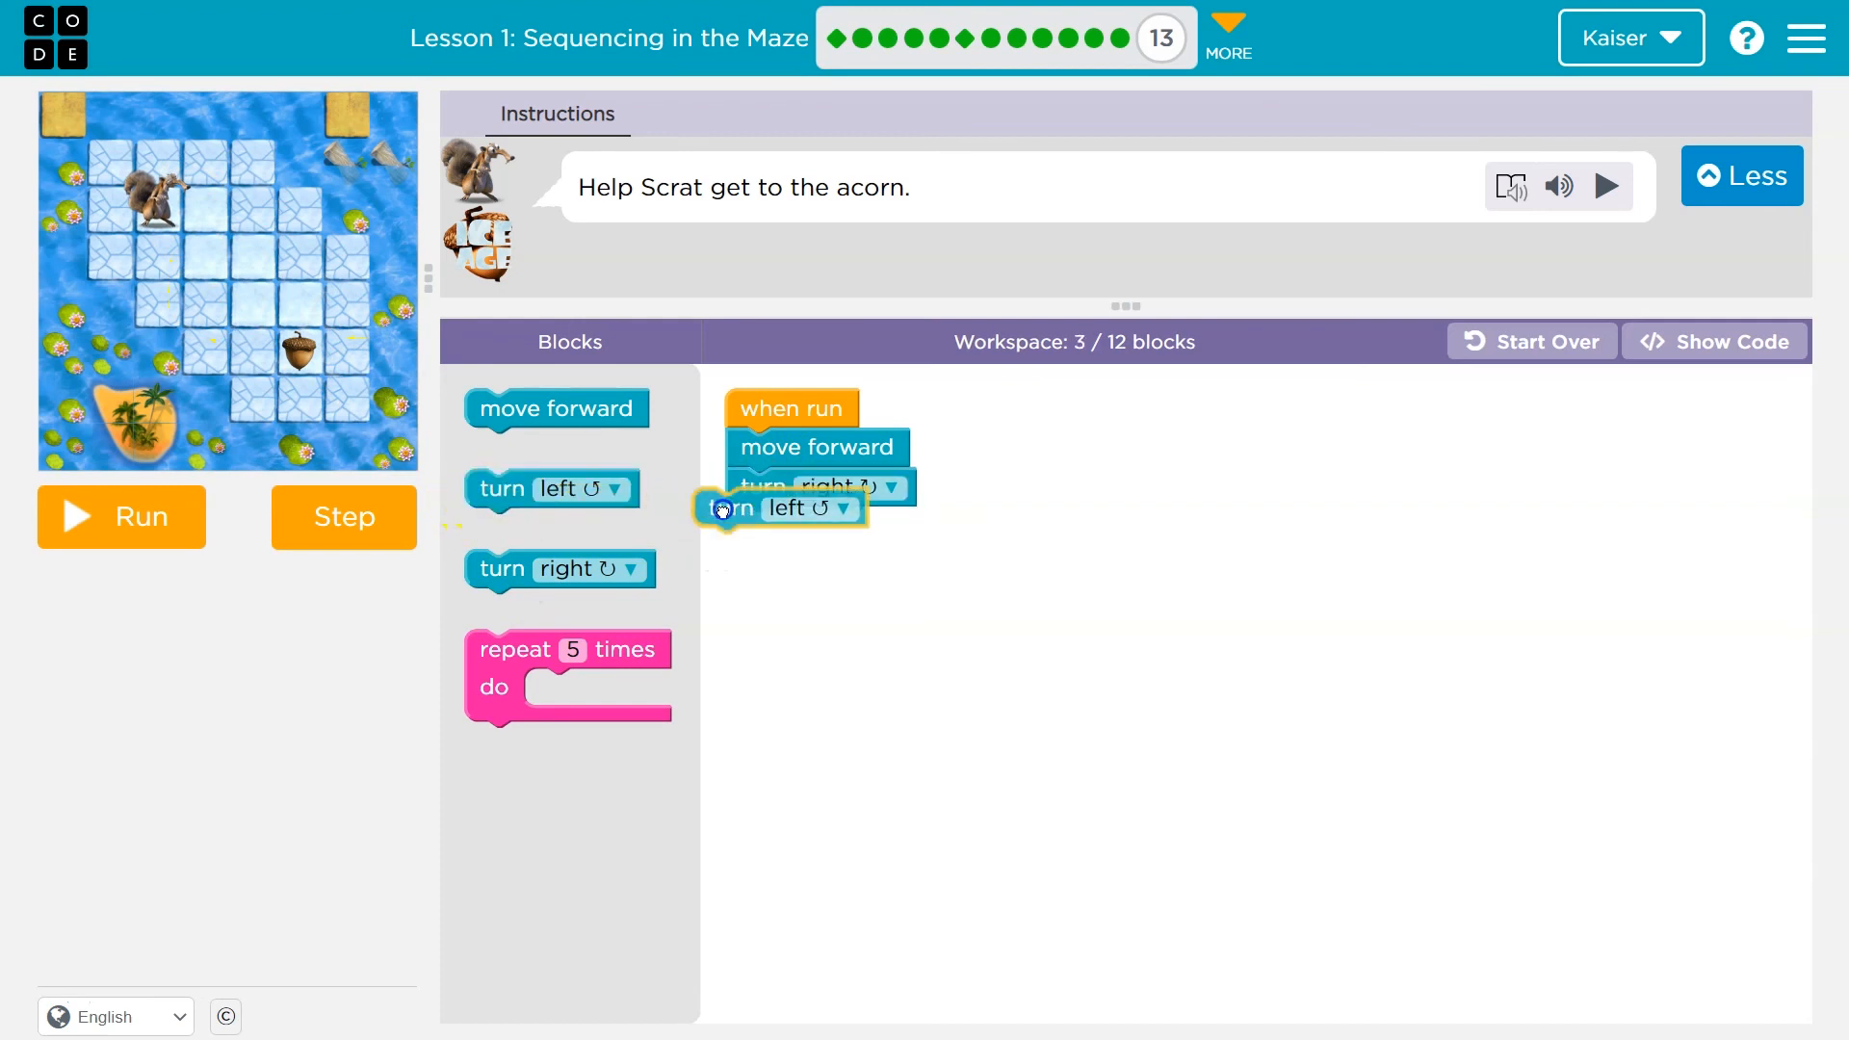
pyautogui.moveTo(555, 409); pyautogui.dragTo(817, 555)
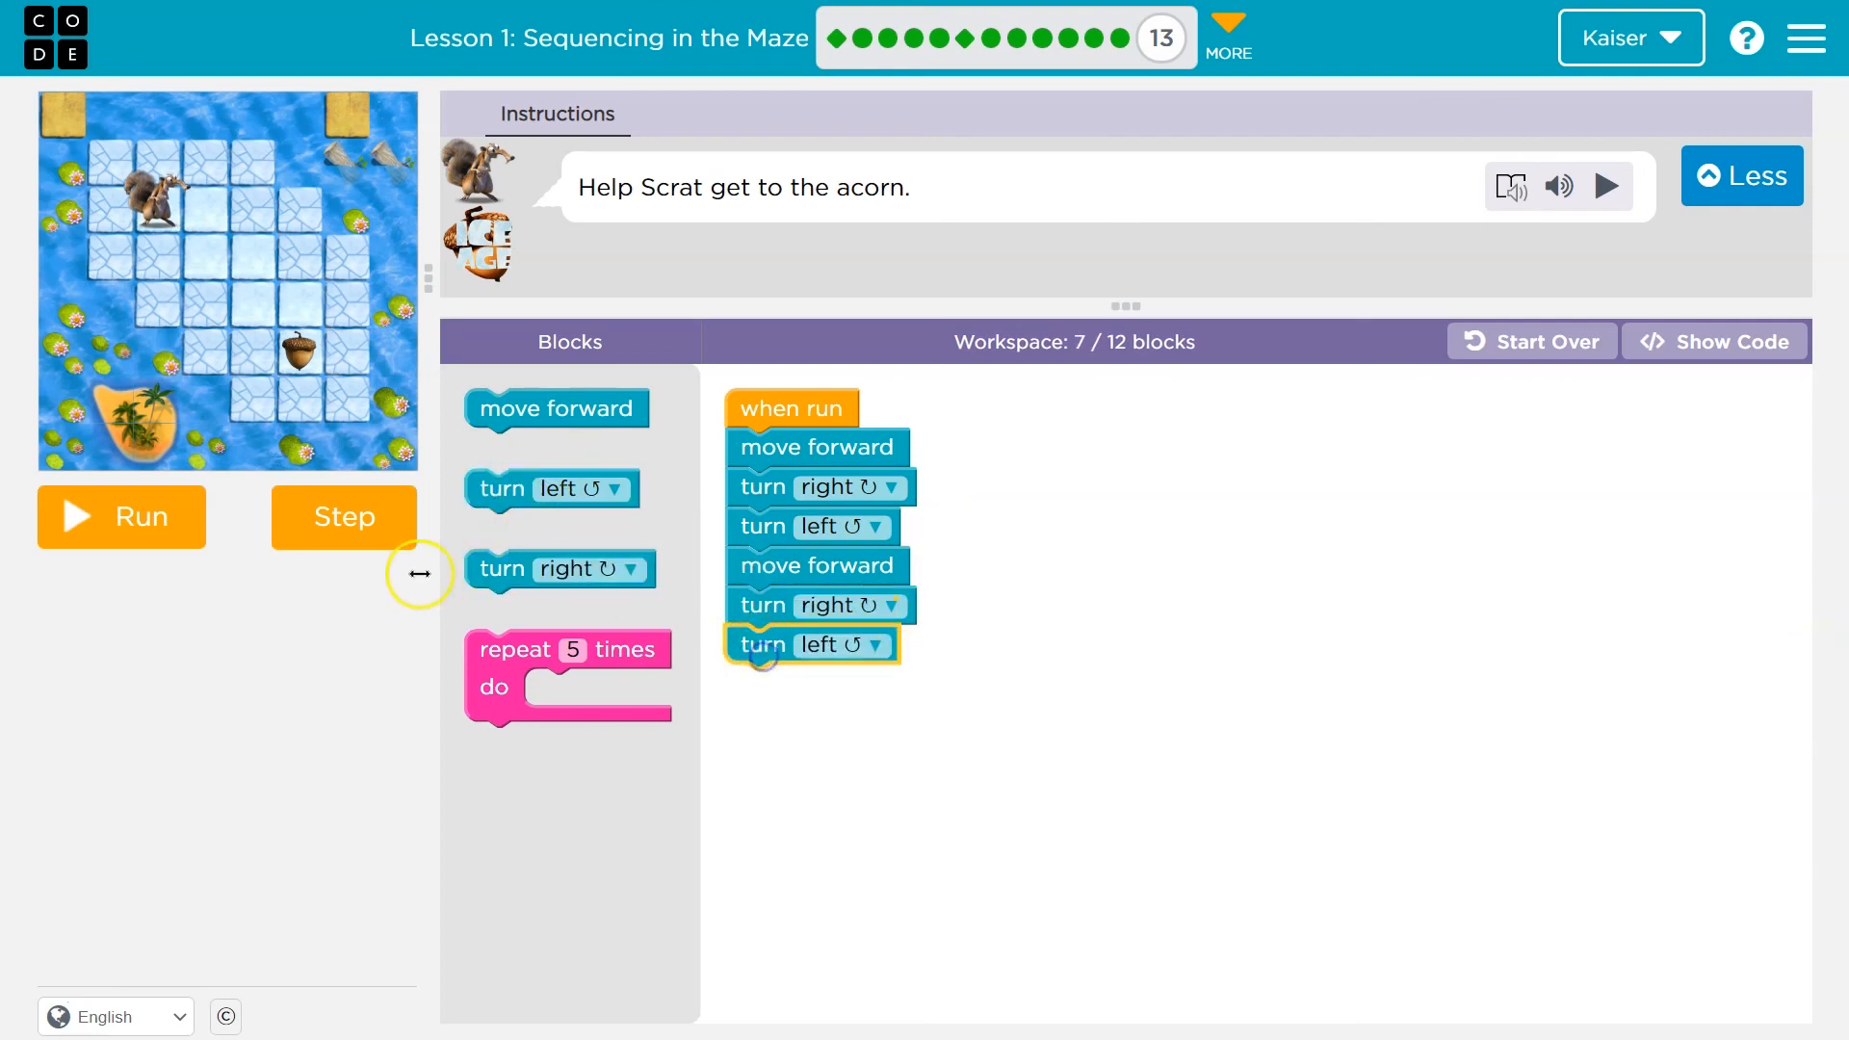
# Step-test and rearrange the program to forward, right, forward, left, forward, right.
pyautogui.click(344, 517)
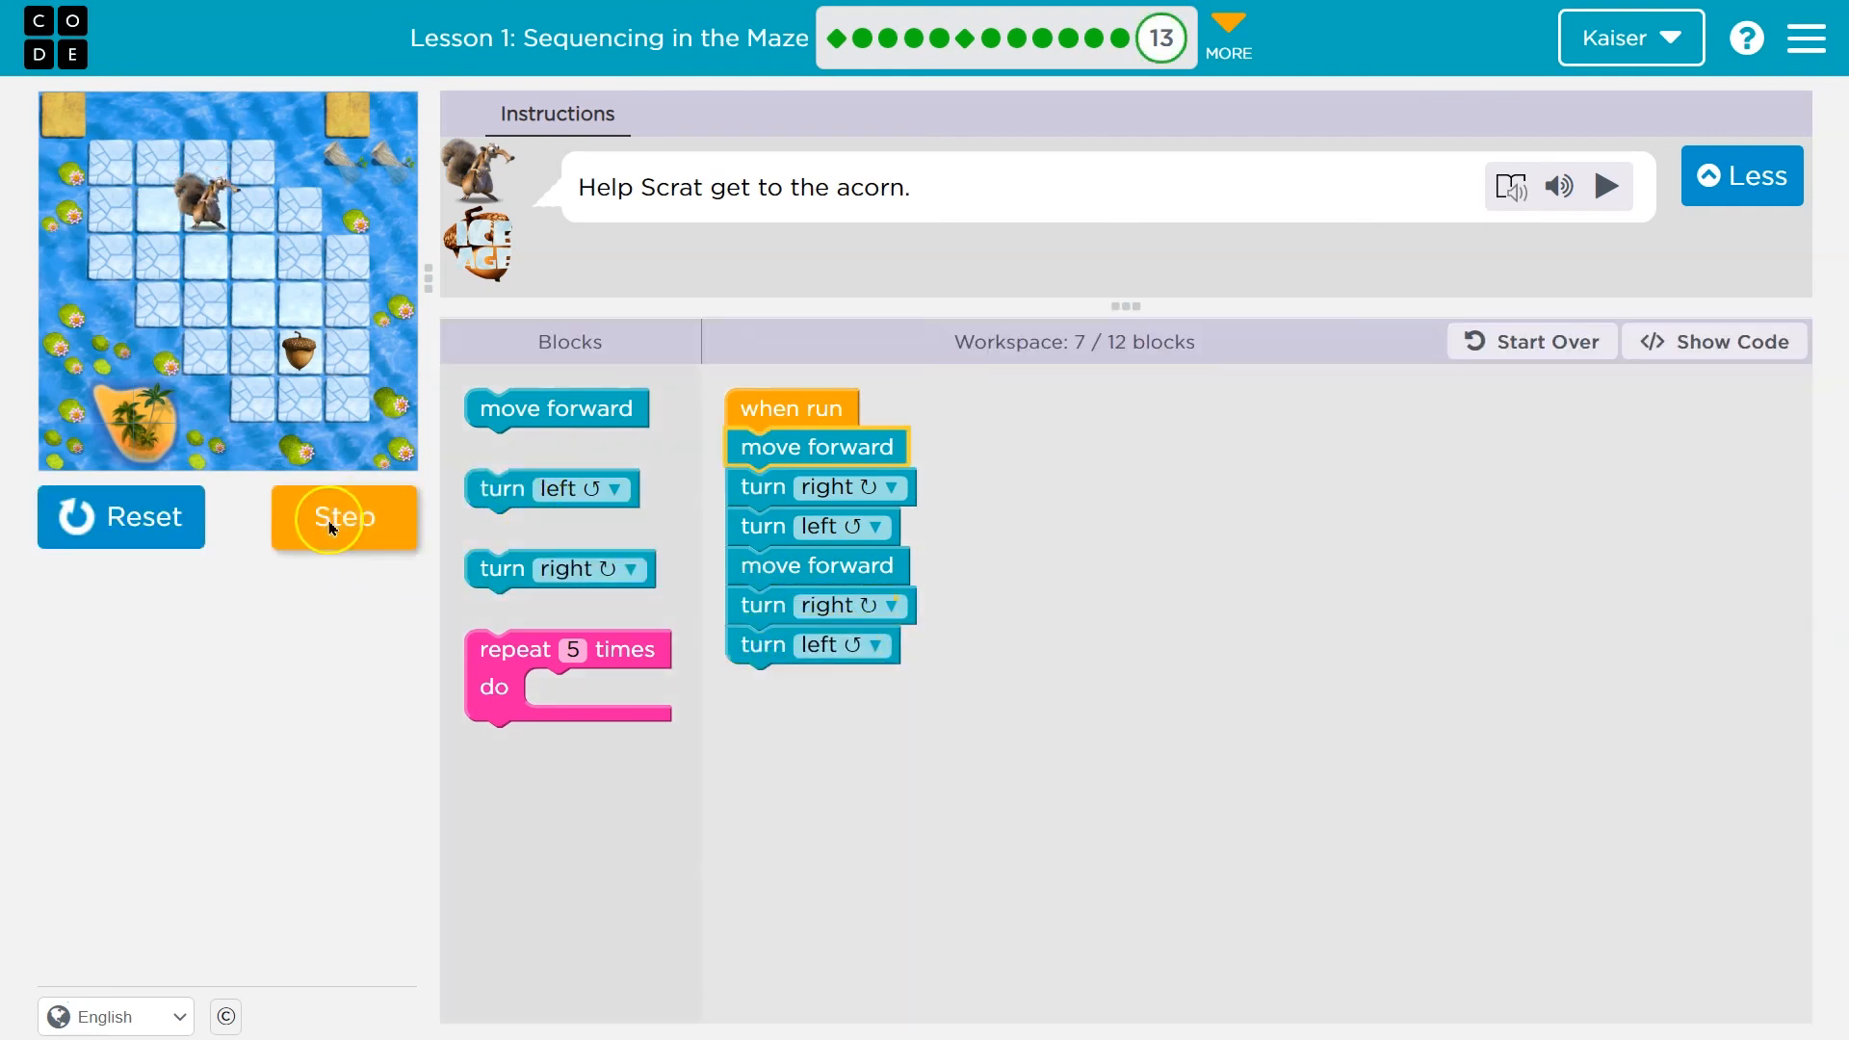
pyautogui.click(342, 517)
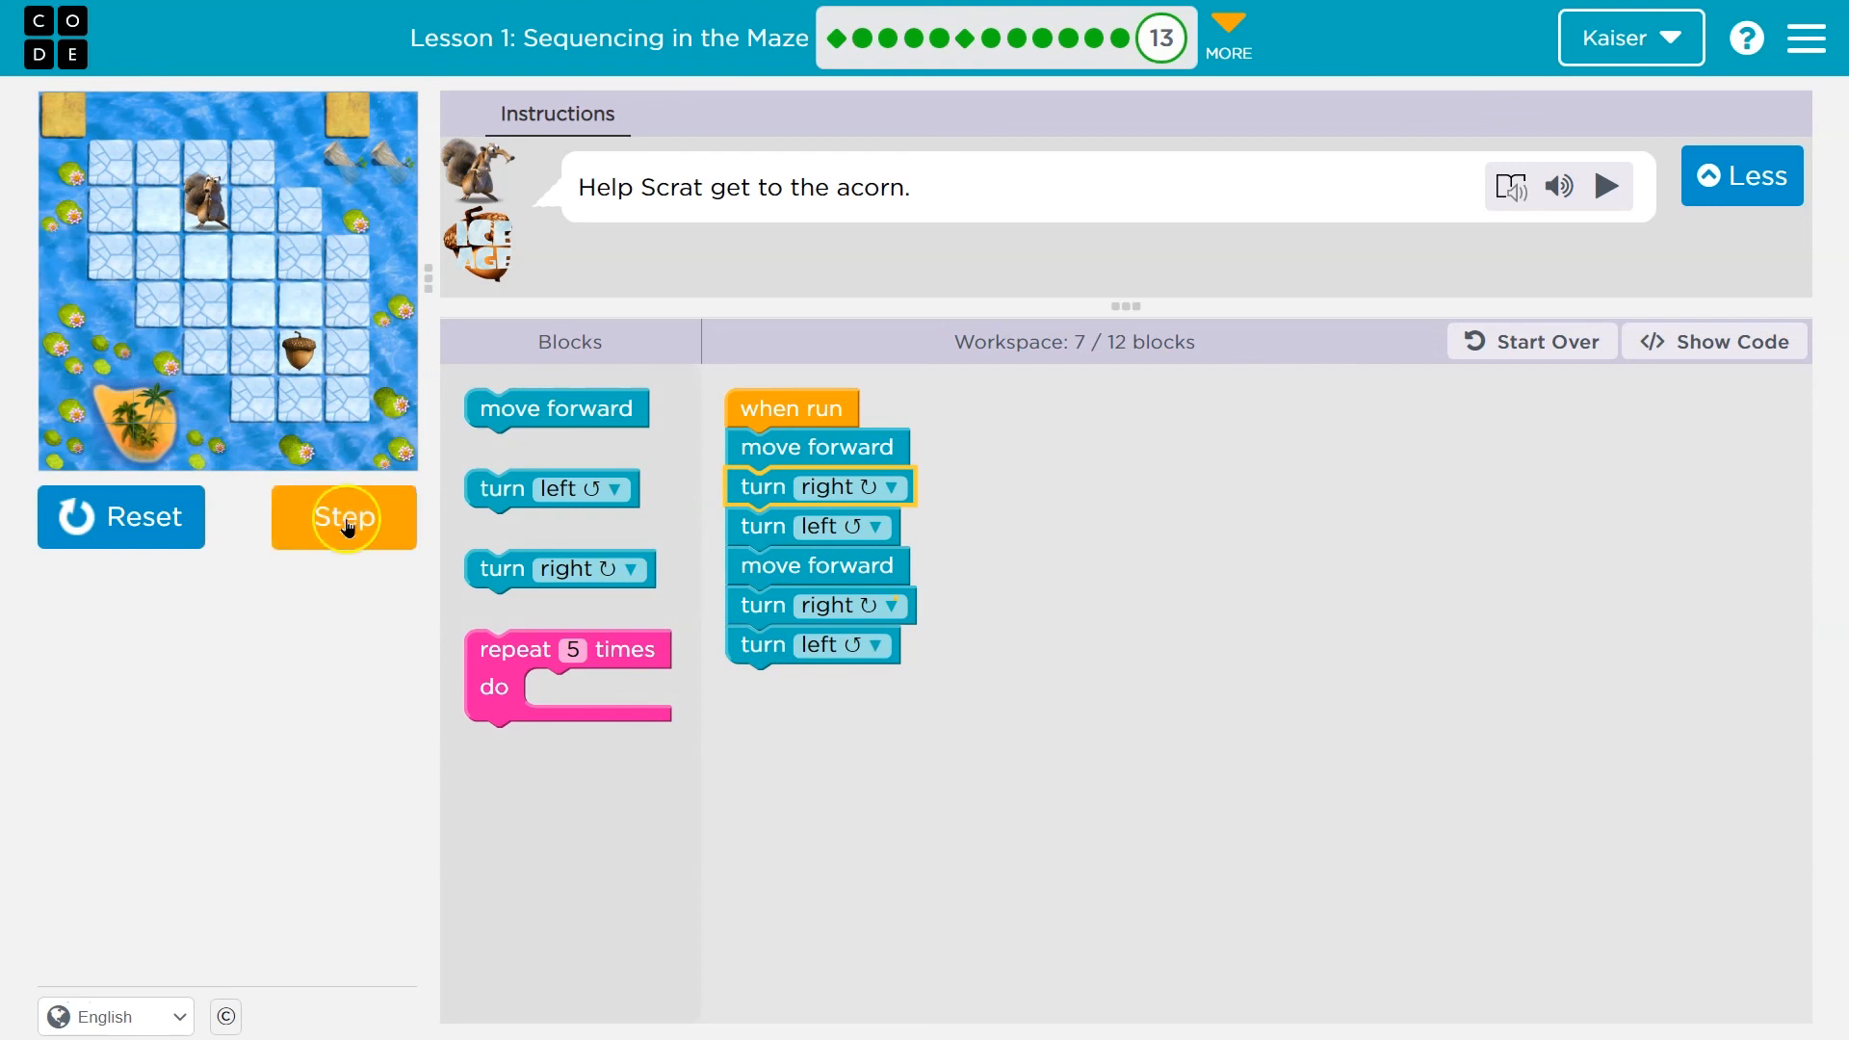
pyautogui.click(344, 517)
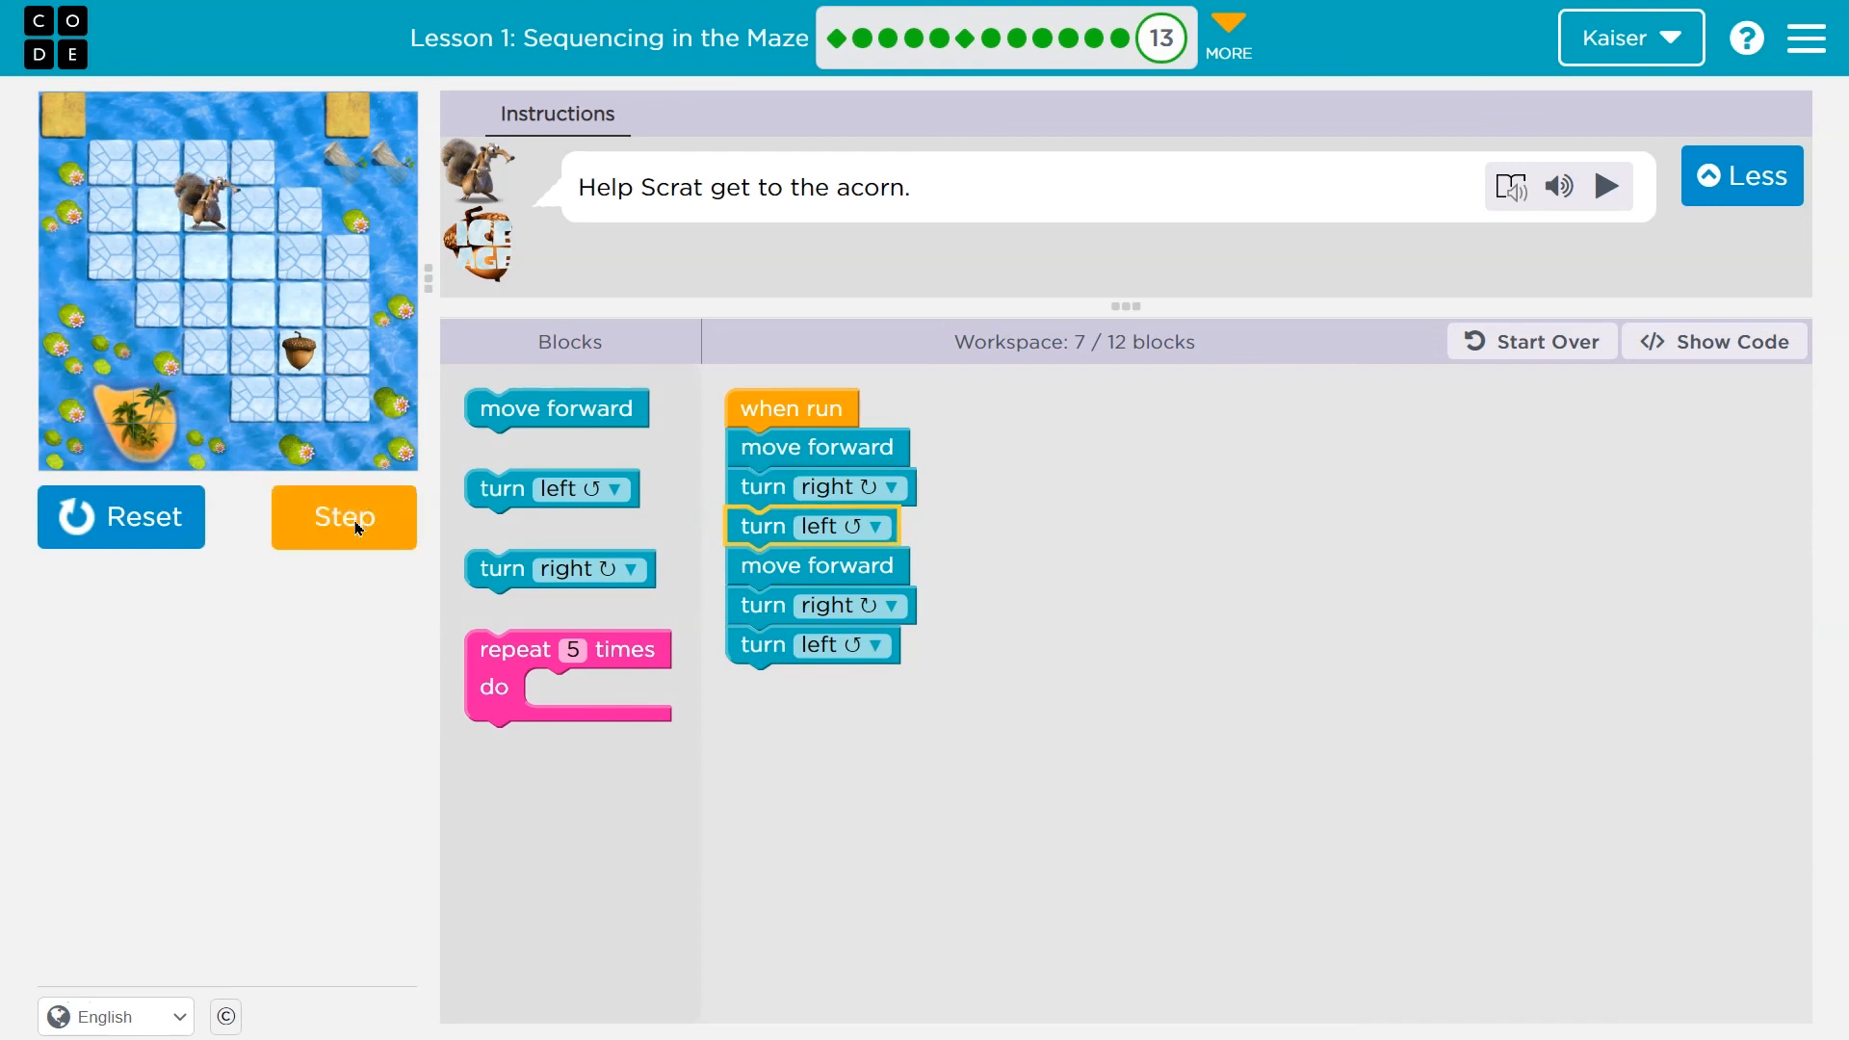
pyautogui.click(344, 517)
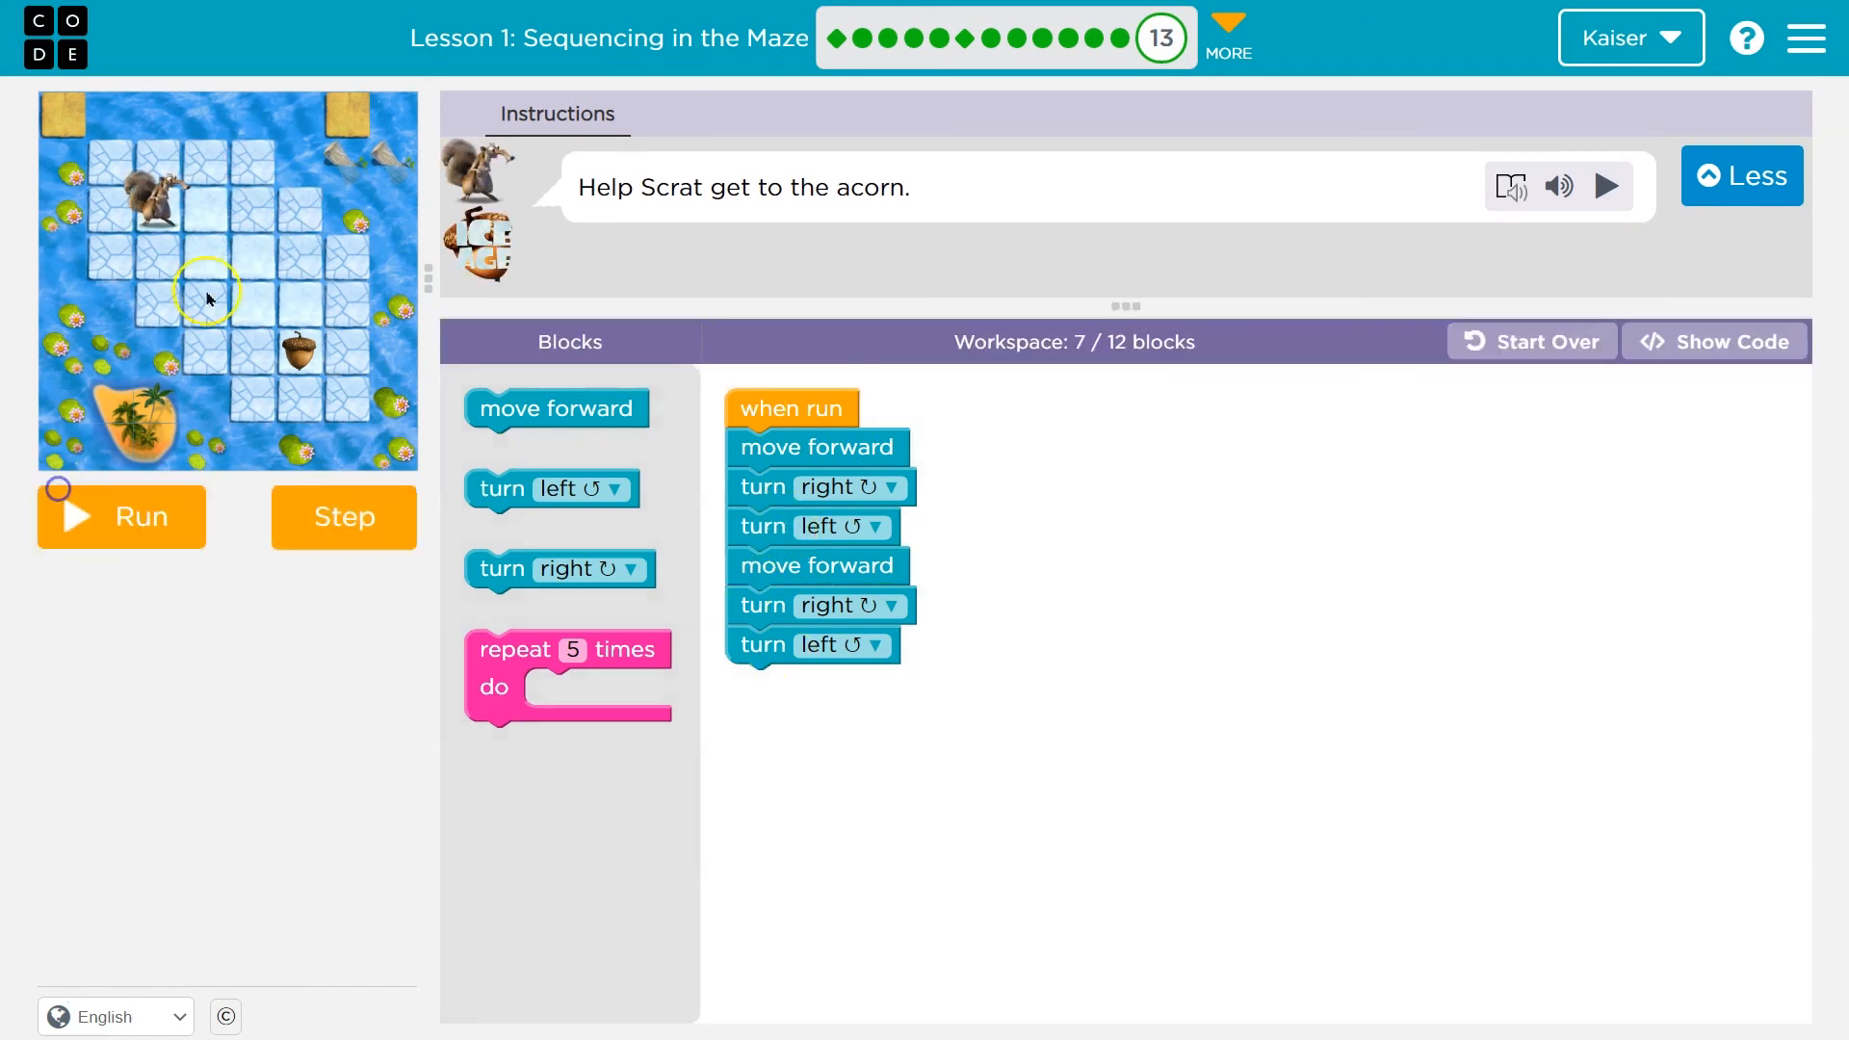
pyautogui.click(831, 493)
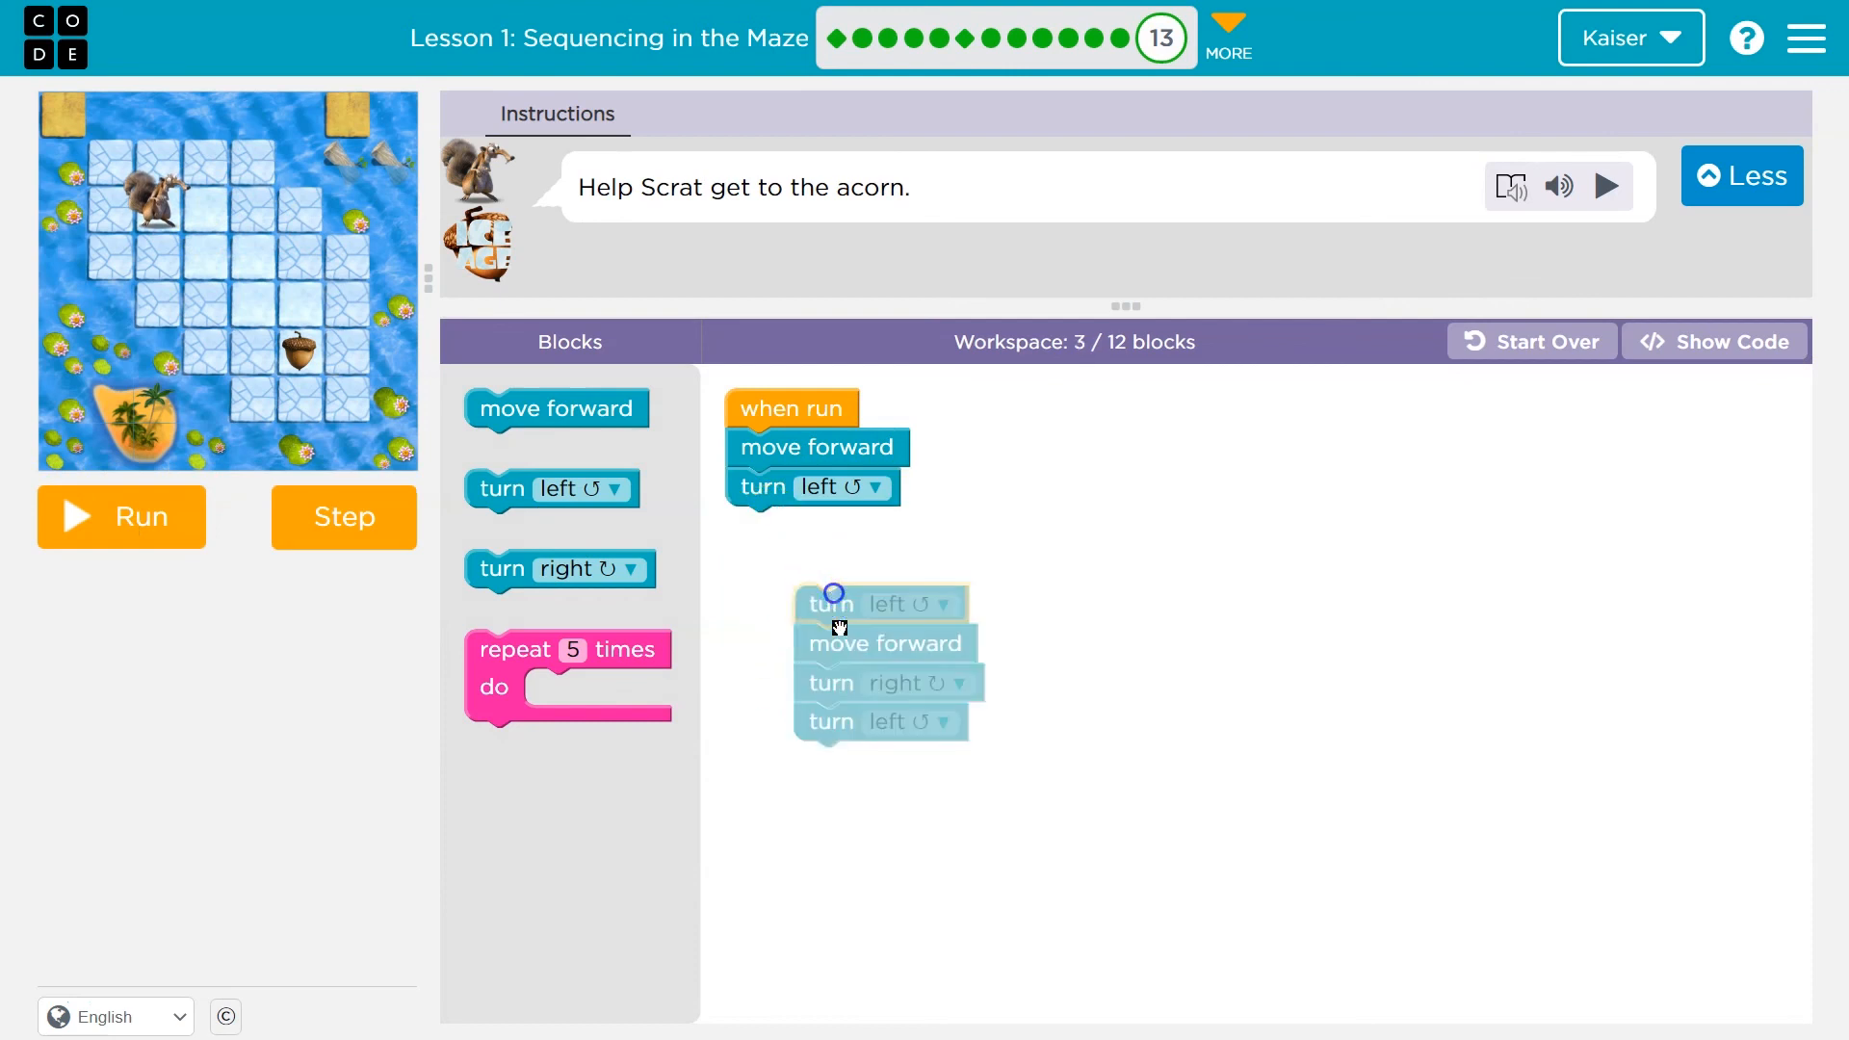
pyautogui.click(344, 517)
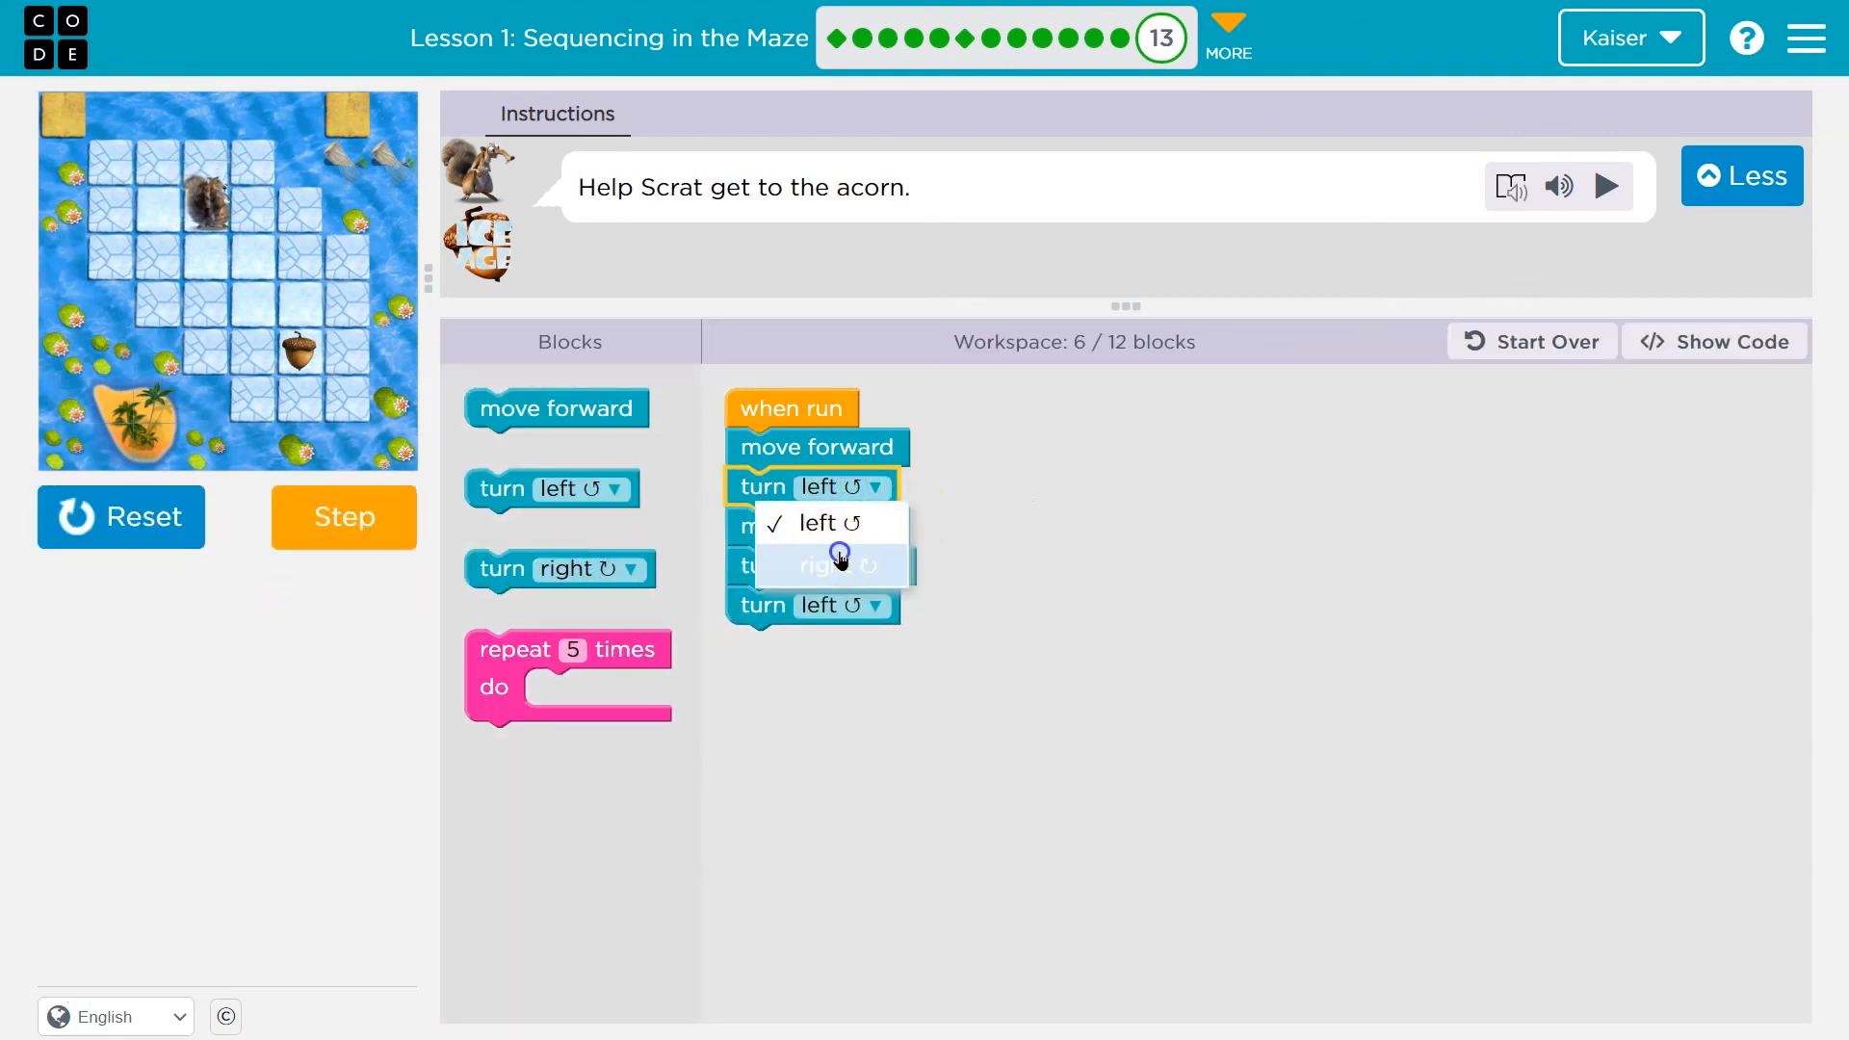
pyautogui.click(826, 564)
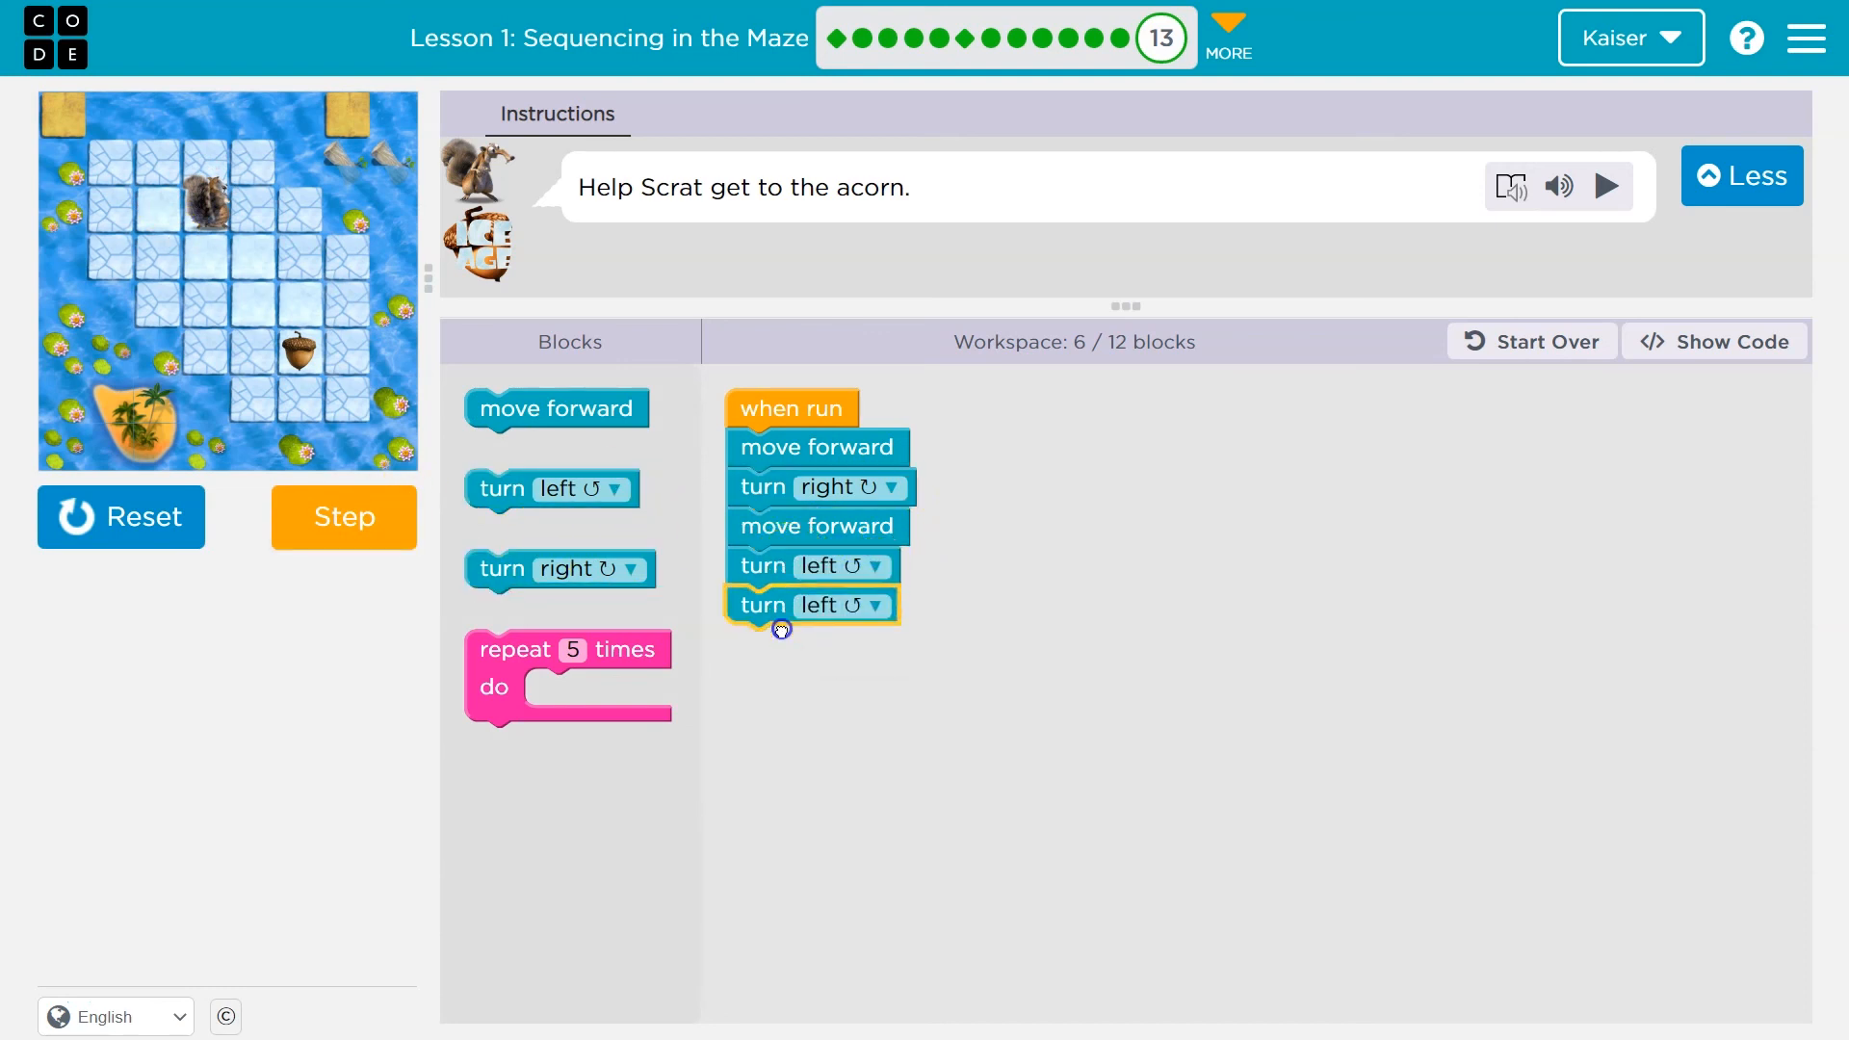
pyautogui.moveTo(778, 605); pyautogui.dragTo(814, 682)
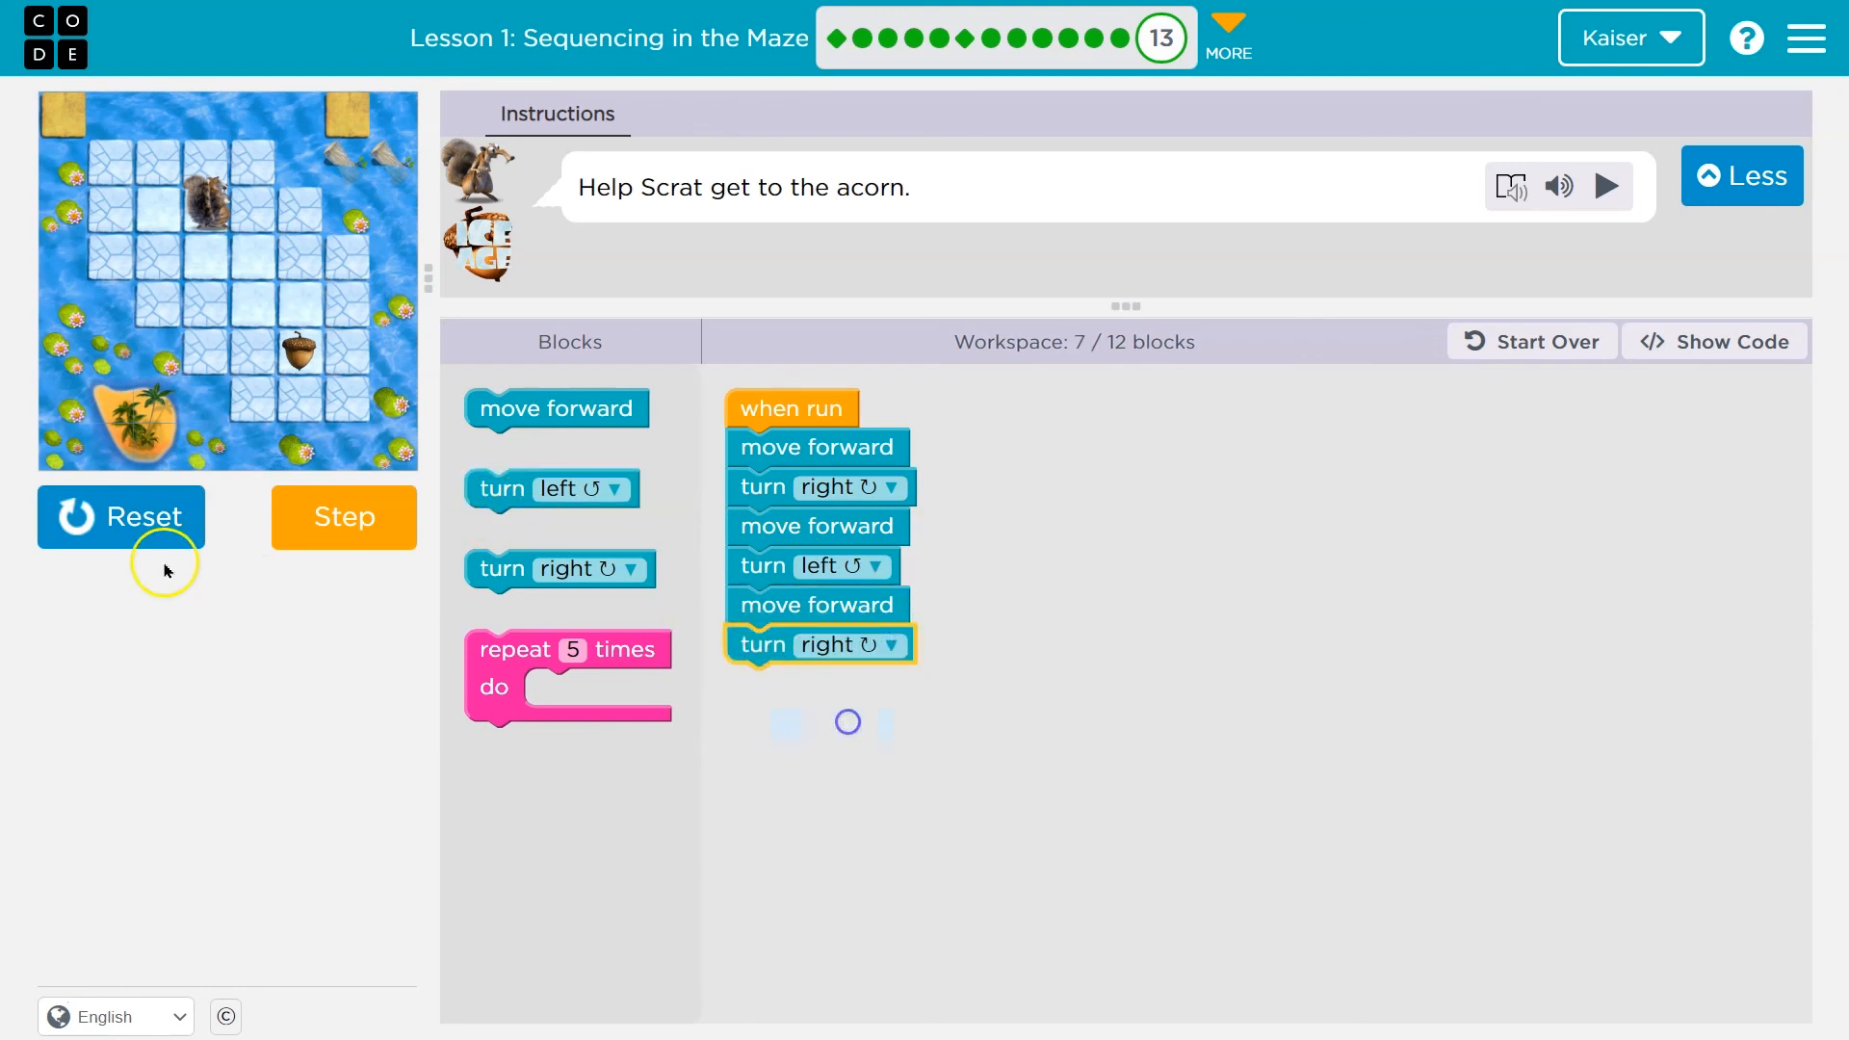
# Run the program, add blocks, and split trailing blocks off, leaving forward, right, forward, left.
pyautogui.click(122, 516)
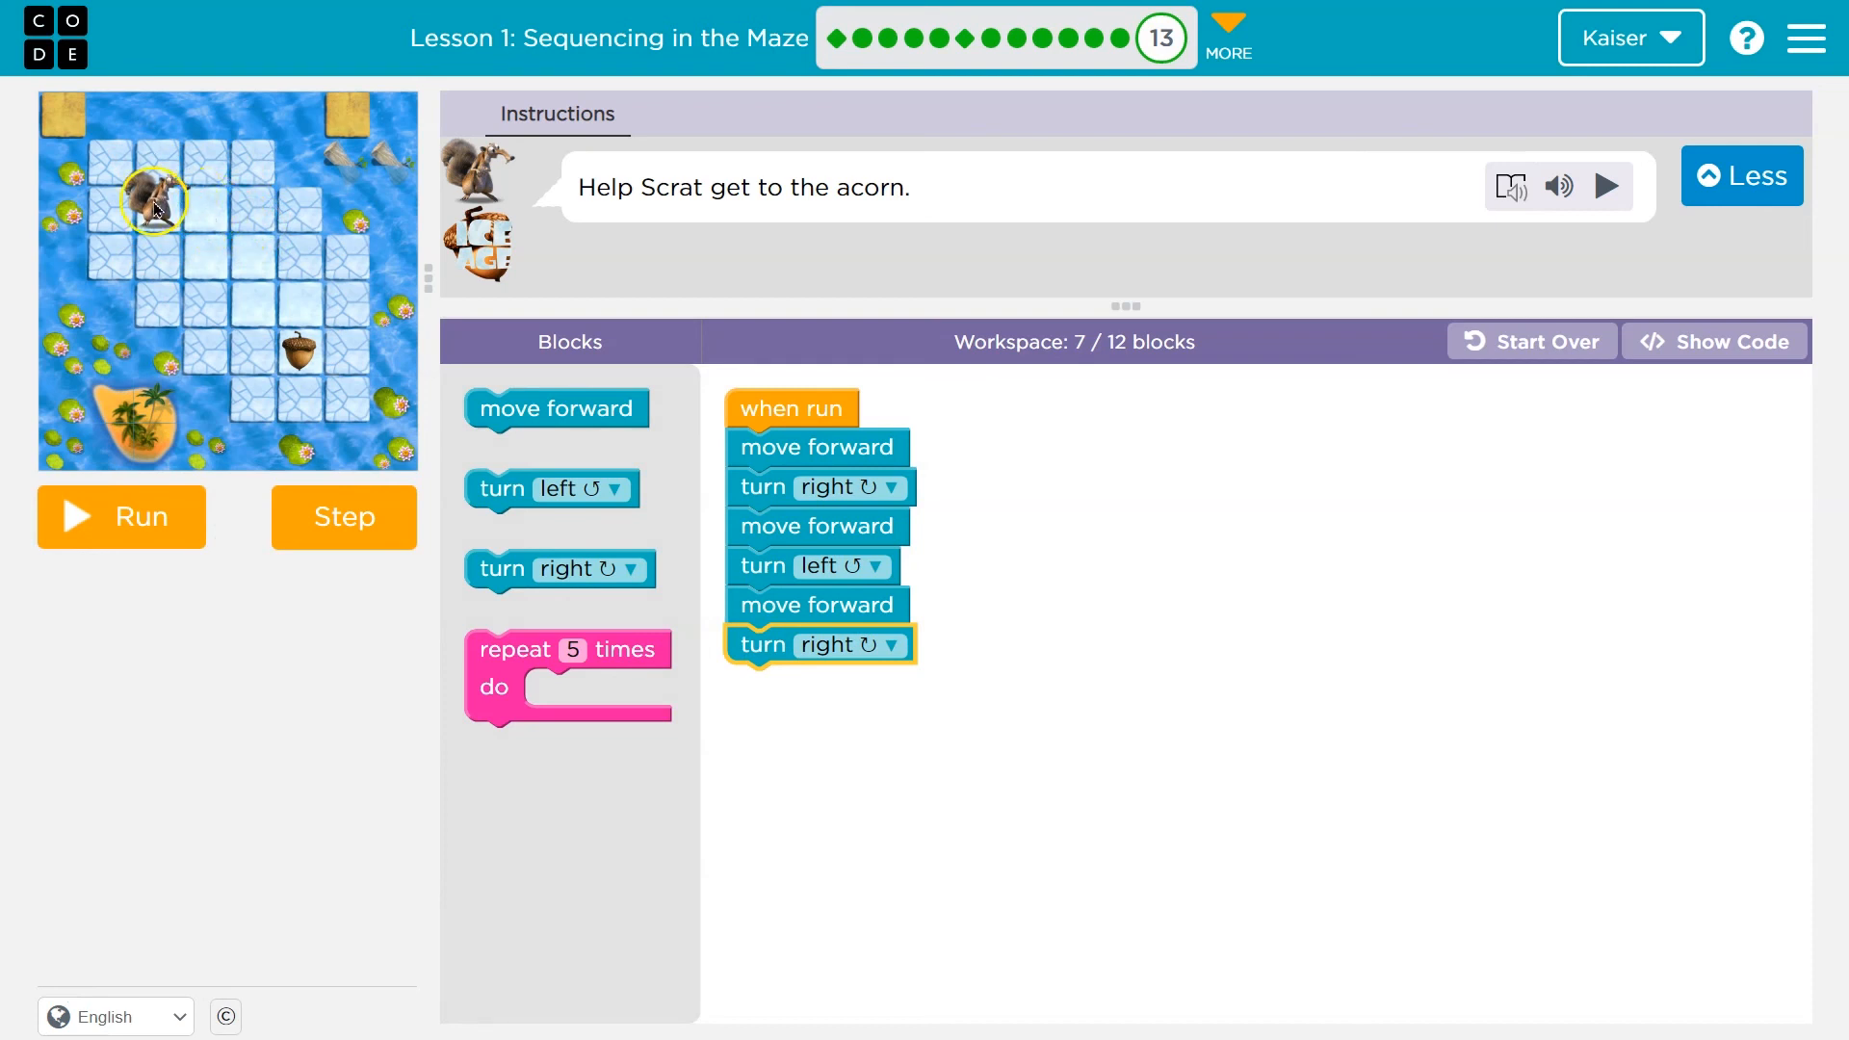
pyautogui.click(121, 517)
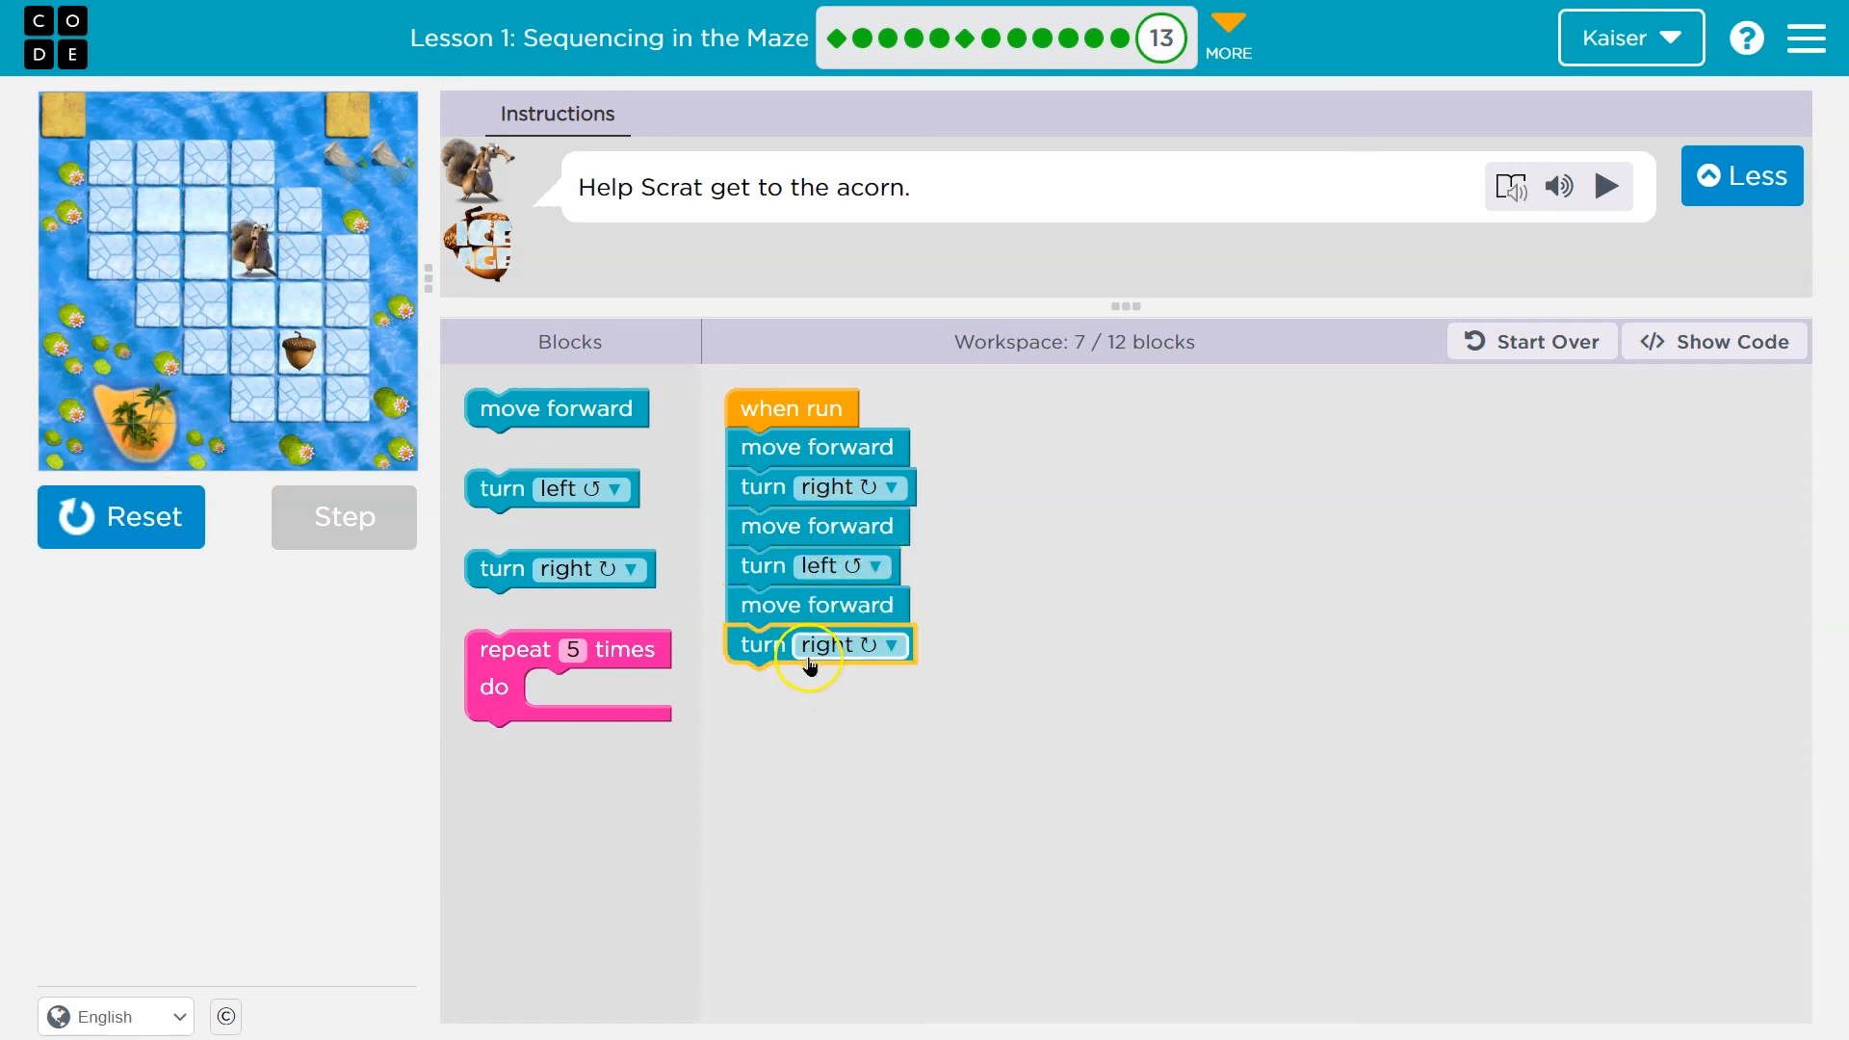
pyautogui.moveTo(555, 408); pyautogui.dragTo(816, 684)
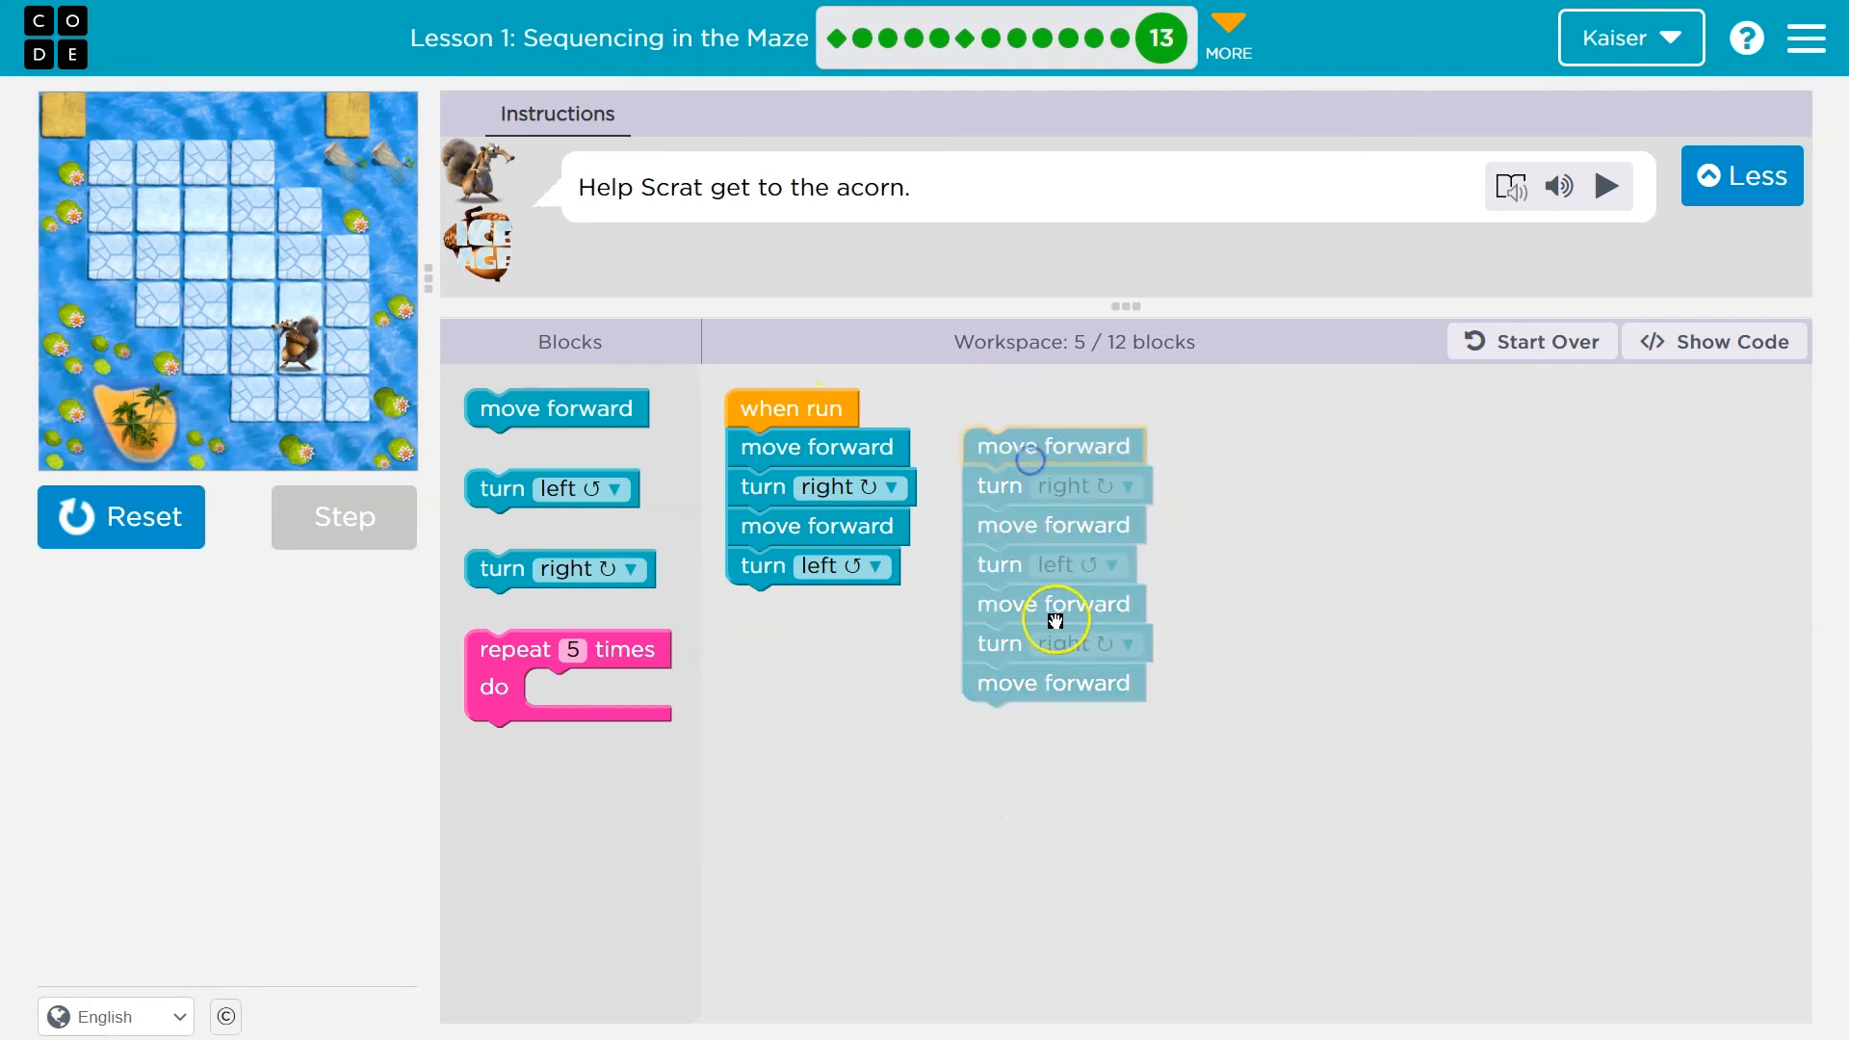
pyautogui.moveTo(1053, 604); pyautogui.dragTo(1302, 446)
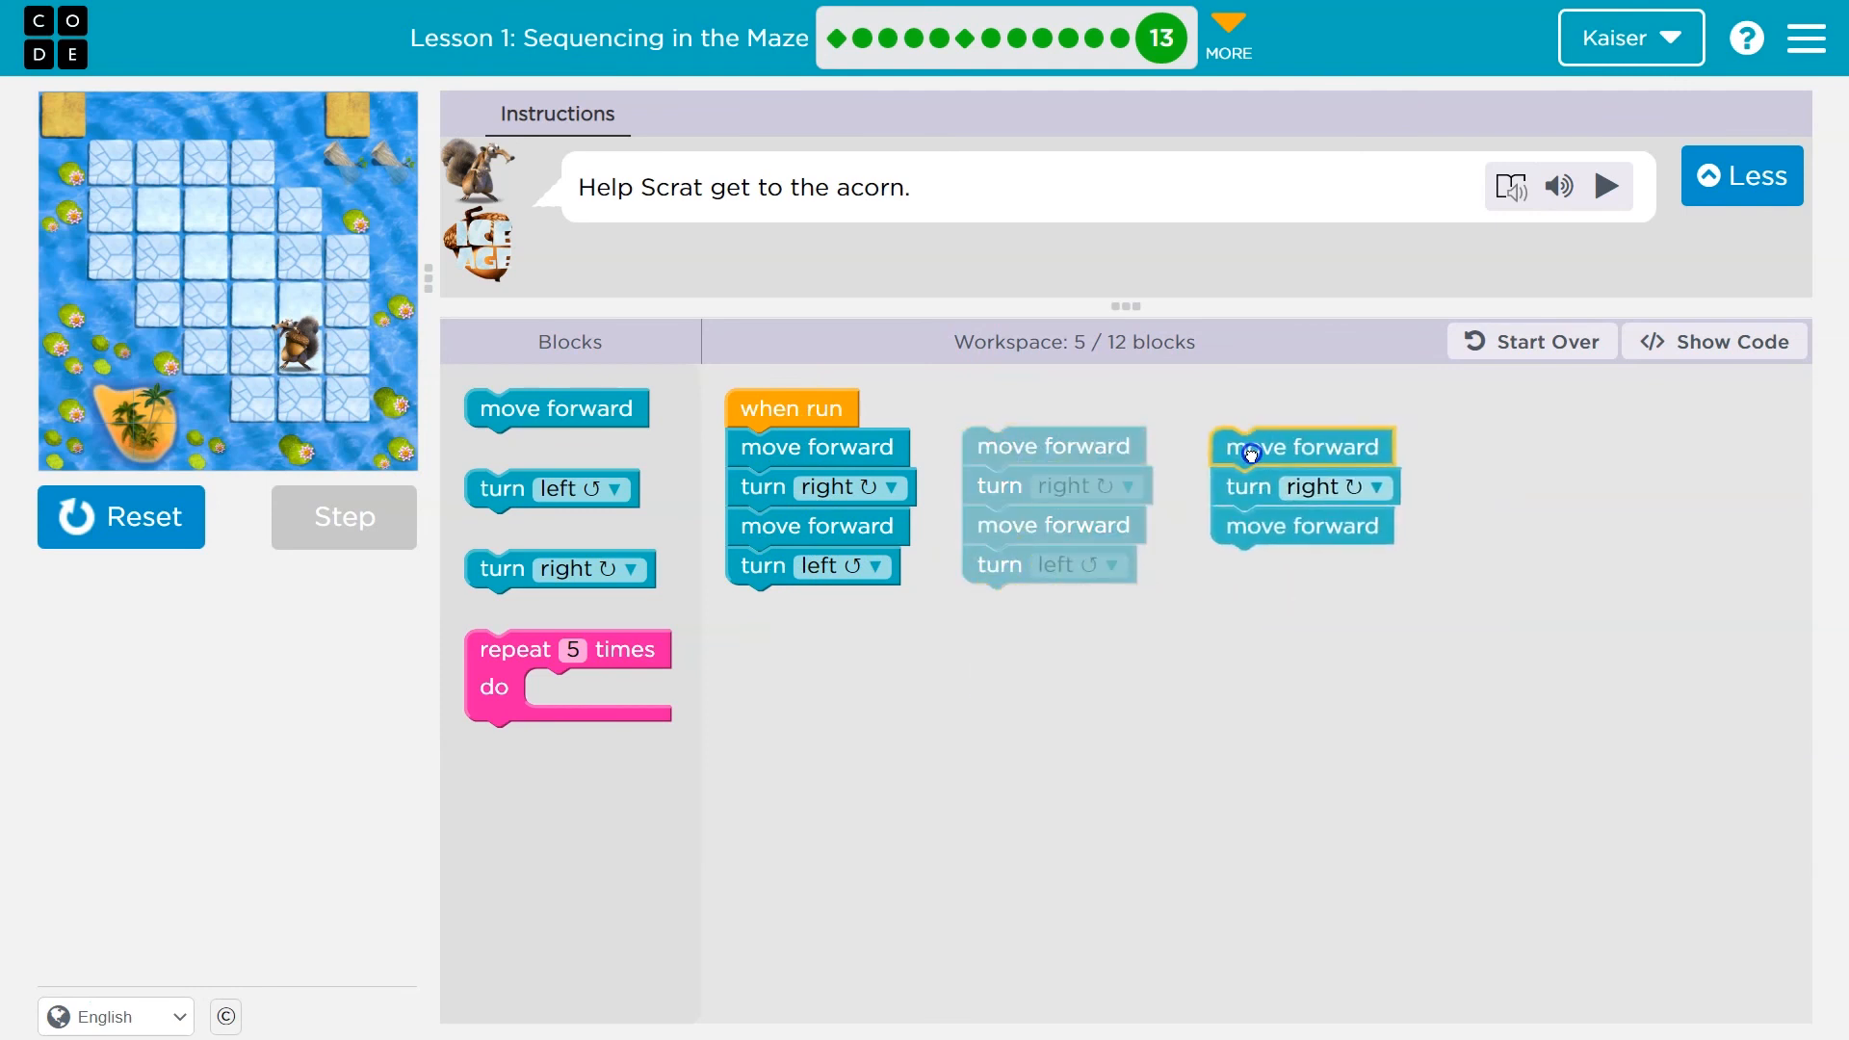